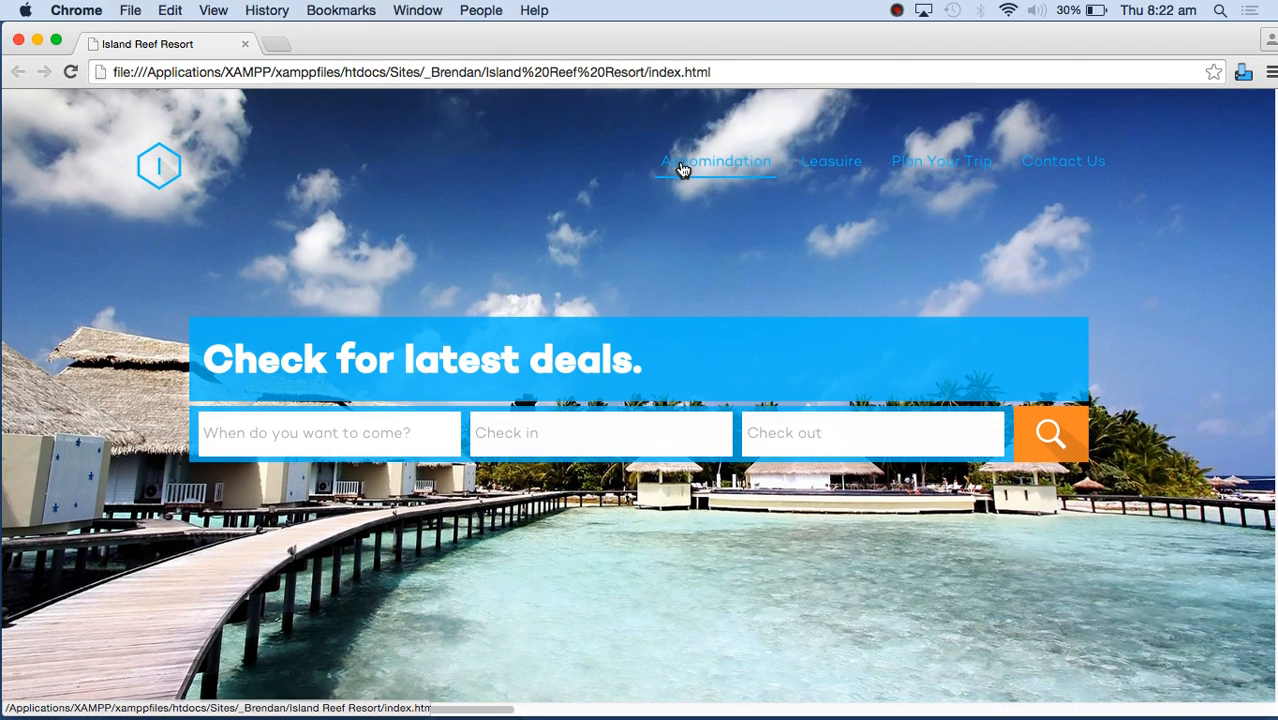
# - Jump through the homepage's things-to-do, plan-your-visit and 360 degree tour sections via the navigation links
pyautogui.click(716, 160)
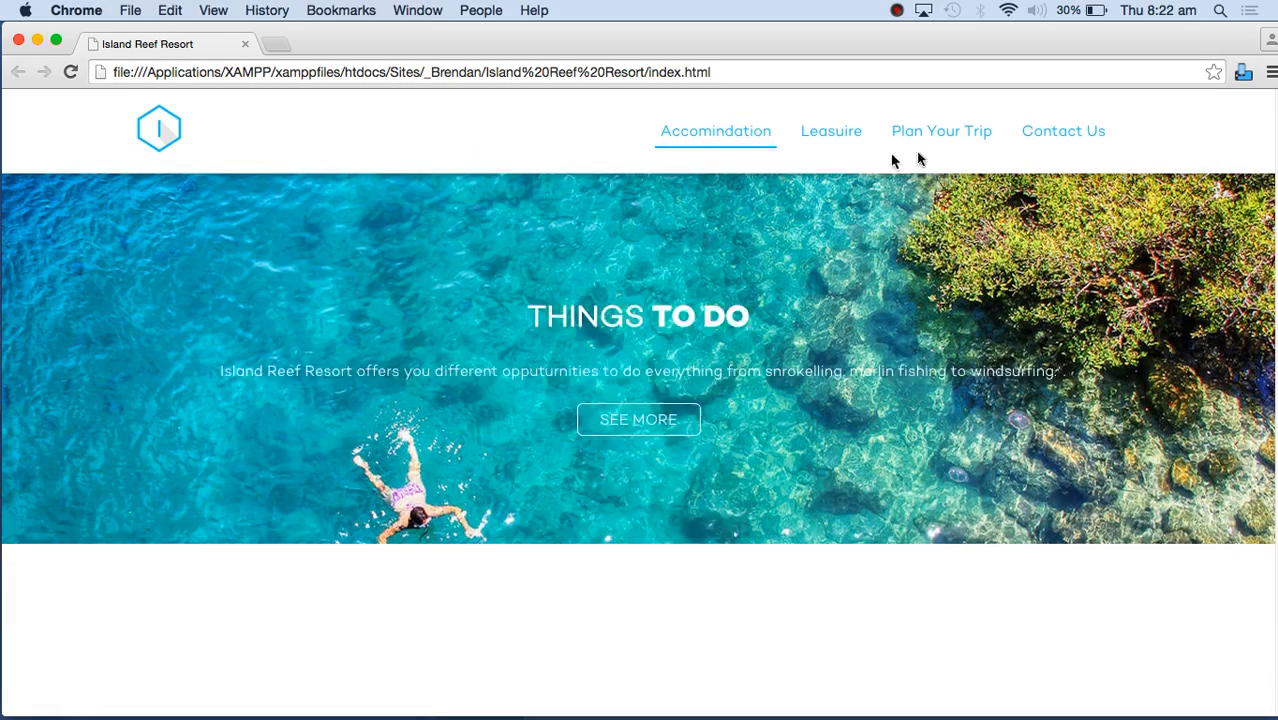
pyautogui.click(940, 132)
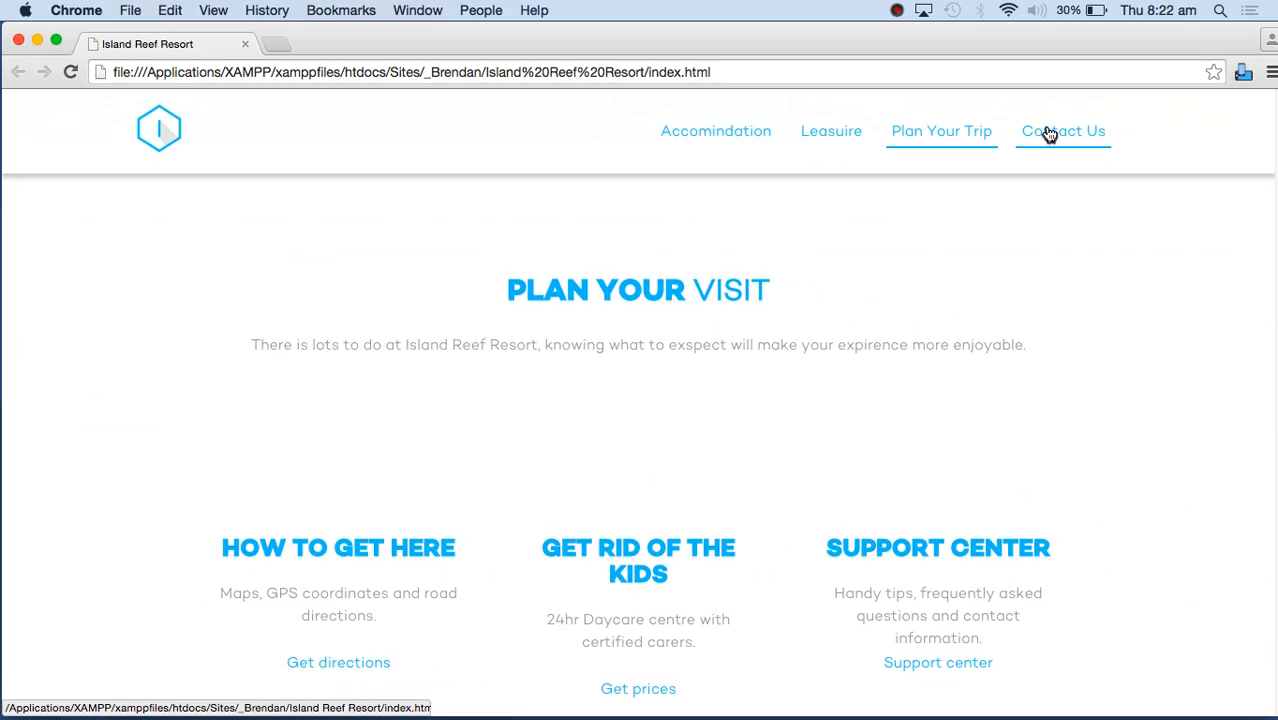
pyautogui.click(1064, 132)
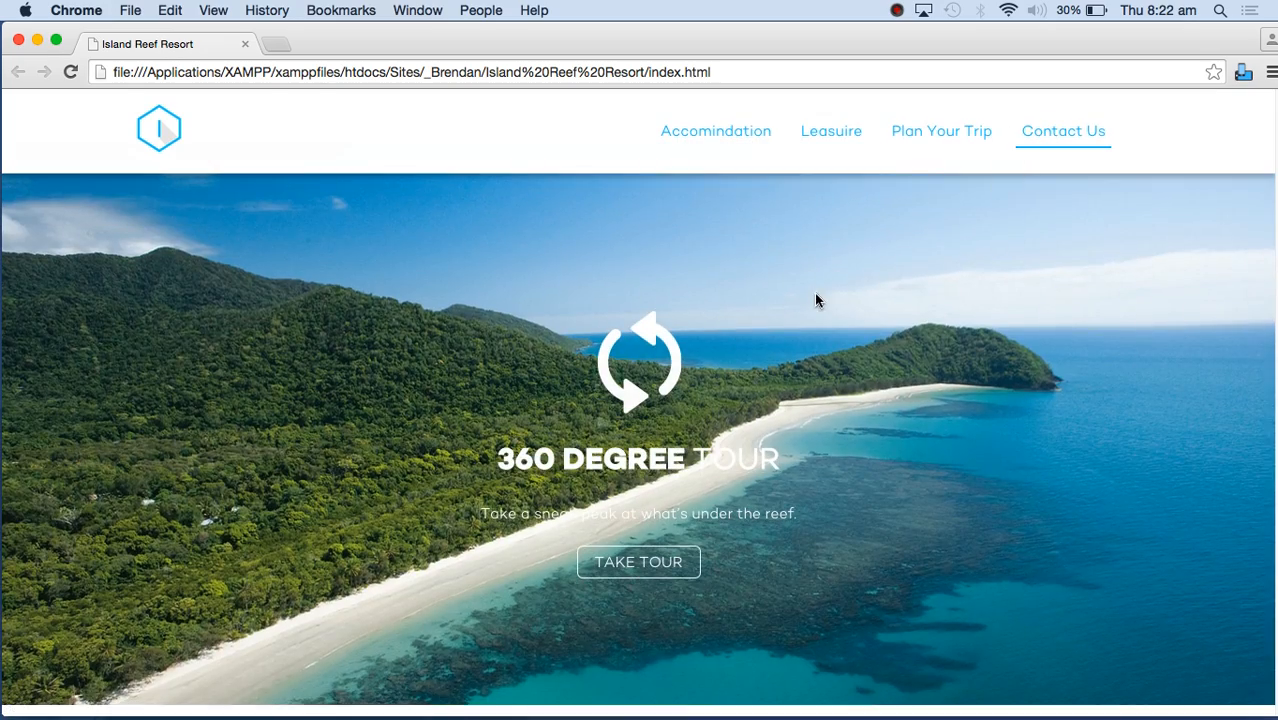
pyautogui.moveTo(426, 304)
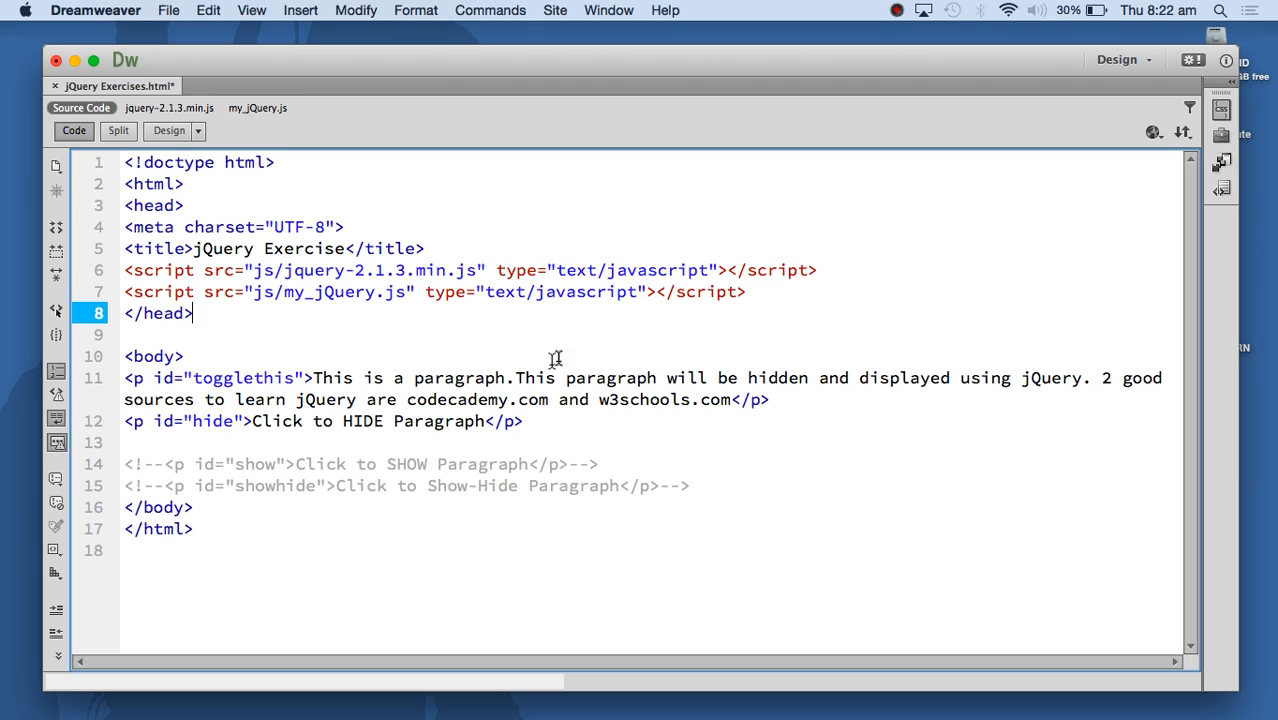
pyautogui.click(152, 184)
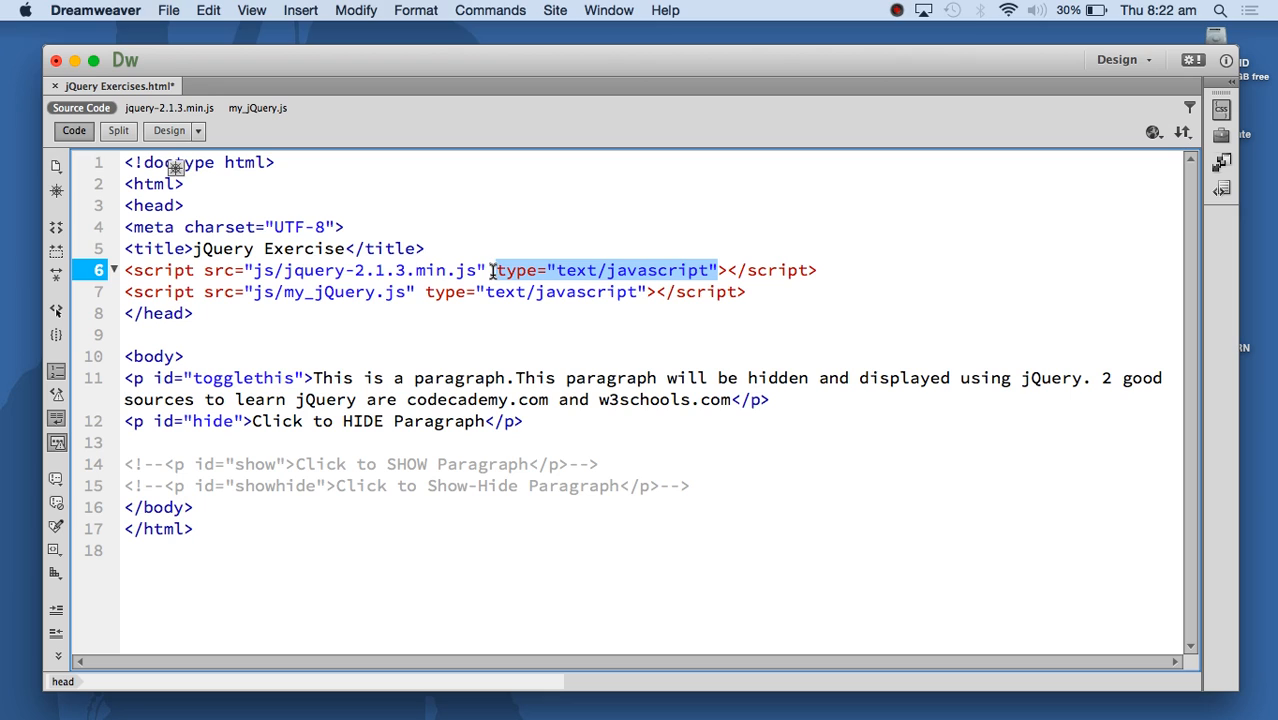
pyautogui.click(640, 292)
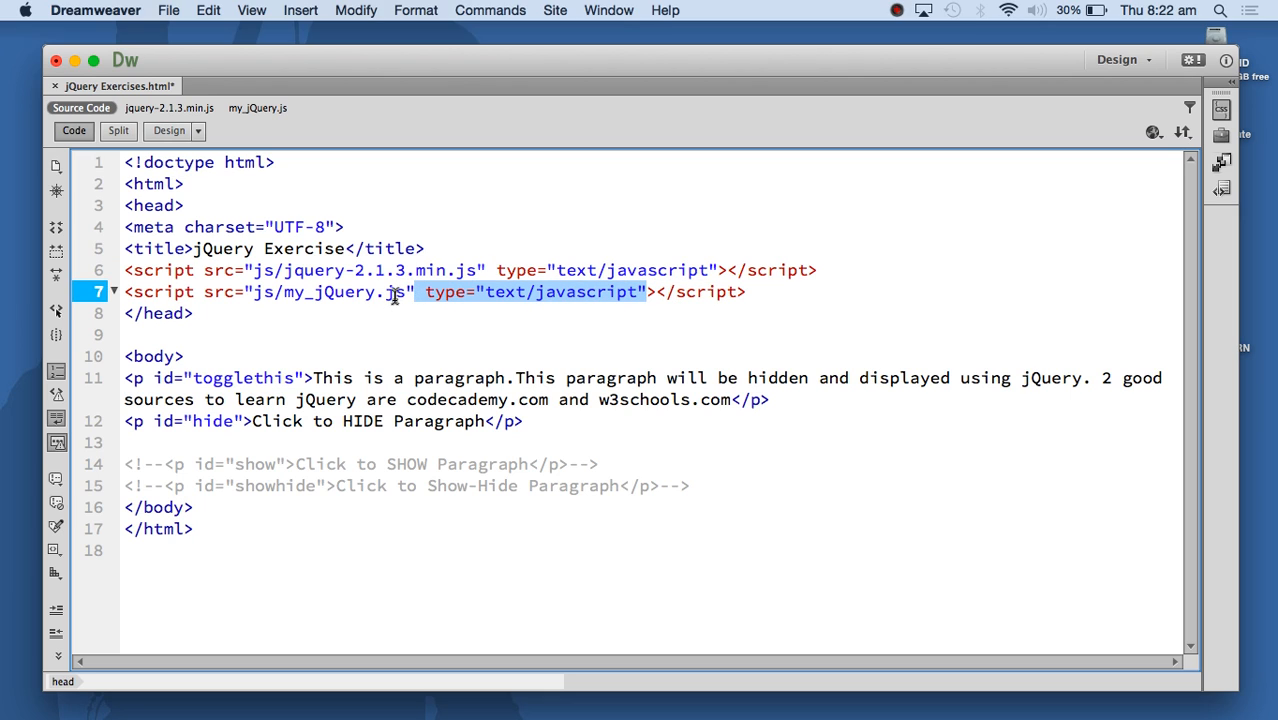
pyautogui.moveTo(360, 292)
pyautogui.write('´')
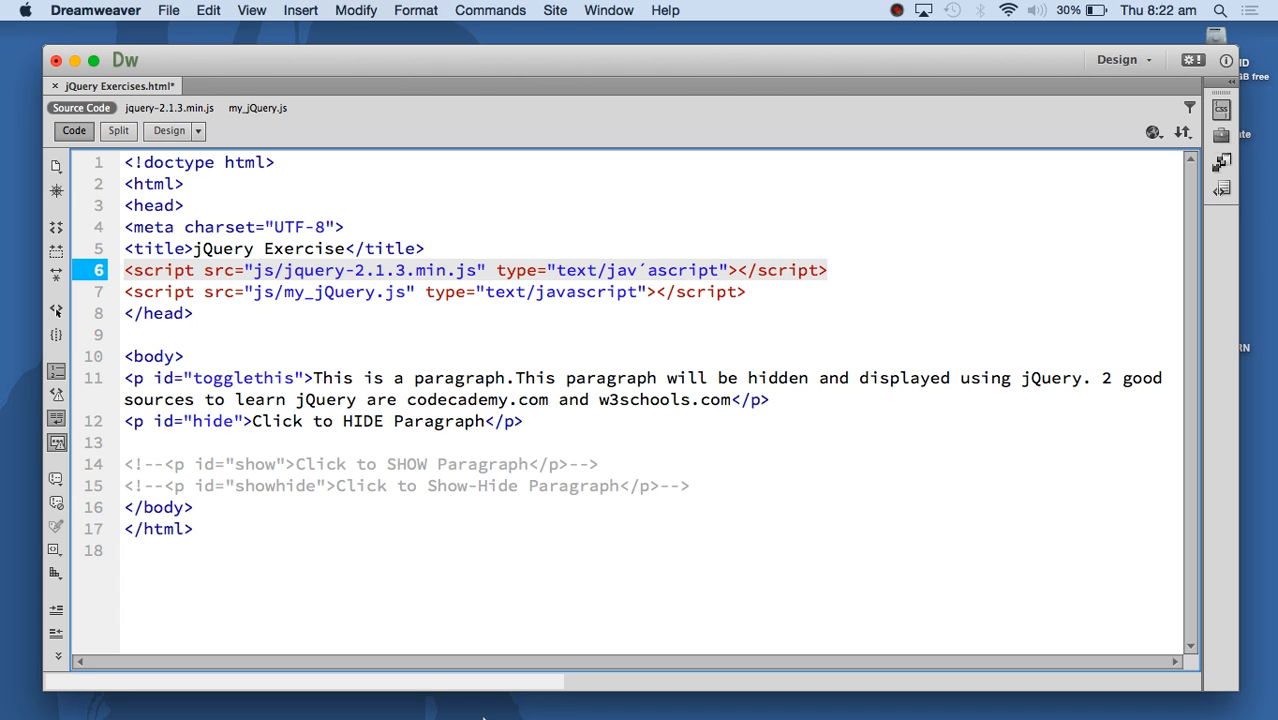
pyautogui.moveTo(404, 684)
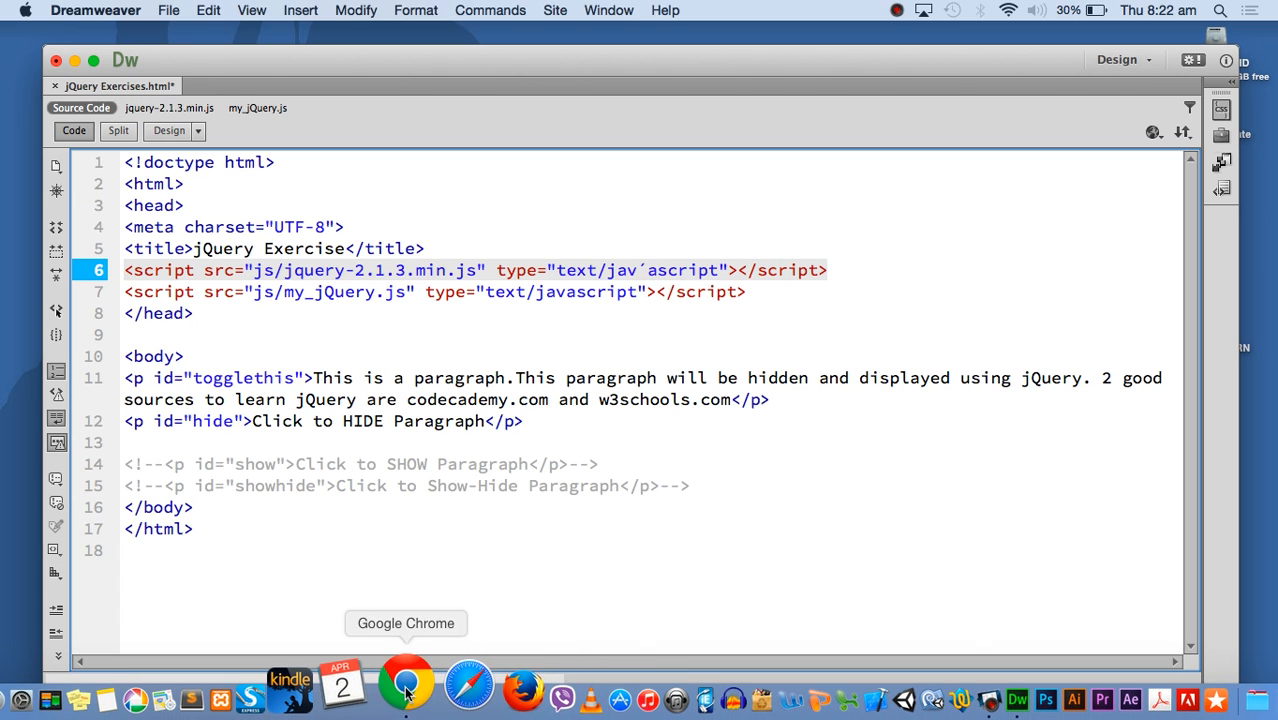
# - Bring up Chrome and load dileepsweb.weebly.com
pyautogui.click(404, 688)
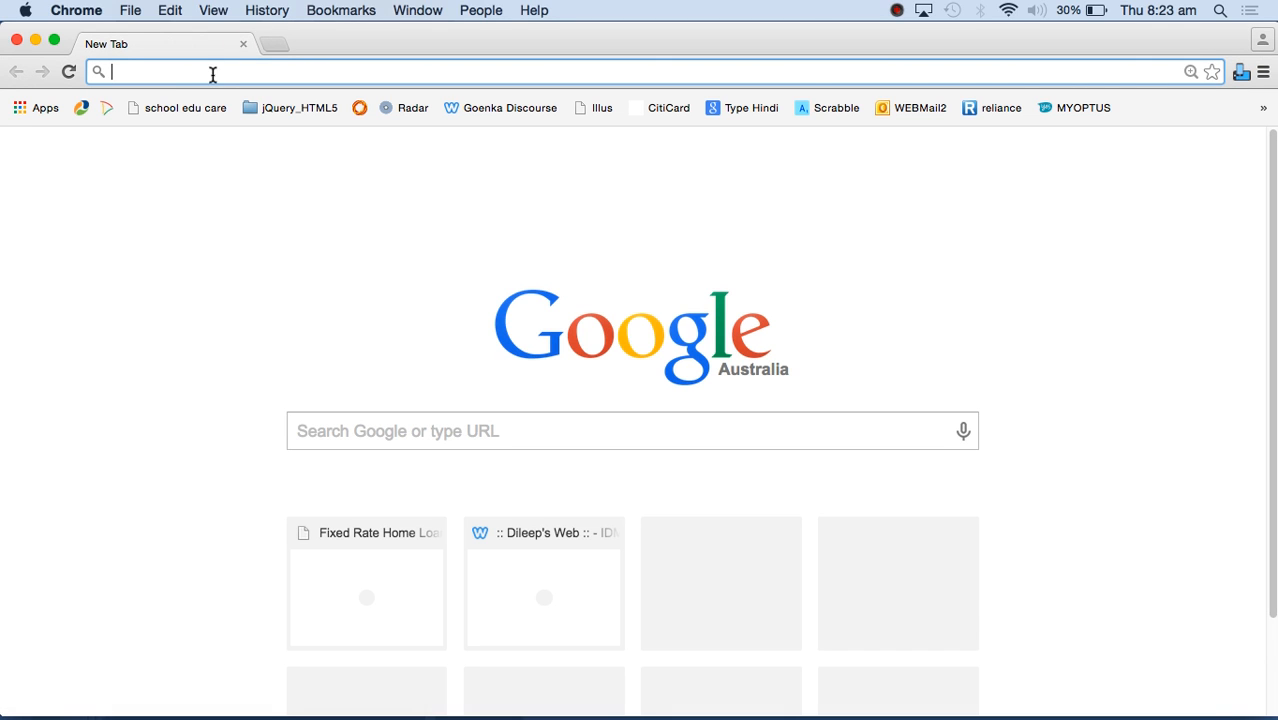
pyautogui.write('dileepsweb.weebly.com')
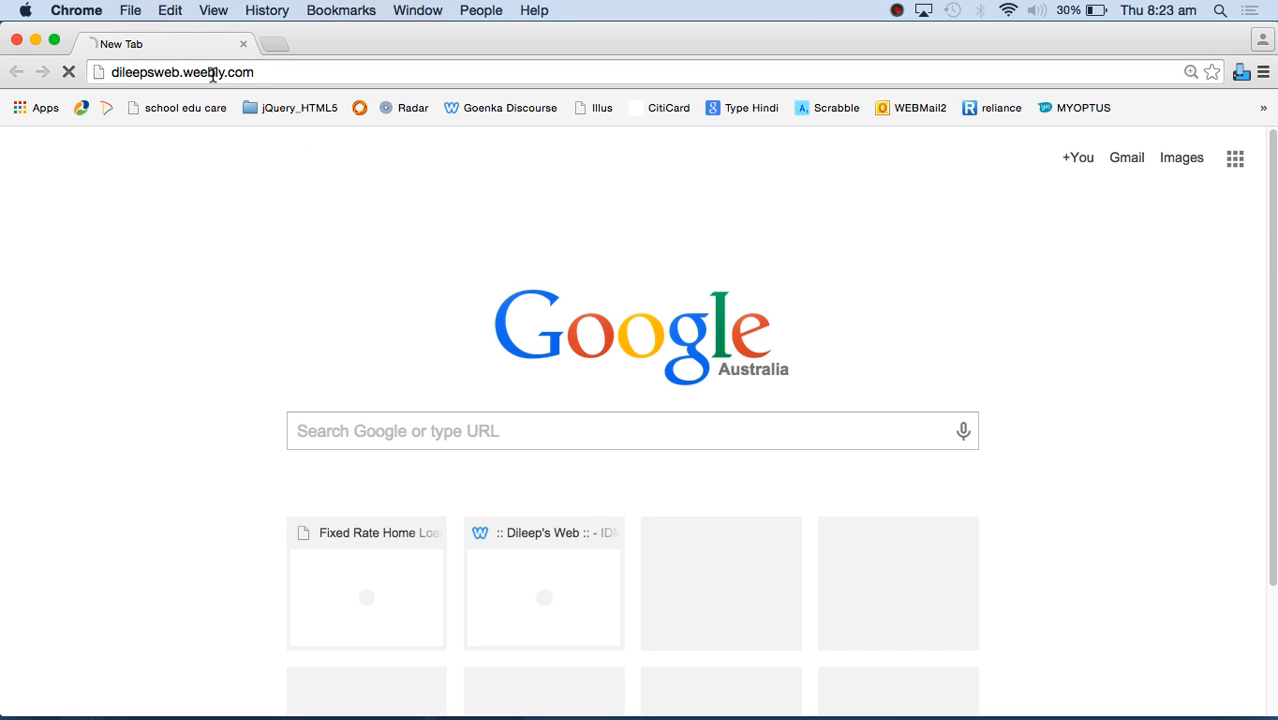
pyautogui.press('Return')
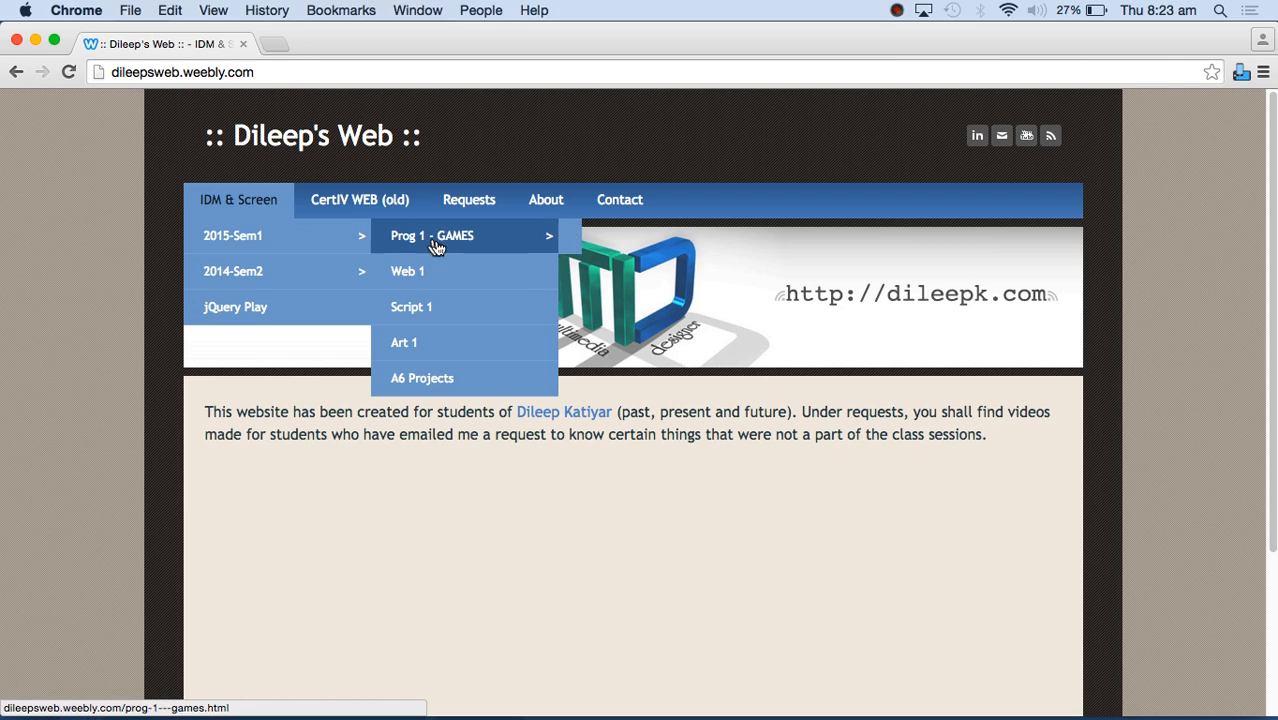
# - Navigate the site menu to the Script 1 course page and scroll into its session downloads
pyautogui.click(412, 308)
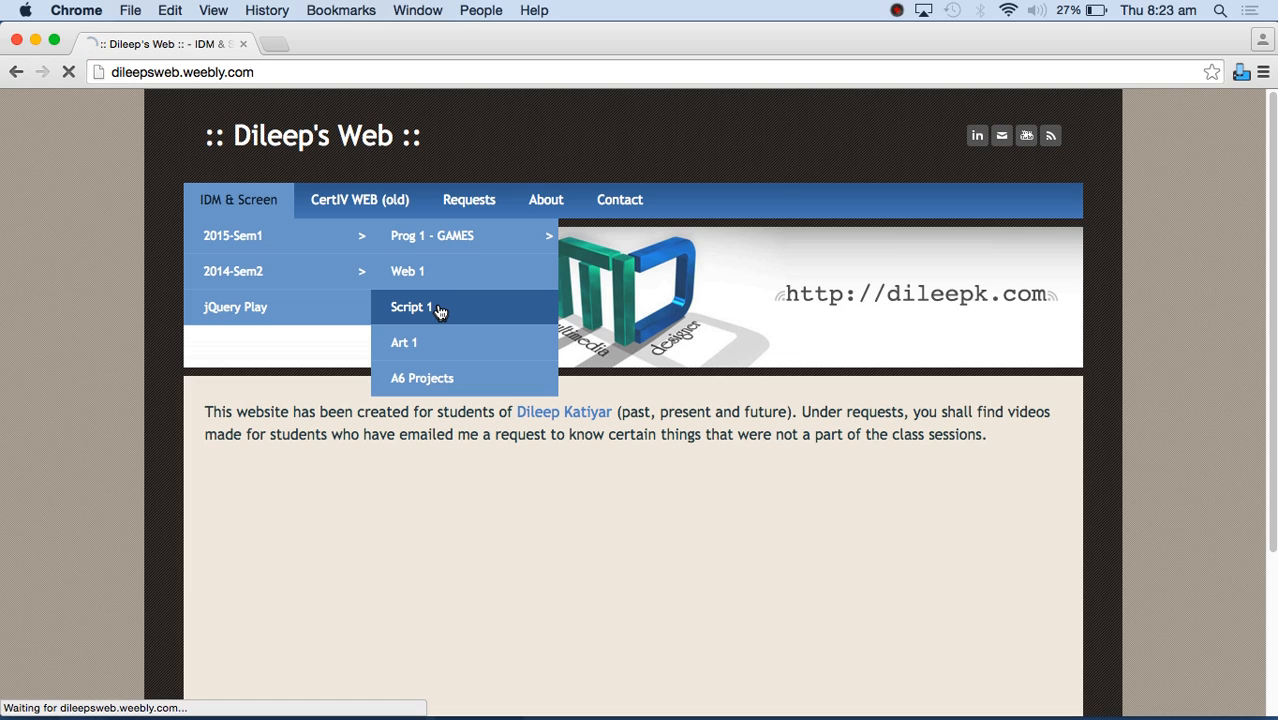
pyautogui.click(412, 308)
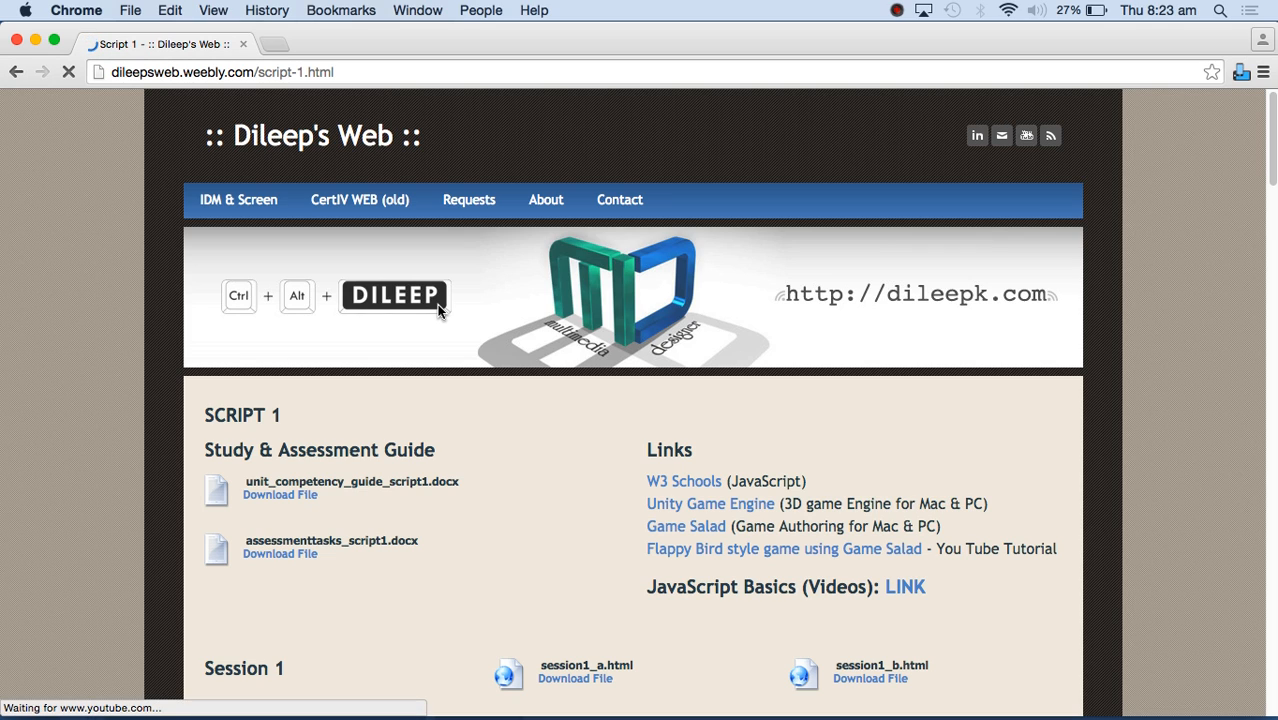
pyautogui.moveTo(520, 428)
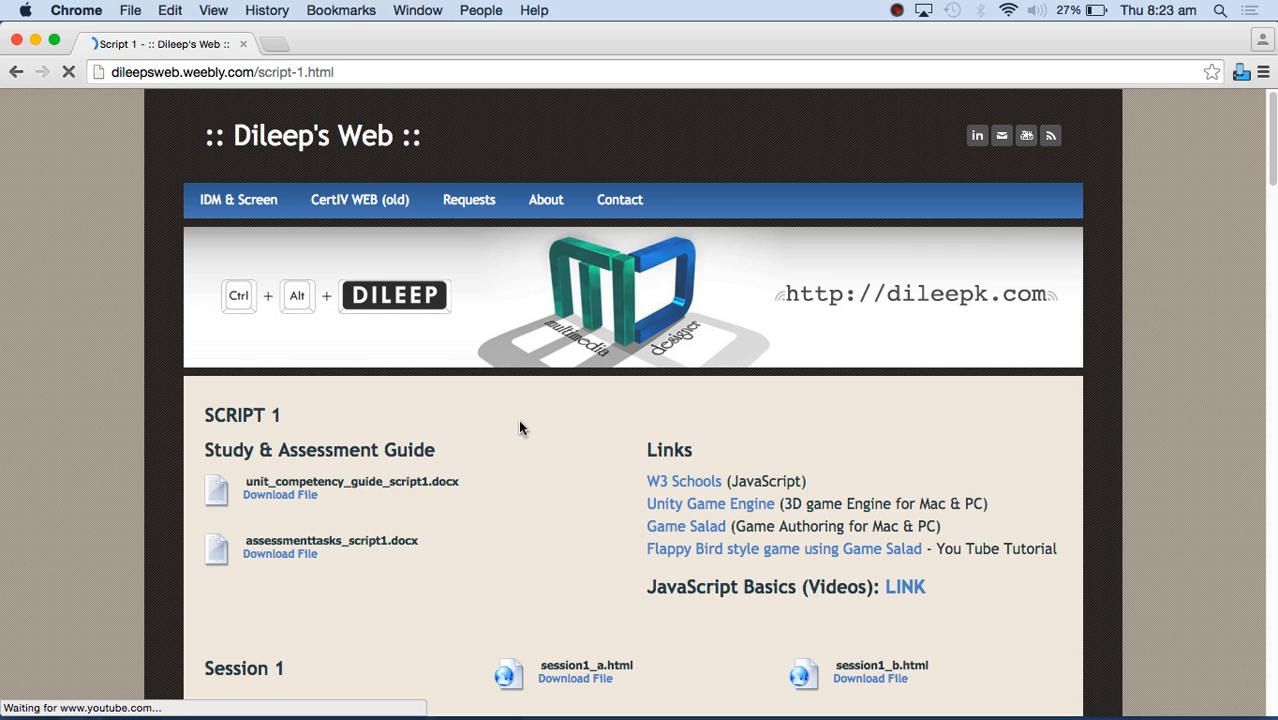
pyautogui.scroll(-3)
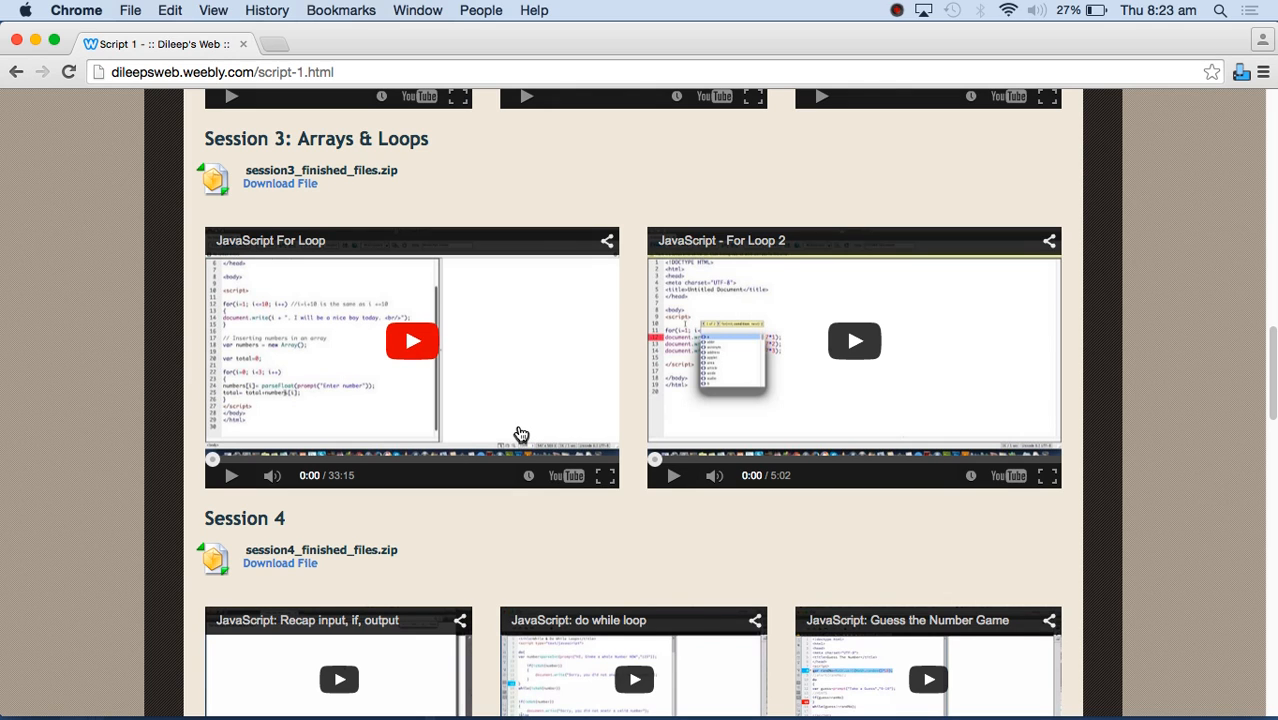
# - Scroll the Script 1 page between the session videos, XML assignment and Term 2 jQuery starter file
pyautogui.scroll(3)
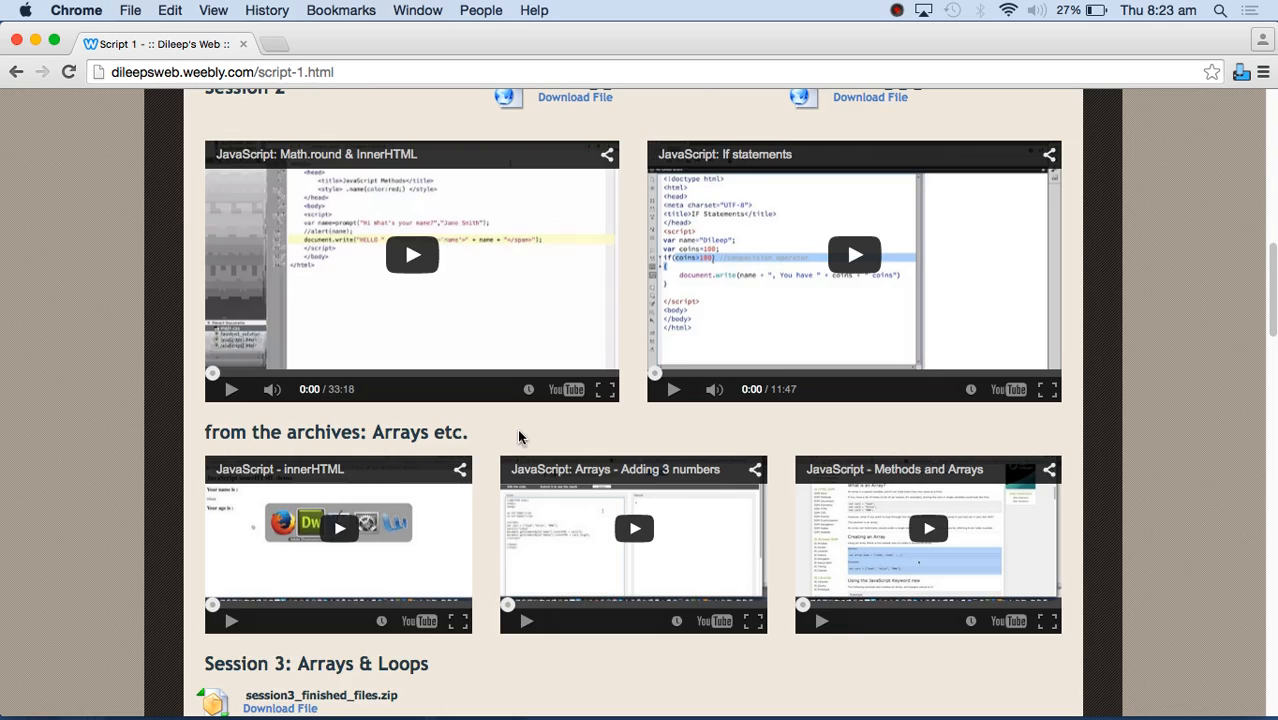
pyautogui.scroll(-3)
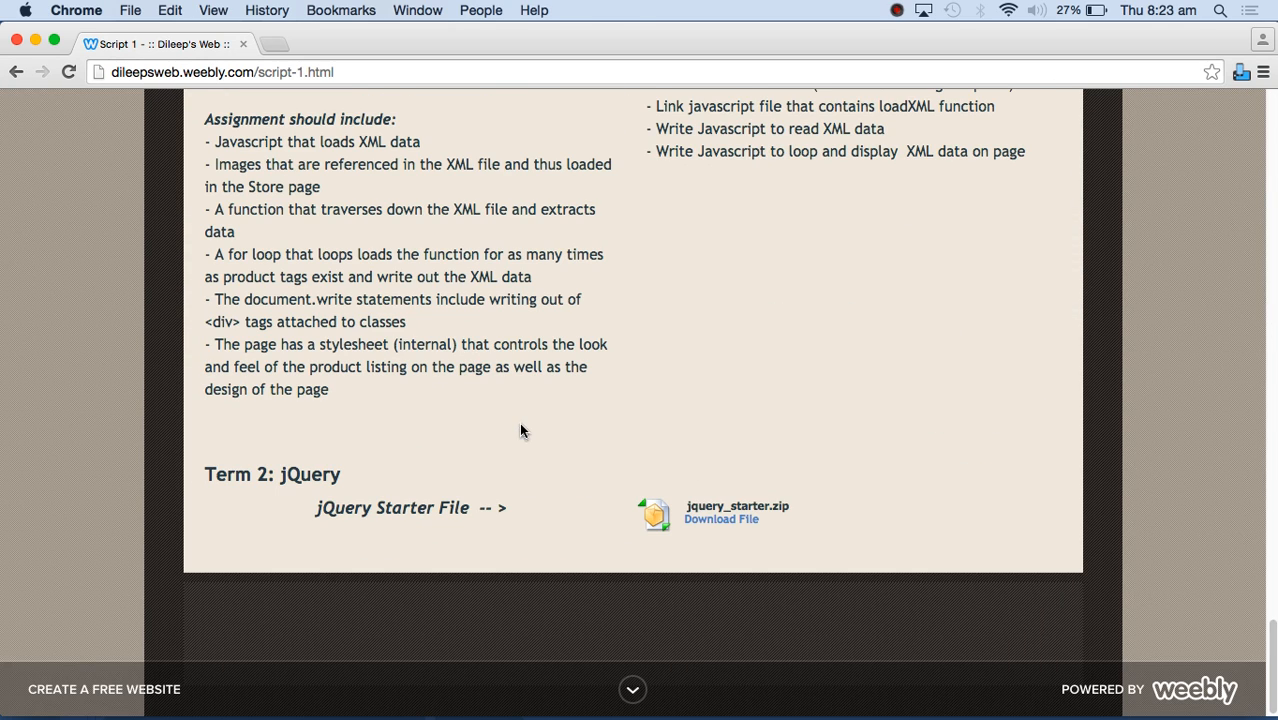
pyautogui.moveTo(530, 442)
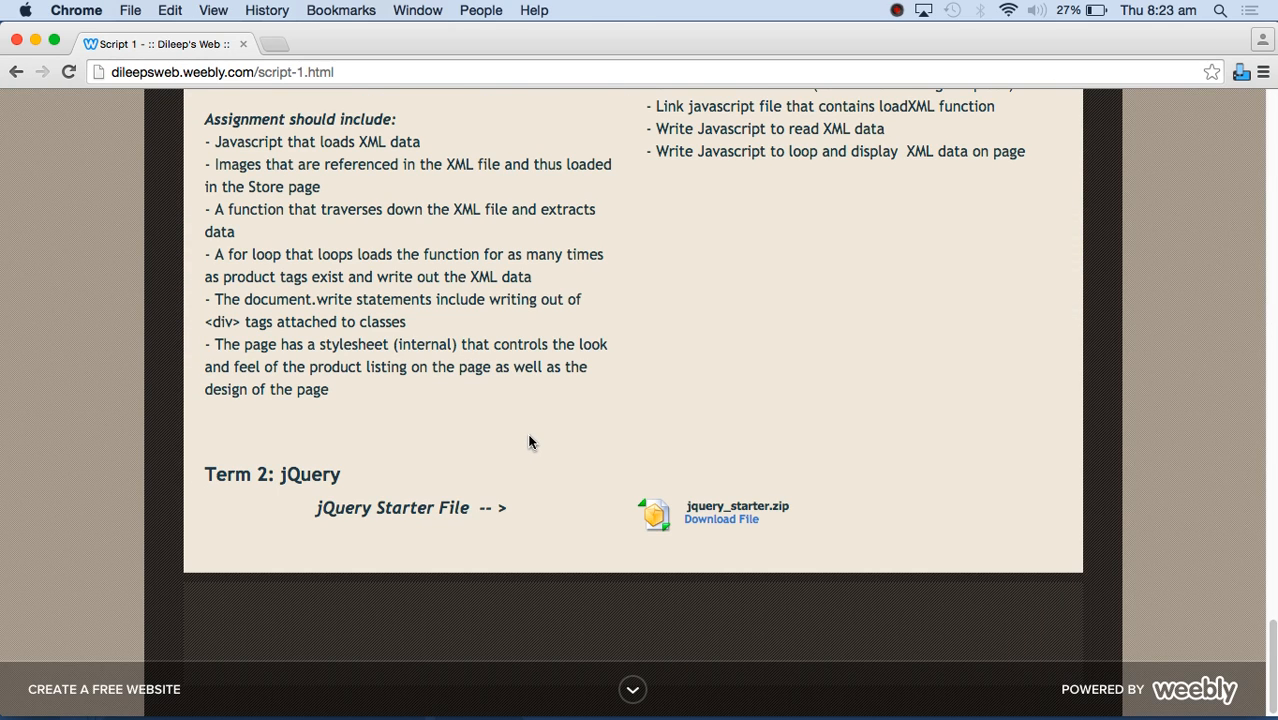
pyautogui.scroll(3)
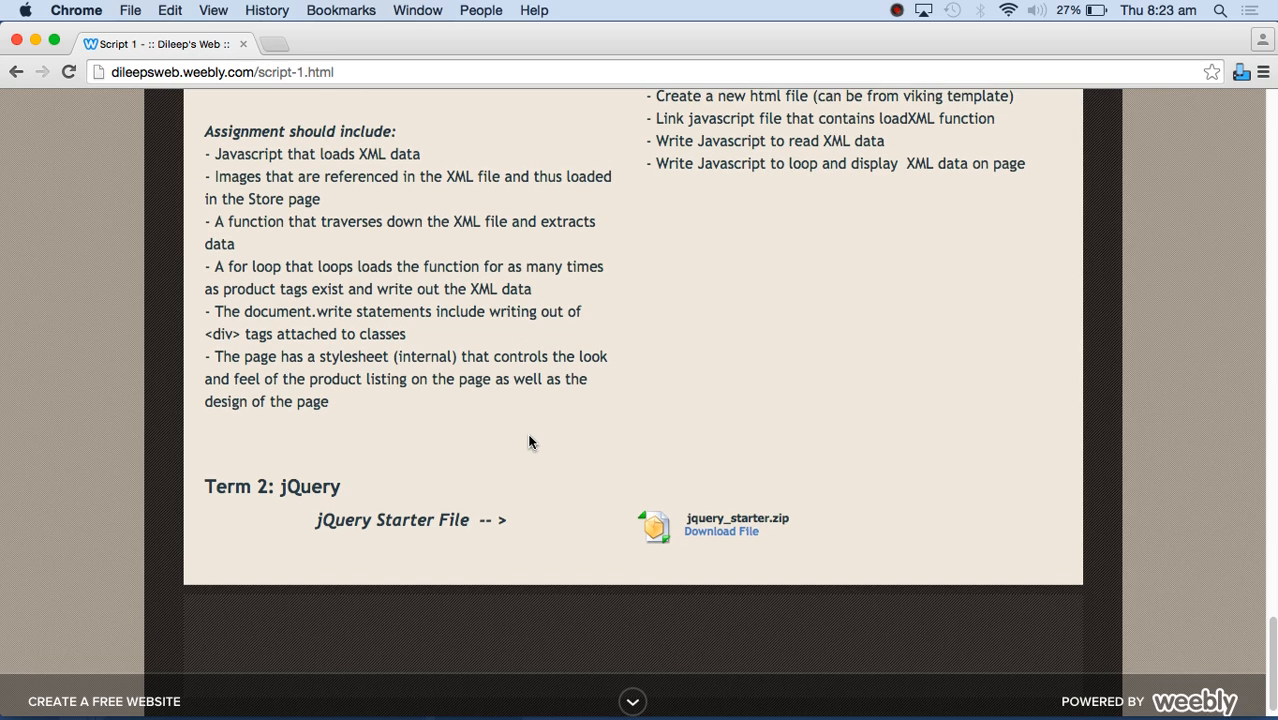
pyautogui.scroll(3)
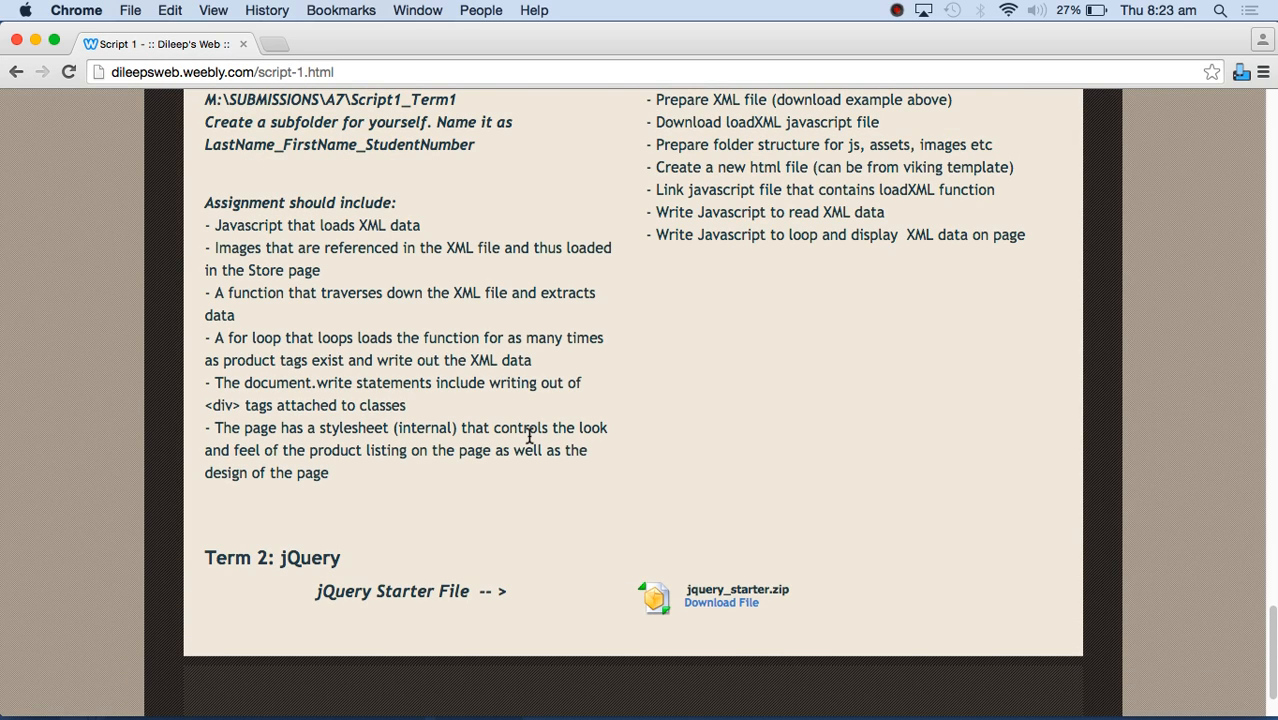
pyautogui.moveTo(748, 588)
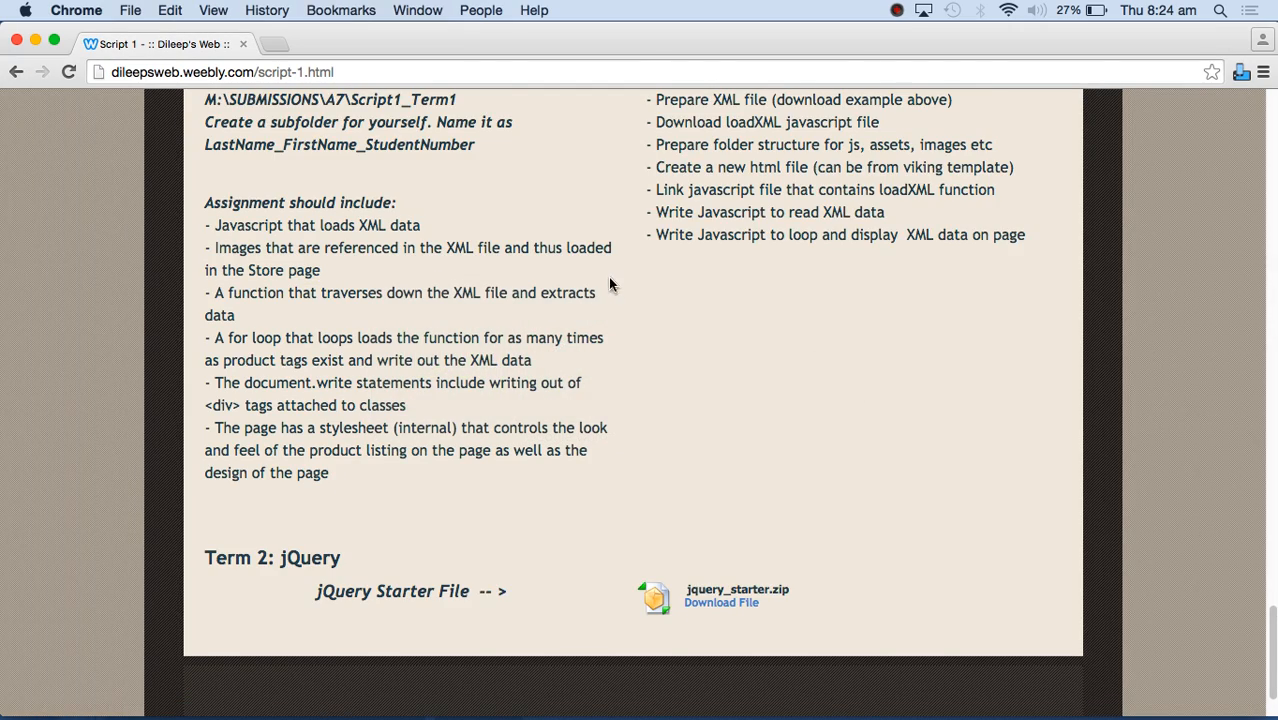
pyautogui.scroll(3)
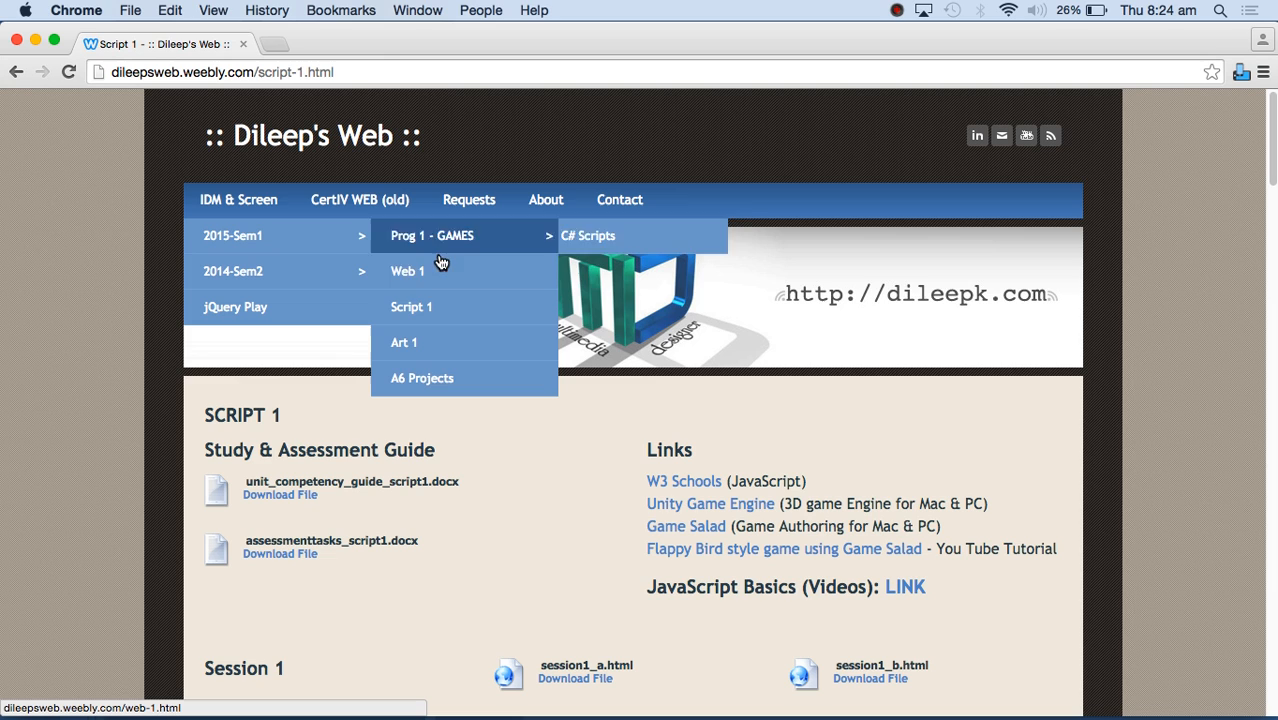
pyautogui.click(408, 272)
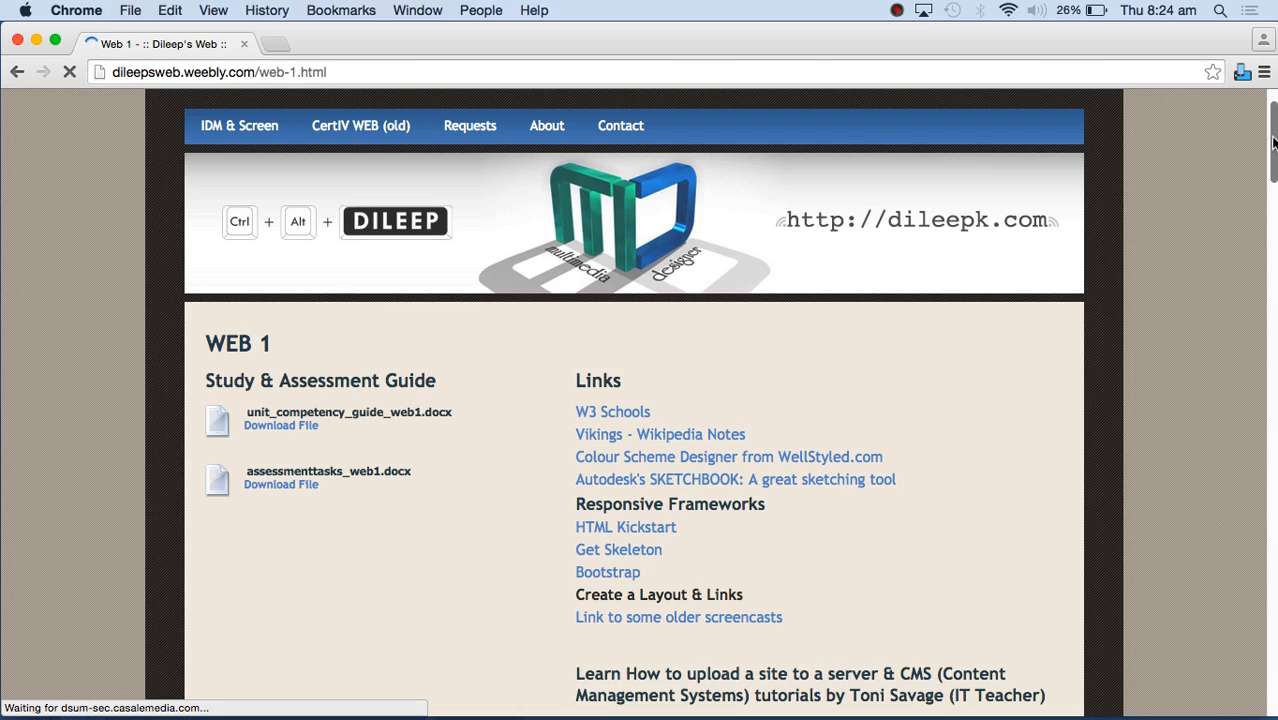
pyautogui.scroll(-3)
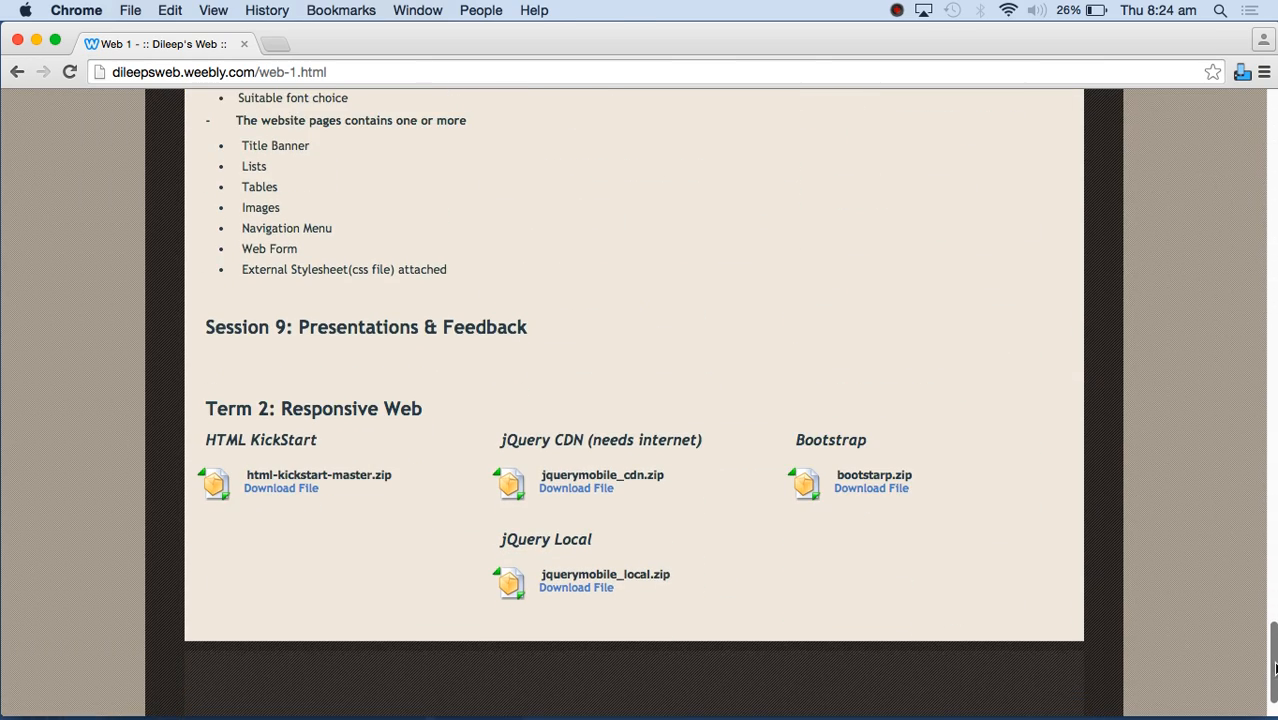
pyautogui.scroll(-3)
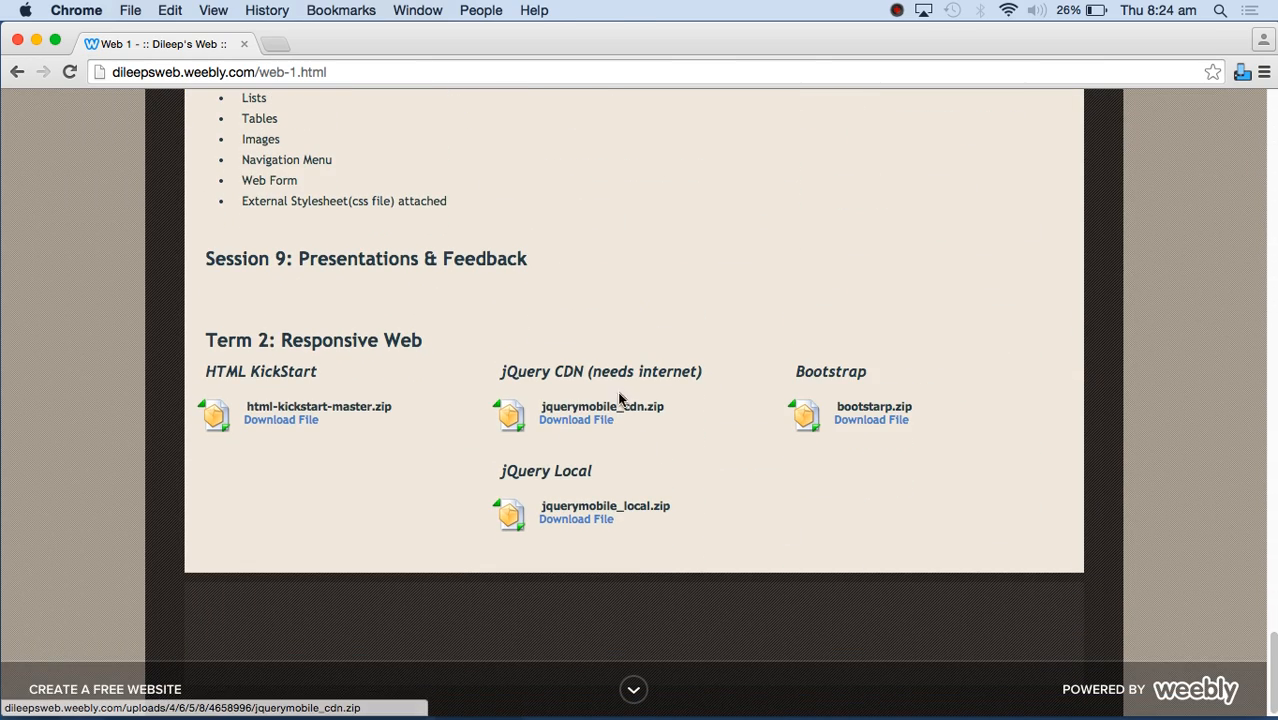
pyautogui.moveTo(628, 400)
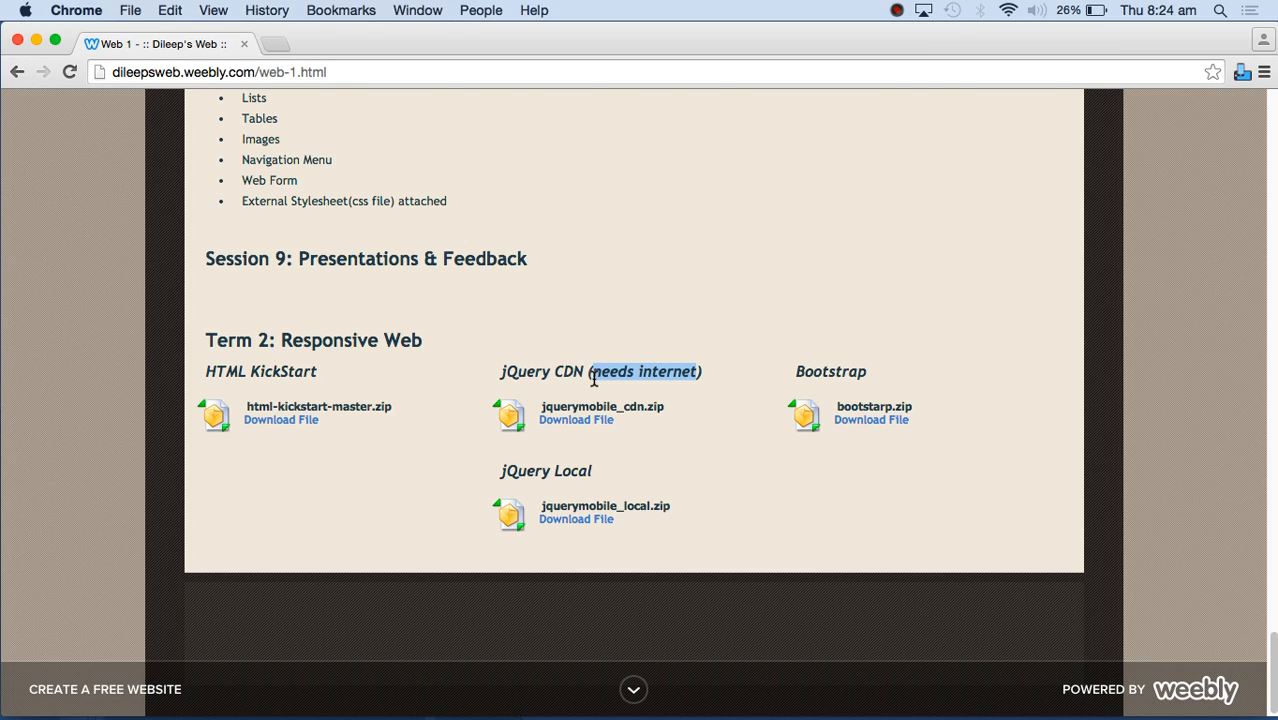
pyautogui.moveTo(530, 570)
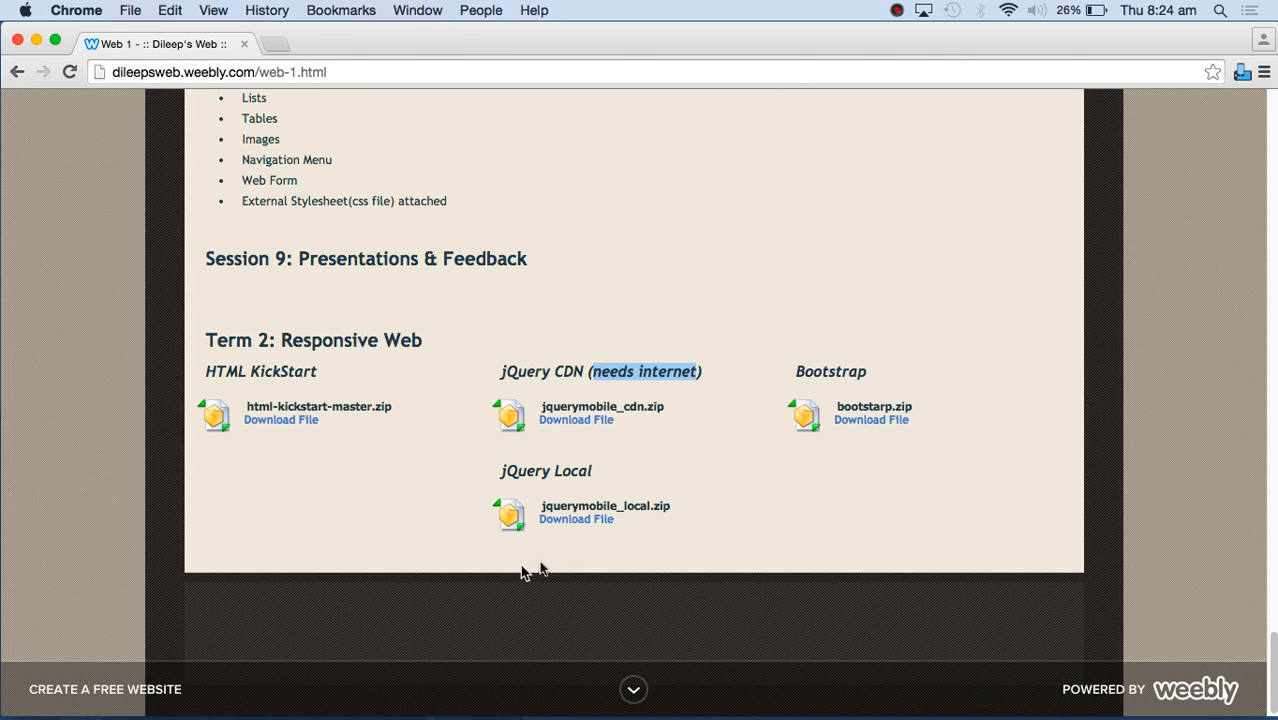
pyautogui.moveTo(576, 520)
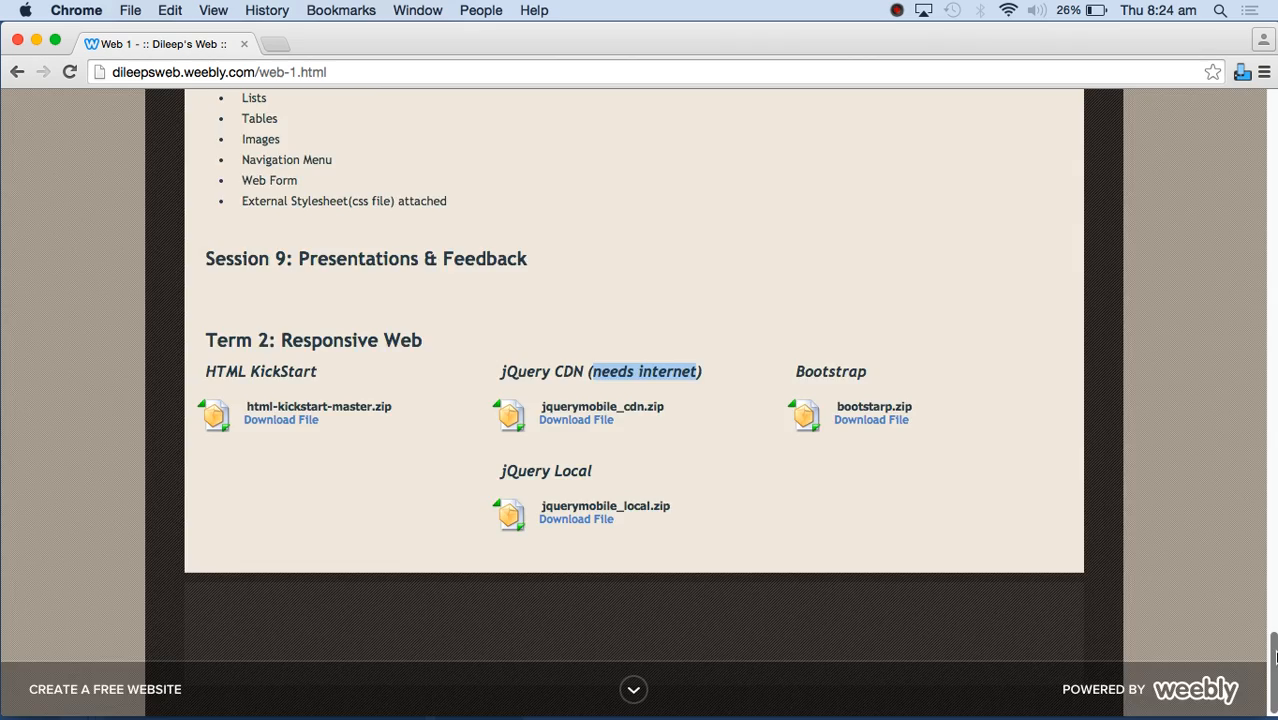
pyautogui.scroll(3)
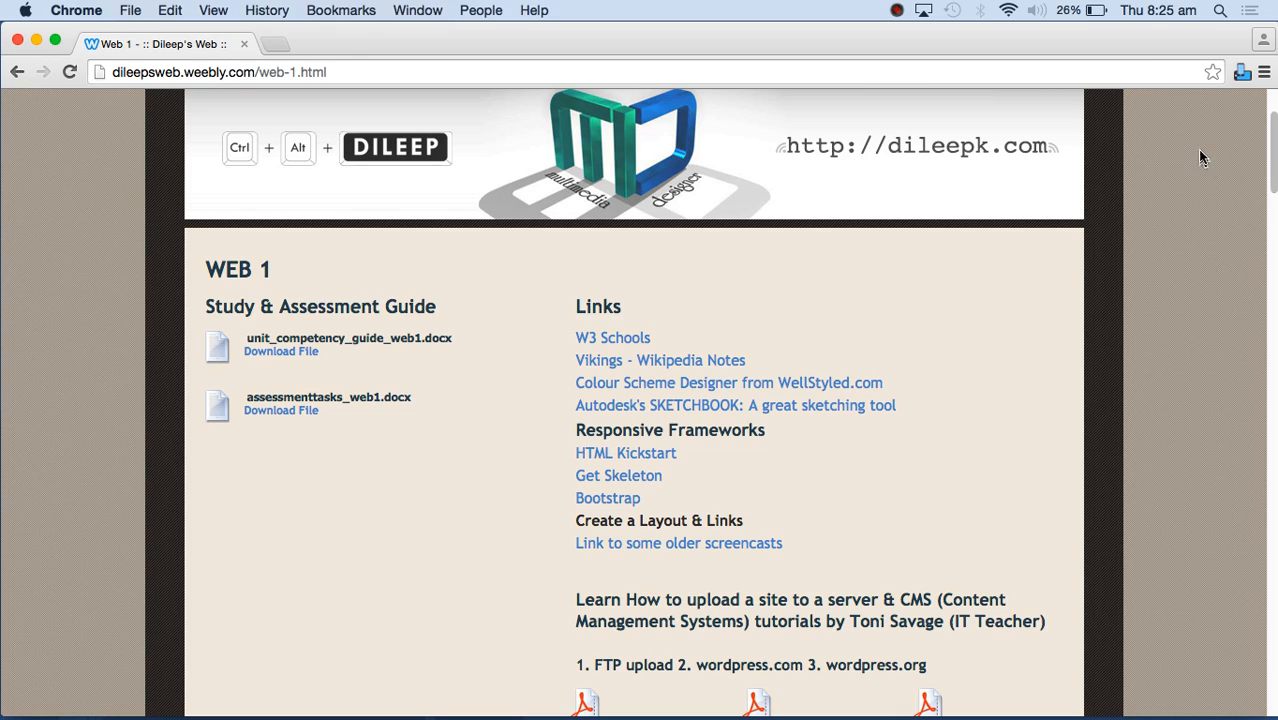
pyautogui.scroll(3)
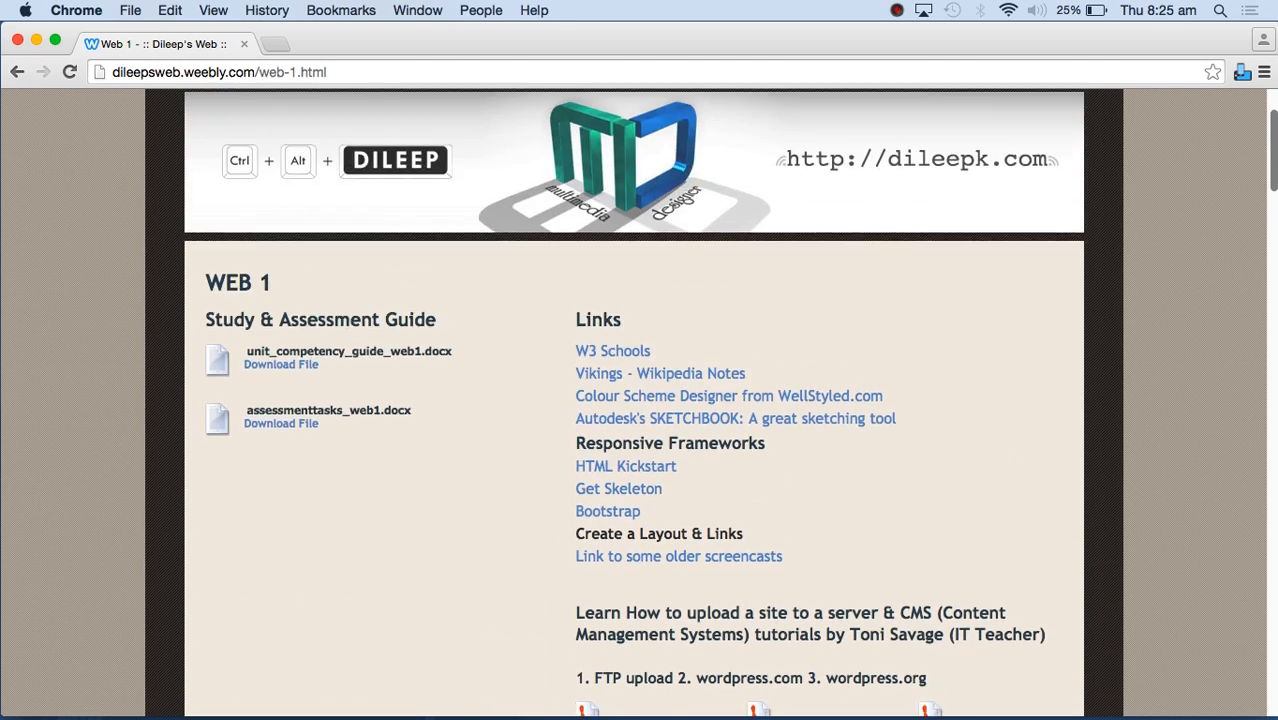
pyautogui.scroll(-3)
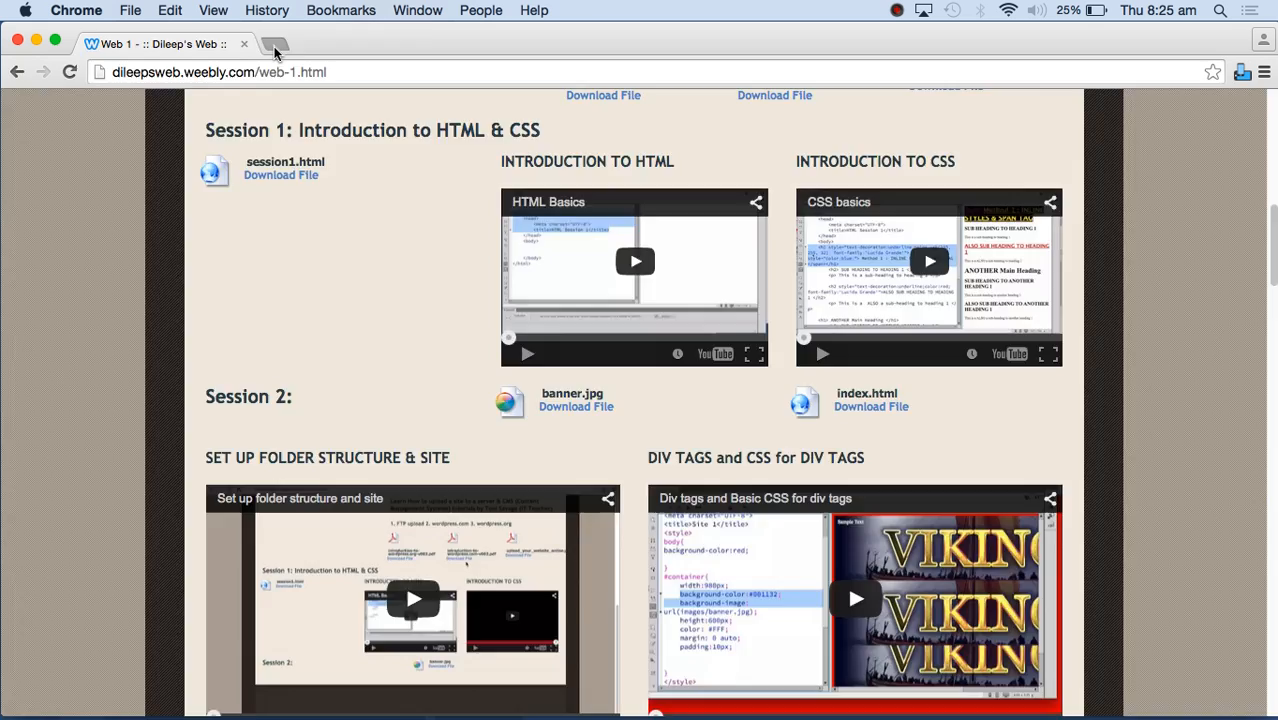
# - Search animate.css in a new tab and open the daneden.github.io Animate.css demo site
pyautogui.click(276, 44)
pyautogui.write('animate.css')
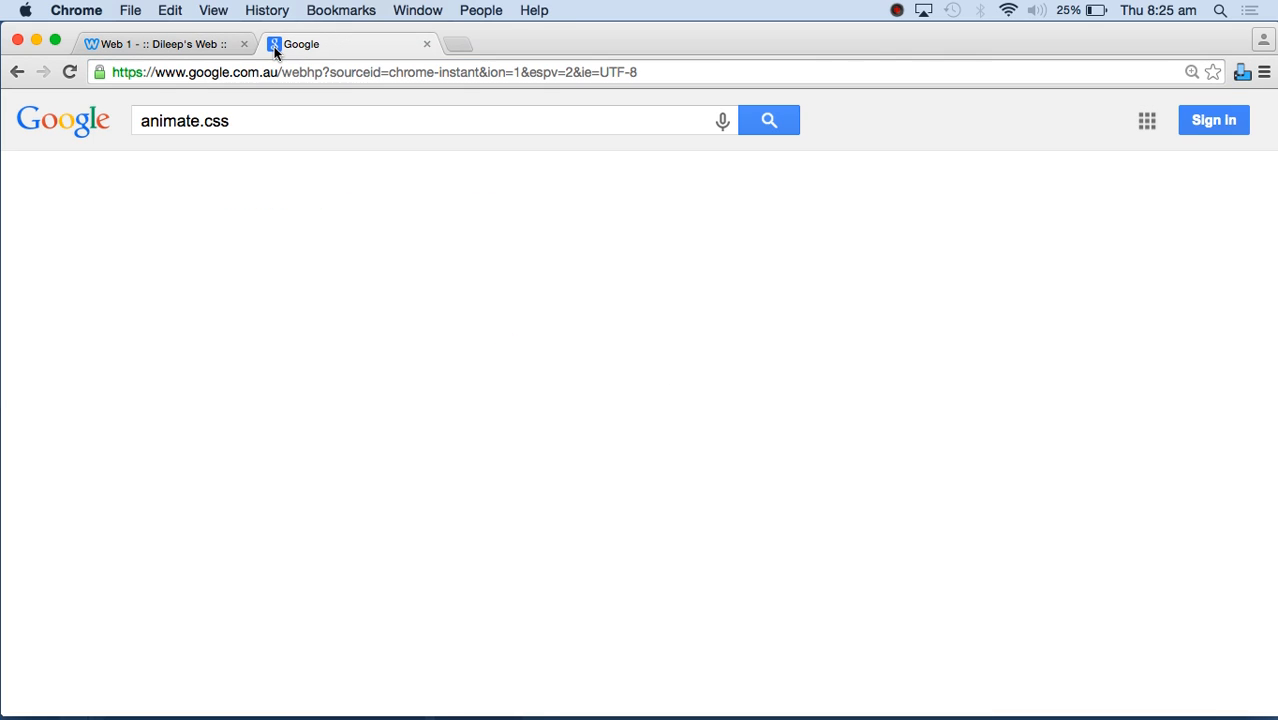
pyautogui.click(768, 120)
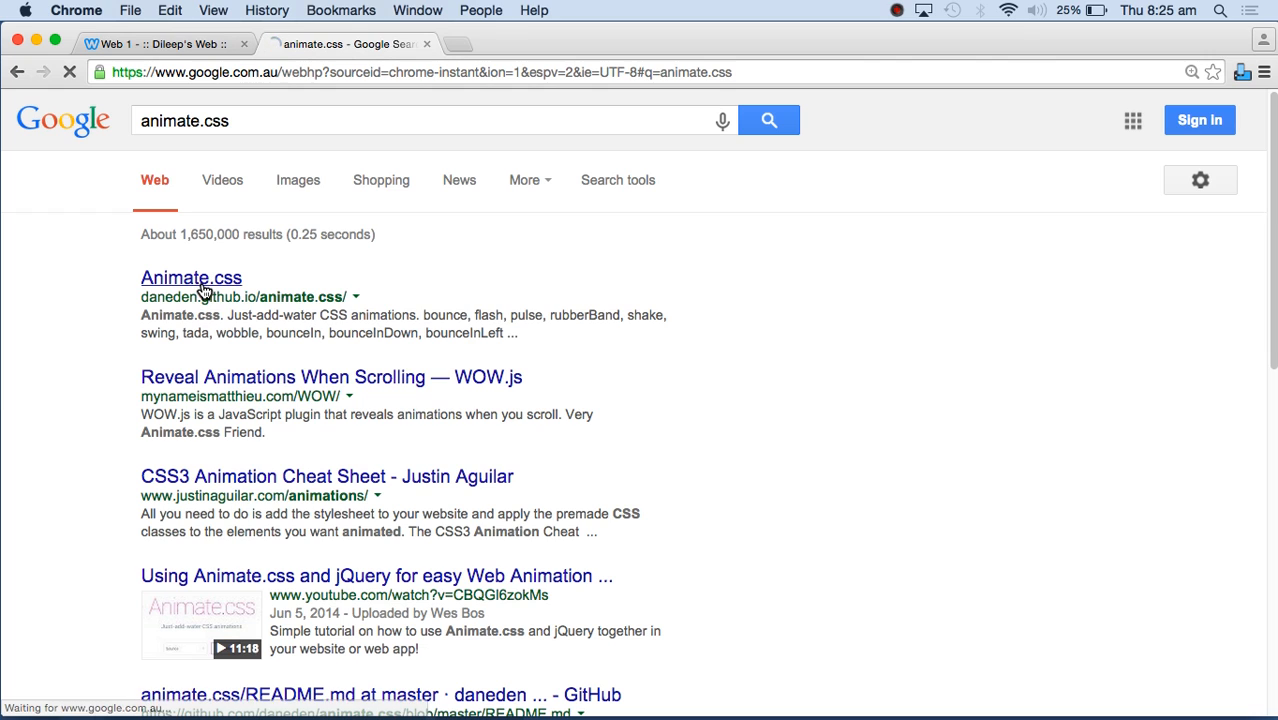
pyautogui.click(192, 278)
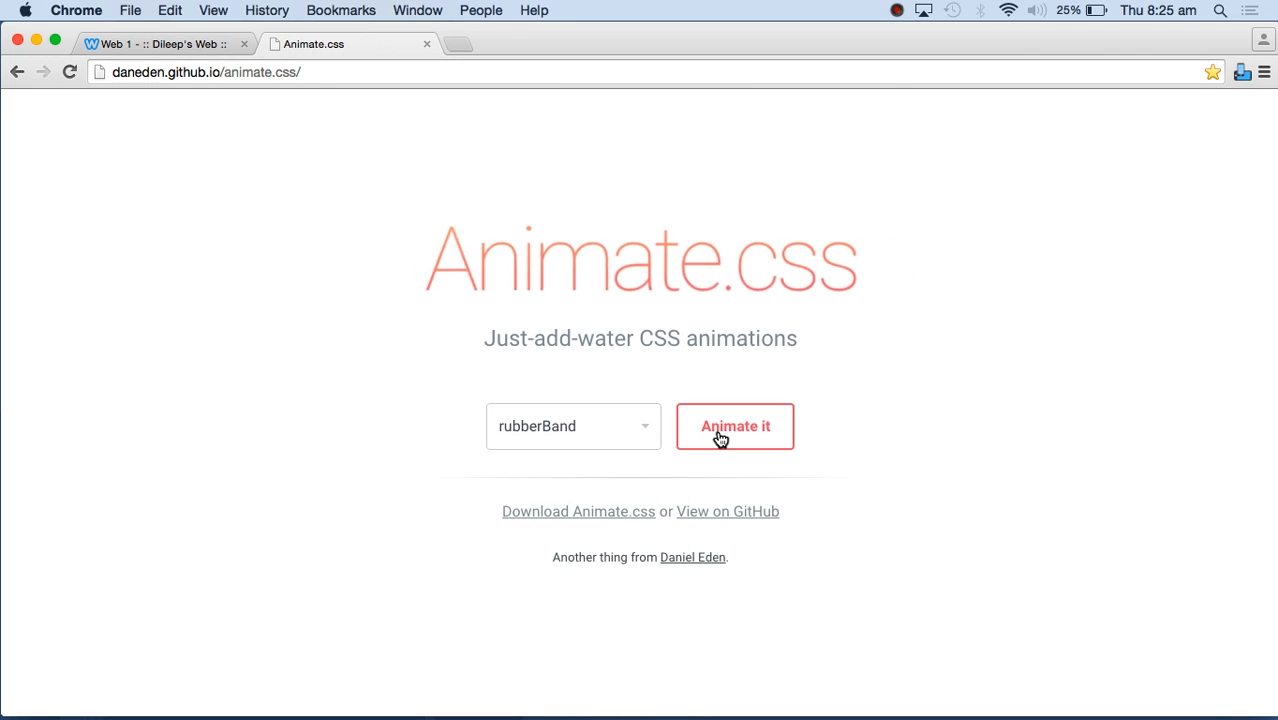
# - Preview the wobble/bounceInLeft and bounceOut animations on the demo title
pyautogui.click(572, 426)
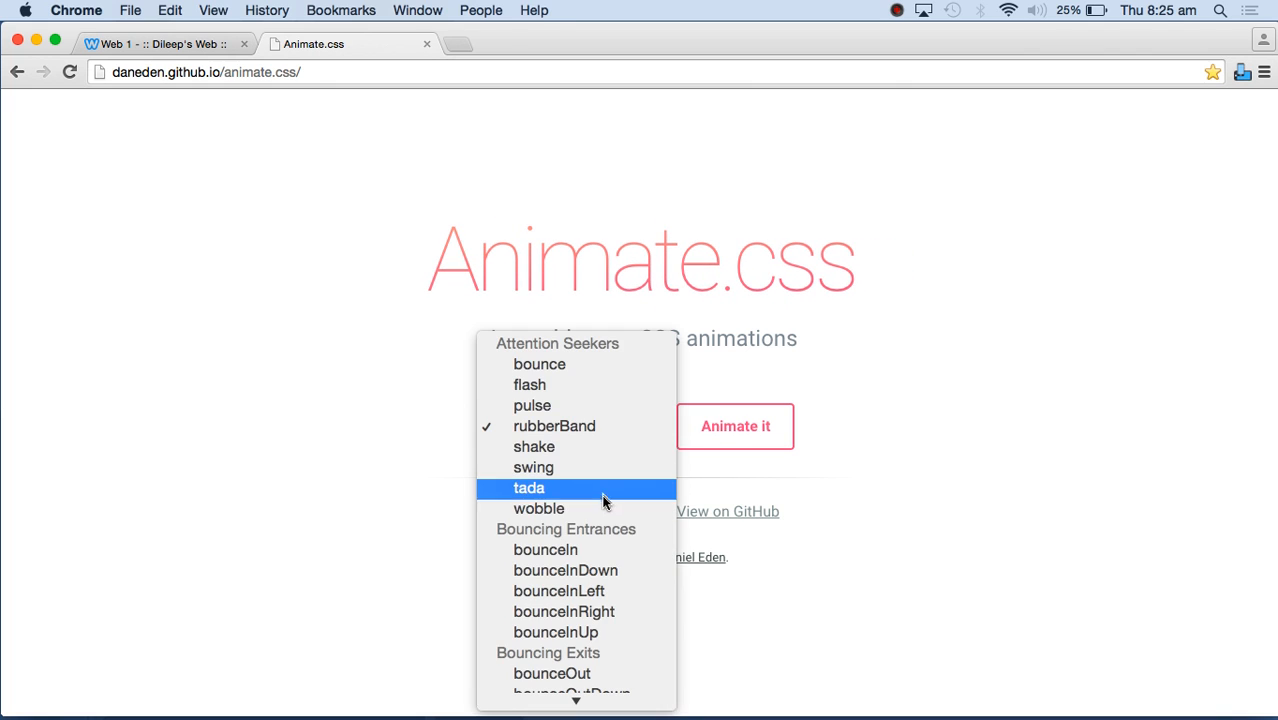
pyautogui.click(540, 508)
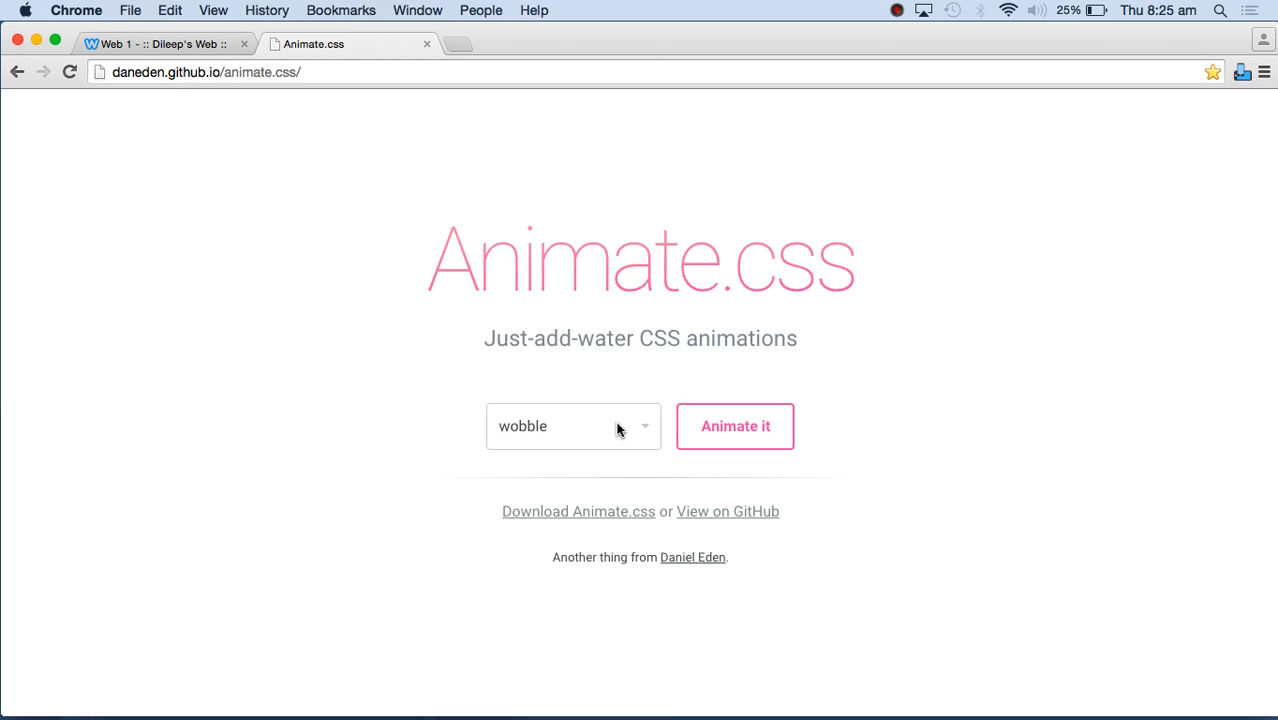
pyautogui.click(736, 426)
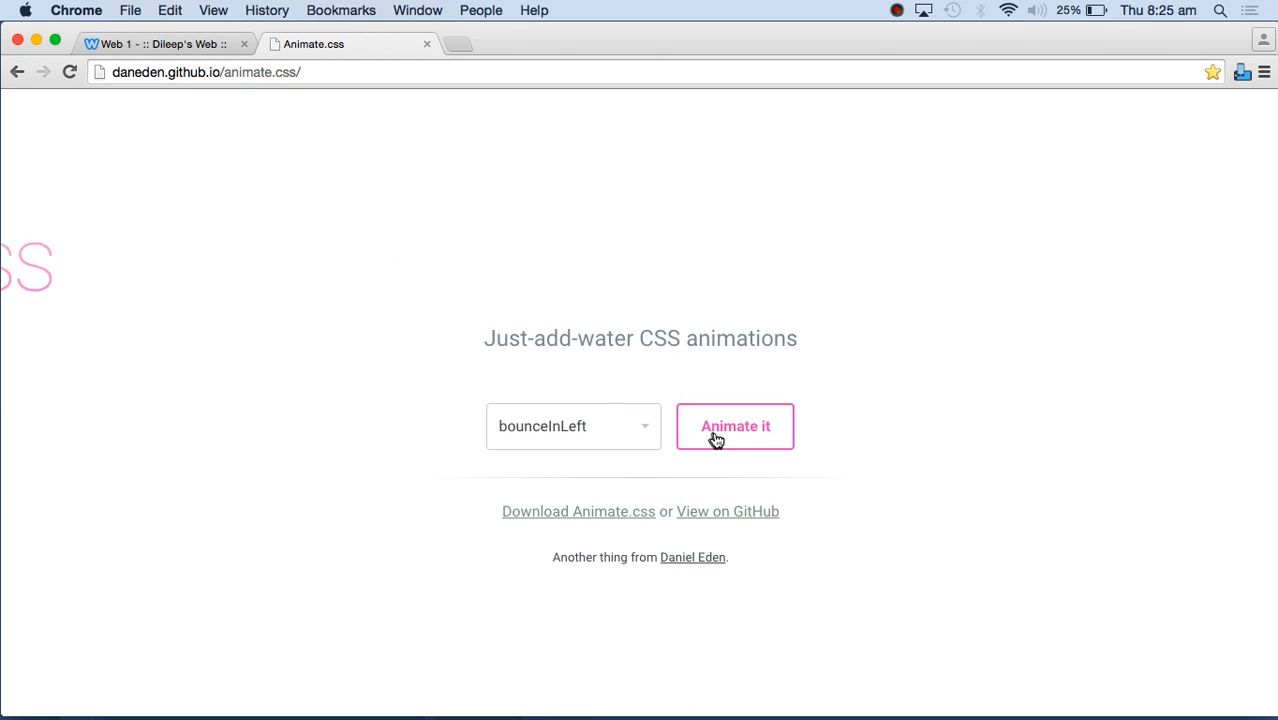
pyautogui.click(572, 426)
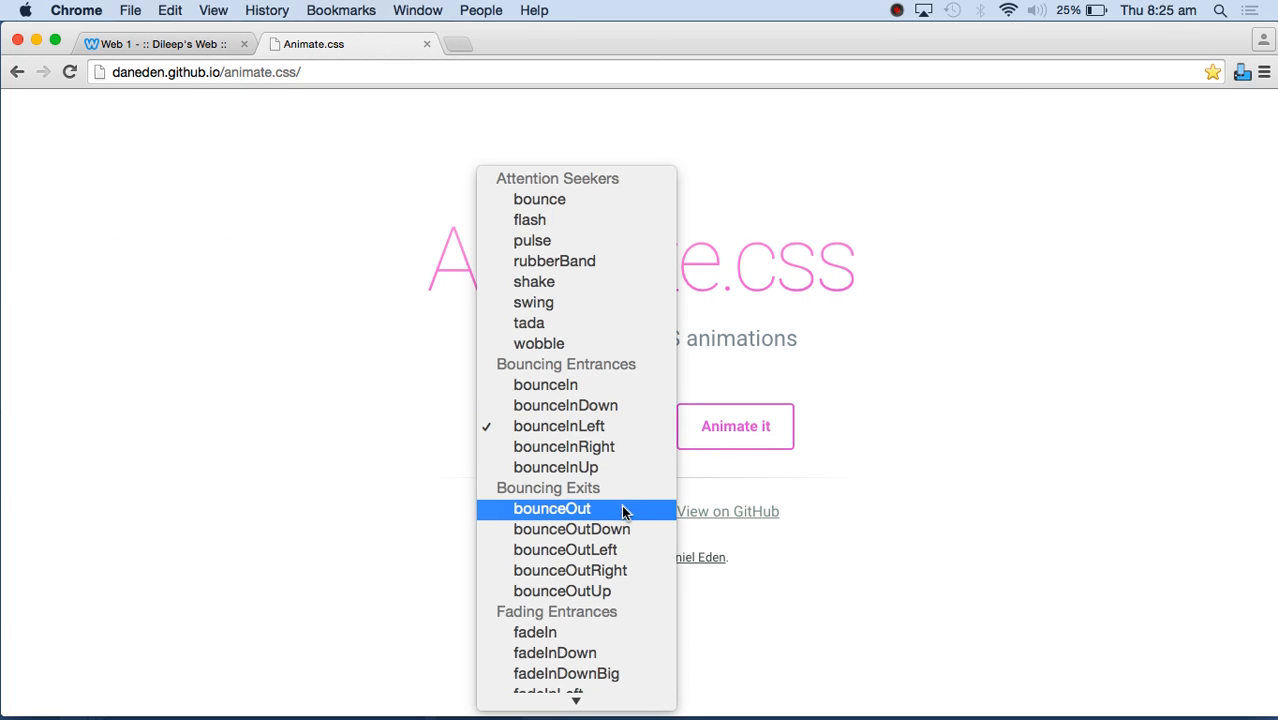
pyautogui.click(552, 510)
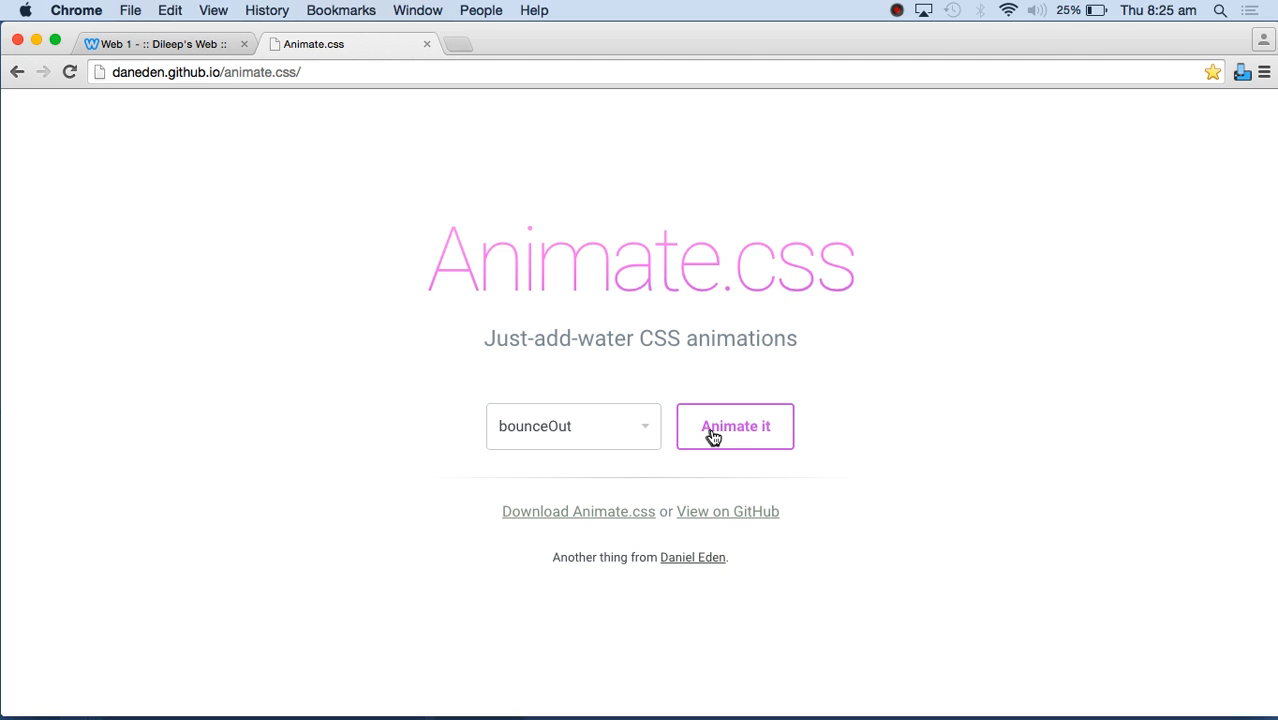
pyautogui.click(736, 426)
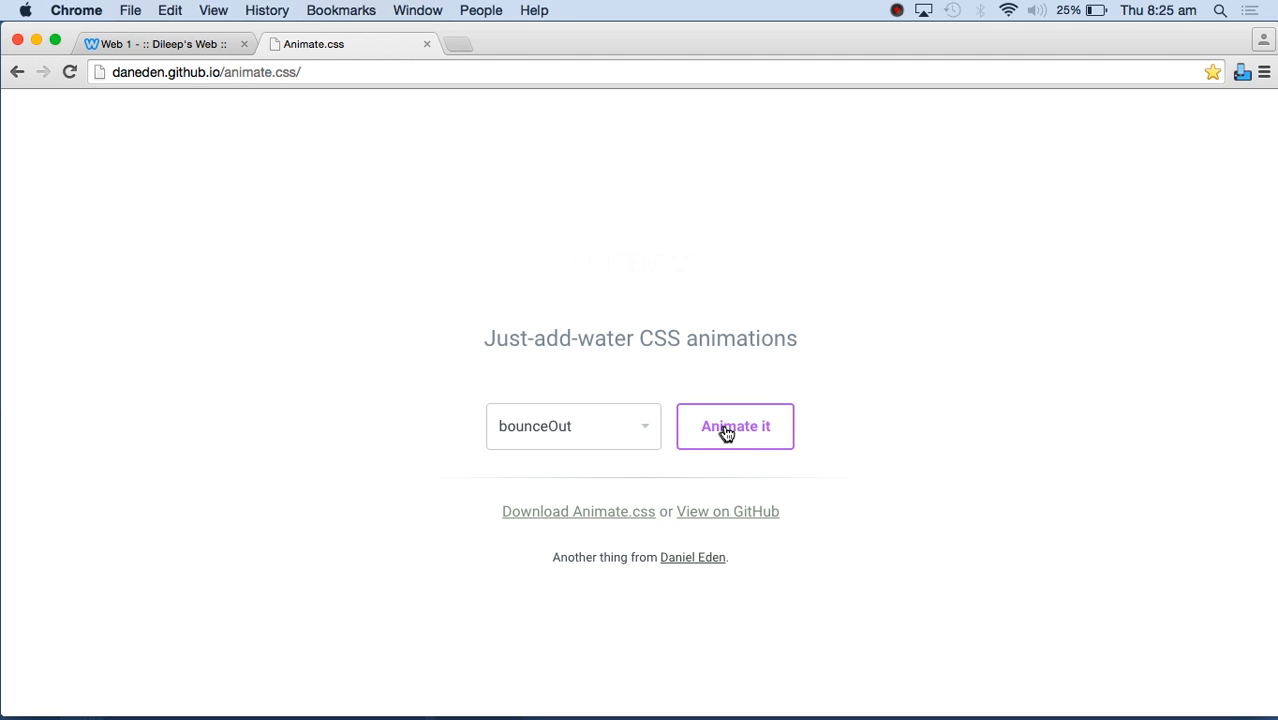
pyautogui.click(736, 426)
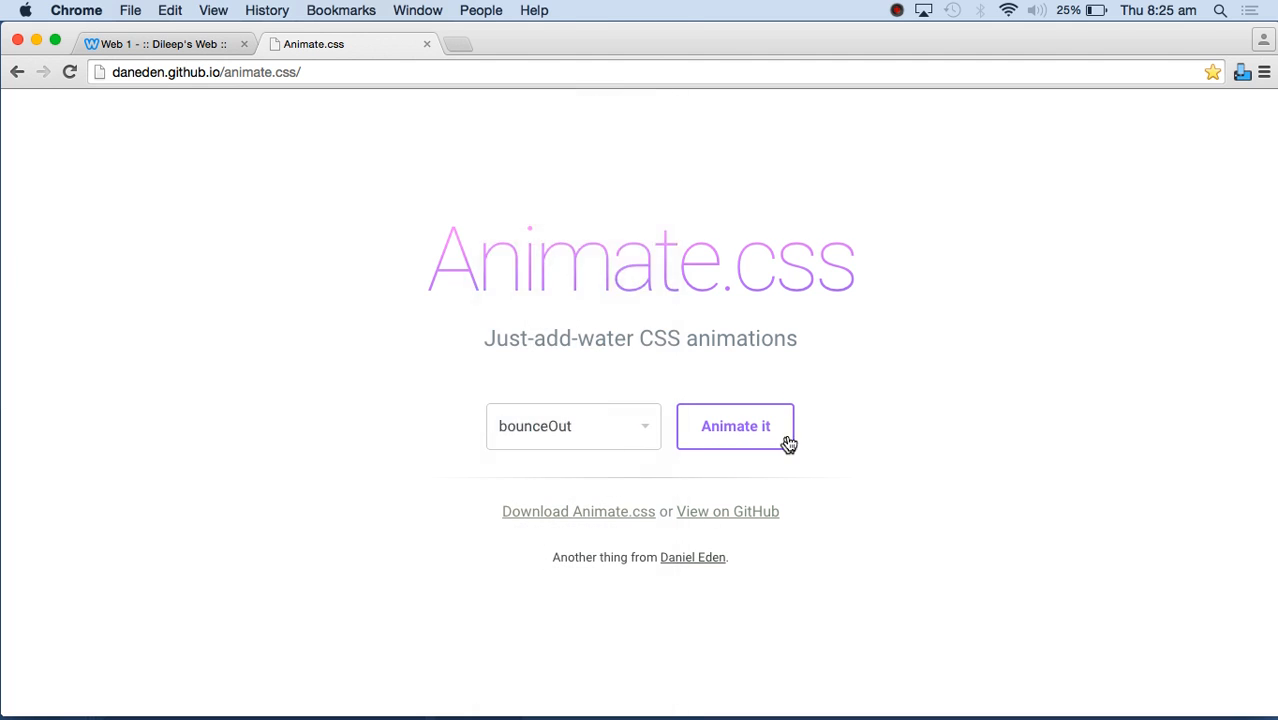
# - Try a fading animation, a flip animation and rotateInDownLeft from the effects list
pyautogui.click(572, 424)
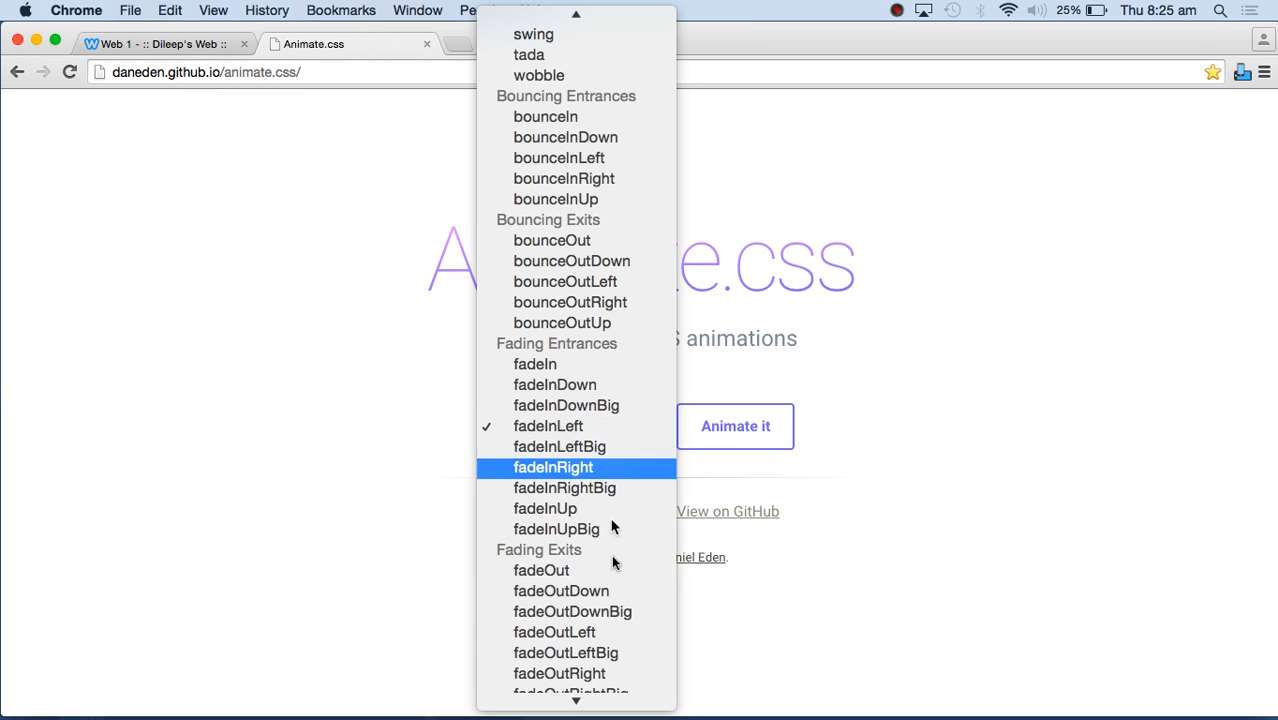
pyautogui.click(554, 632)
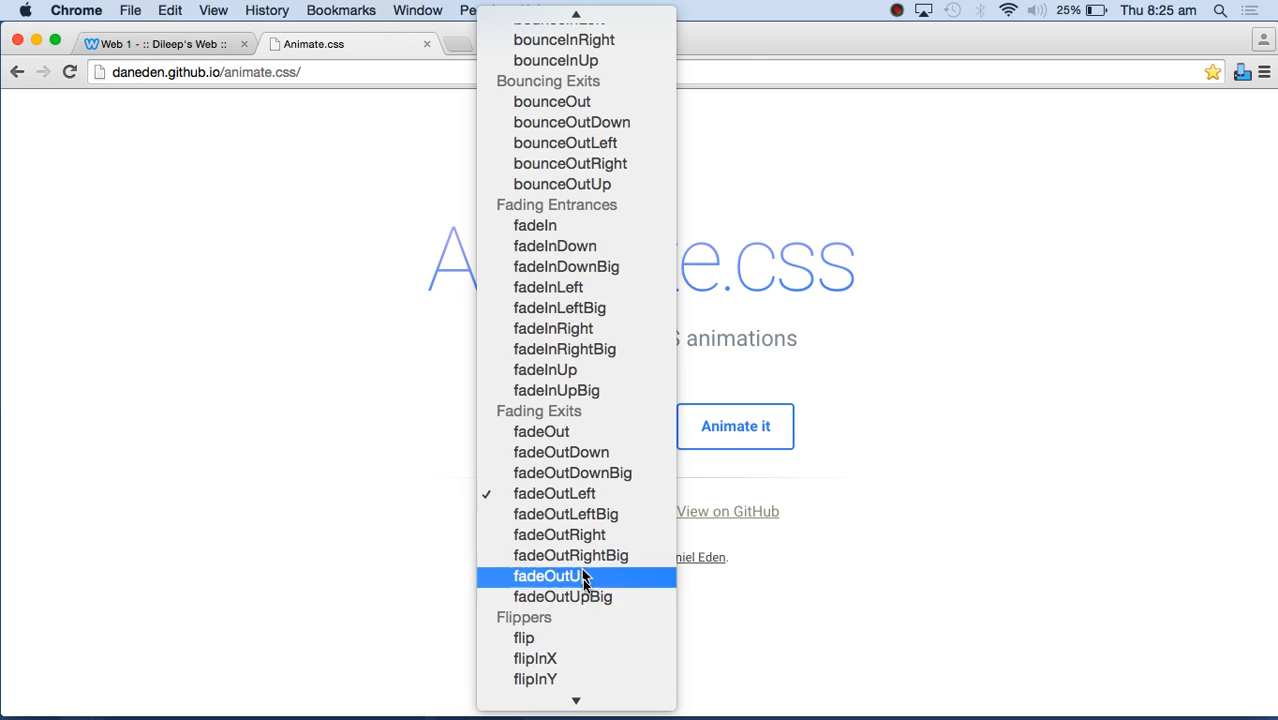
pyautogui.click(536, 658)
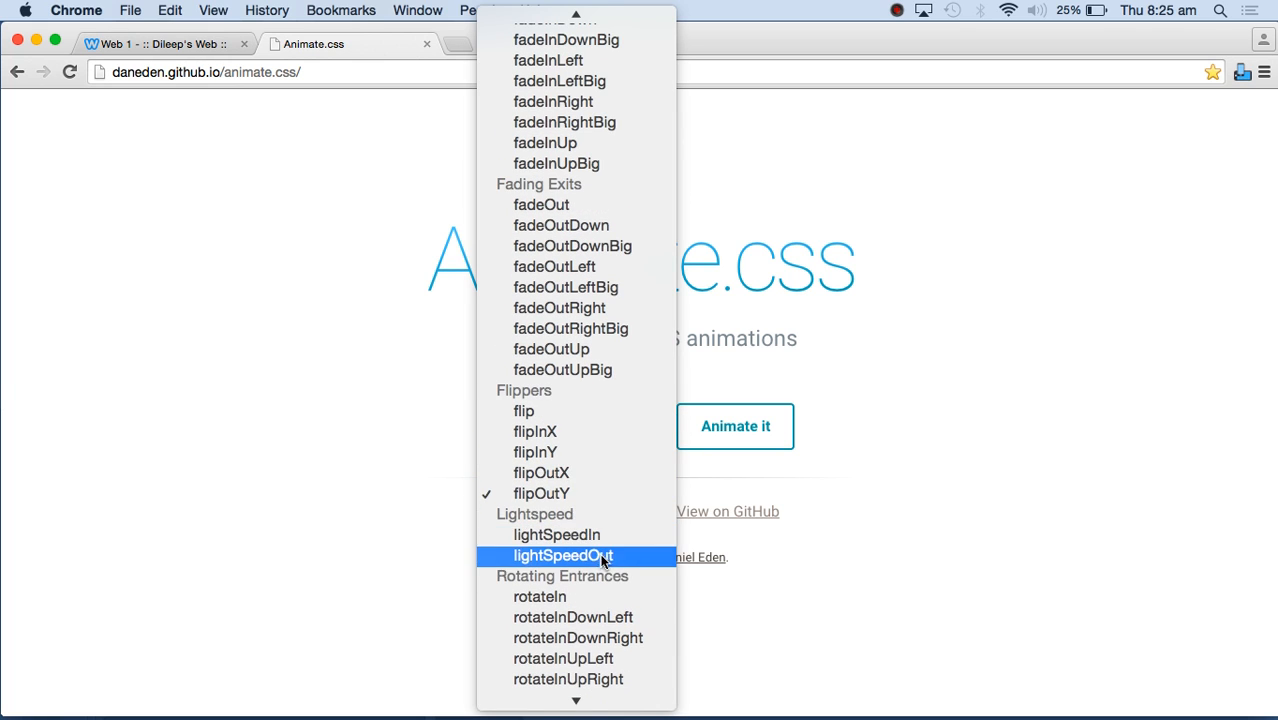
pyautogui.click(572, 616)
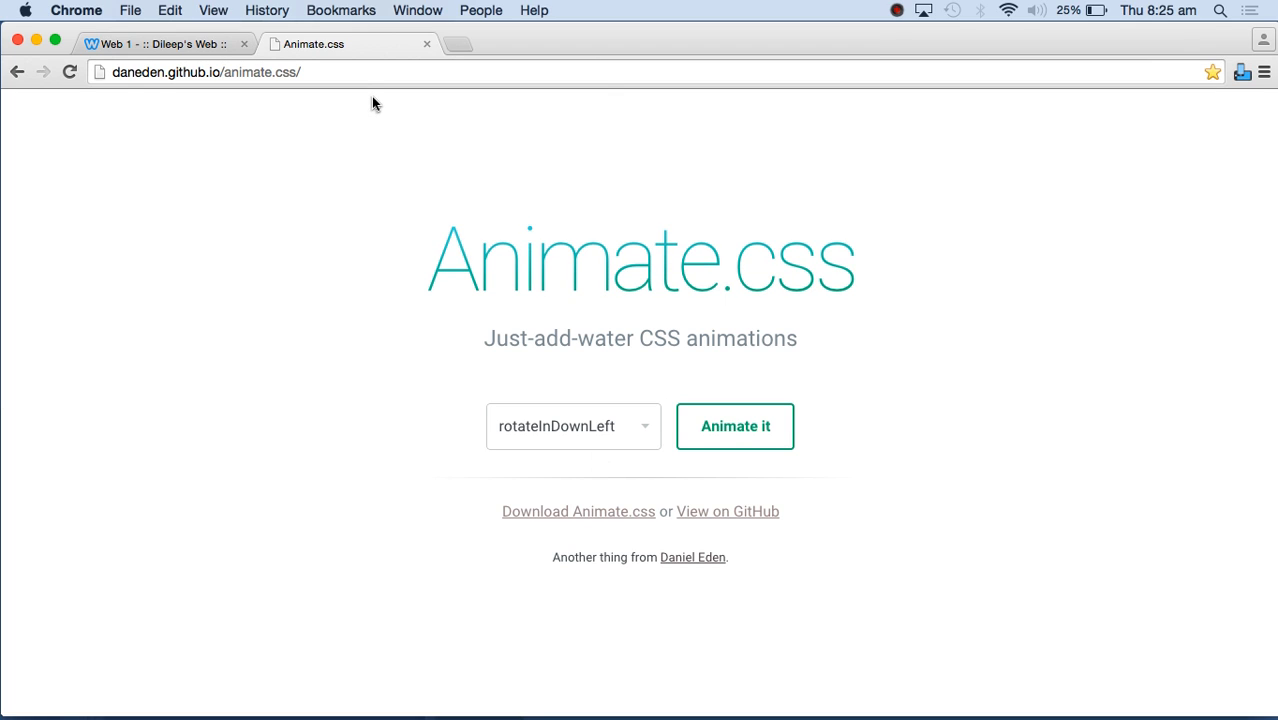
pyautogui.moveTo(628, 524)
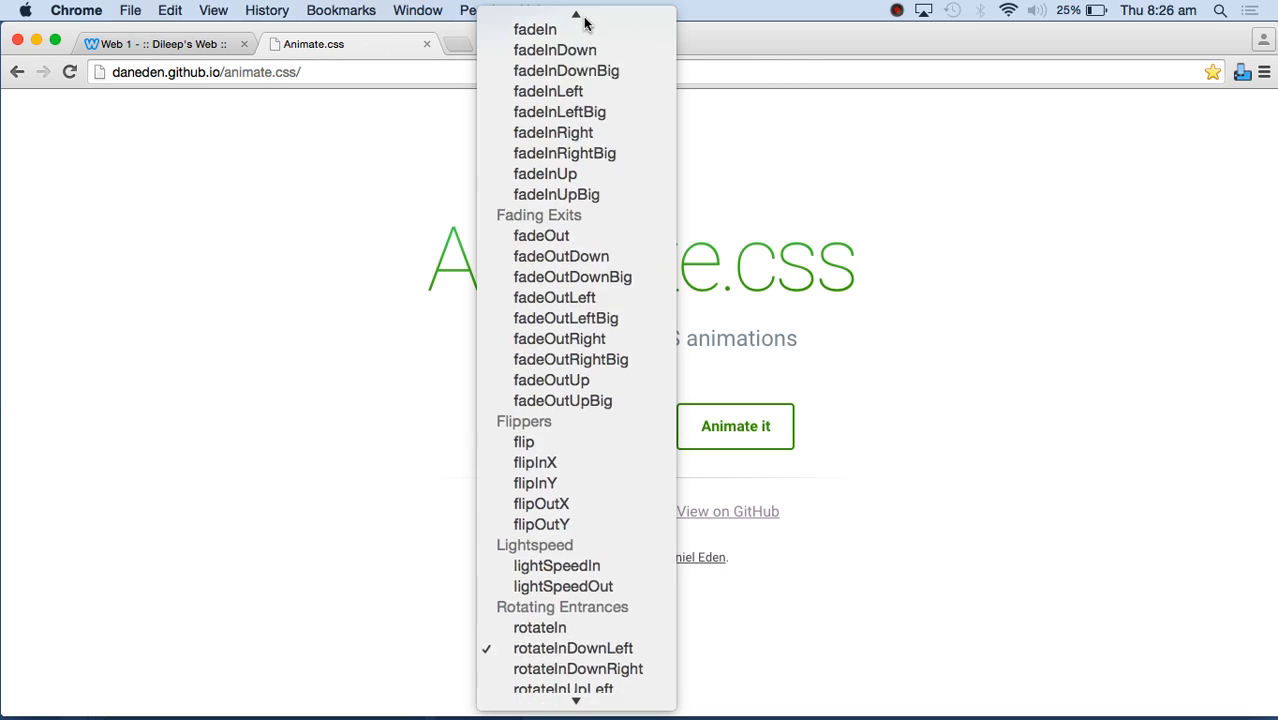
pyautogui.scroll(3)
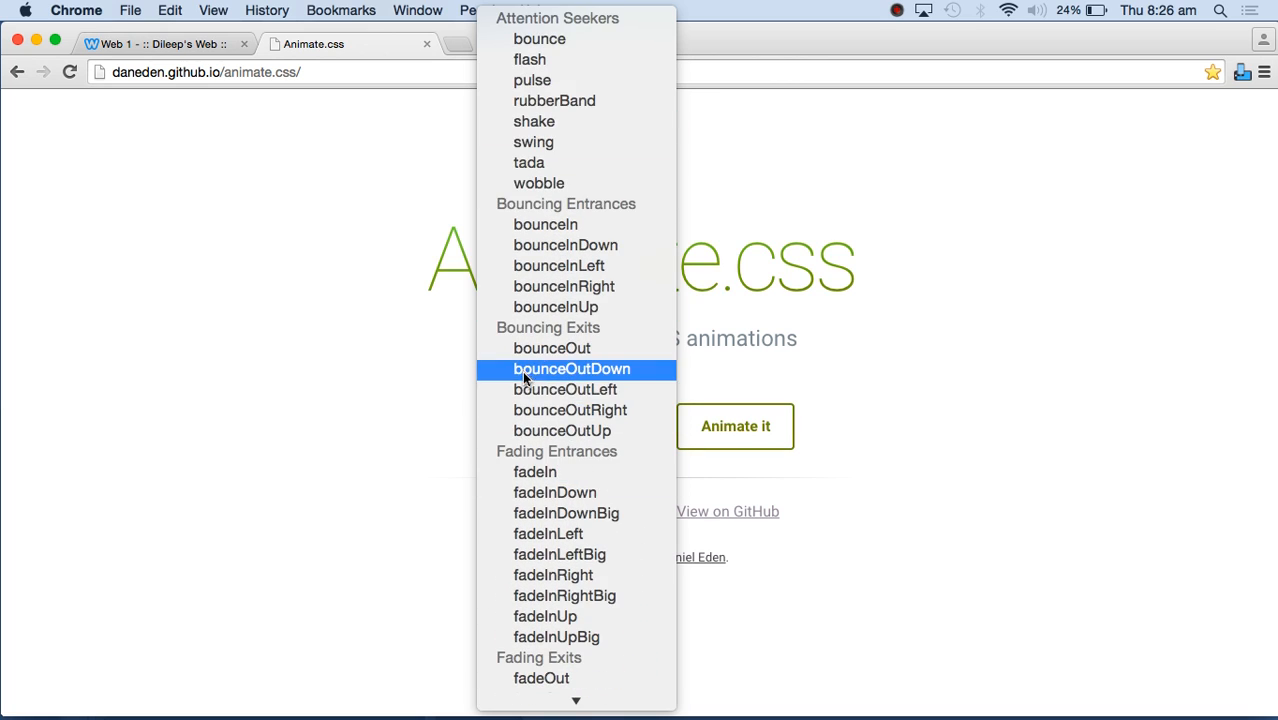
pyautogui.moveTo(476, 378)
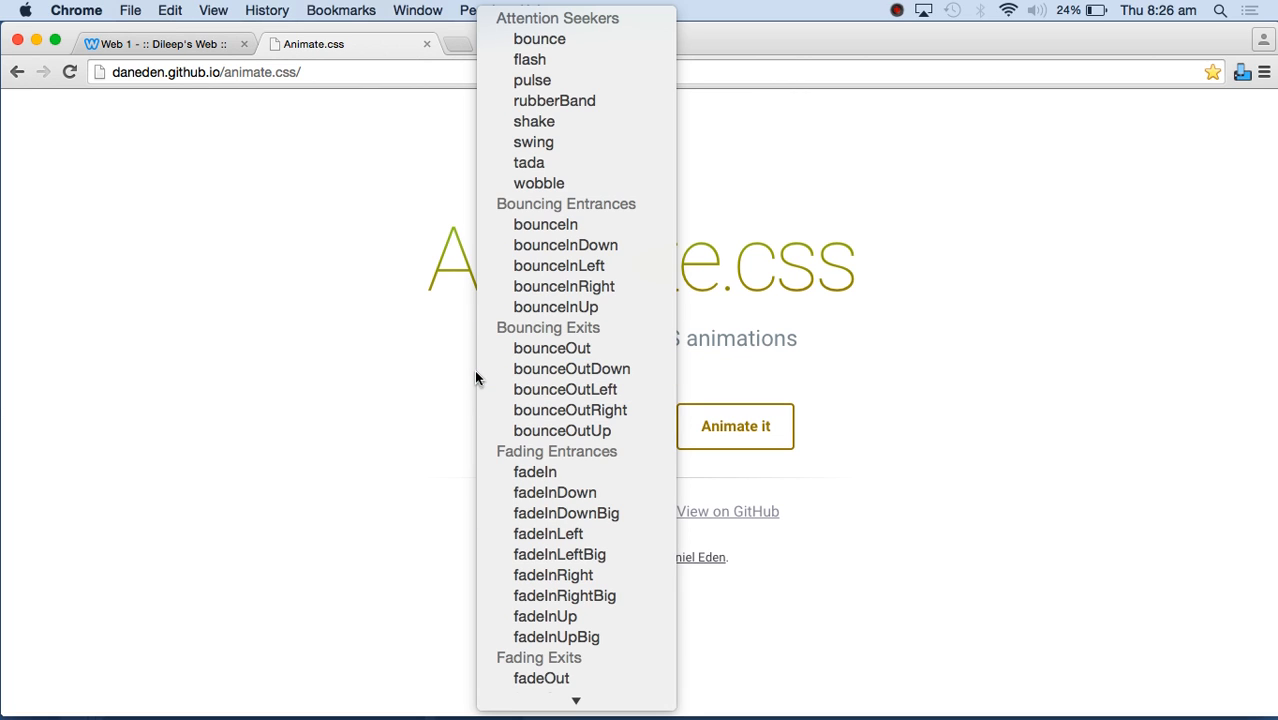
pyautogui.moveTo(378, 392)
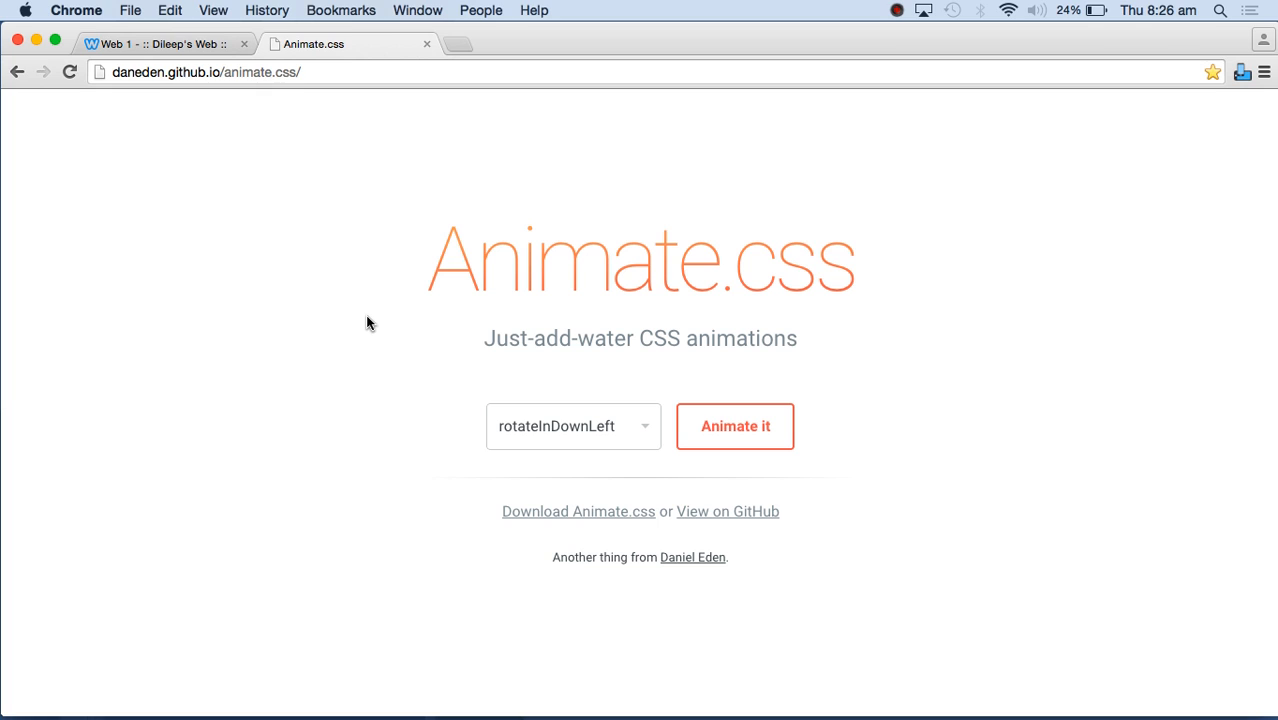
pyautogui.moveTo(230, 96)
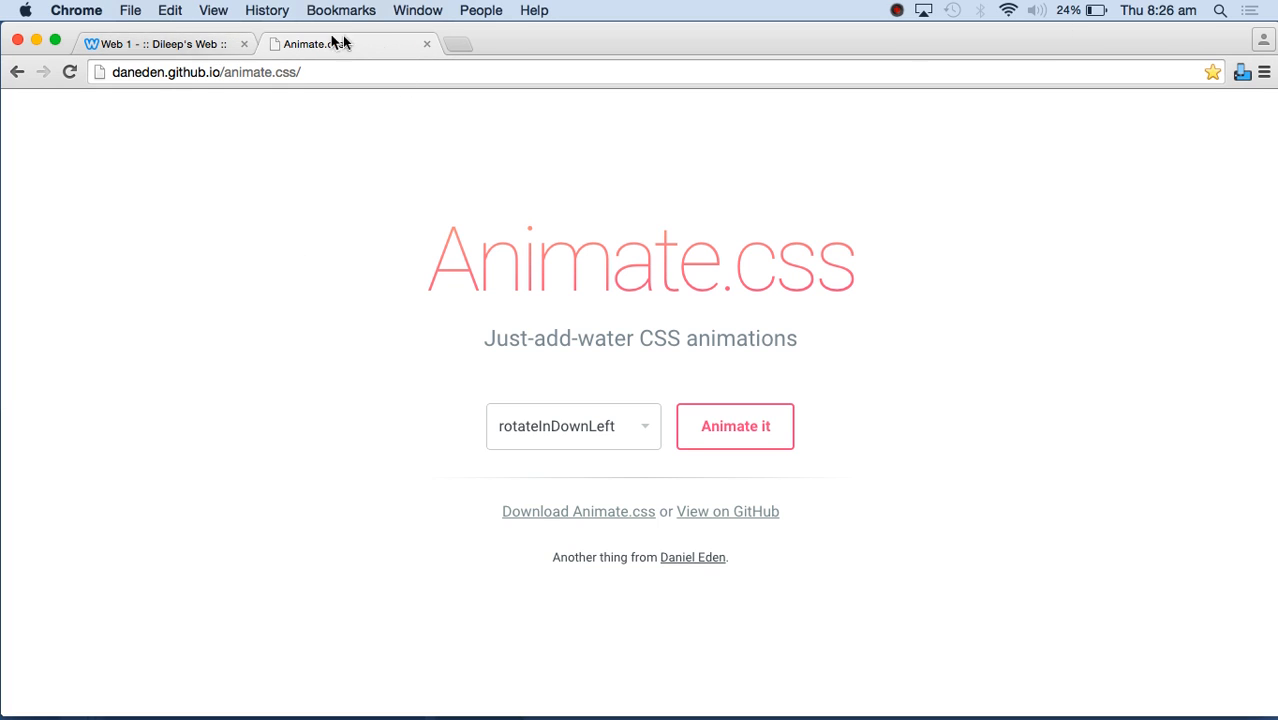
pyautogui.moveTo(428, 44)
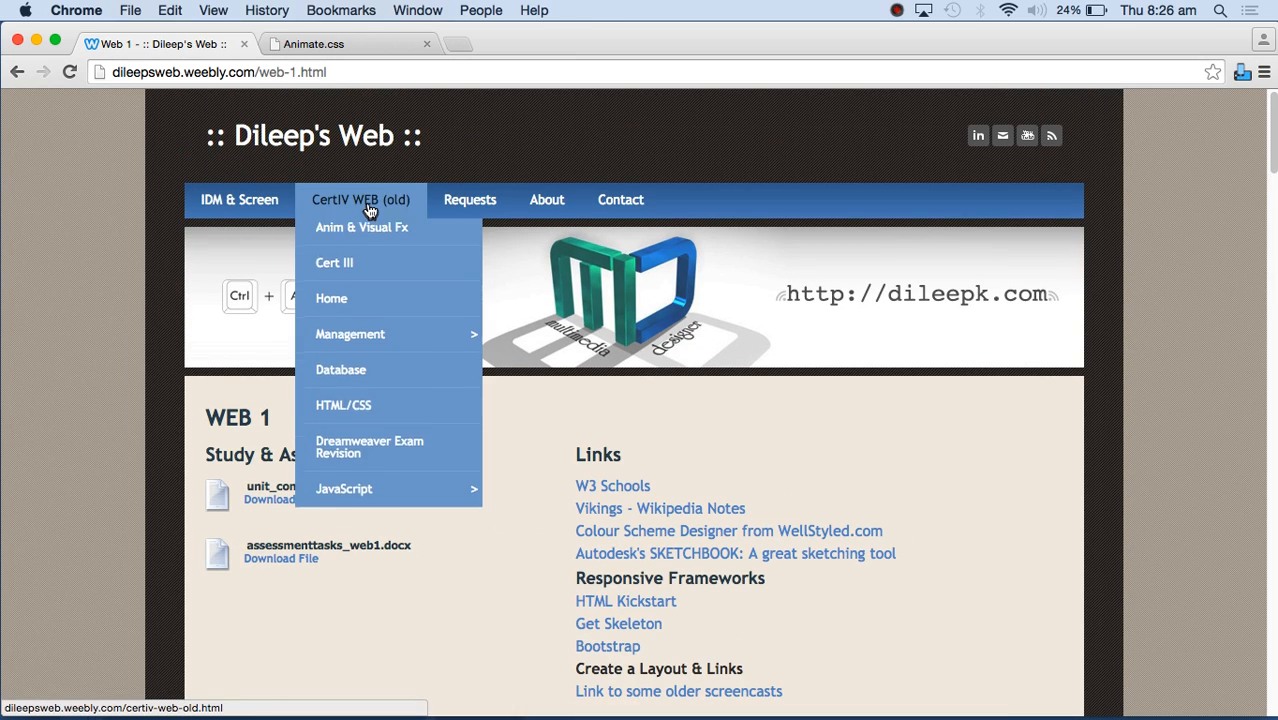
pyautogui.moveTo(378, 230)
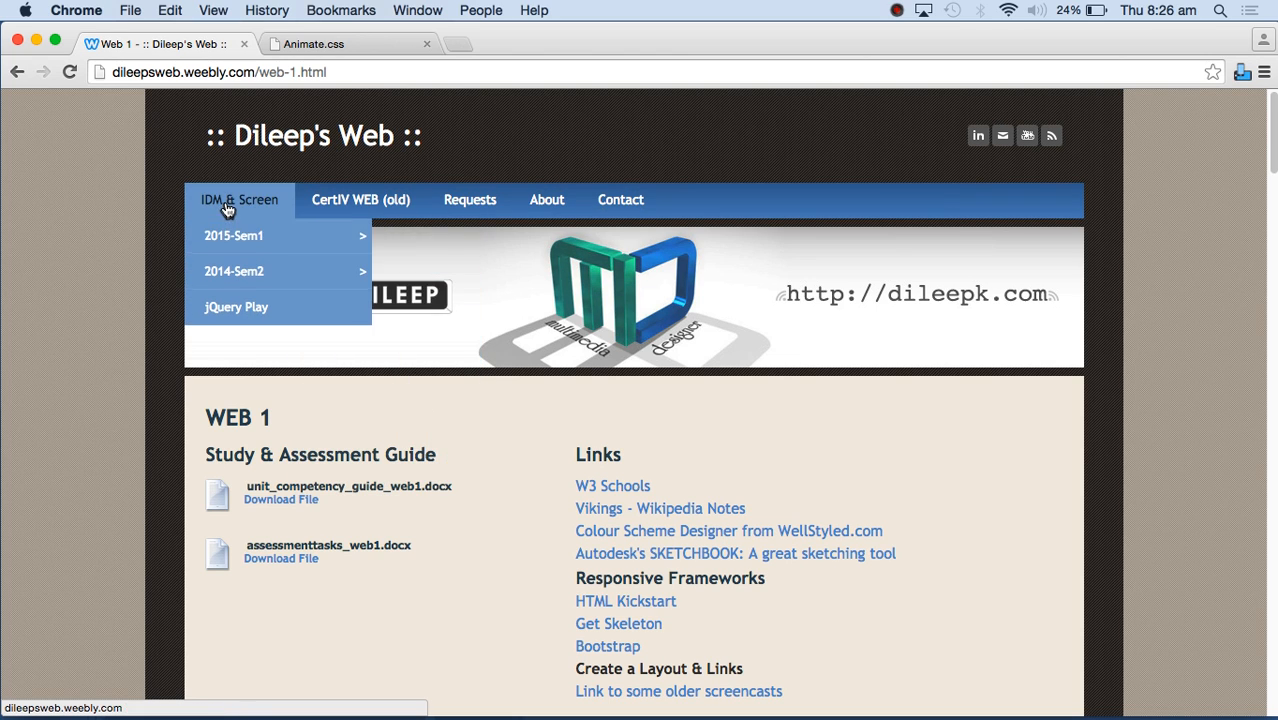
# - Reopen the Script 1 course page and scroll down to the Term 2 jquery_starter.zip download
pyautogui.click(412, 308)
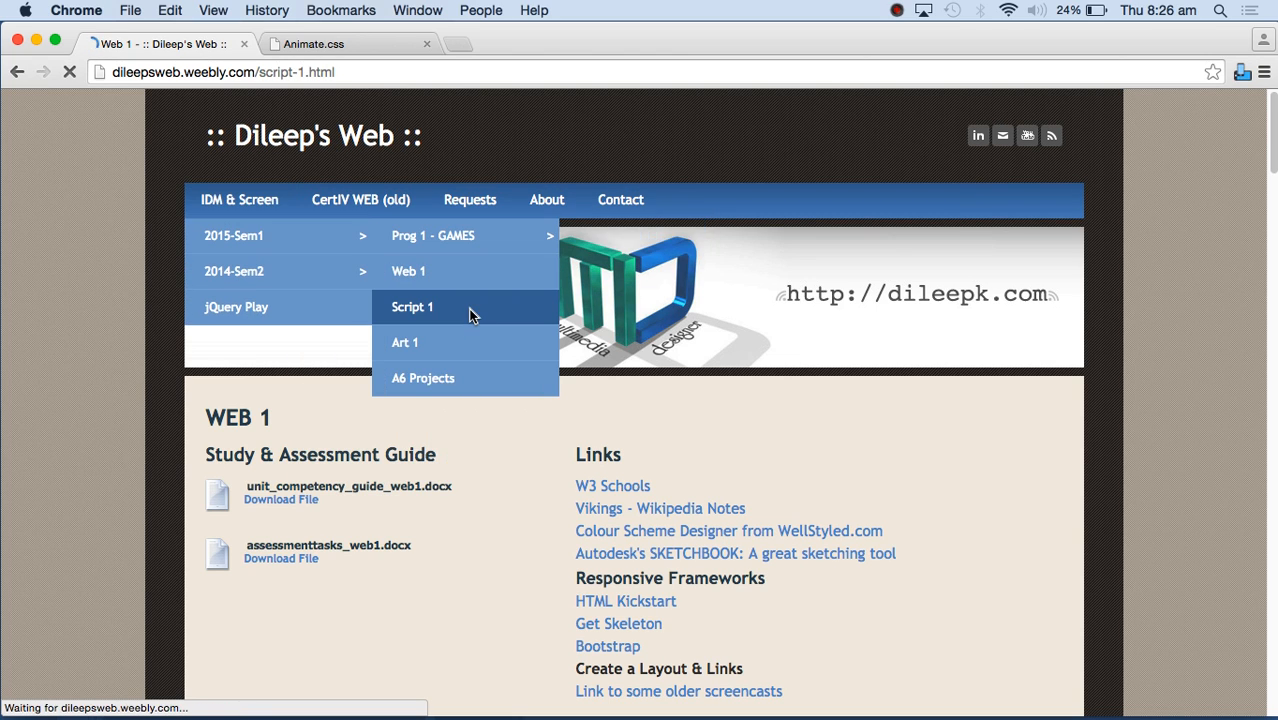
pyautogui.click(412, 308)
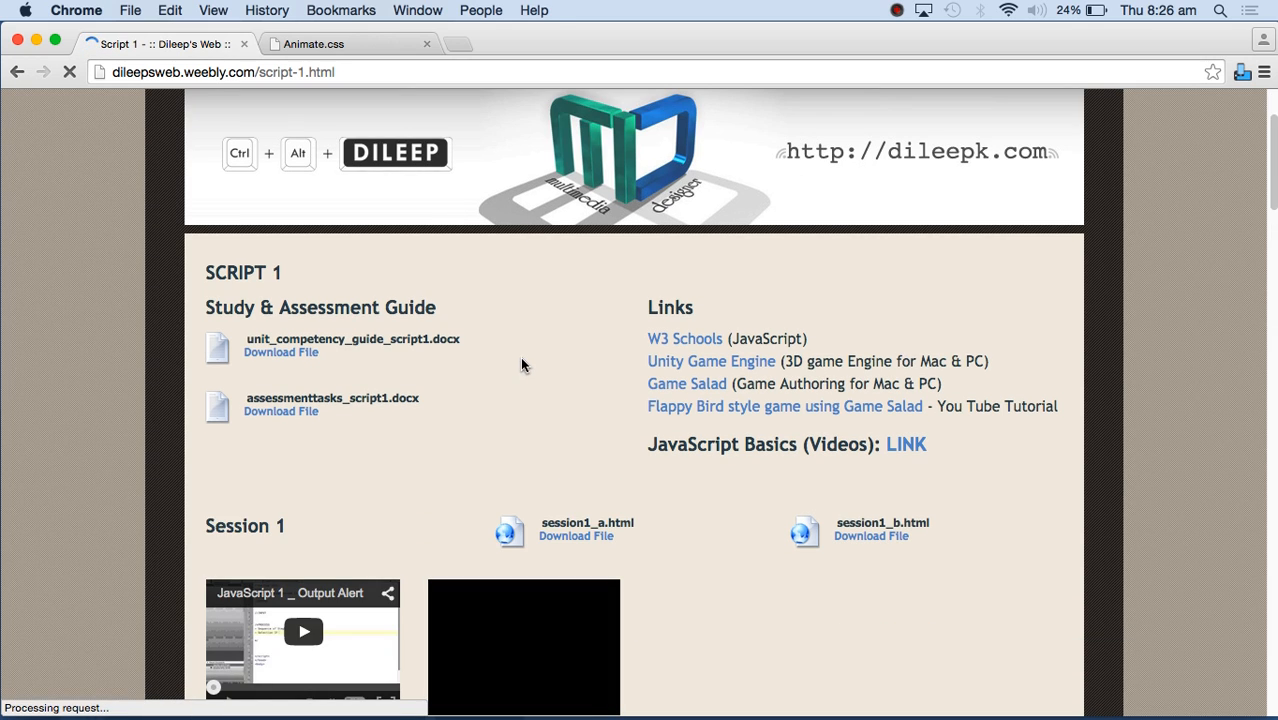
pyautogui.scroll(-3)
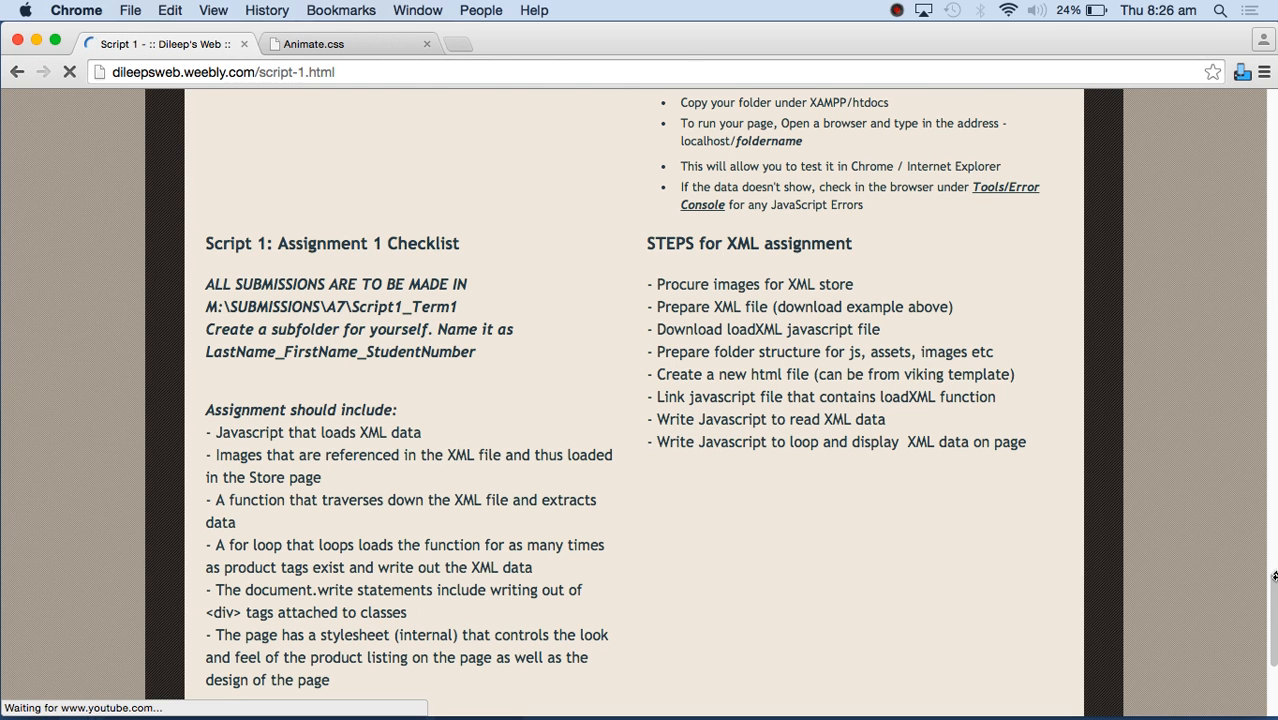
pyautogui.scroll(-3)
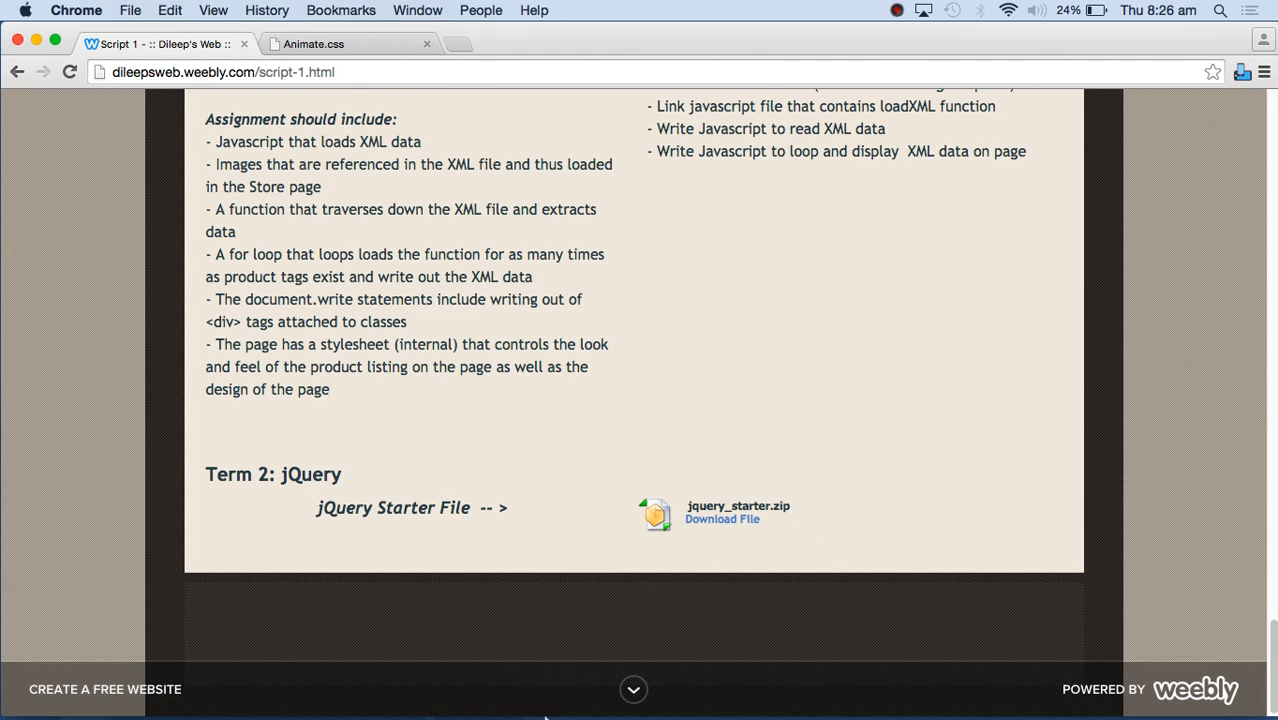
pyautogui.moveTo(938, 684)
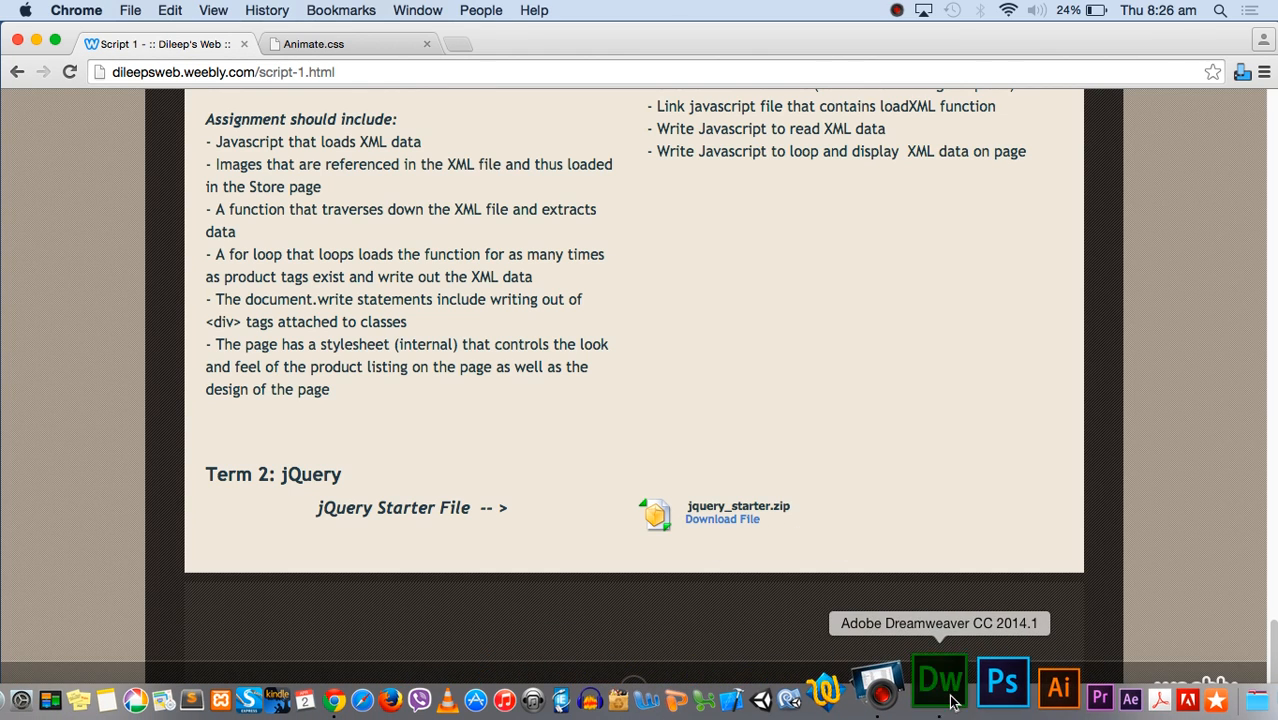
pyautogui.click(938, 684)
pyautogui.write('w3sch')
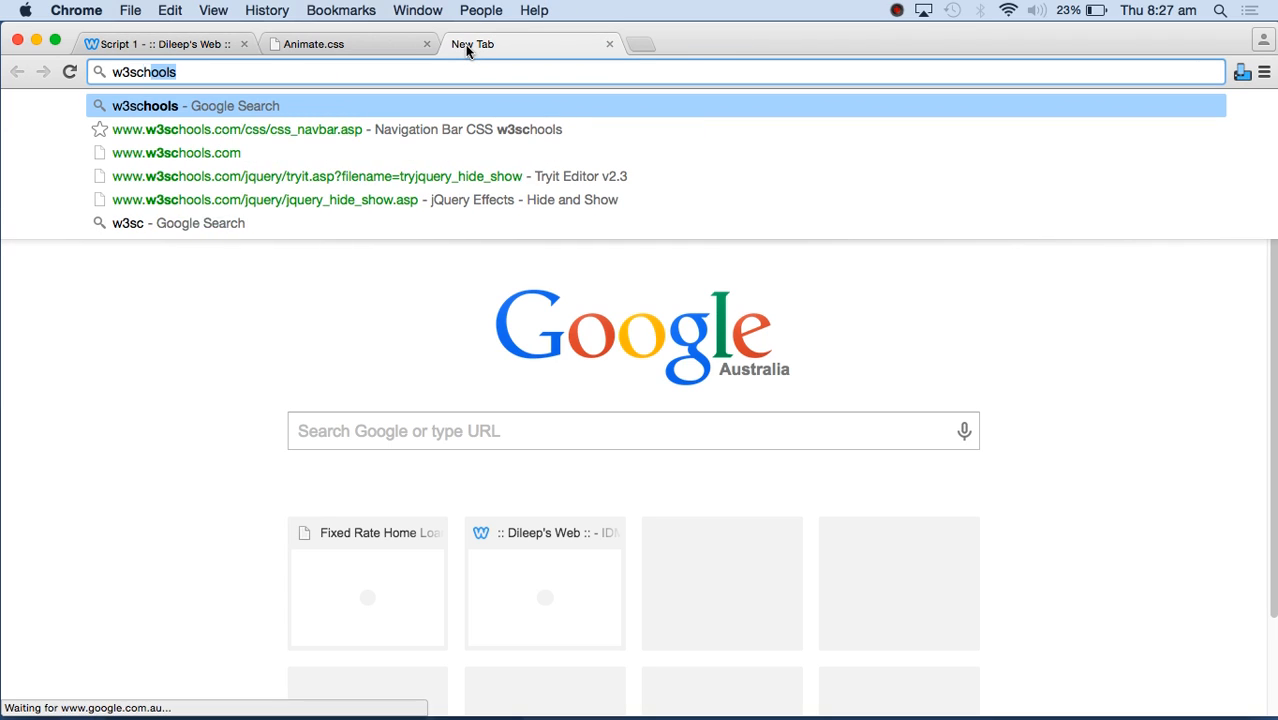
# - Search 'w3schools jQuery', open the jQuery Tutorial and reach its click-to-hide Tryit example
pyautogui.write('jQuery')
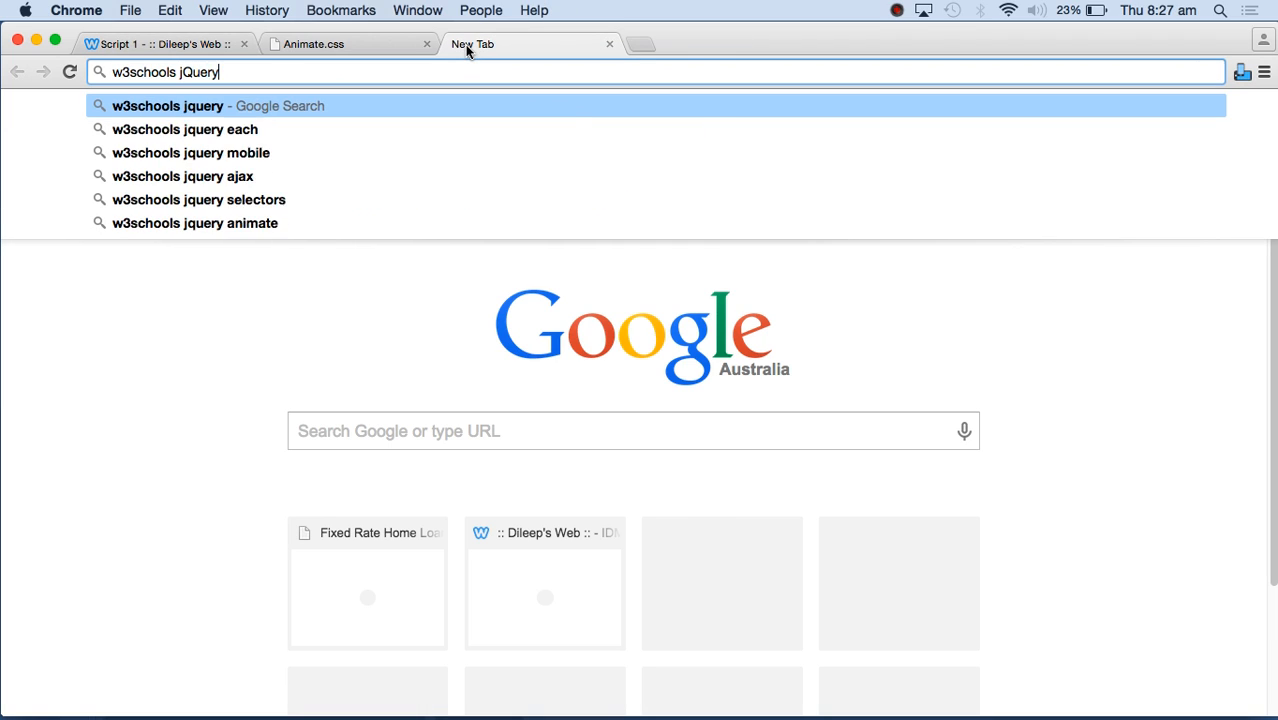
pyautogui.press('Return')
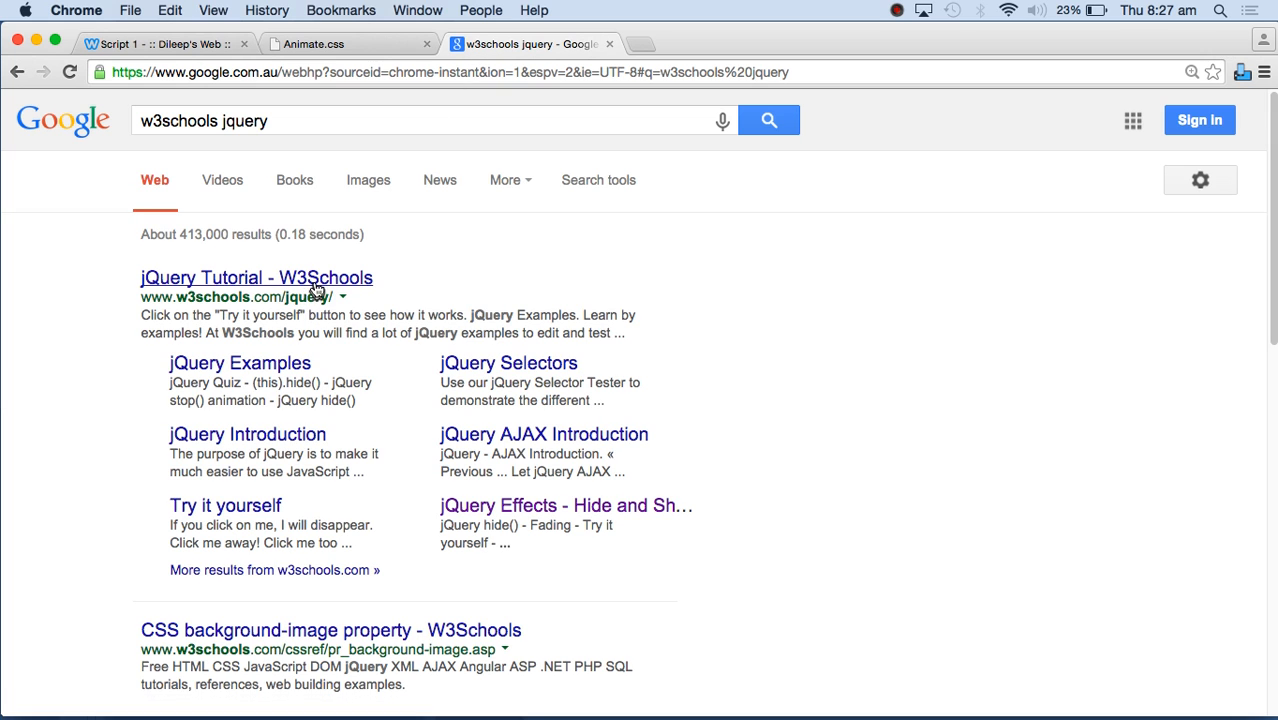
pyautogui.click(256, 276)
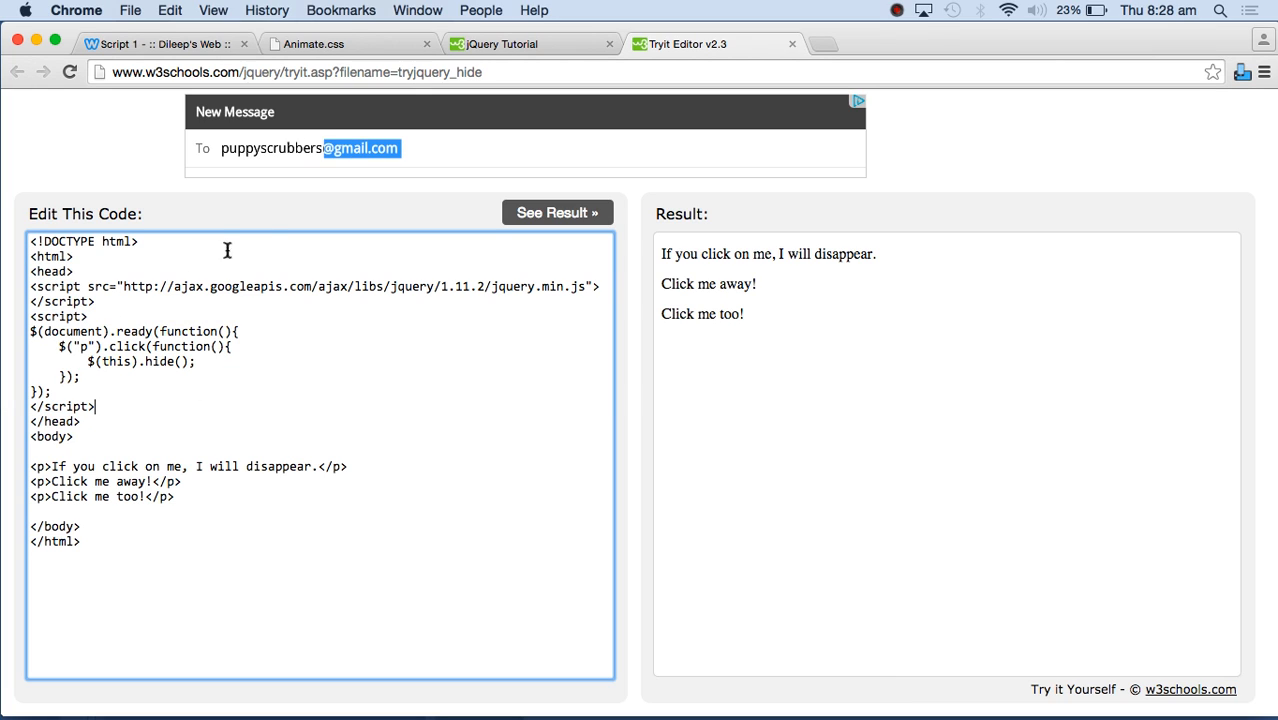
pyautogui.write('tim@p')
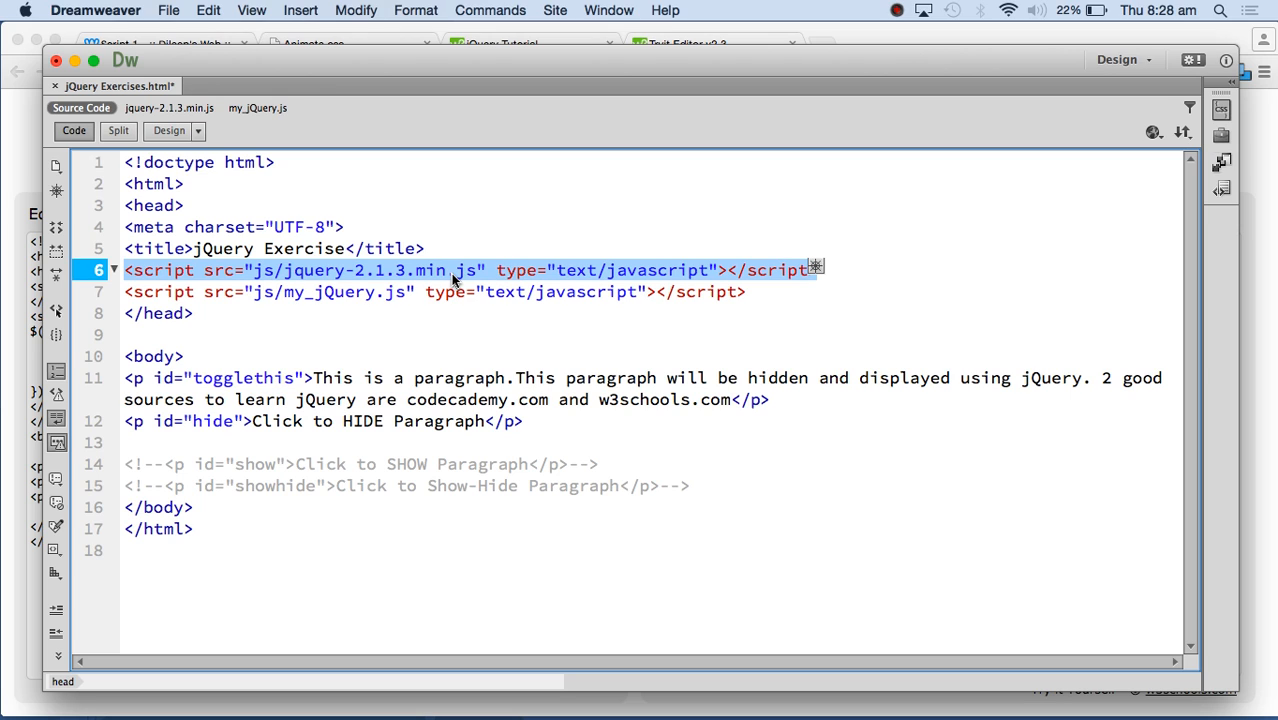
pyautogui.moveTo(770, 292)
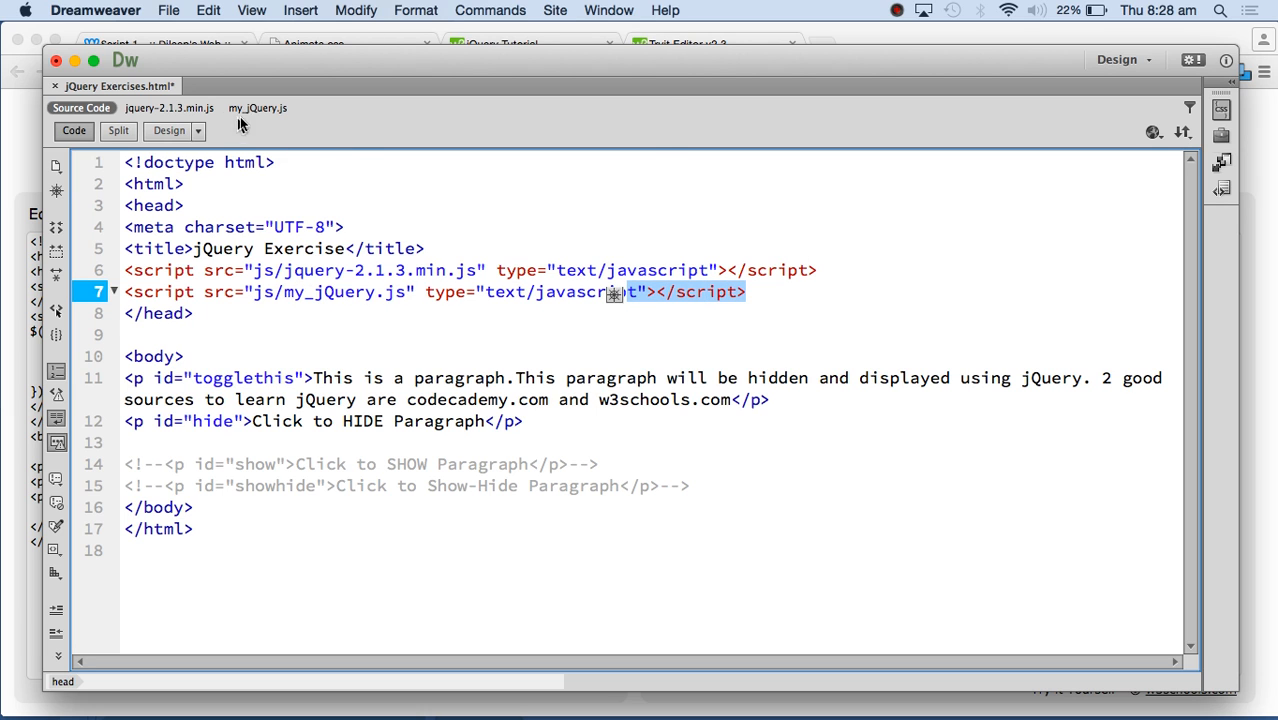
# - Scroll through the linked jquery-2.1.3.min.js library, then switch to the my_jQuery.js script
pyautogui.click(168, 108)
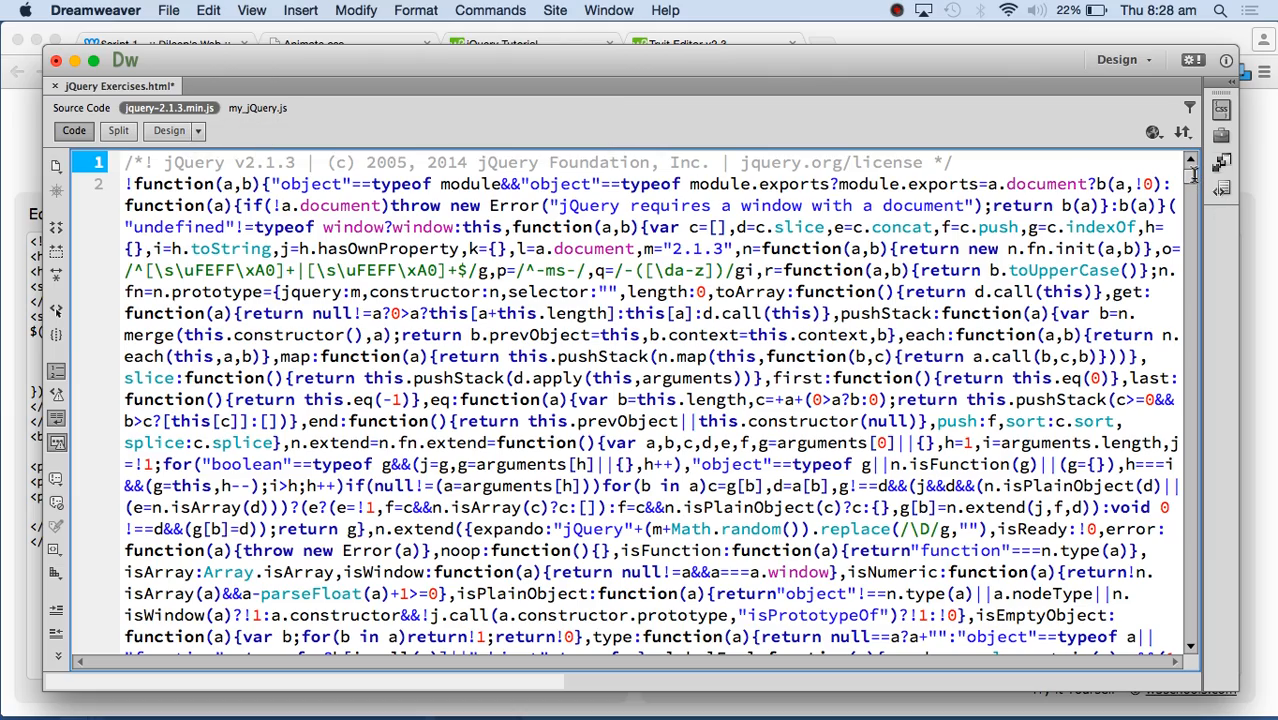
pyautogui.scroll(-3)
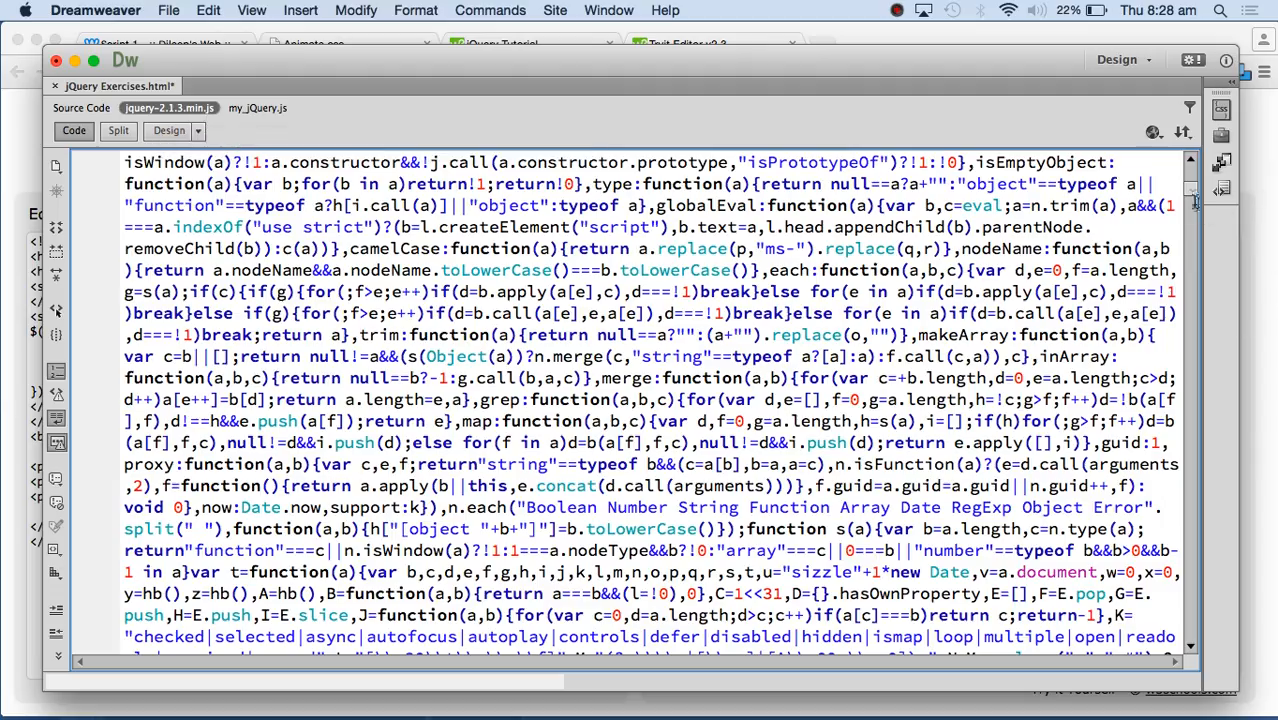
pyautogui.scroll(-3)
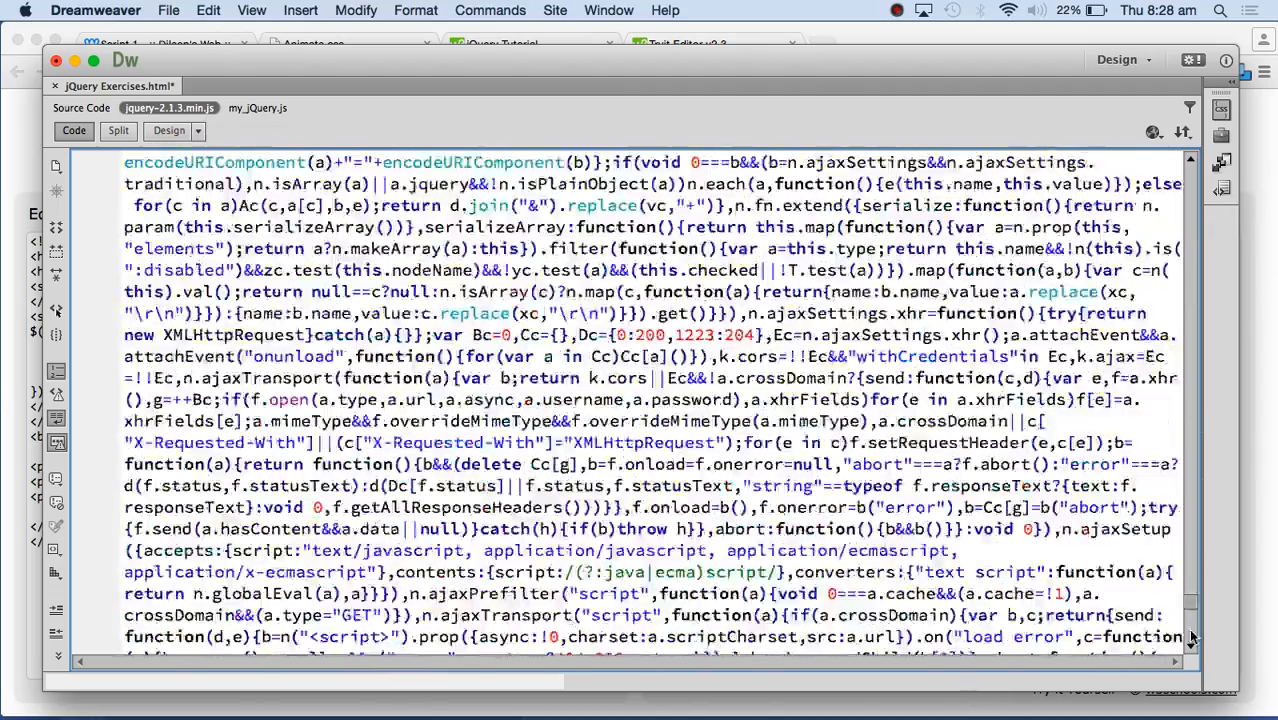
pyautogui.scroll(3)
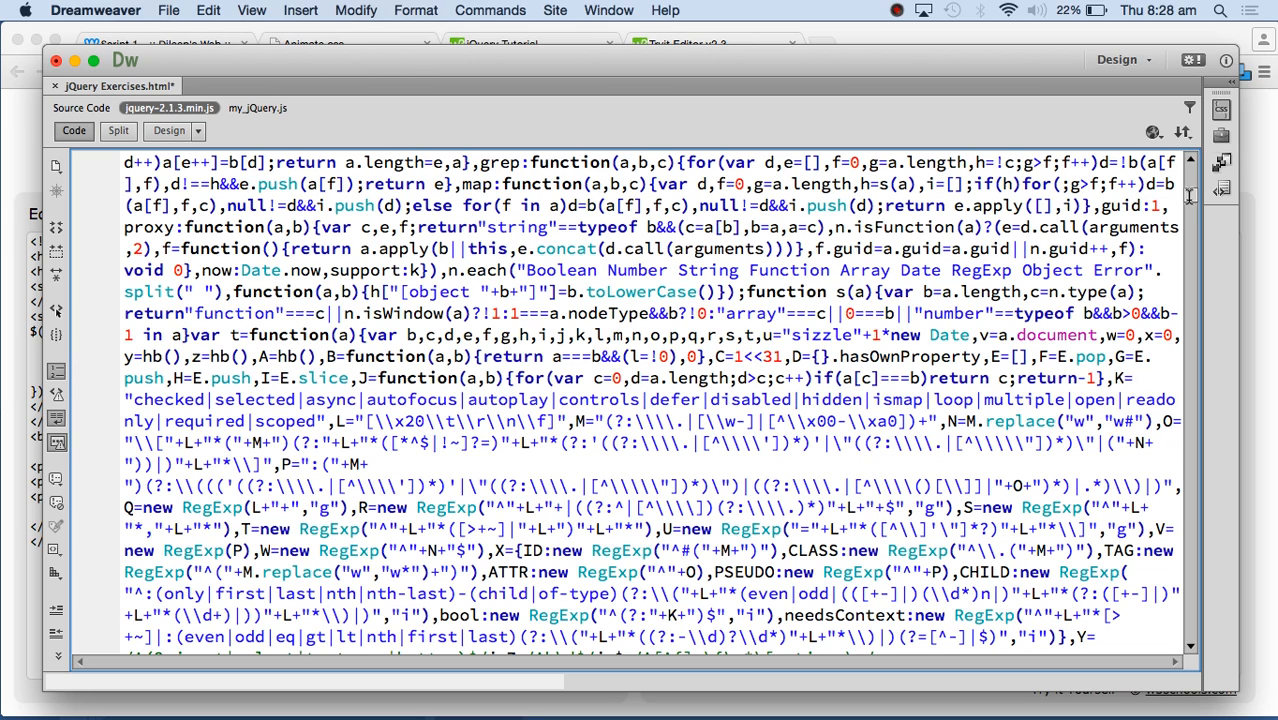
pyautogui.moveTo(1060, 250)
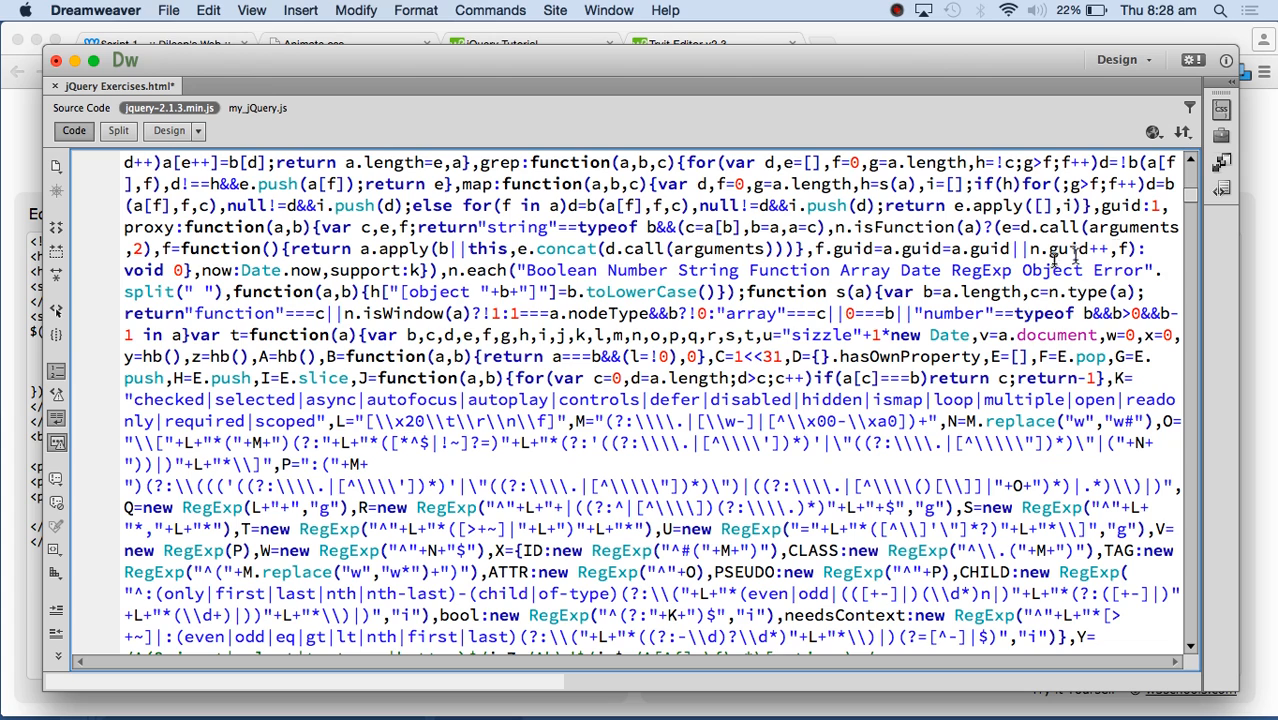
pyautogui.moveTo(168, 108)
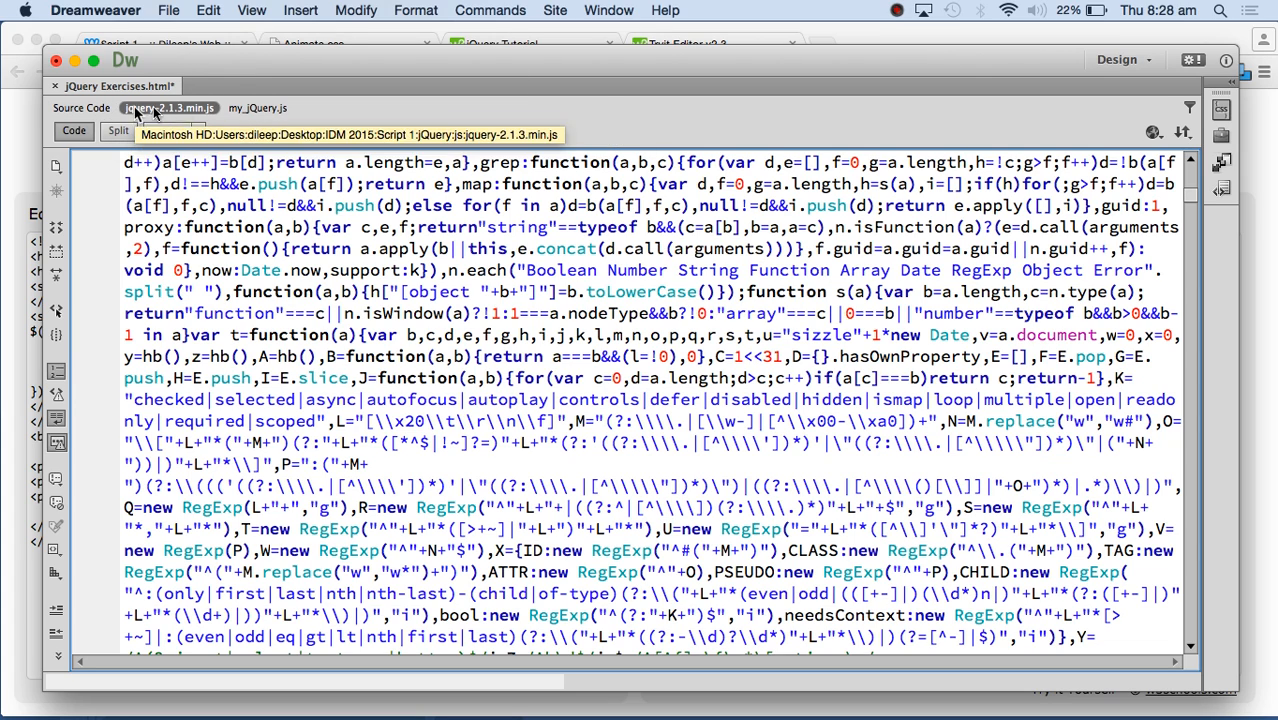
pyautogui.click(256, 108)
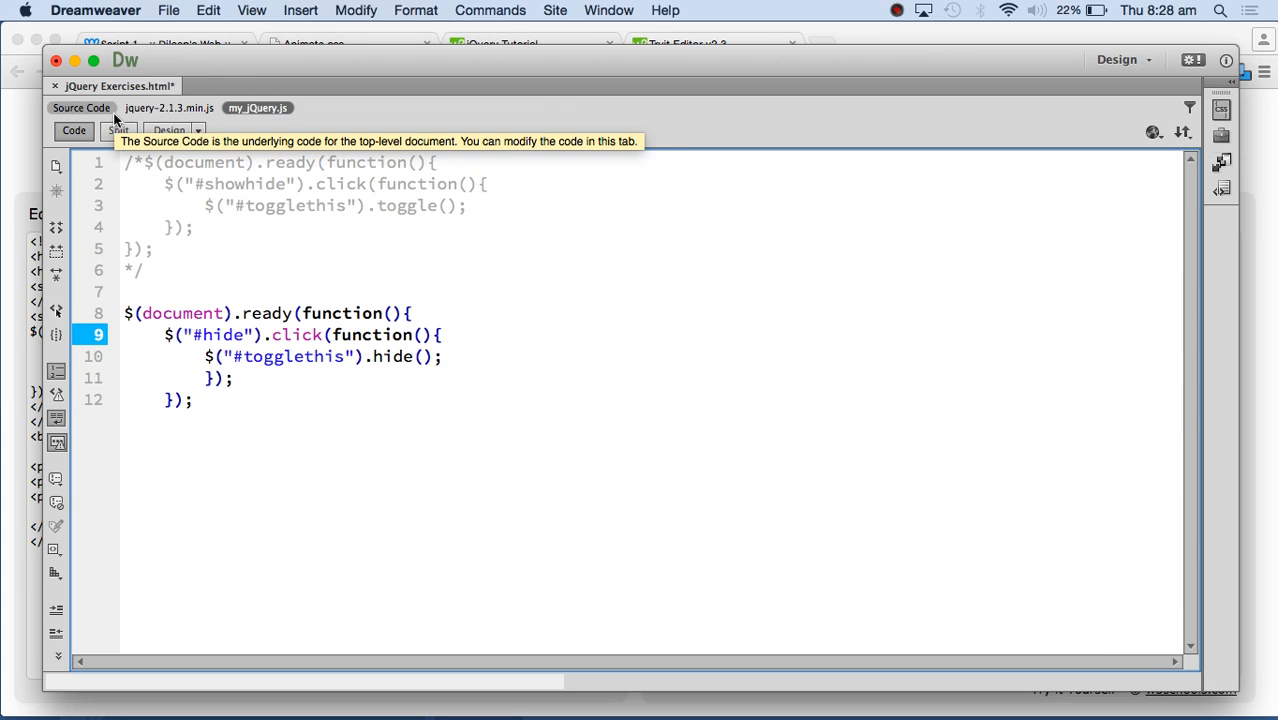
# - Add an HTML comment <!-- JQuery lib--> after the jQuery library script tag in the source
pyautogui.click(82, 108)
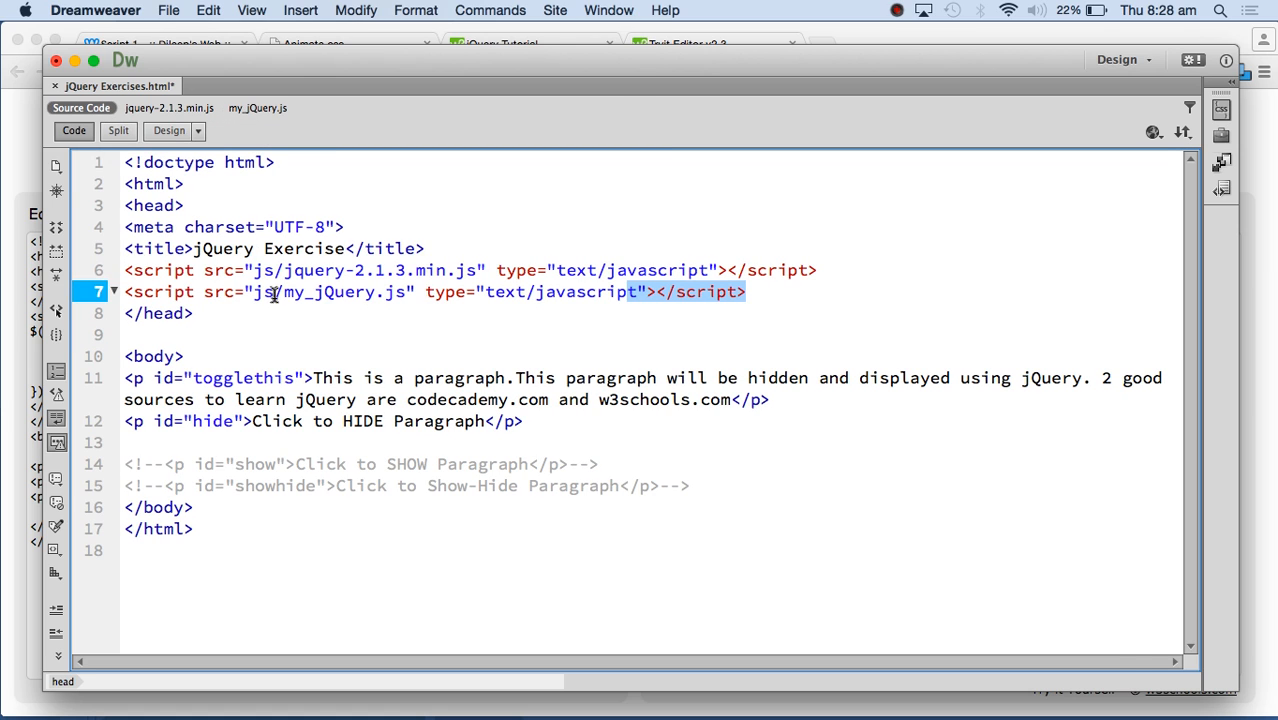
pyautogui.click(816, 270)
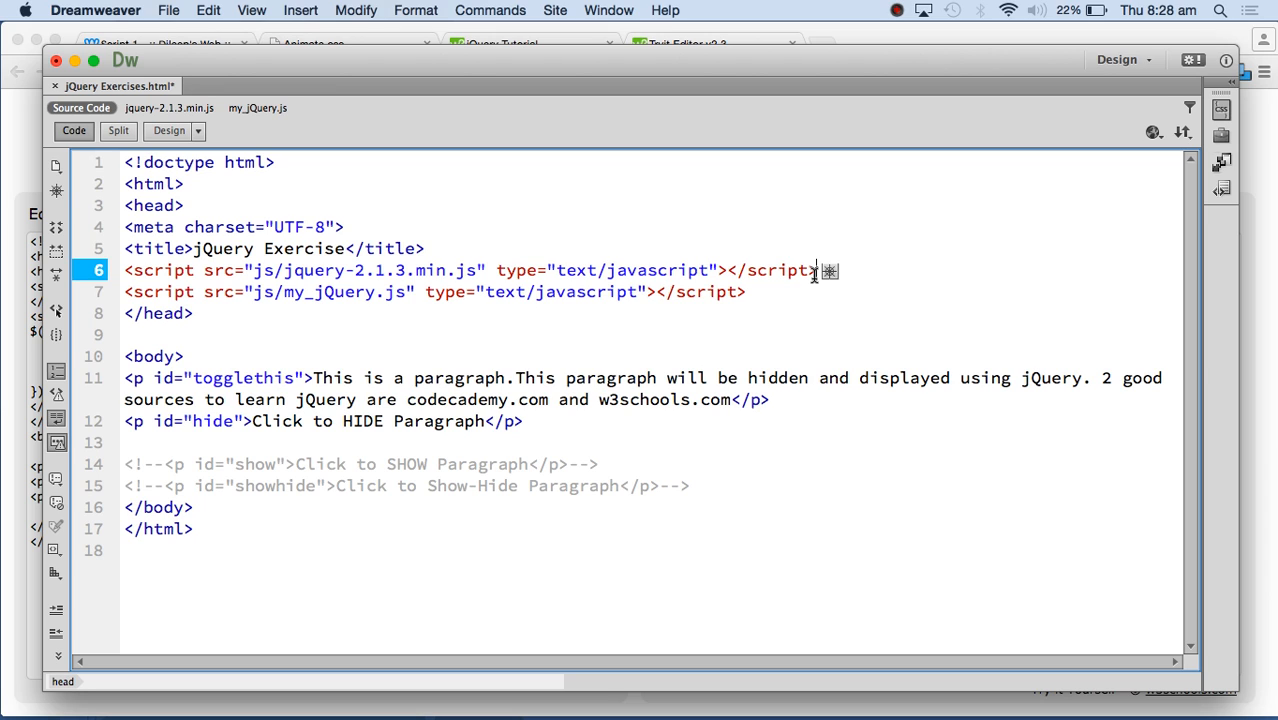
pyautogui.write('<!--')
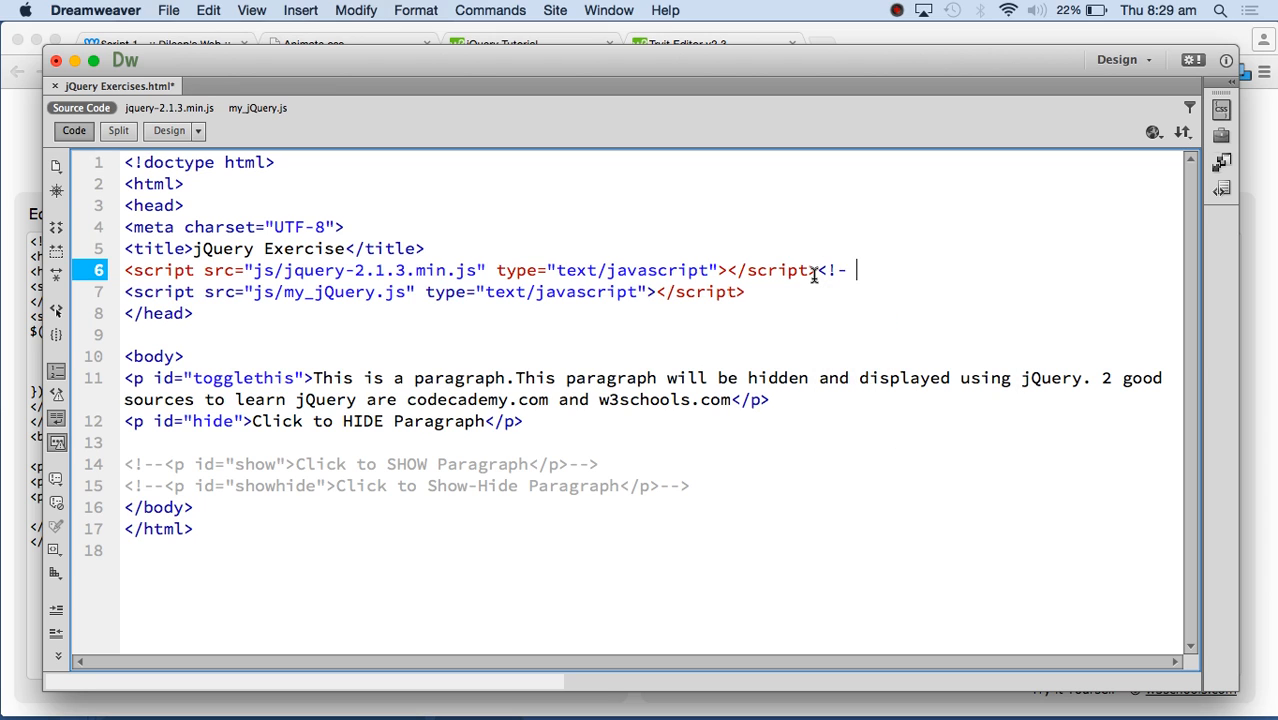
pyautogui.write('JQuer')
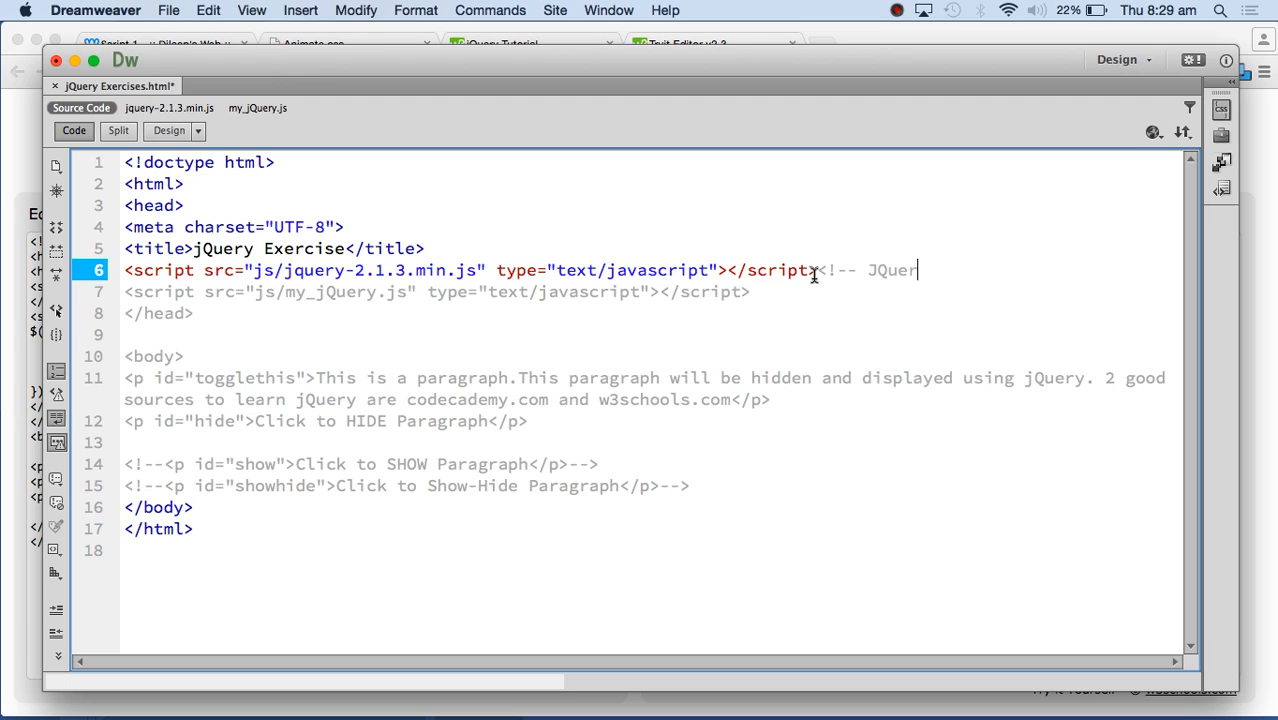
pyautogui.write('lib')
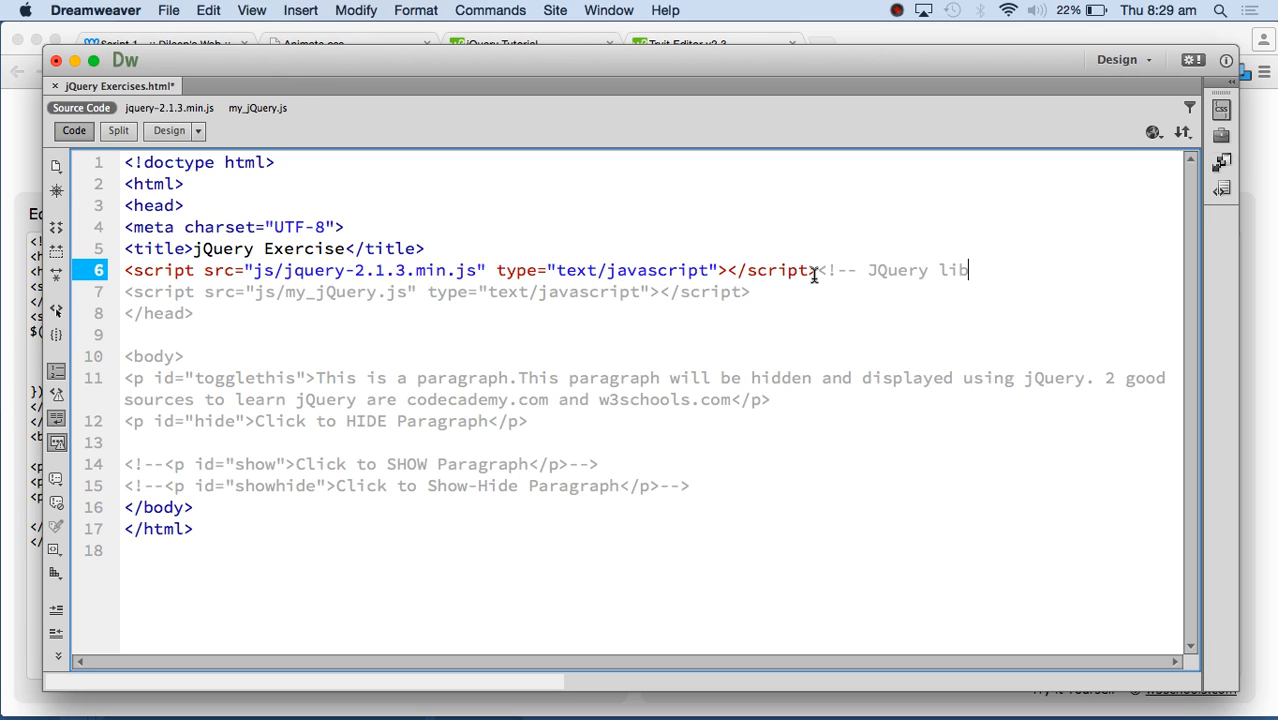
pyautogui.write('-->')
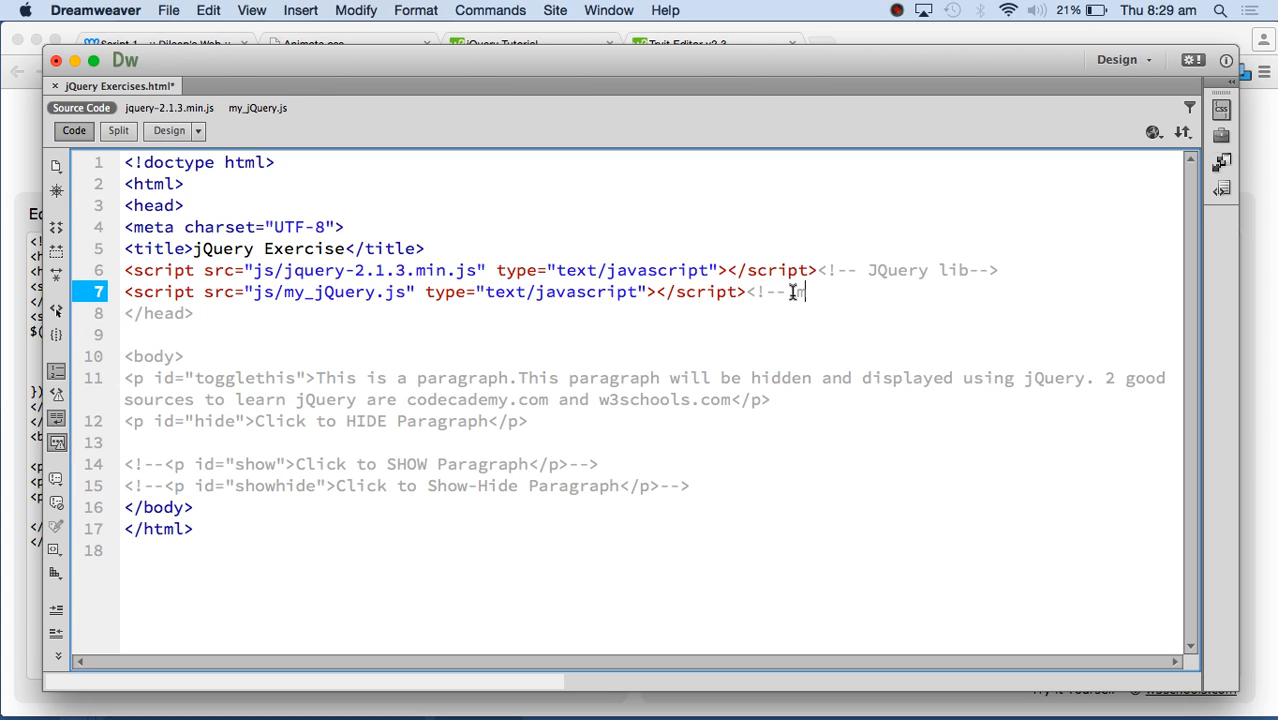
# - Add a <!-- my jQuery scripts --> comment after the custom script tag and remove the gap before the body
pyautogui.write('my jQuery')
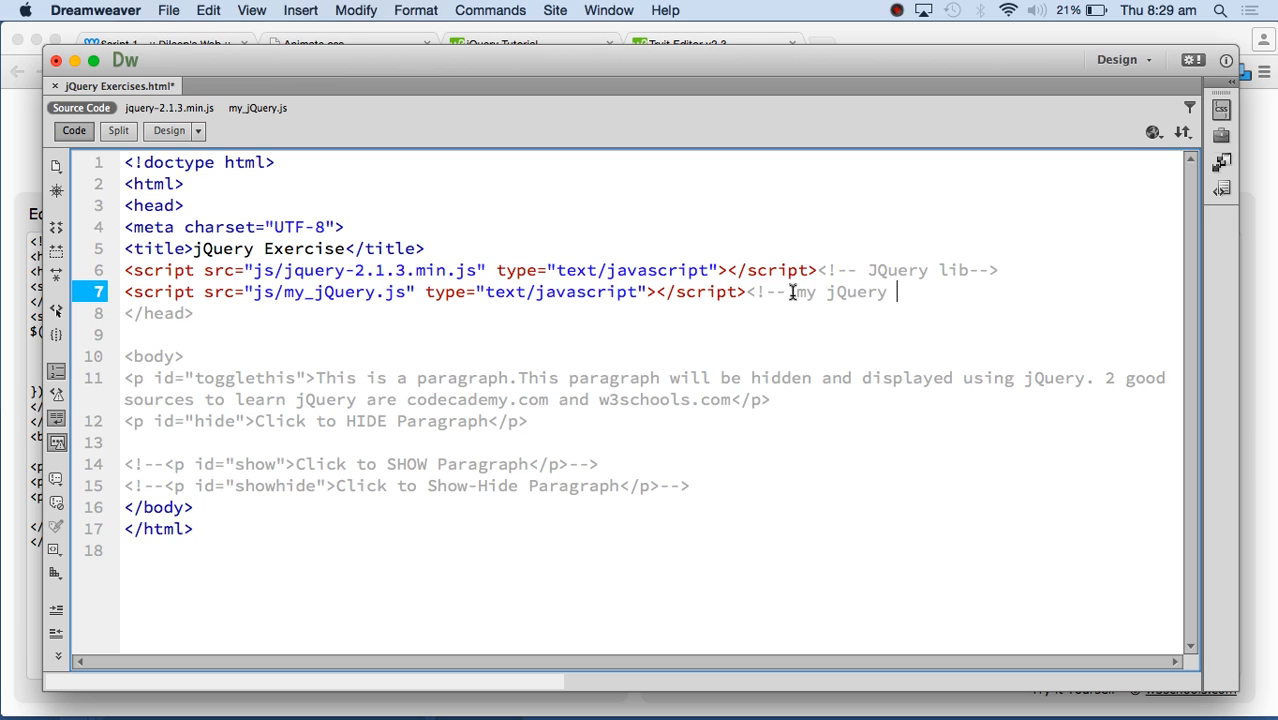
pyautogui.write('scripts -->')
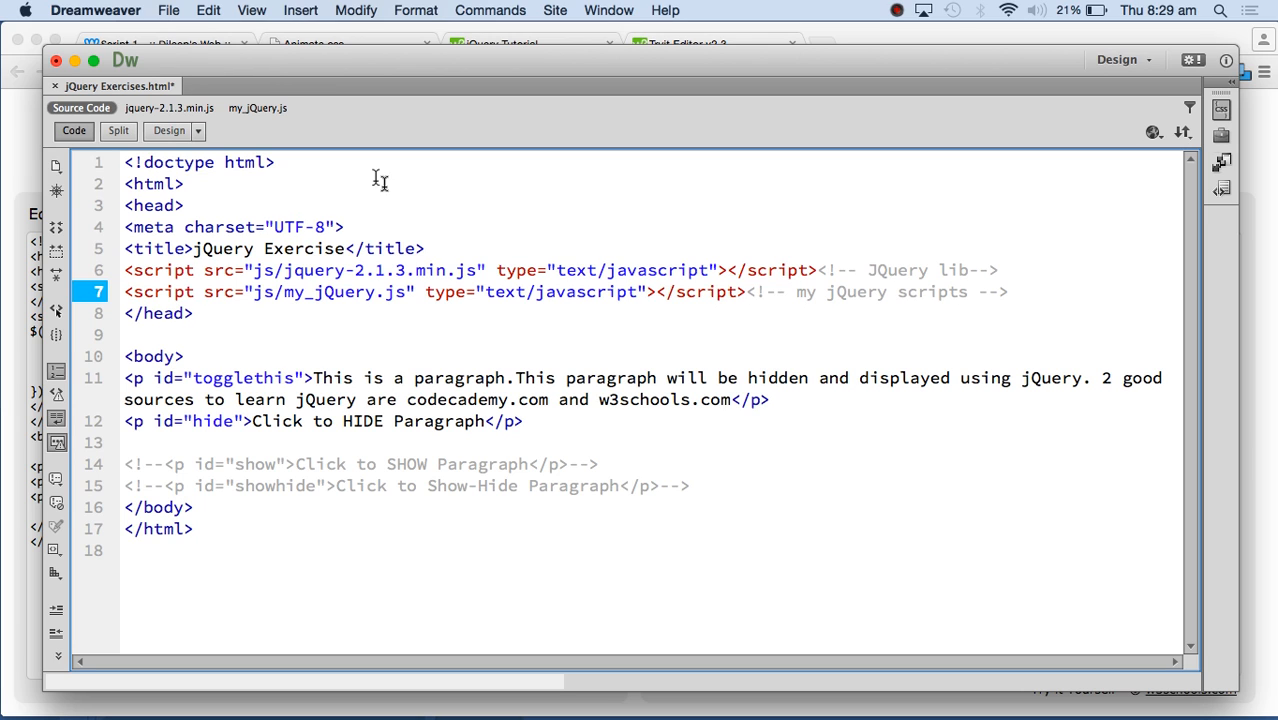
pyautogui.moveTo(256, 108)
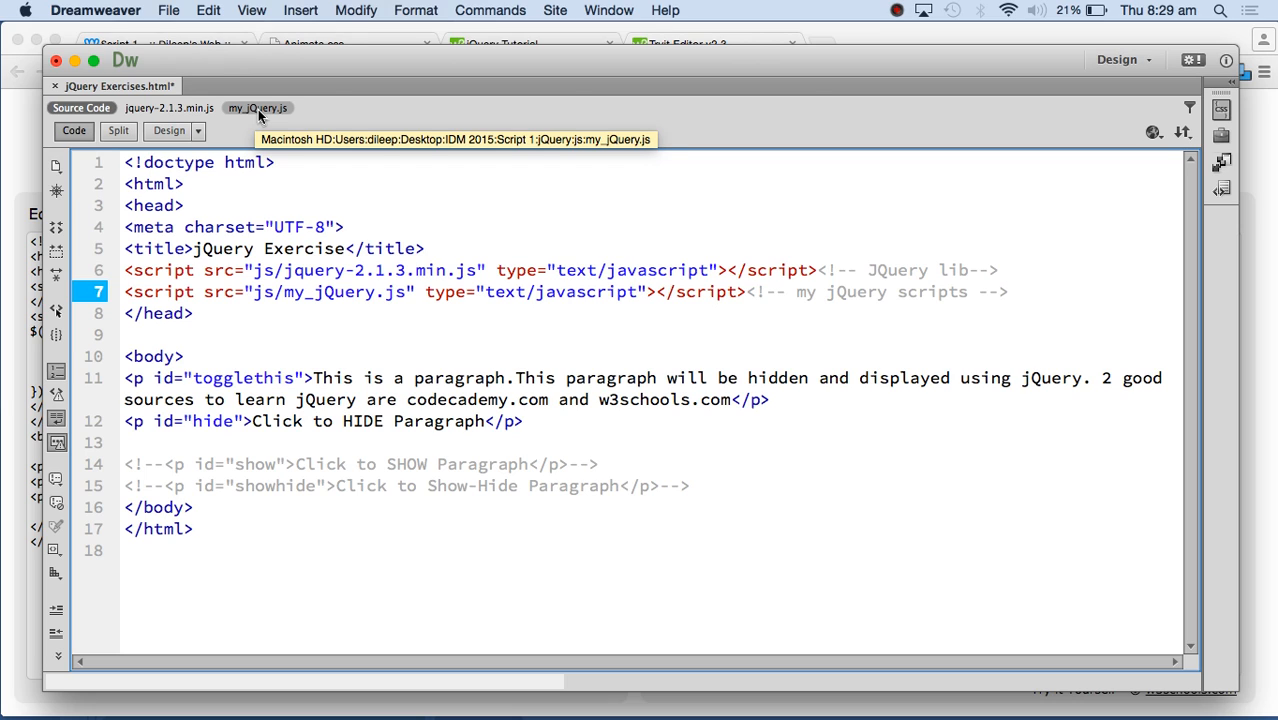
pyautogui.click(1008, 292)
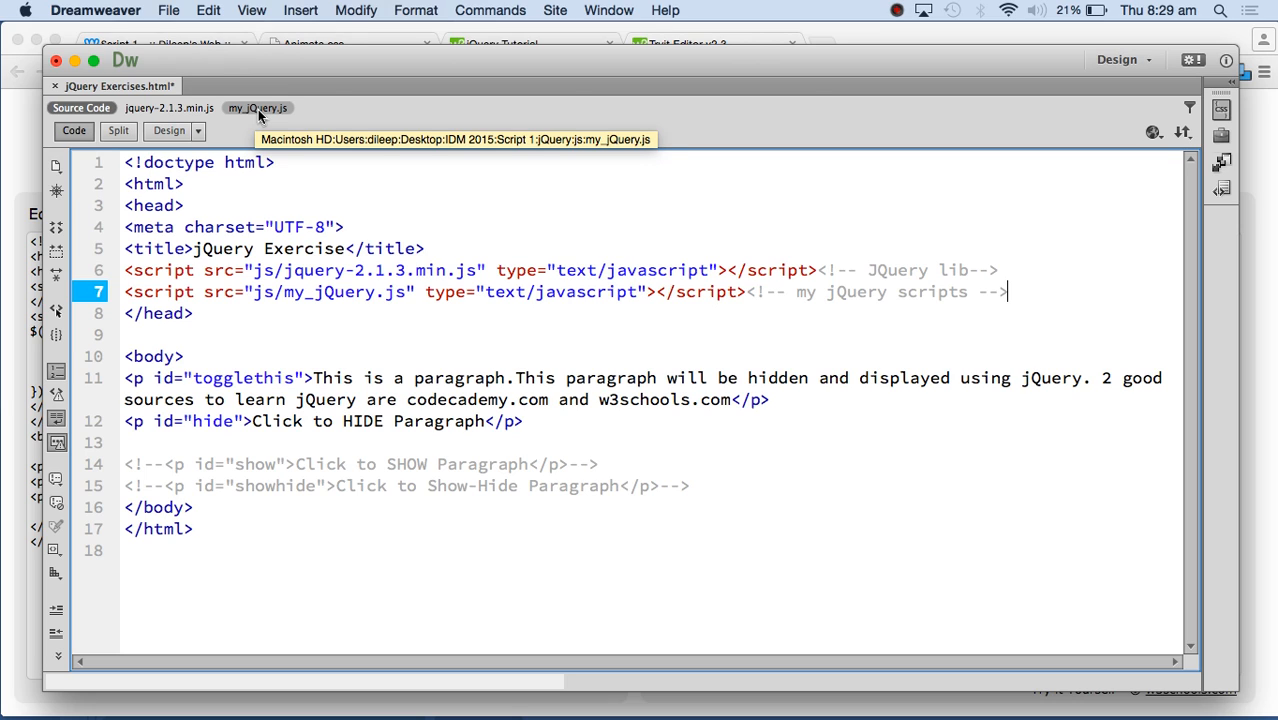
pyautogui.moveTo(256, 108)
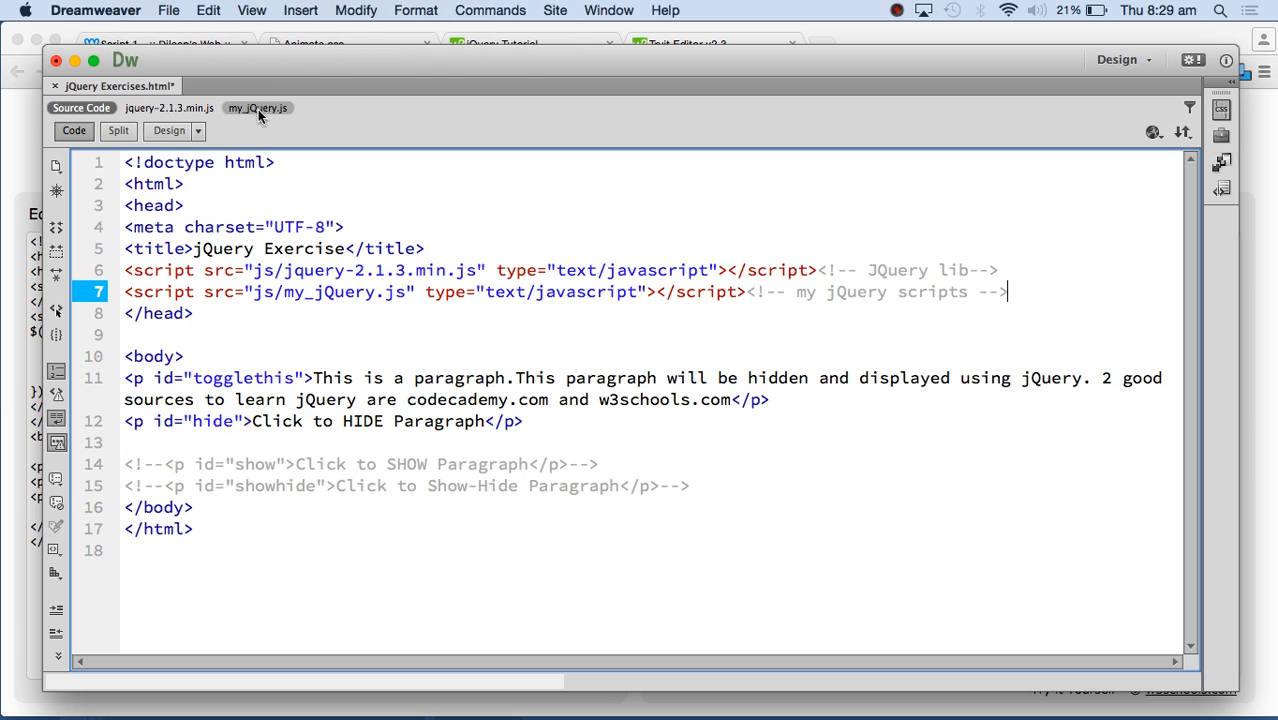
pyautogui.moveTo(256, 108)
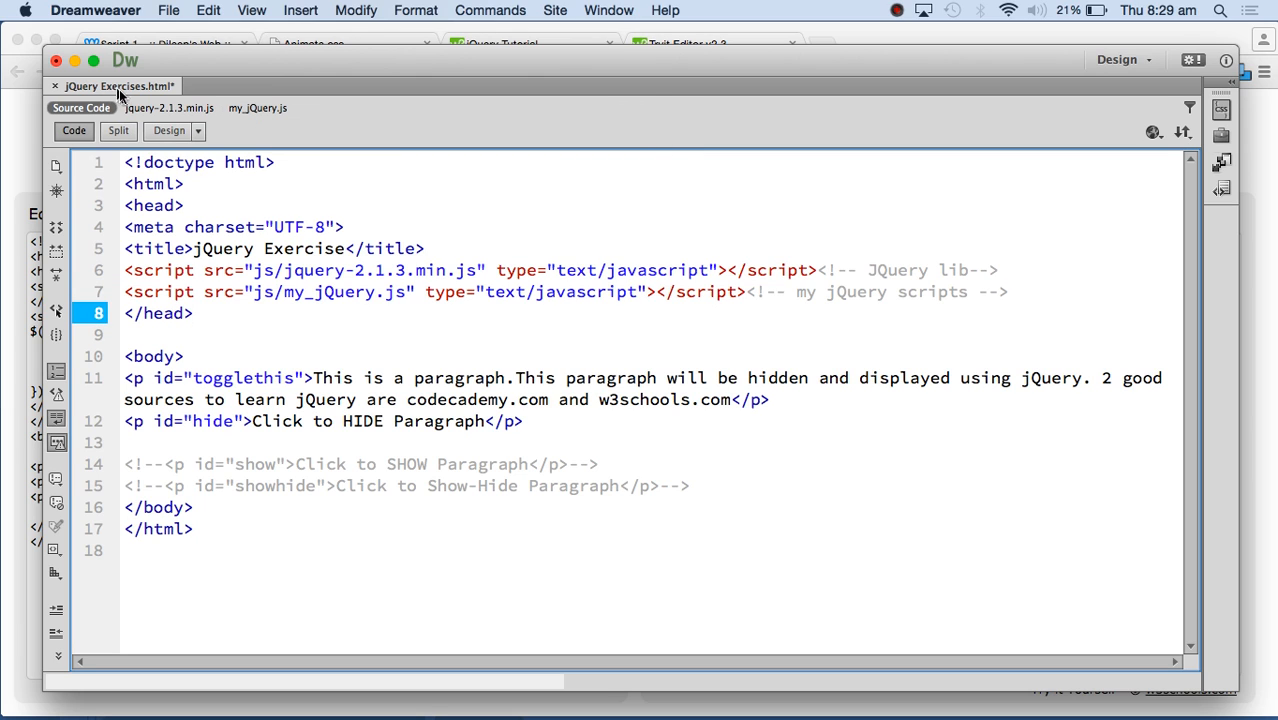
pyautogui.click(256, 108)
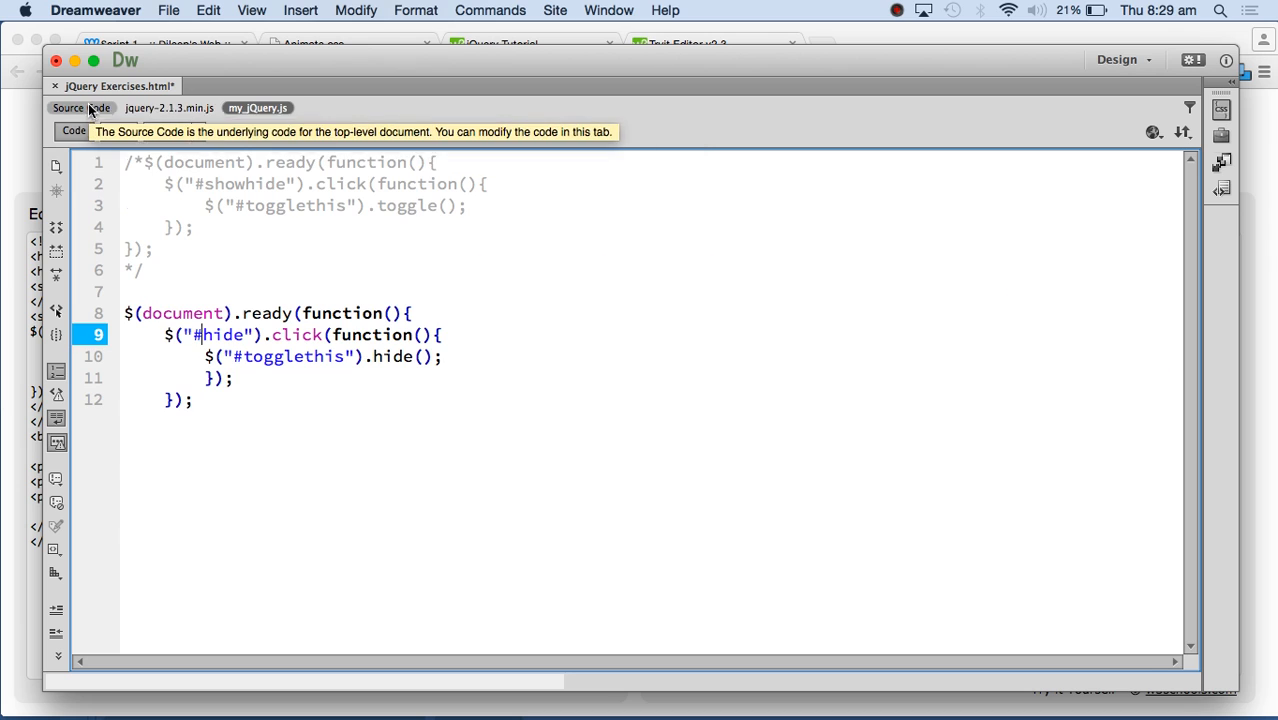
pyautogui.click(80, 108)
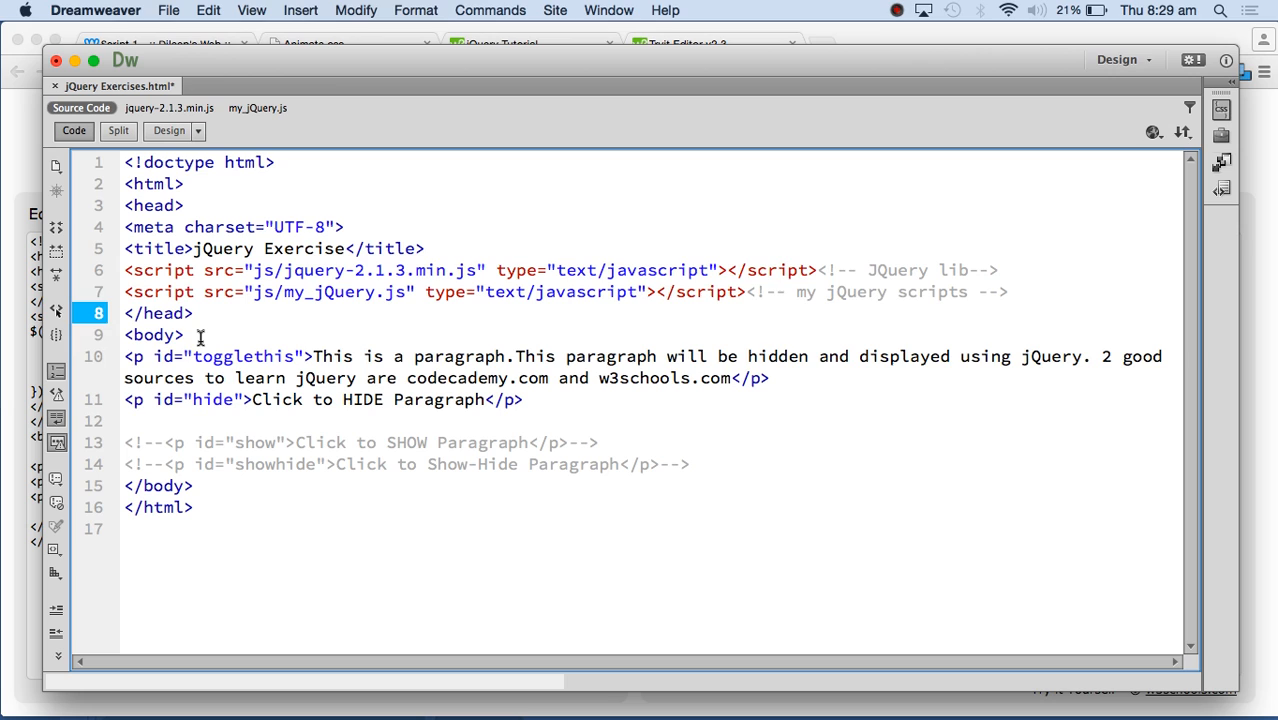
# - Insert a blank line and change the #togglethis <p> tags to <div>, then move to the end of the head
pyautogui.press('Return')
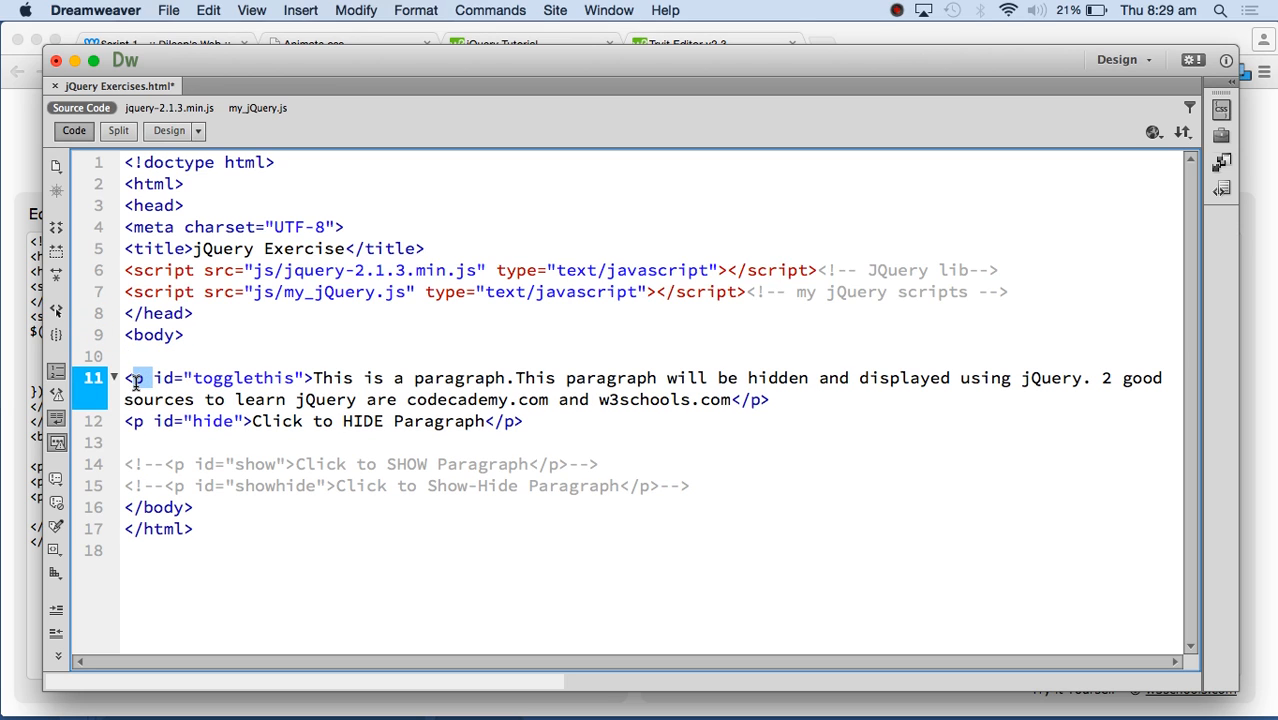
pyautogui.moveTo(200, 378)
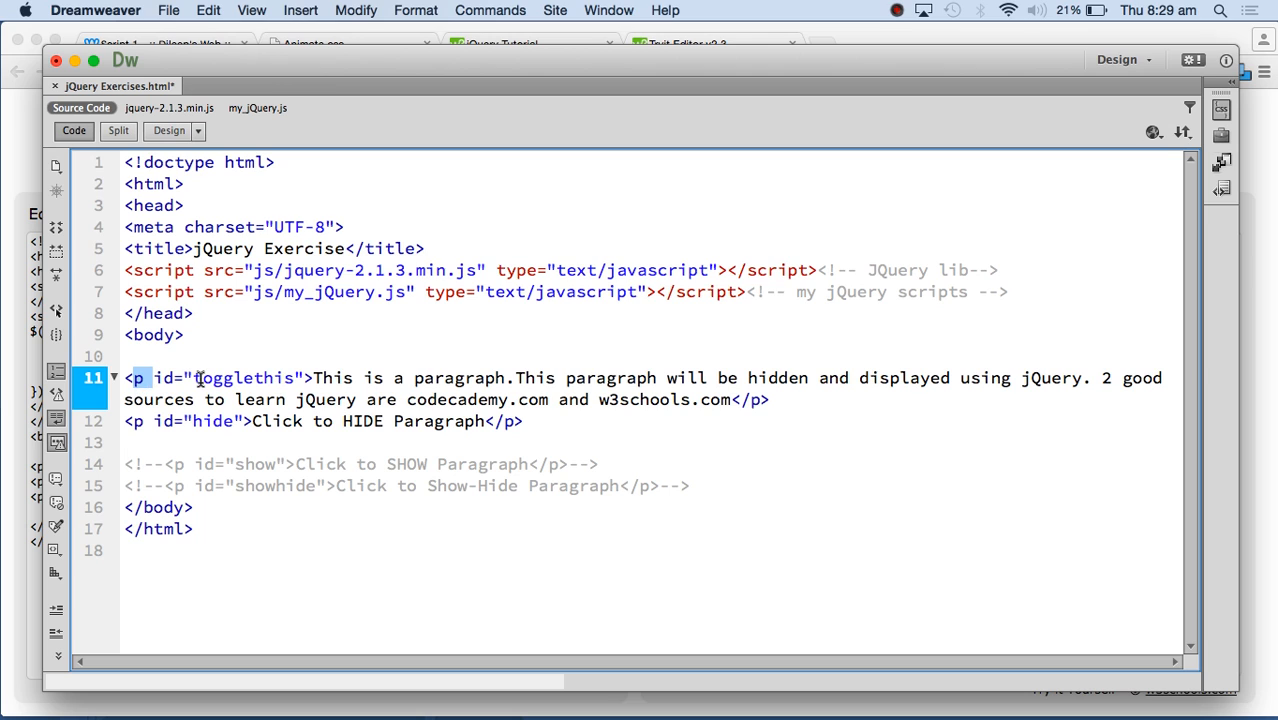
pyautogui.write('div')
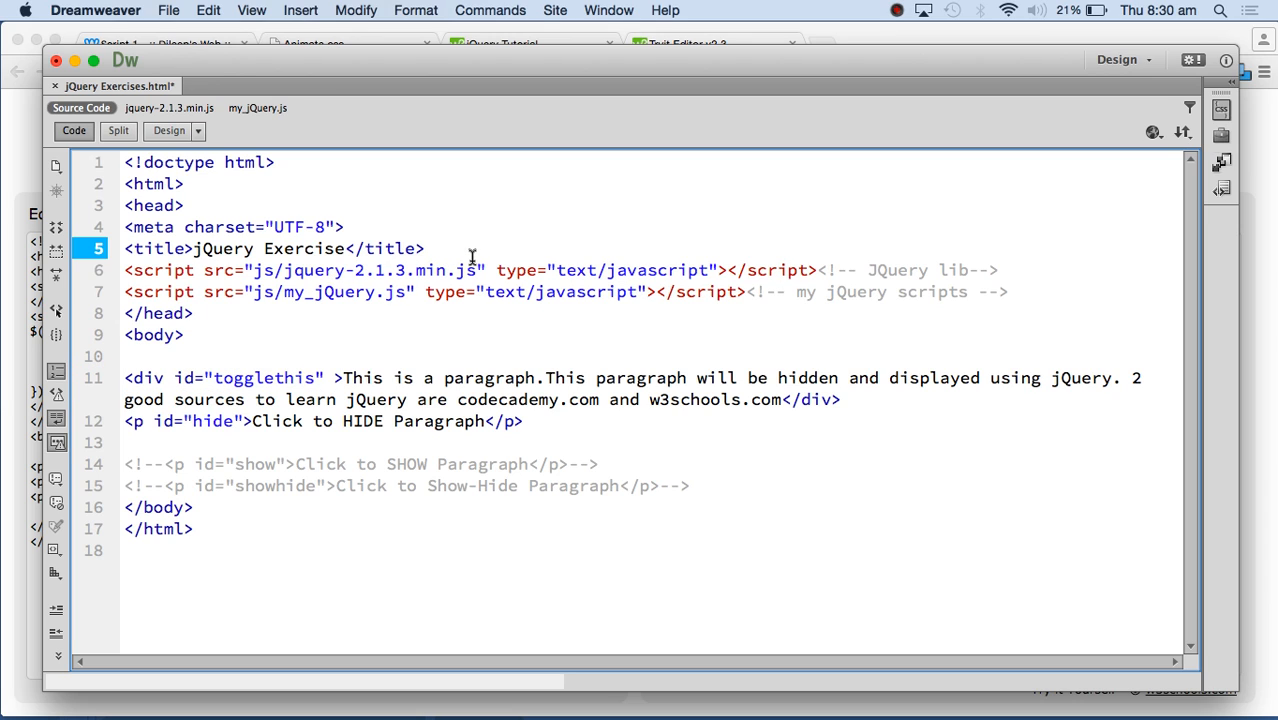
pyautogui.click(136, 312)
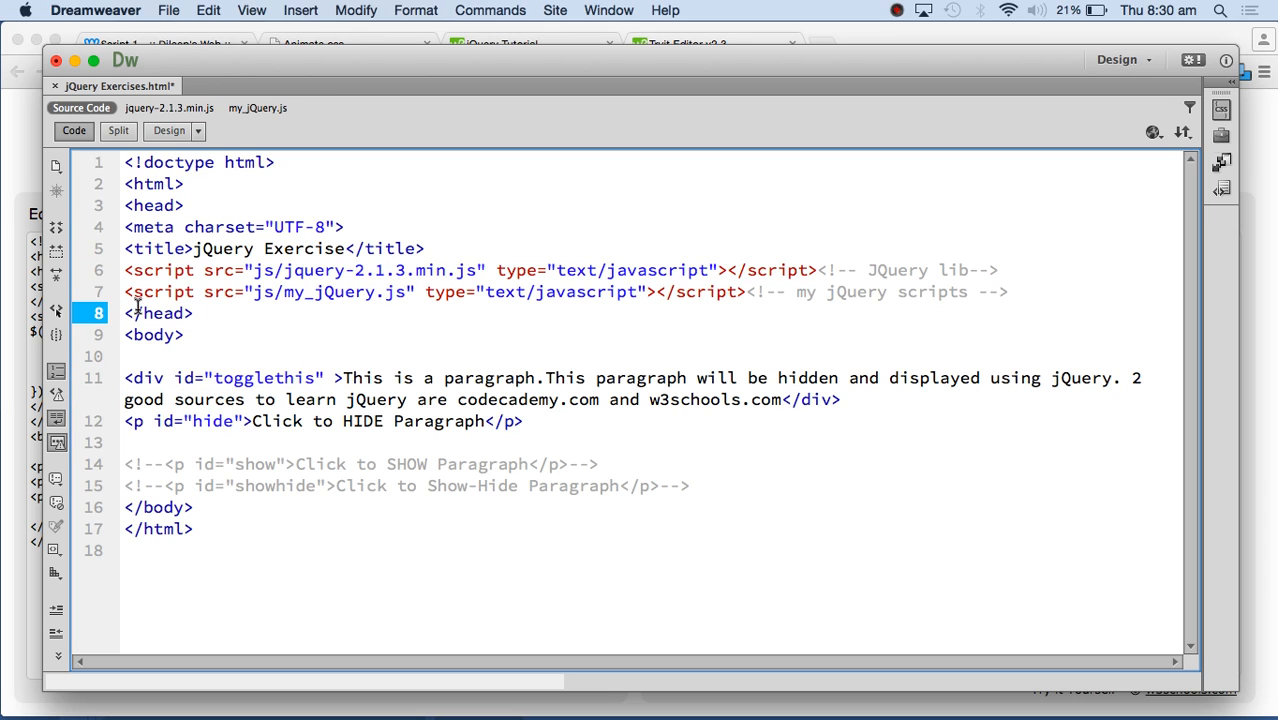
# - Start a <style> block in the head with a #togglethis selector and its height property using code hints
pyautogui.press('Return')
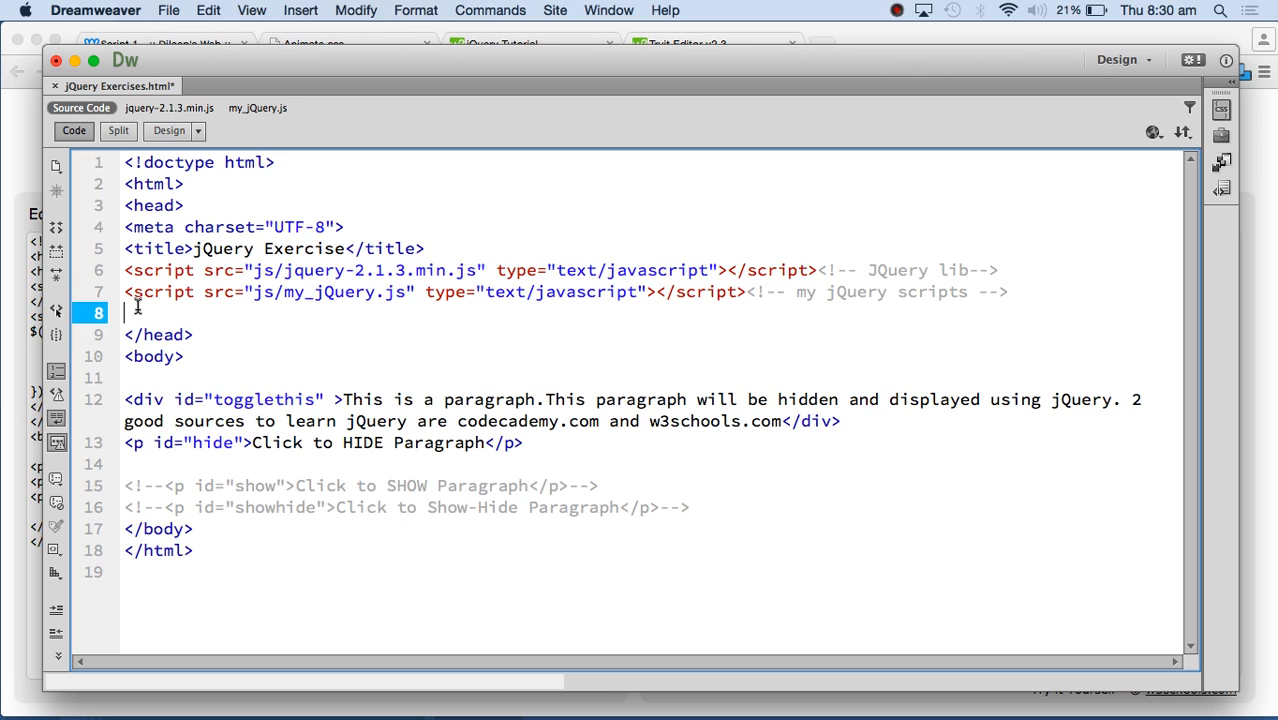
pyautogui.write('<style>')
pyautogui.write('</style>')
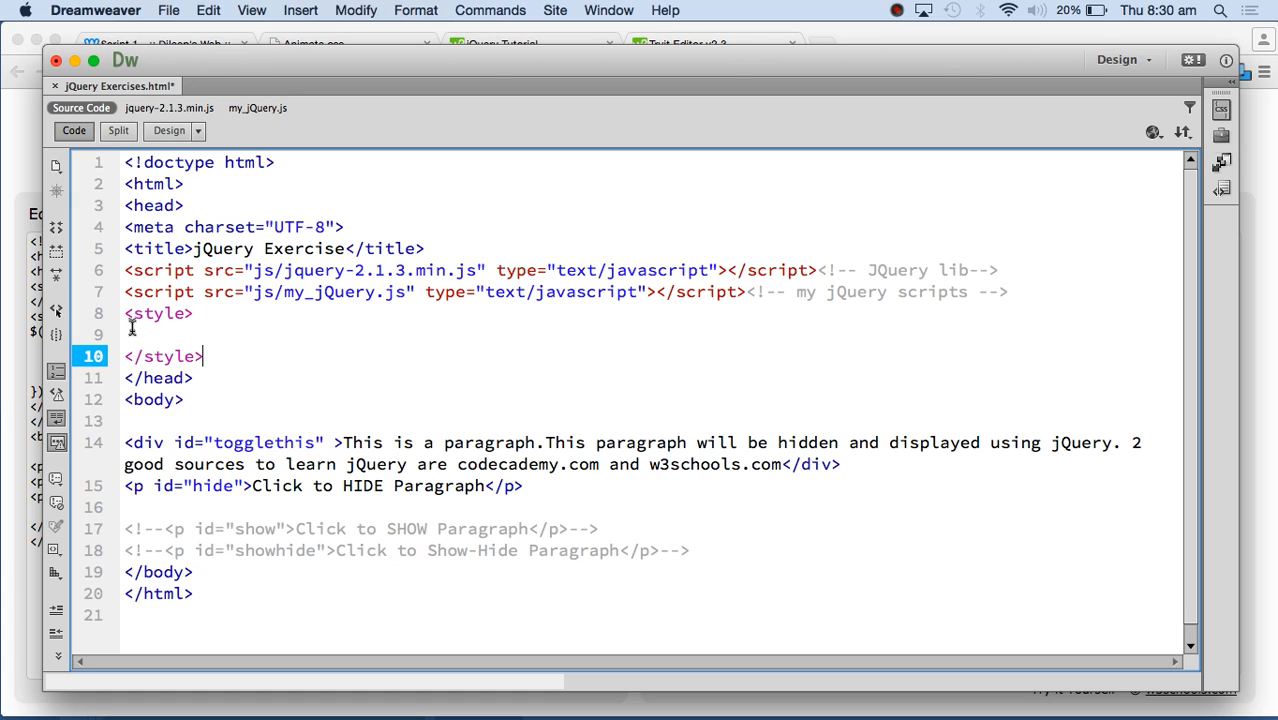
pyautogui.write('toggle')
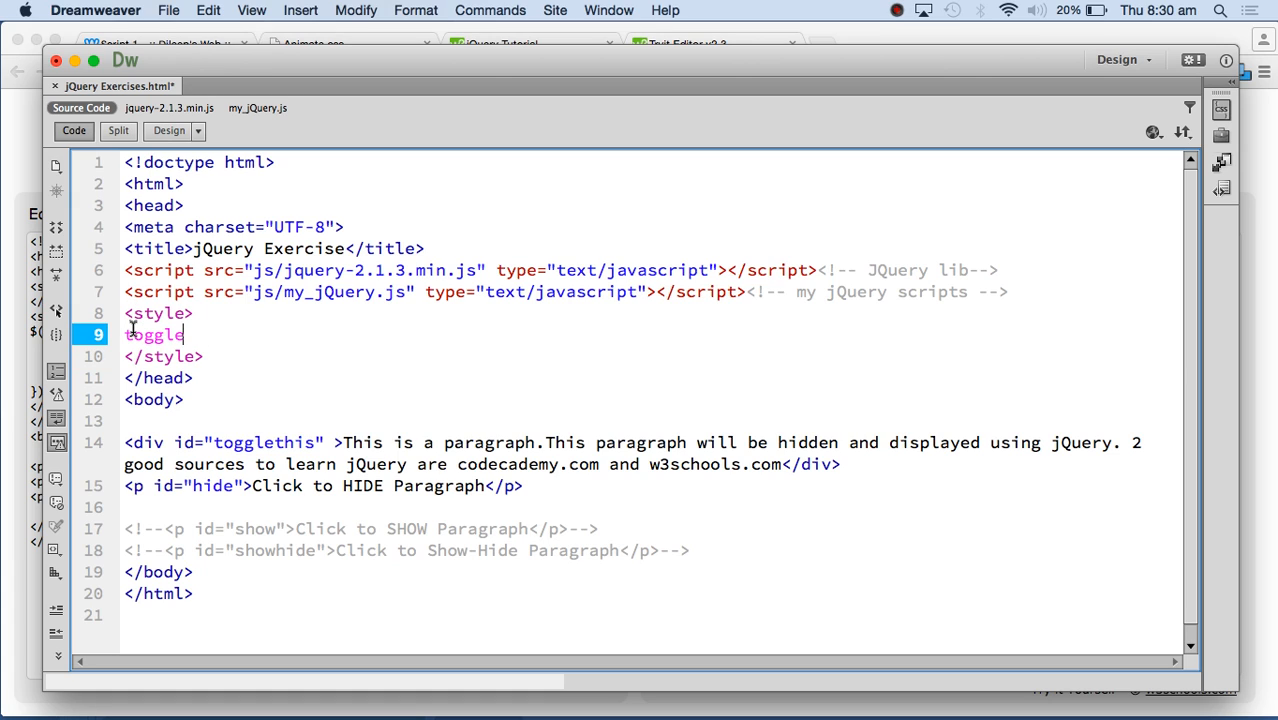
pyautogui.press('Backspace')
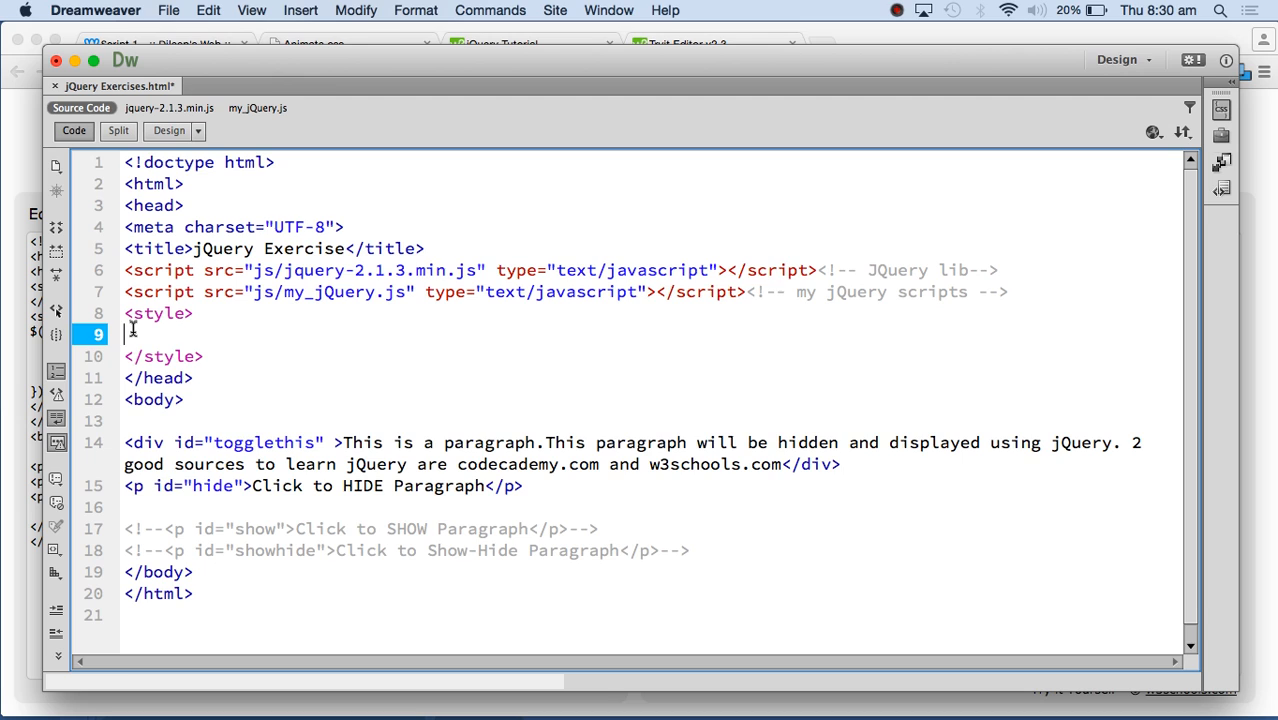
pyautogui.write('#togglethis{')
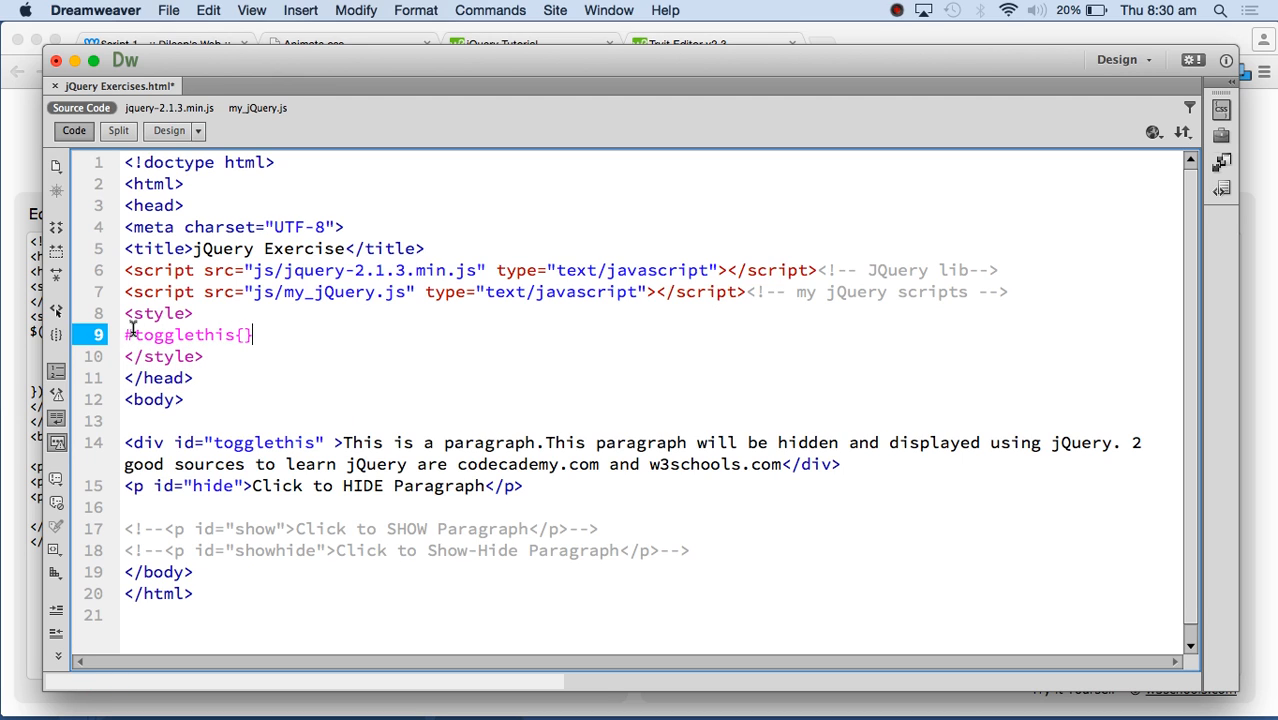
pyautogui.write('height:200px; width:')
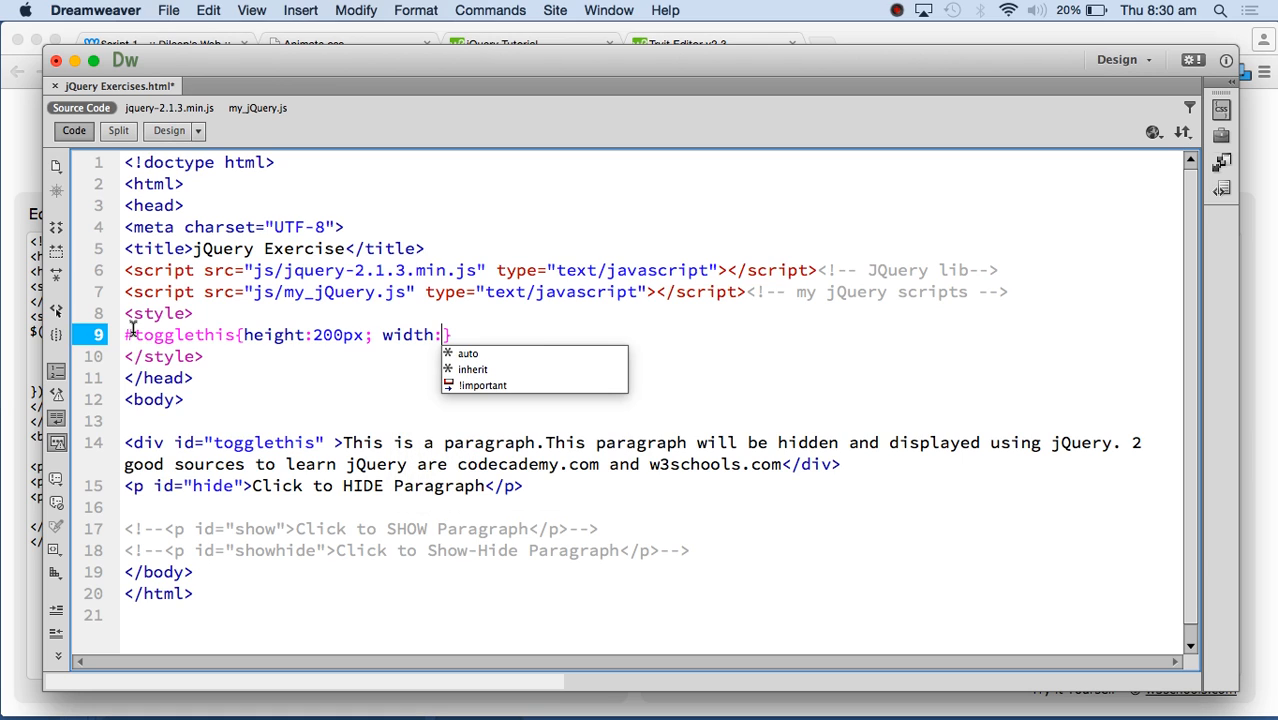
# - Give #togglethis 200px height and width and a 2px solid red border
pyautogui.write('200px;')
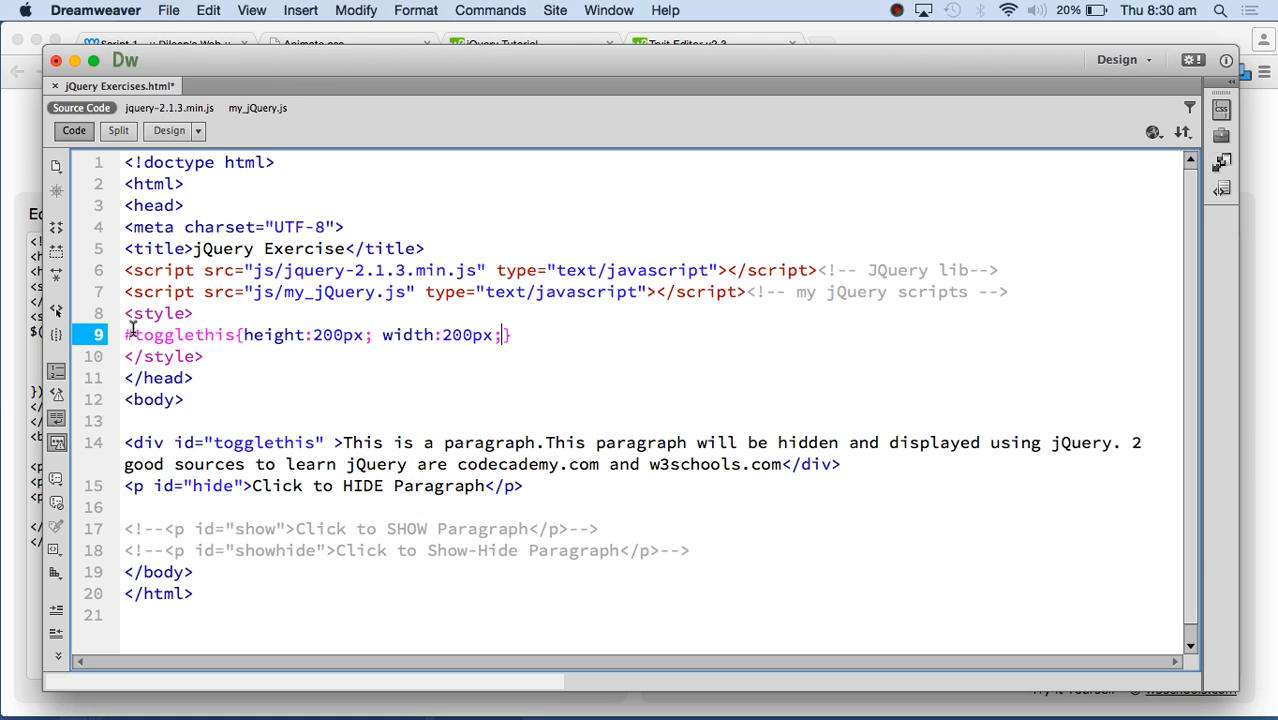
pyautogui.write('border')
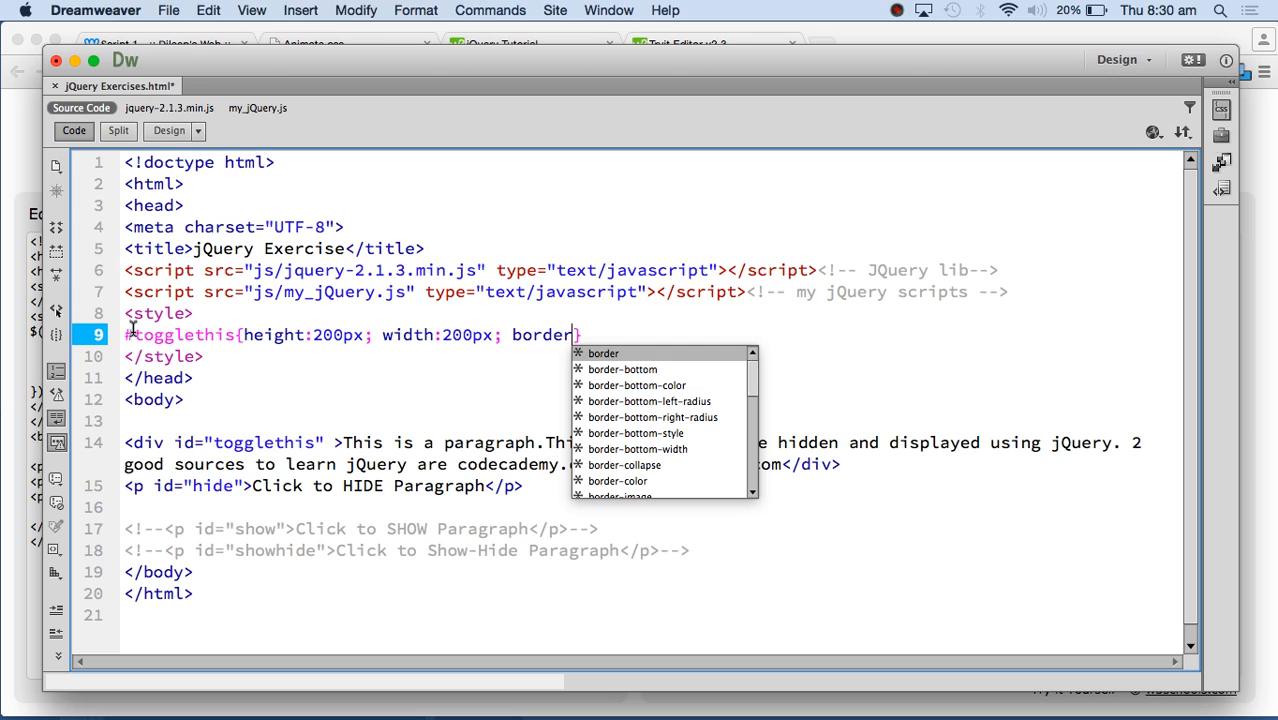
pyautogui.write(':2px solid red;')
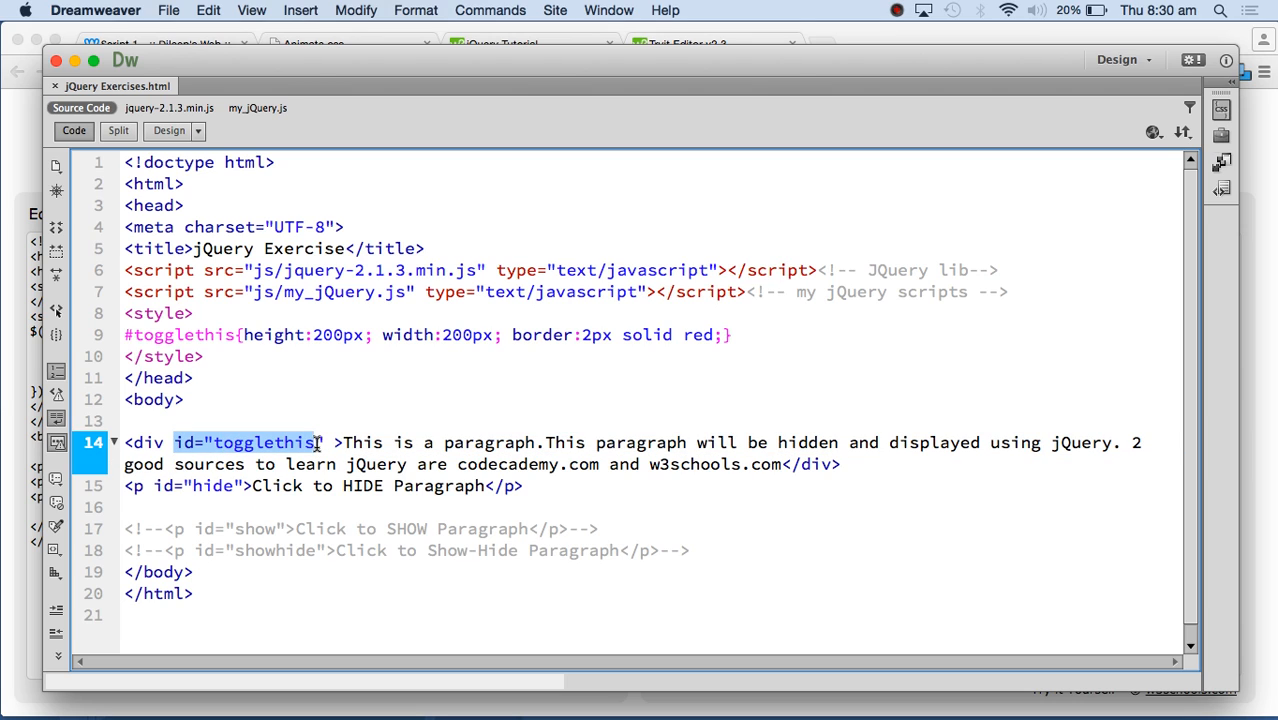
pyautogui.moveTo(608, 344)
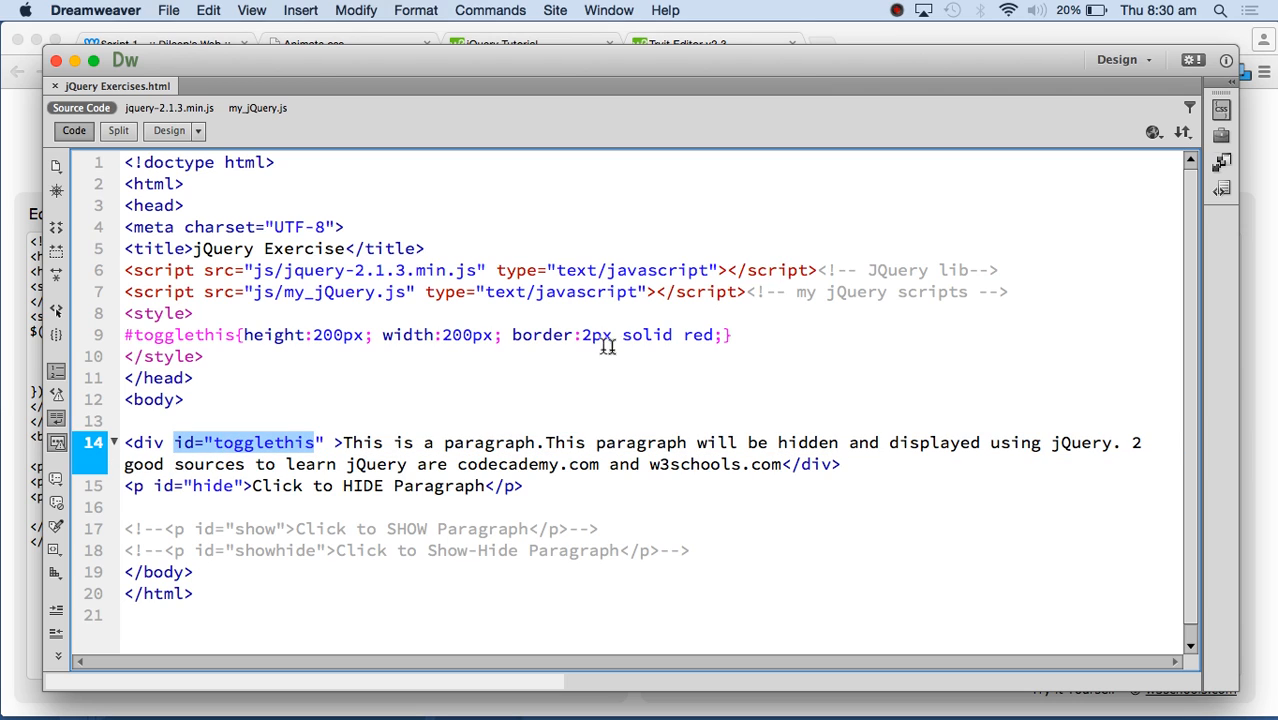
pyautogui.moveTo(970, 226)
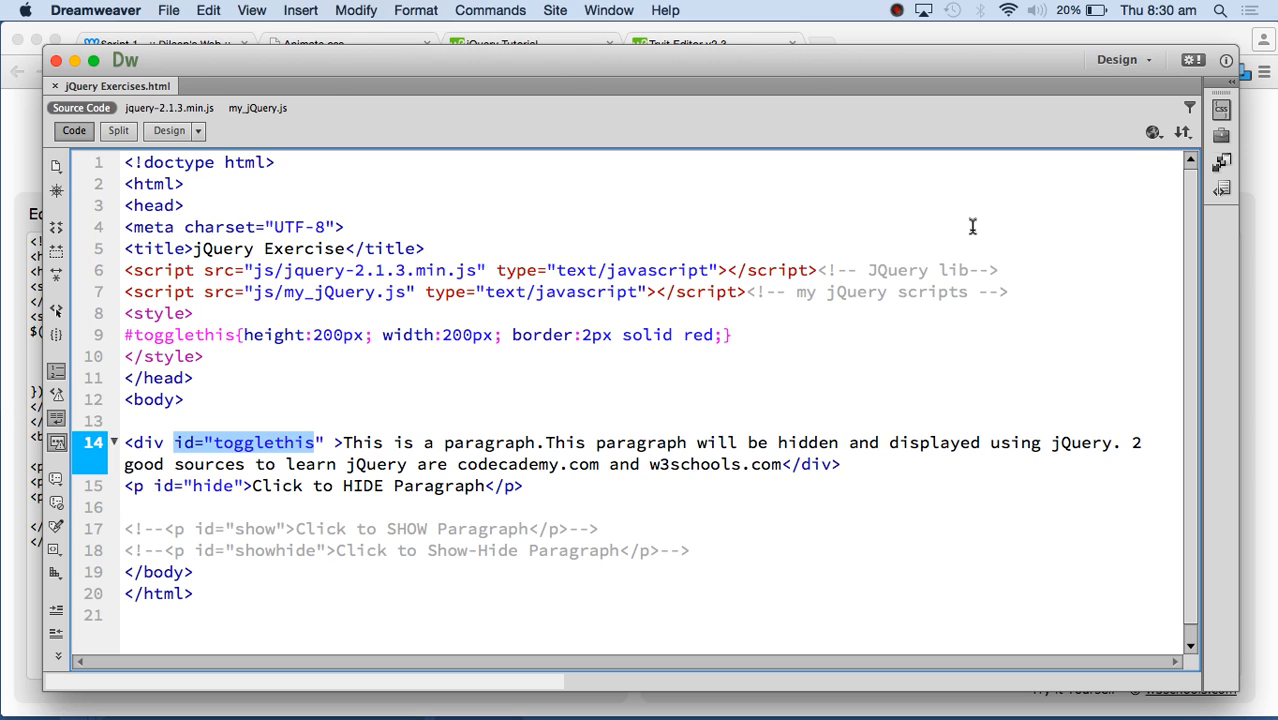
# - Preview the page in Google Chrome showing the paragraph inside the red-bordered 200px box
pyautogui.click(1152, 132)
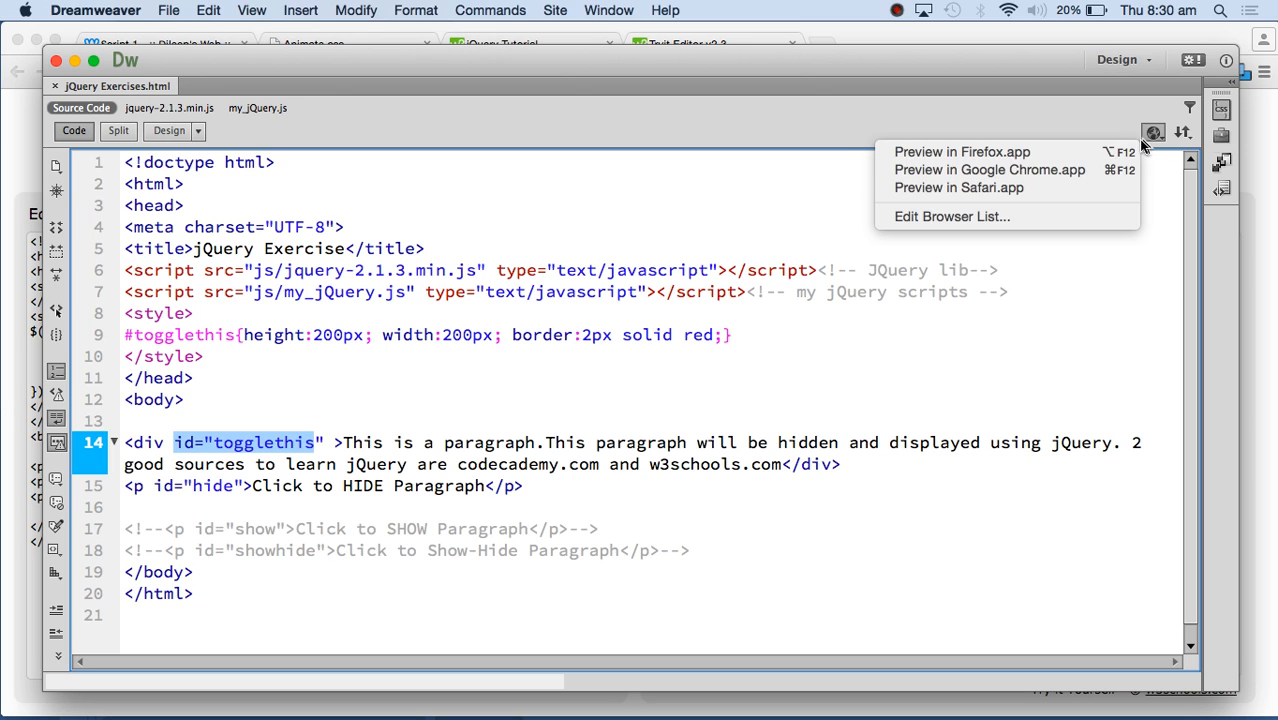
pyautogui.moveTo(1020, 170)
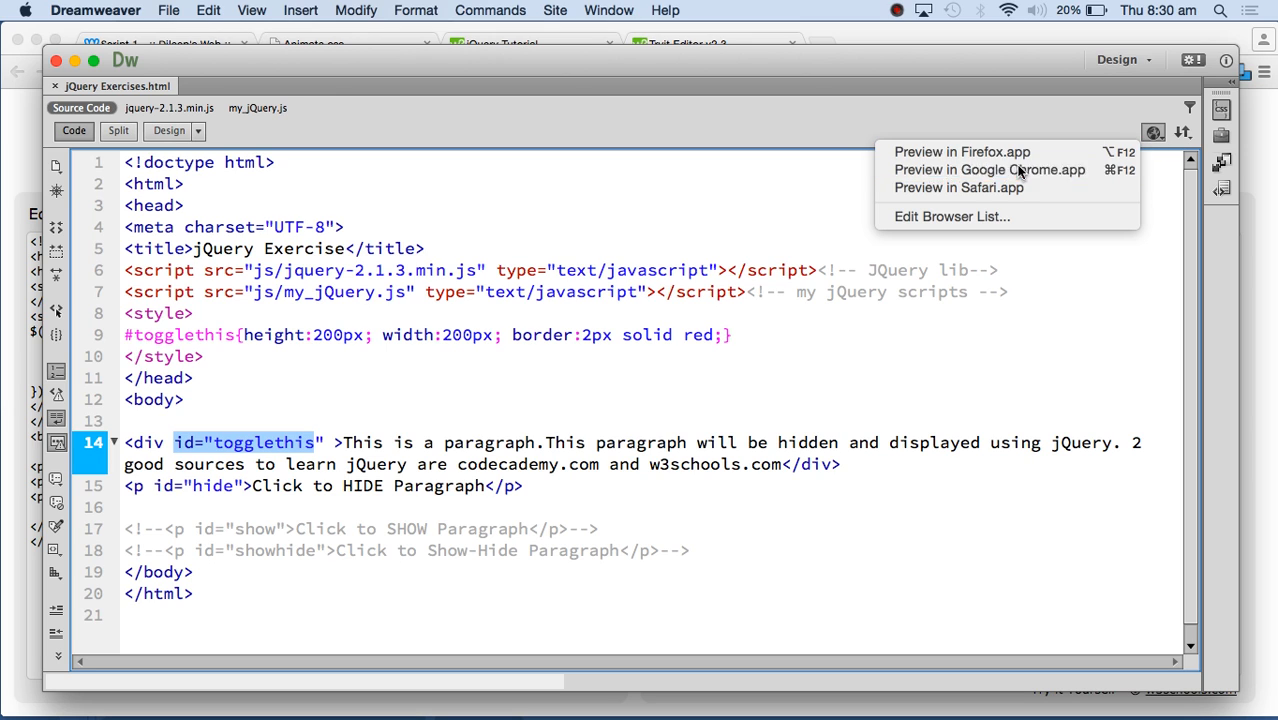
pyautogui.click(988, 168)
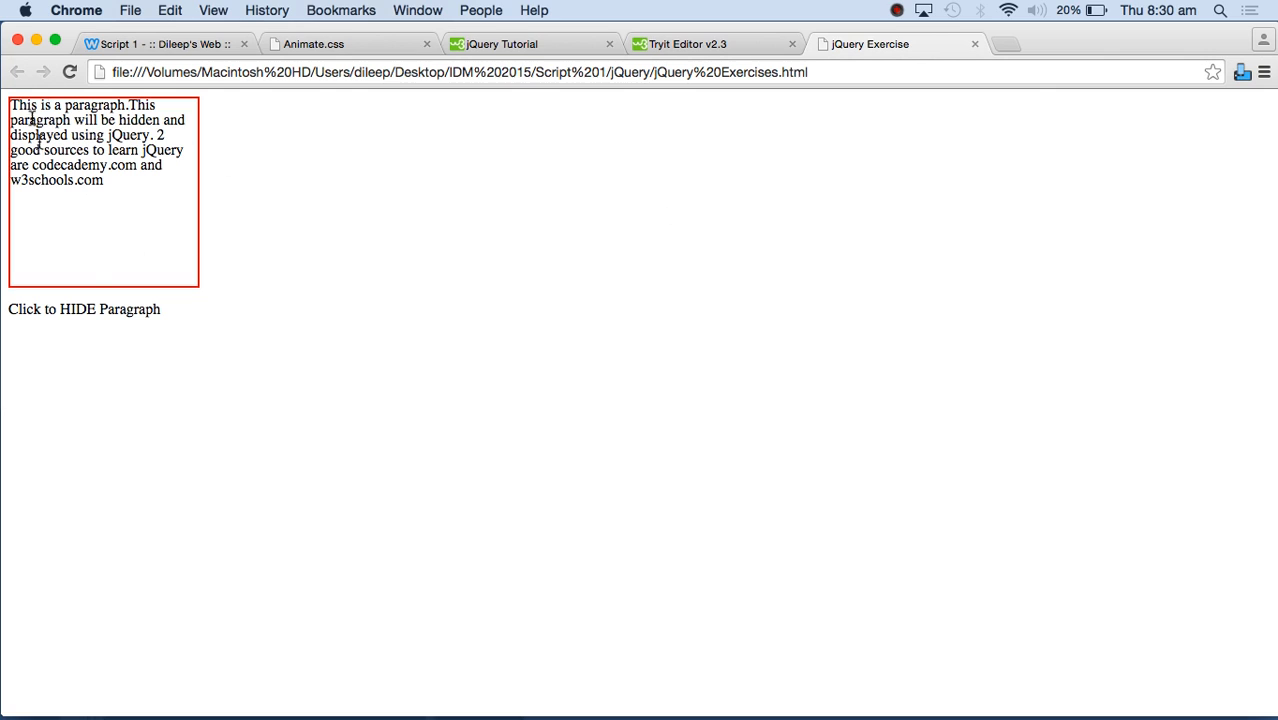
pyautogui.click(84, 308)
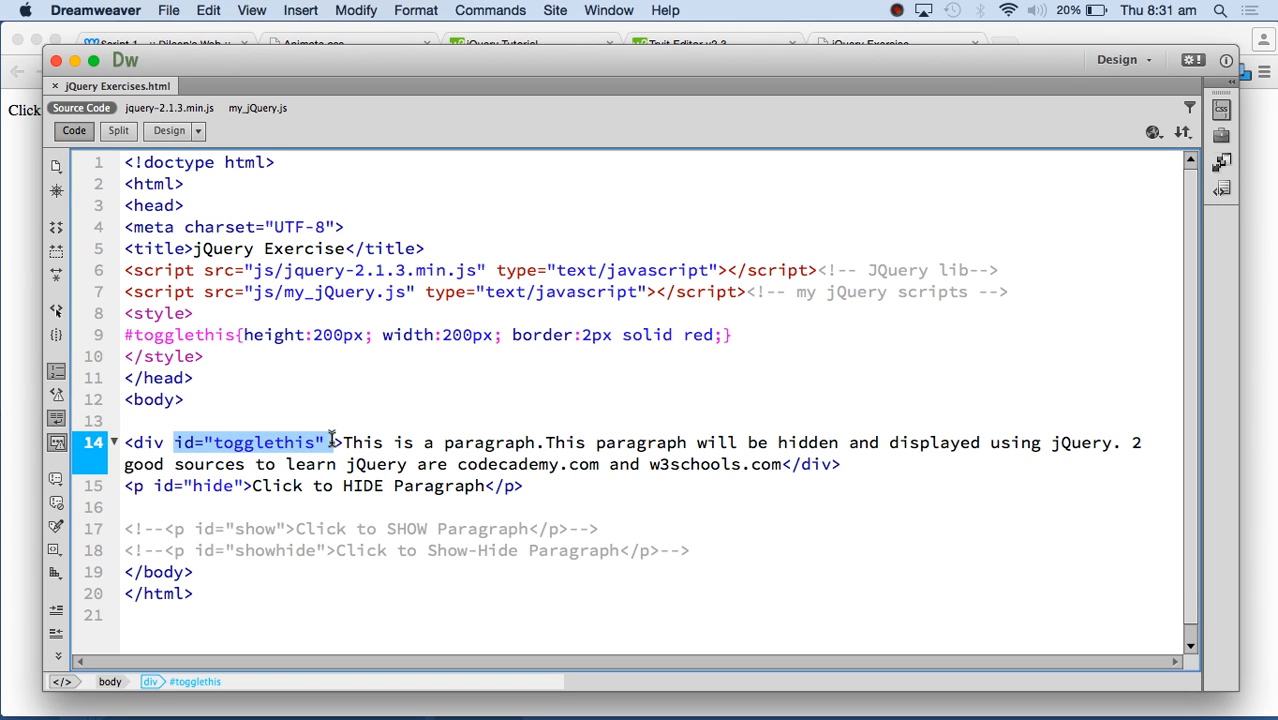
pyautogui.moveTo(248, 478)
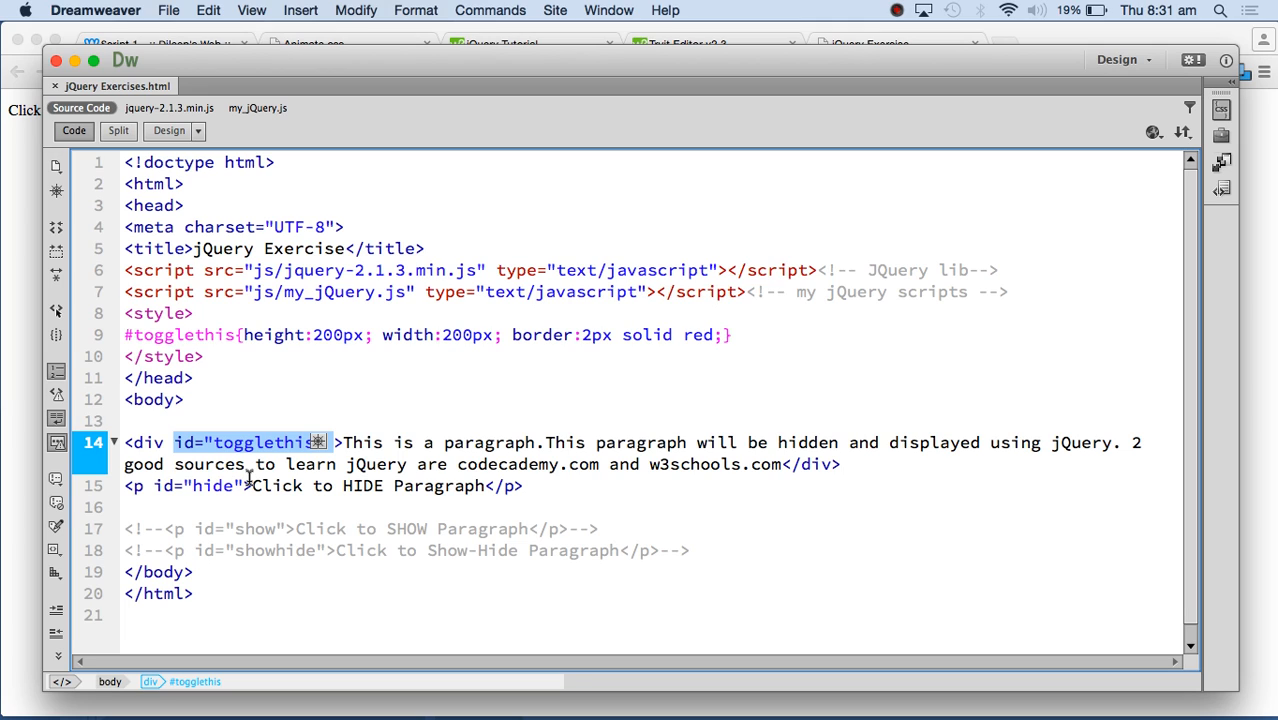
pyautogui.moveTo(136, 492)
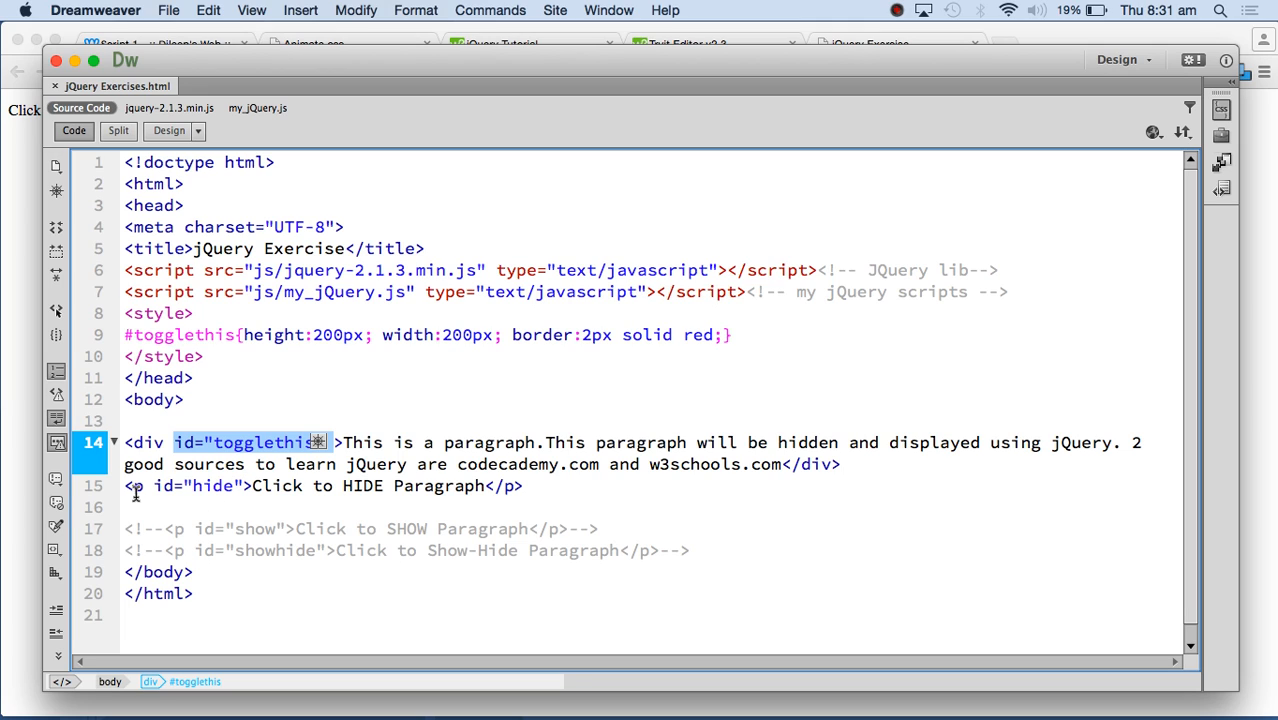
# - Change the hide paragraph into <button id="hide">Click to HIDE Paragraph</button>
pyautogui.click(140, 486)
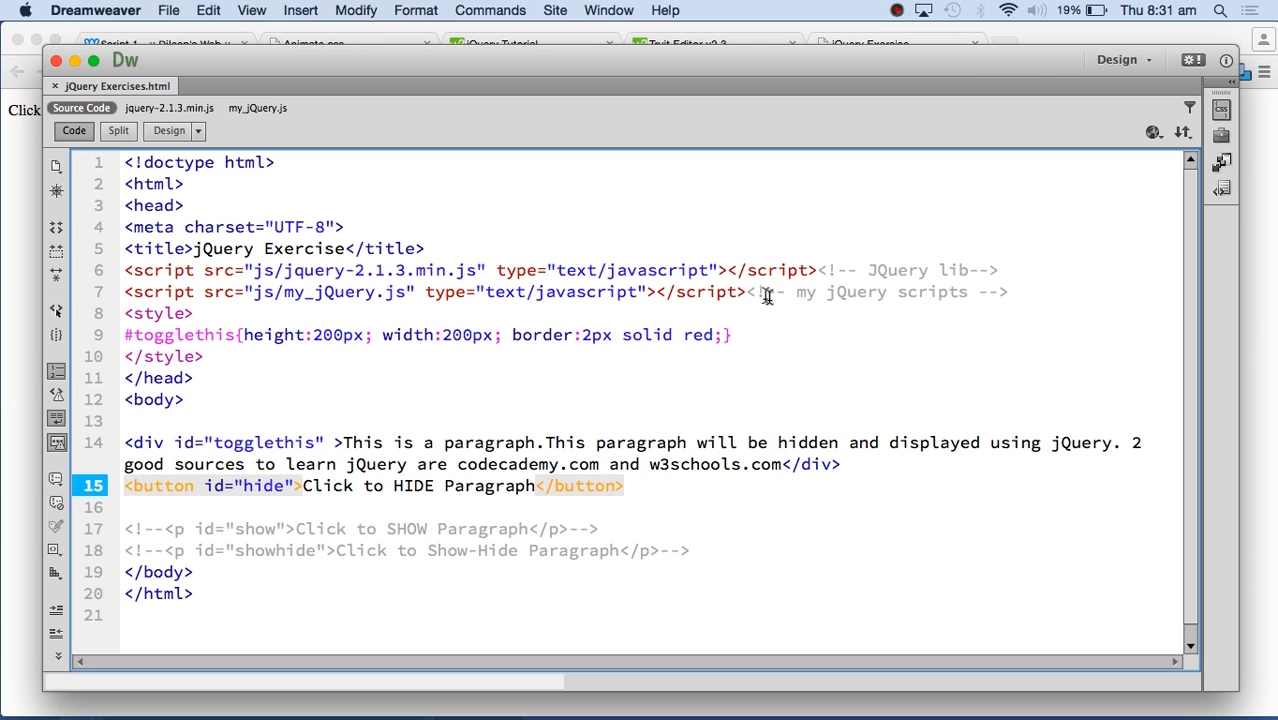
pyautogui.click(1152, 132)
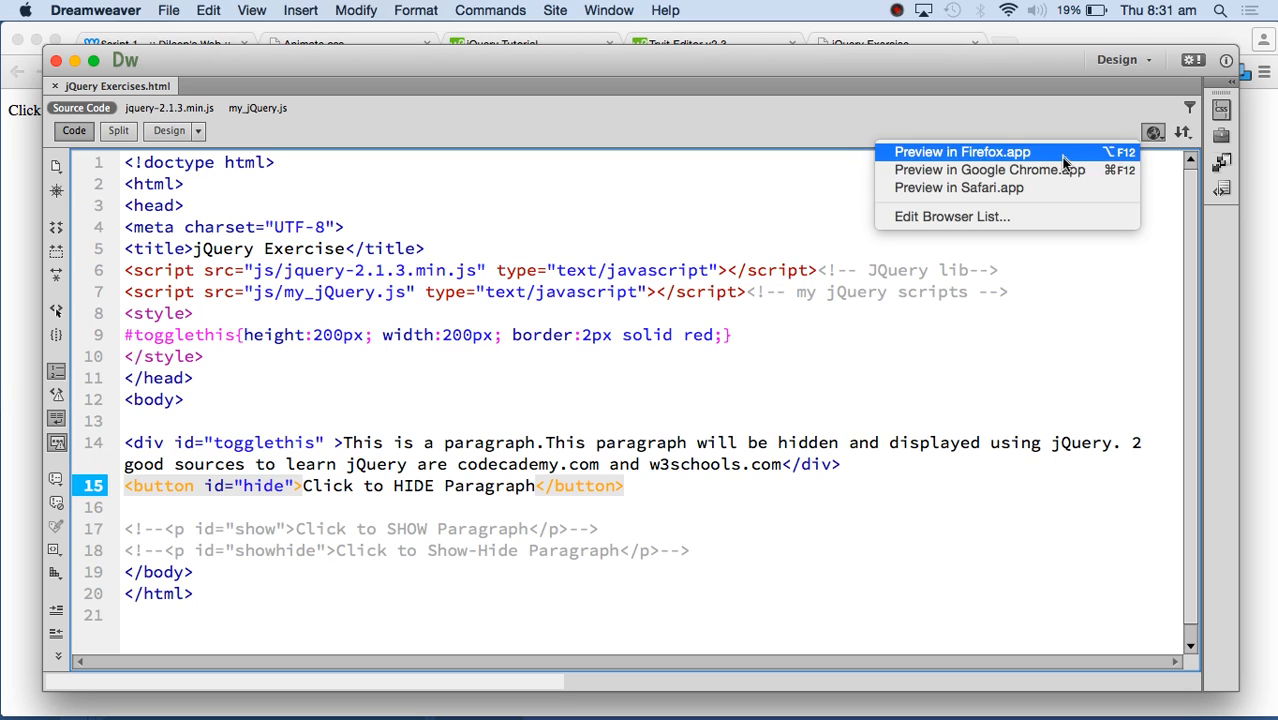
# - Preview the page in Chrome and try the Click to HIDE Paragraph button
pyautogui.click(988, 168)
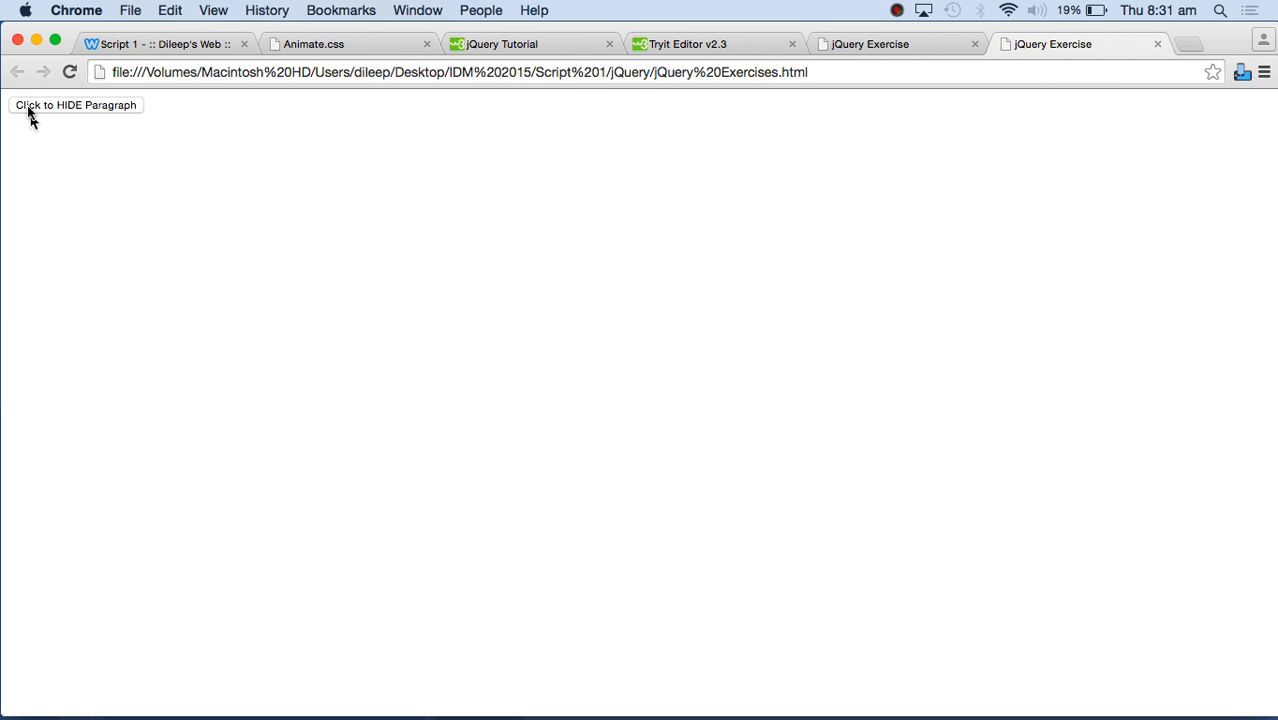
pyautogui.click(1156, 44)
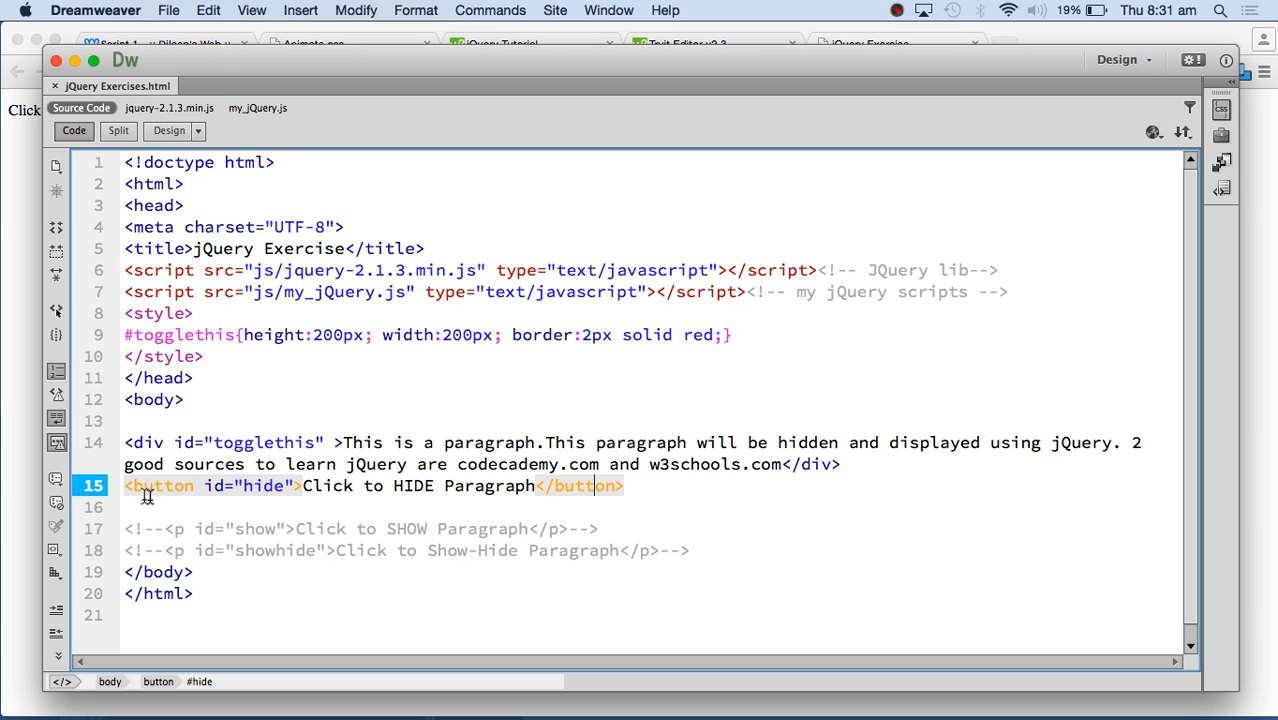
pyautogui.doubleClick(246, 486)
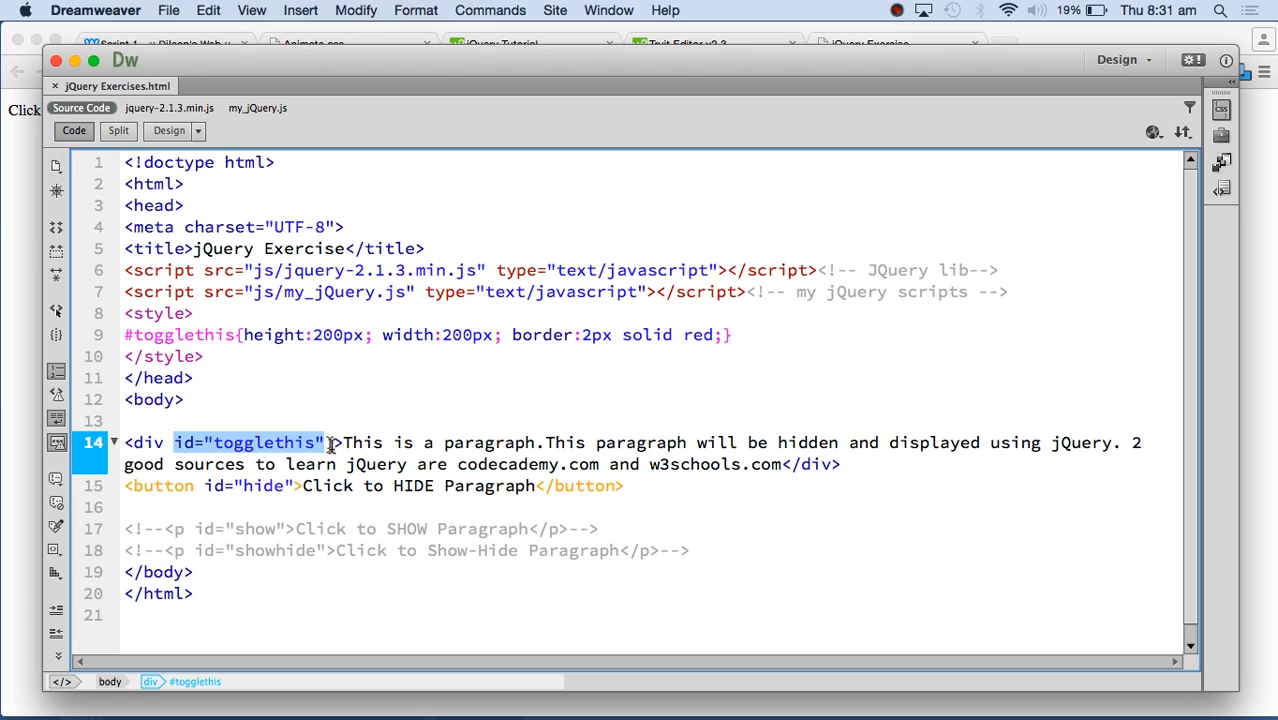
pyautogui.moveTo(256, 108)
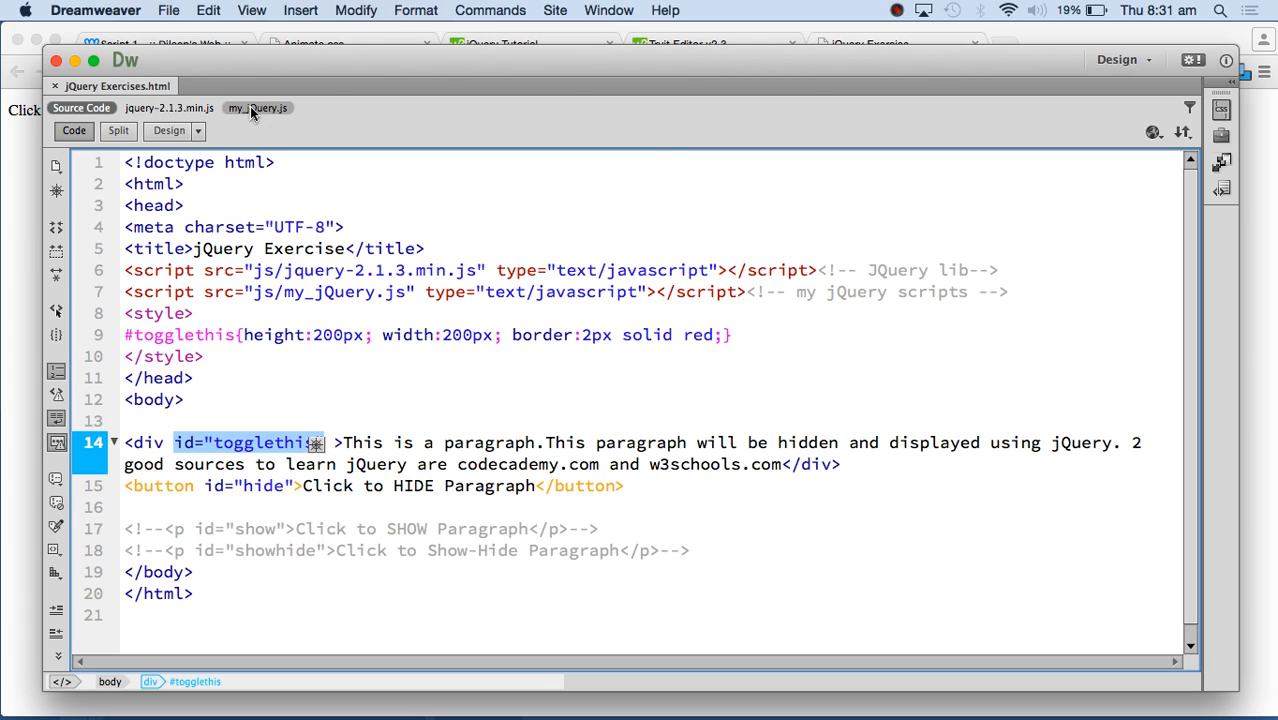
# - In my_jQuery.js, replace the old handler with a fresh $(document).ready(); line
pyautogui.click(256, 108)
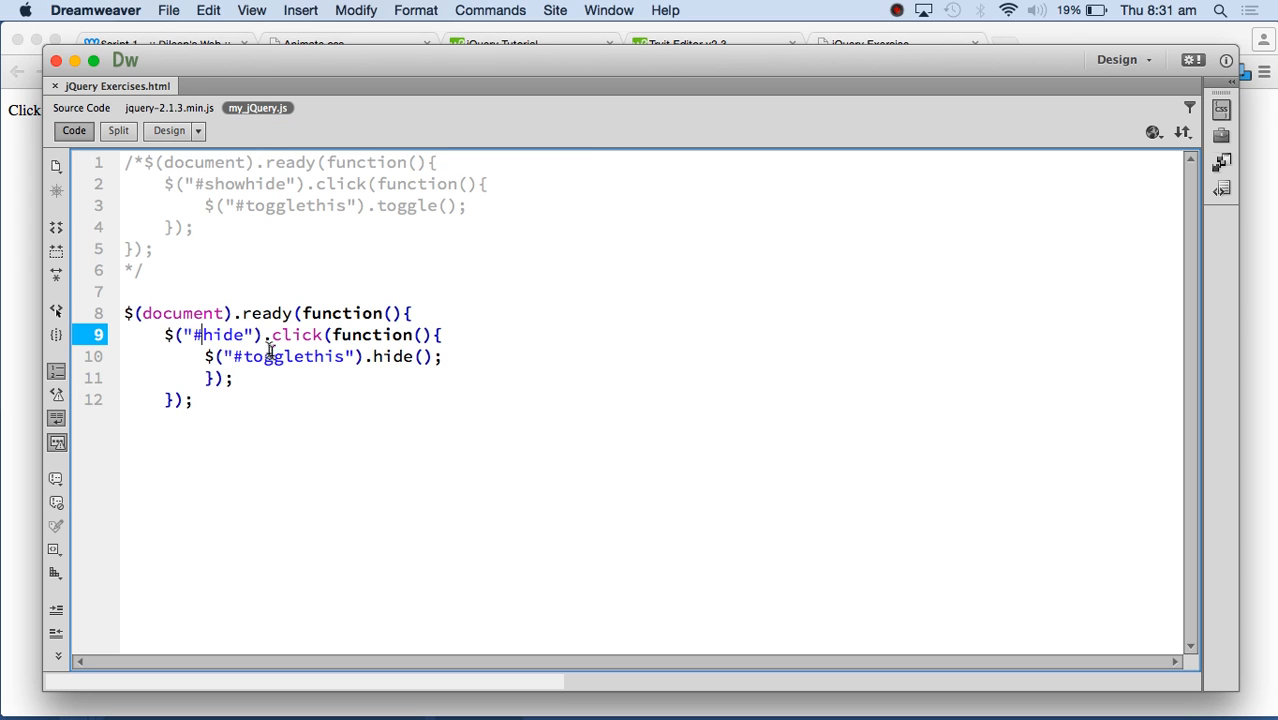
pyautogui.click(214, 400)
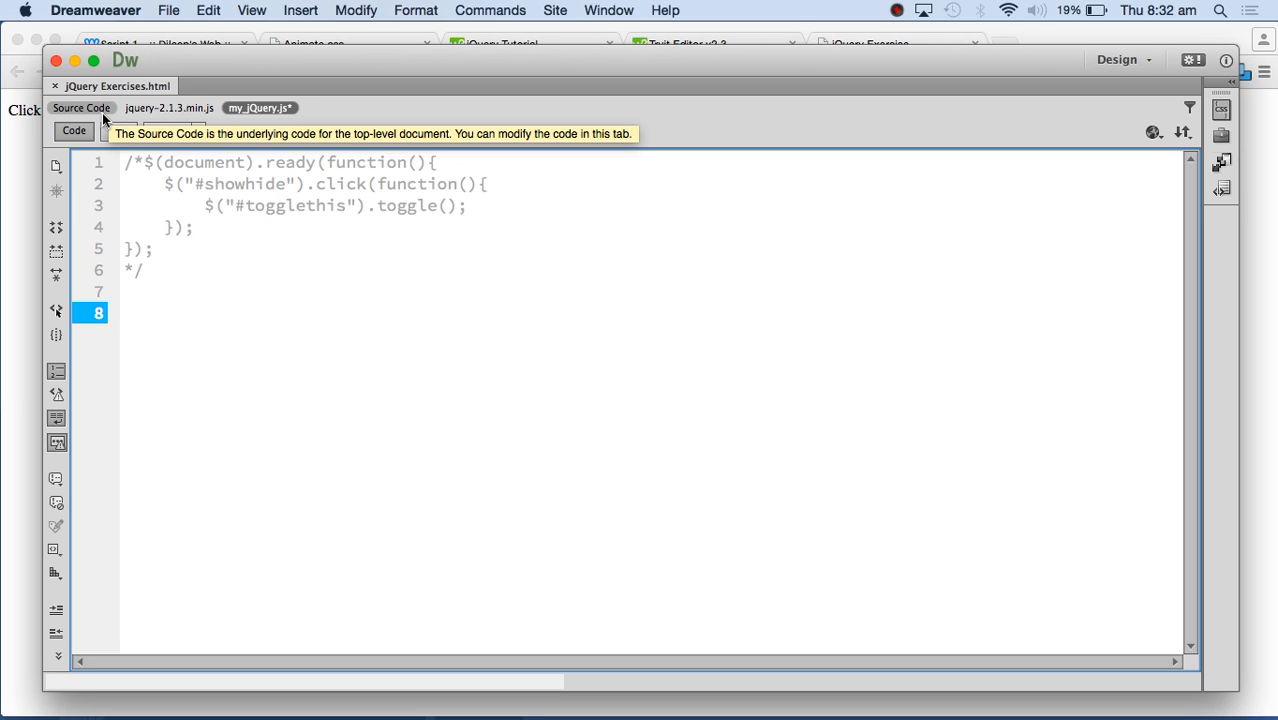
pyautogui.write('$(document')
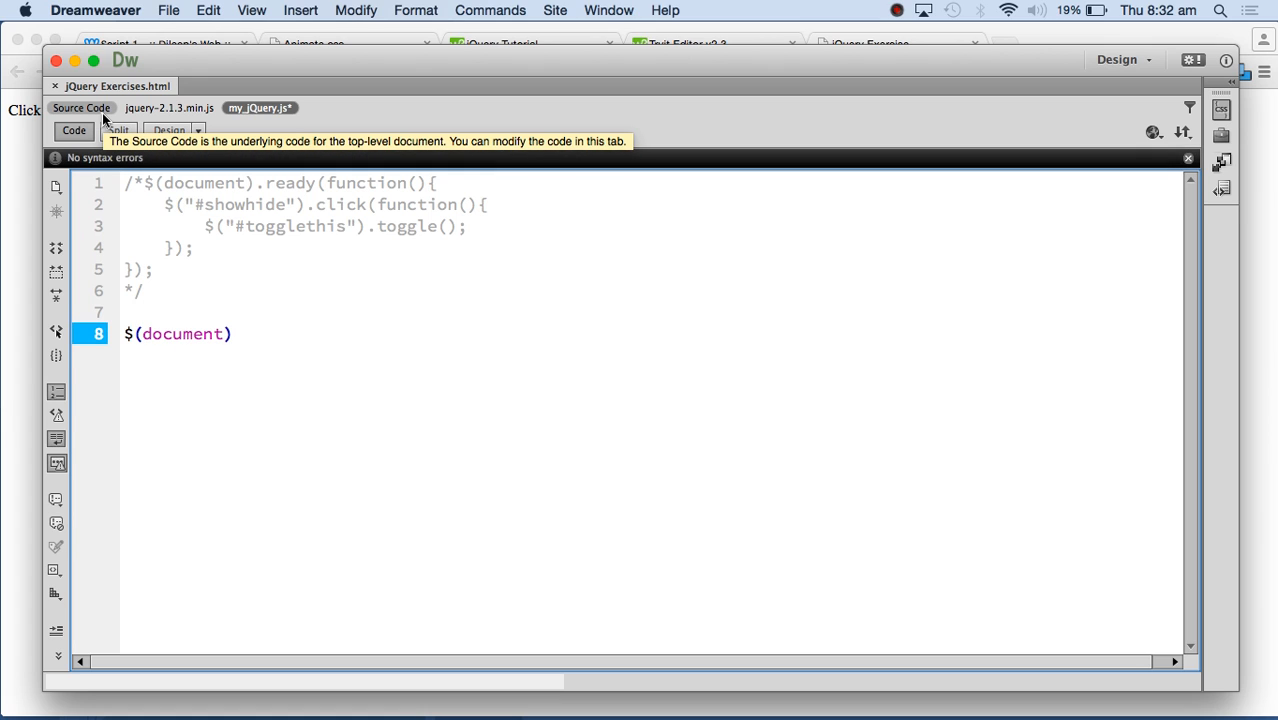
pyautogui.write('.')
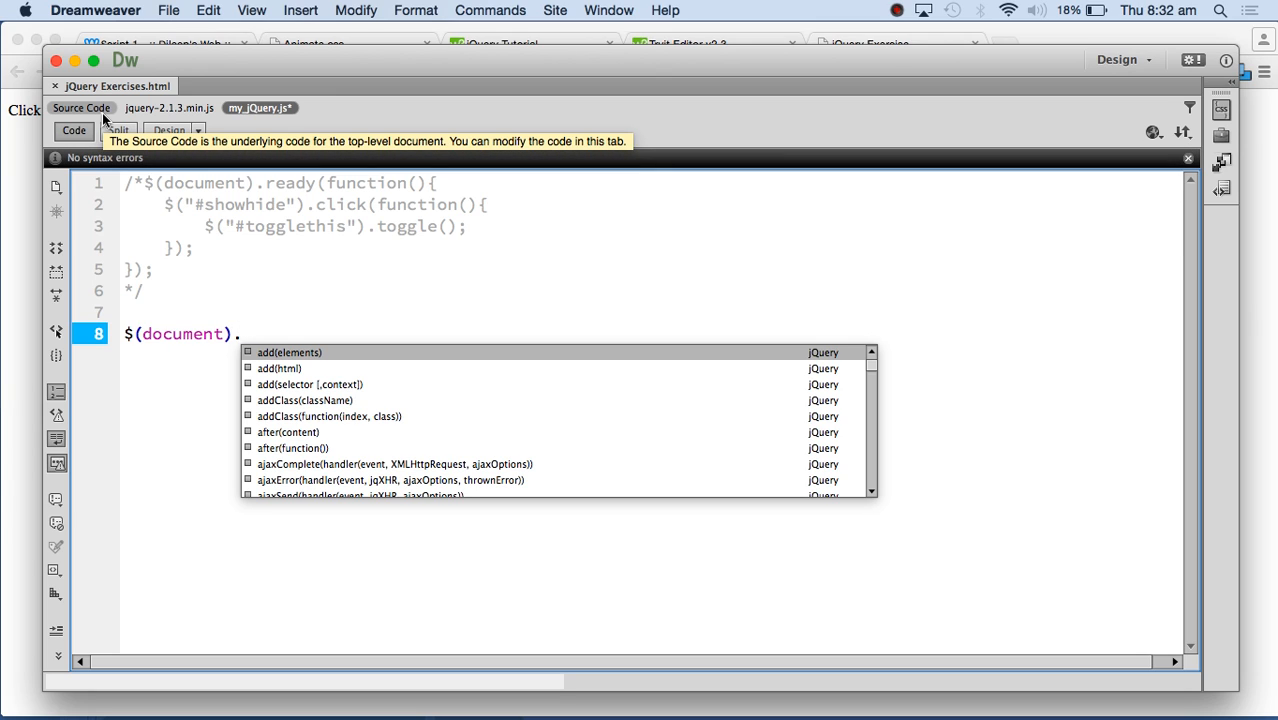
pyautogui.write('ready(')
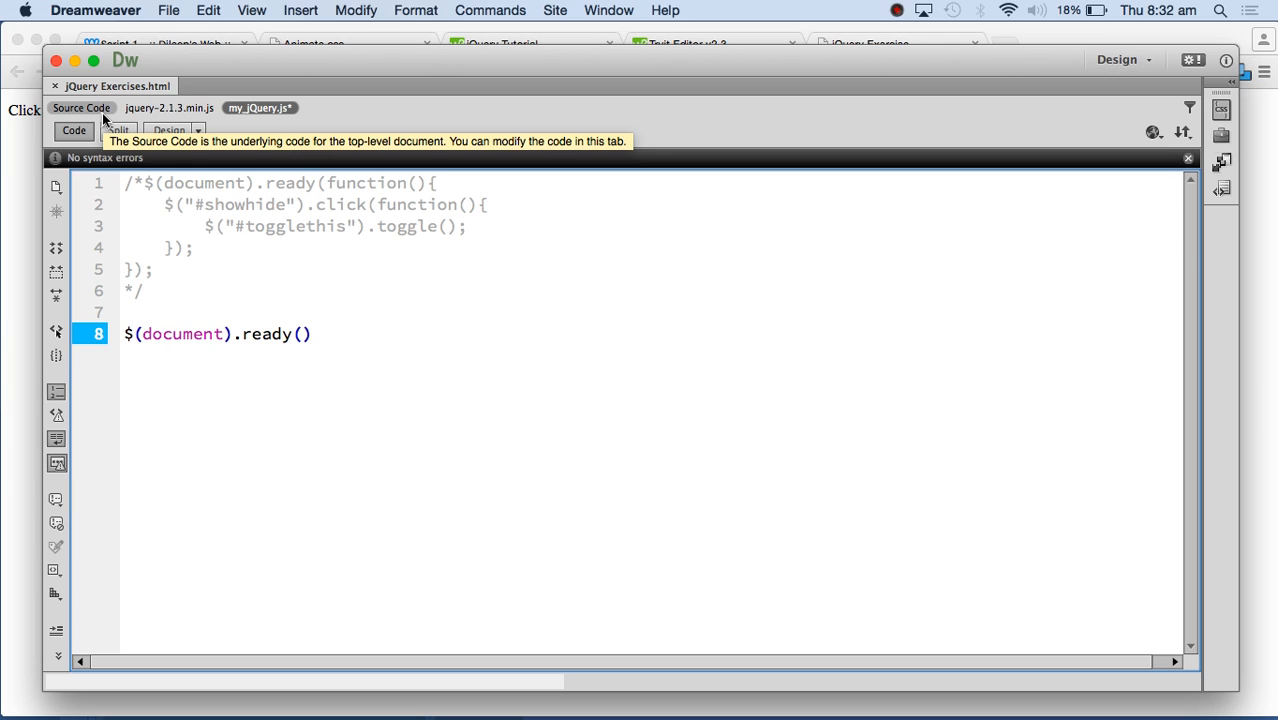
pyautogui.click(312, 332)
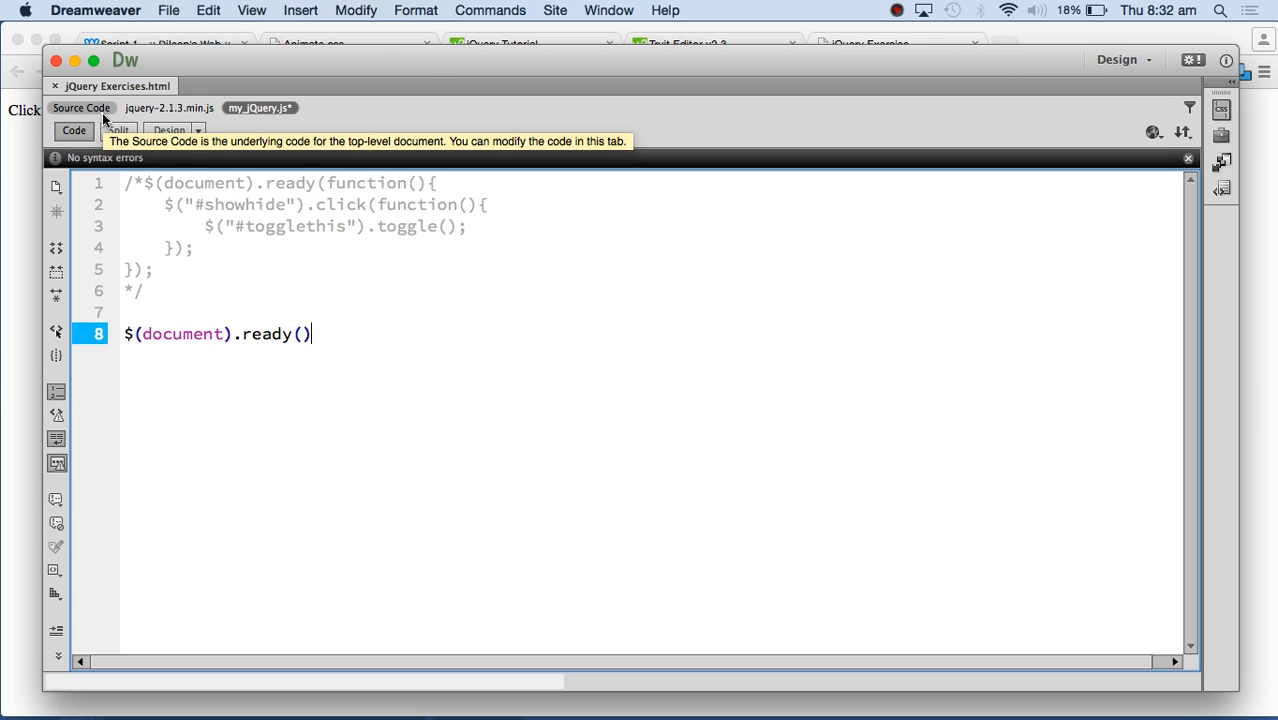
pyautogui.write(';')
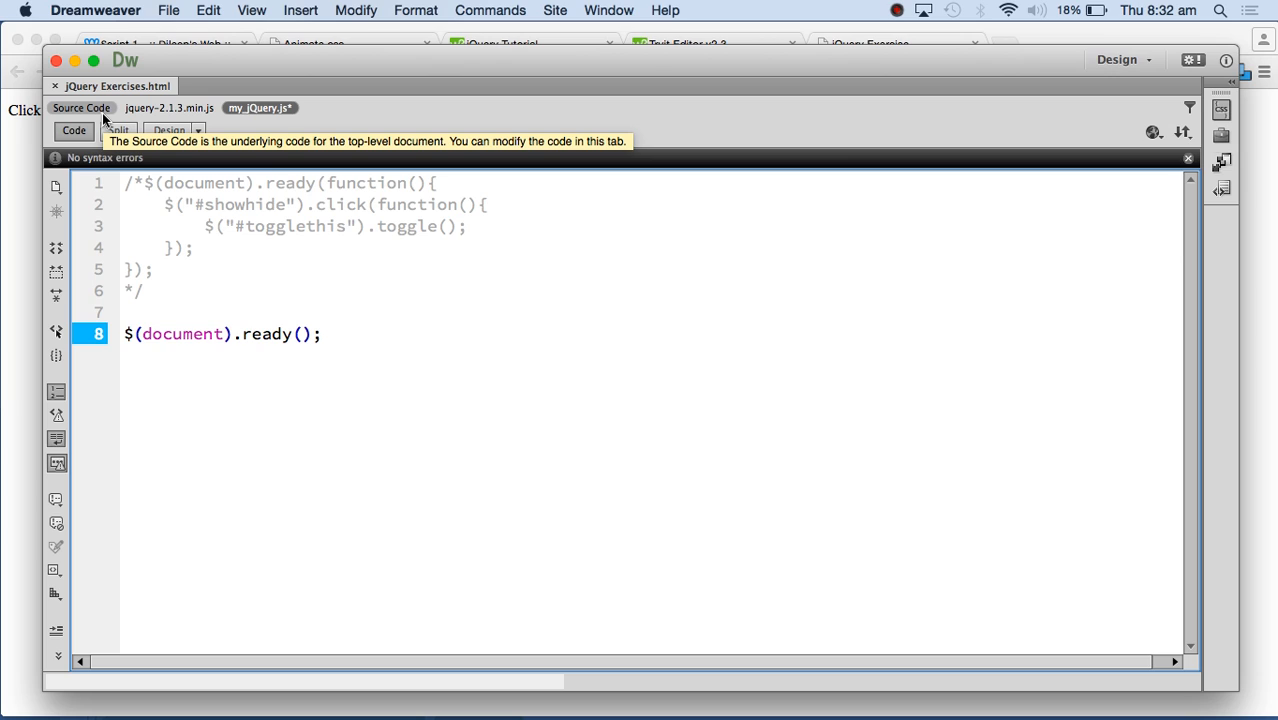
pyautogui.click(318, 332)
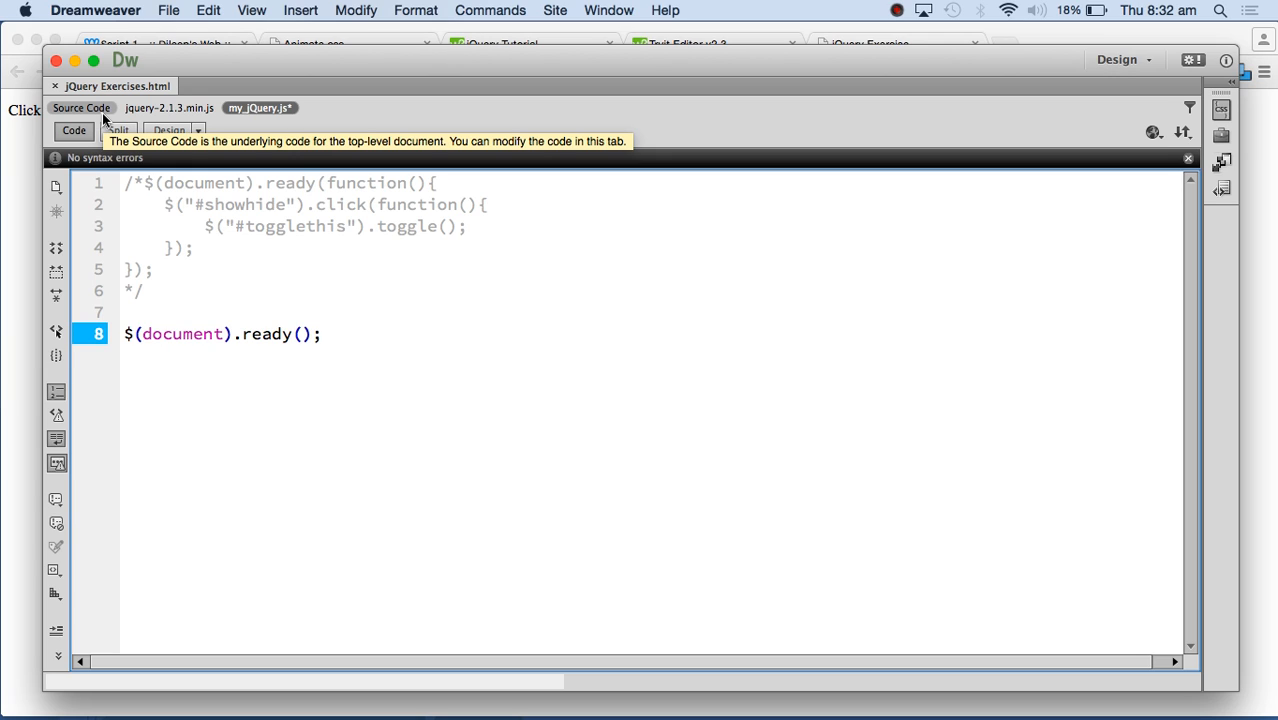
pyautogui.click(320, 332)
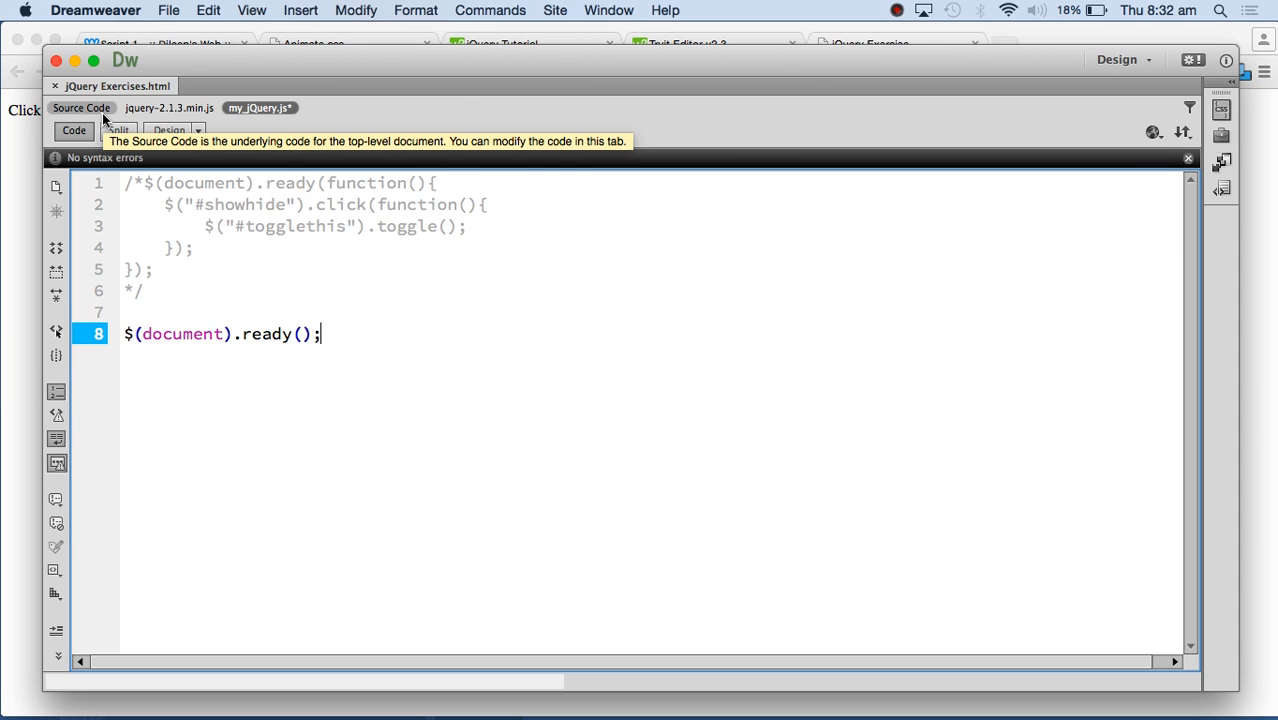
pyautogui.moveTo(300, 328)
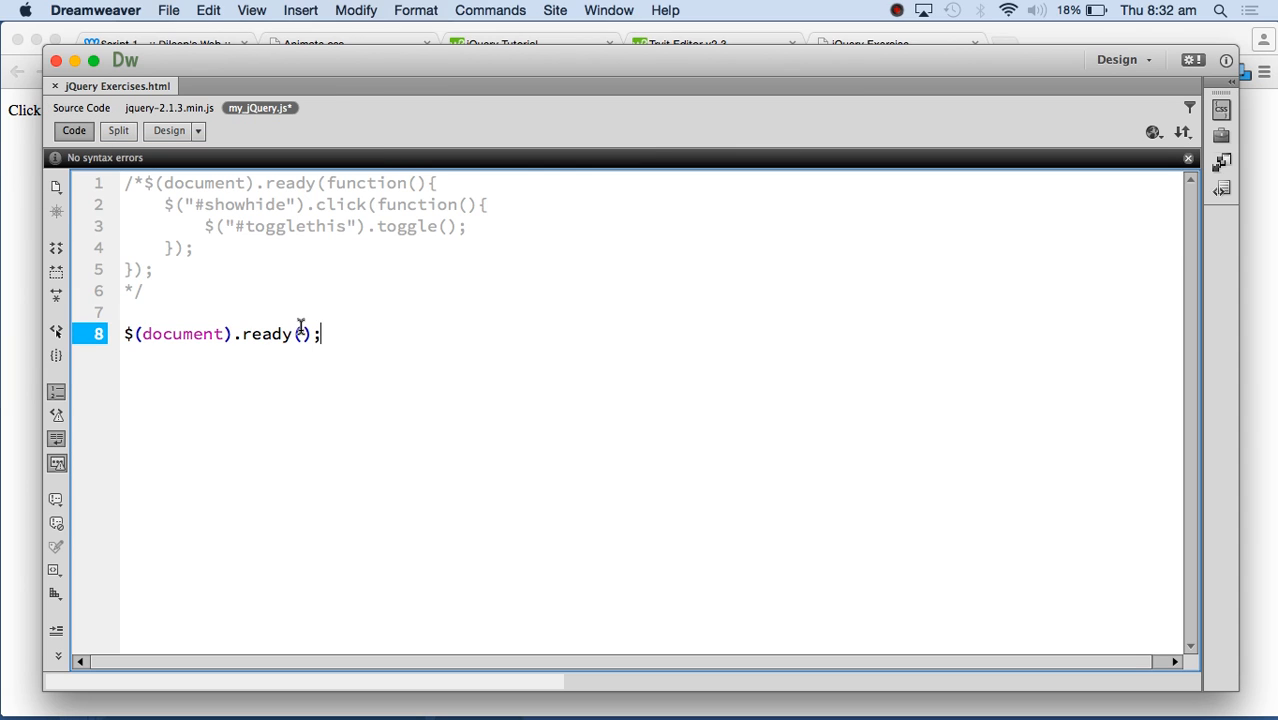
# - Split the ready() call across lines and start an empty $( selector inside it
pyautogui.doubleClick(182, 332)
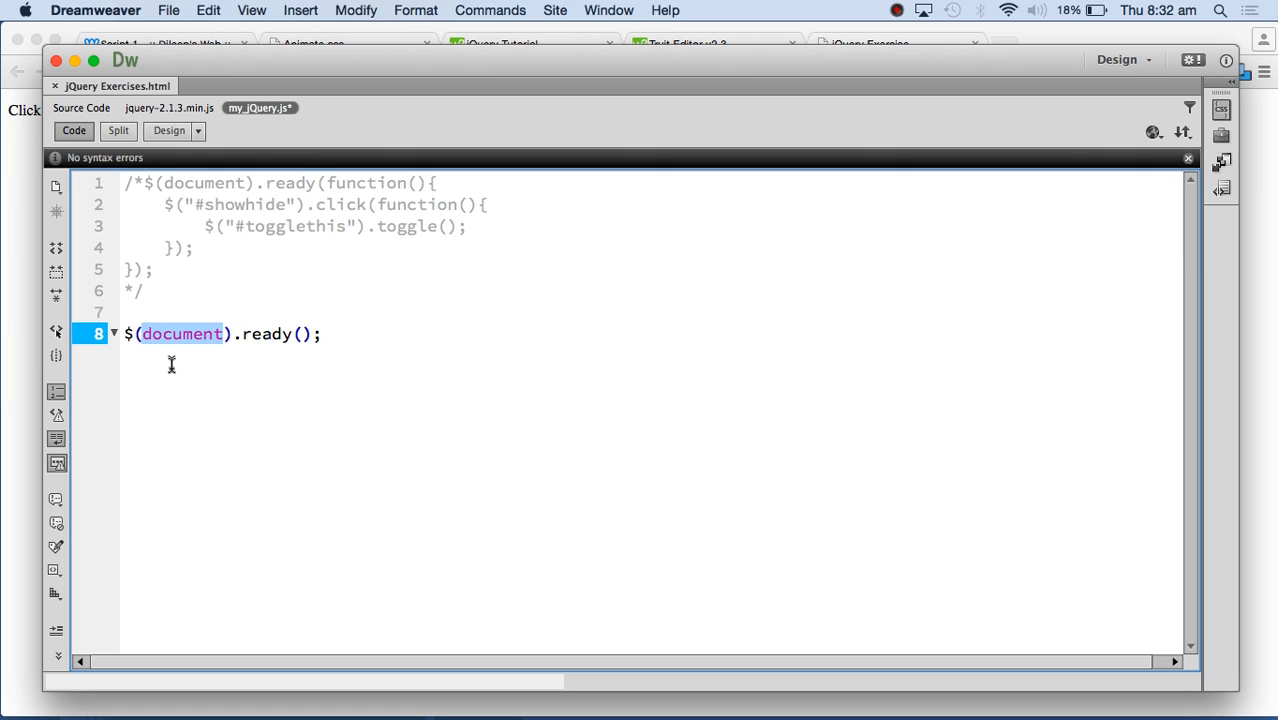
pyautogui.moveTo(348, 378)
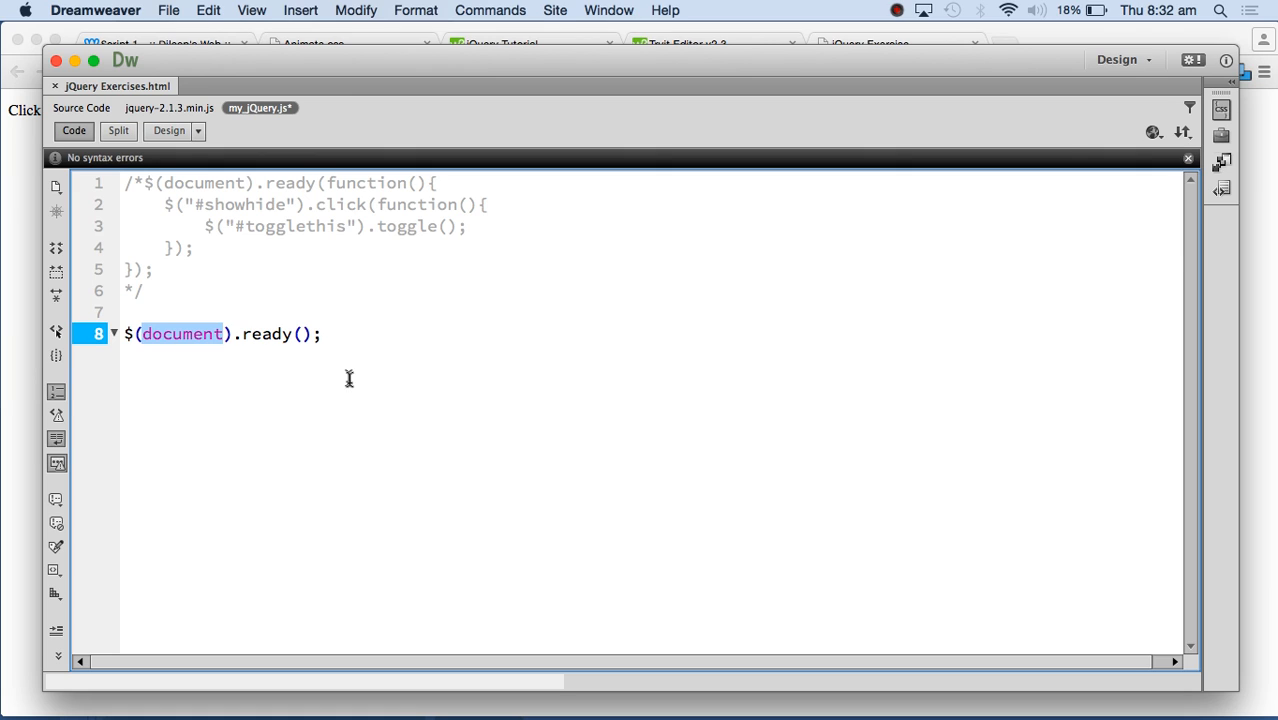
pyautogui.click(302, 334)
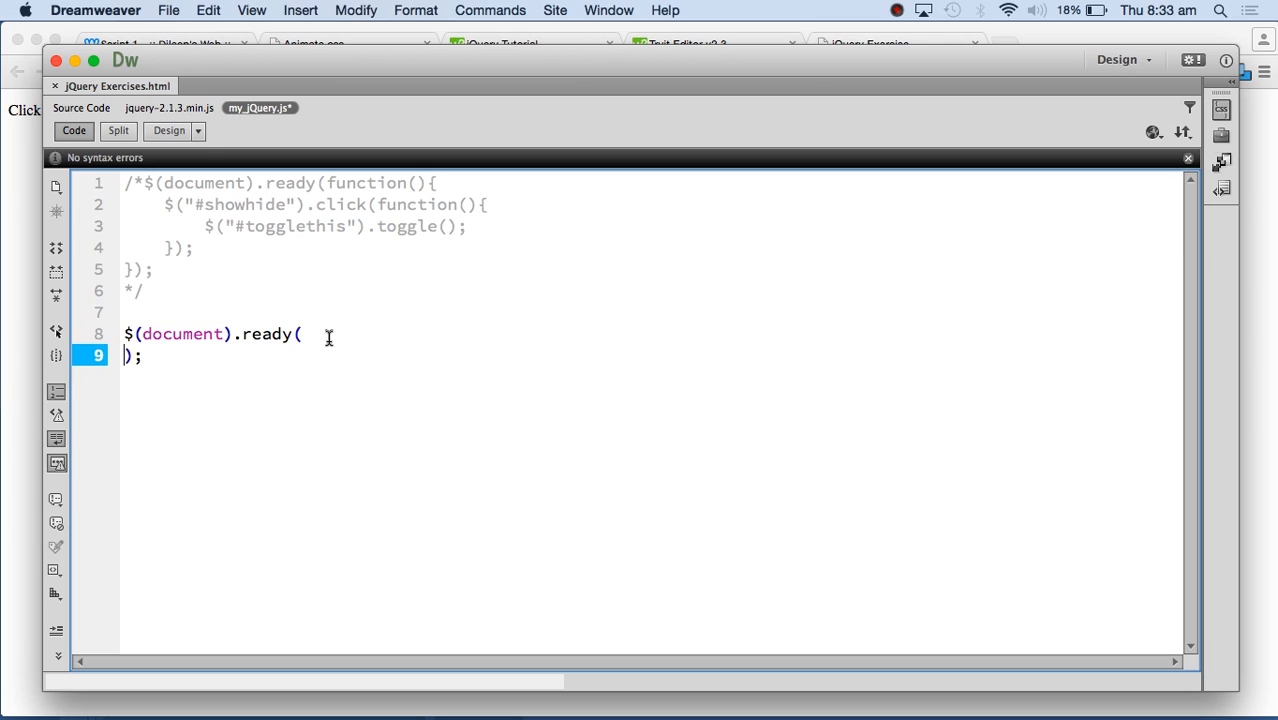
pyautogui.press('Return')
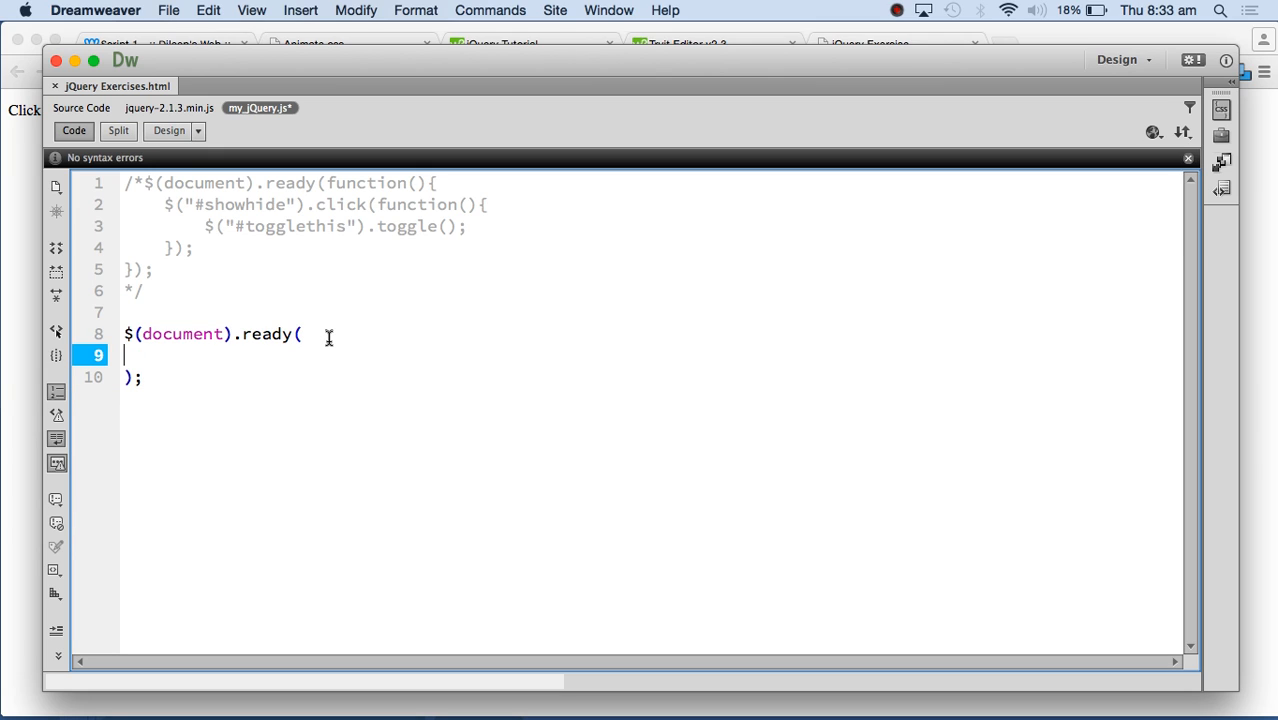
pyautogui.write('$(')
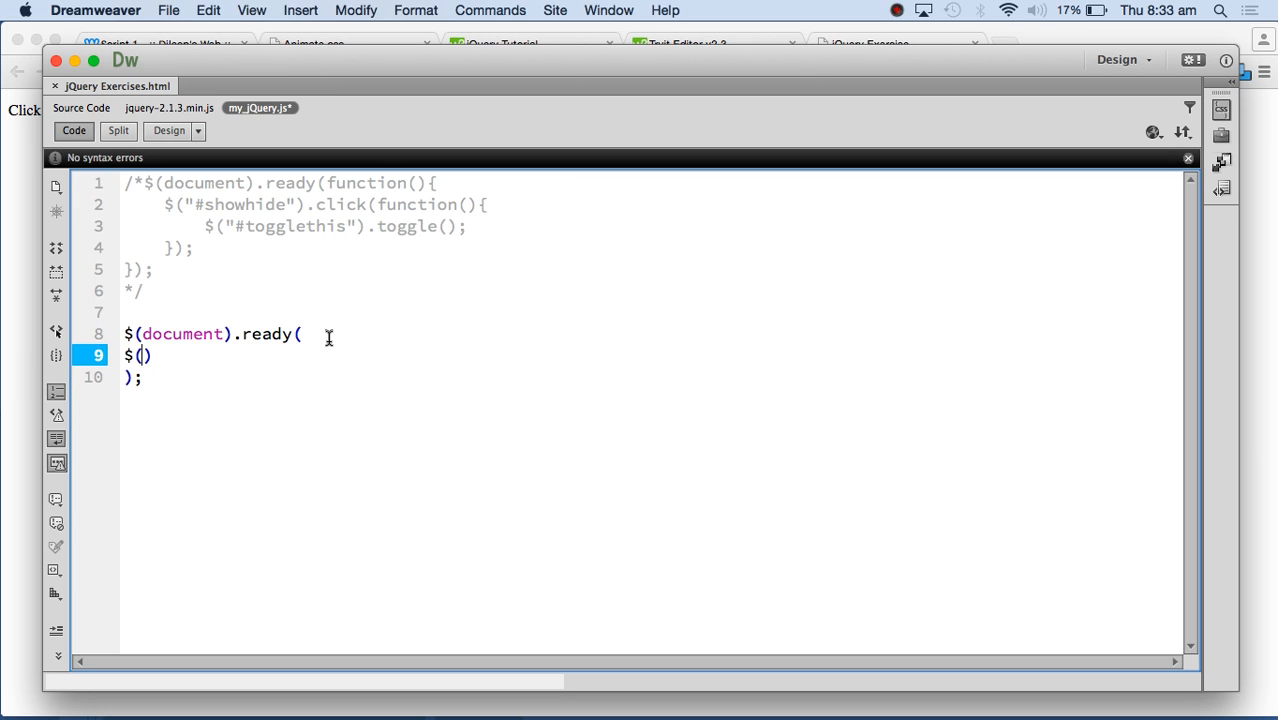
pyautogui.click(80, 108)
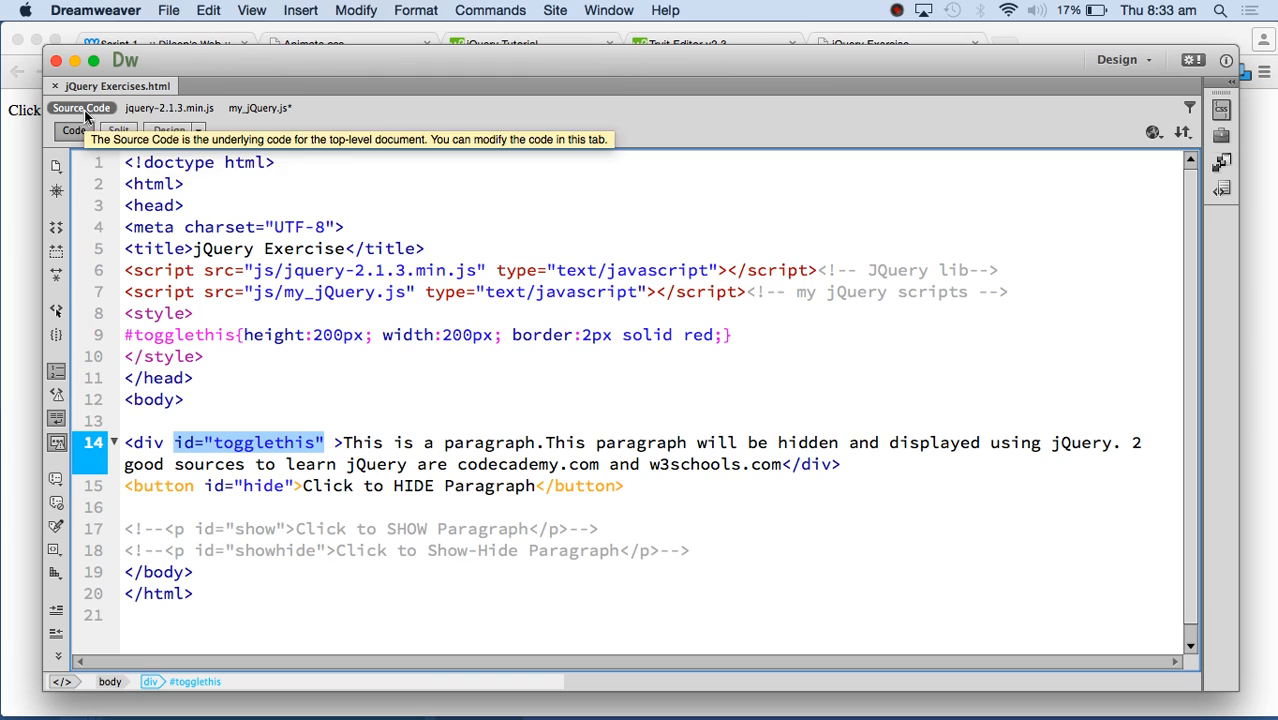
# - Confirm the button's id="hide" in the source, then write empty quotes inside $() in my_jQuery.js
pyautogui.click(212, 486)
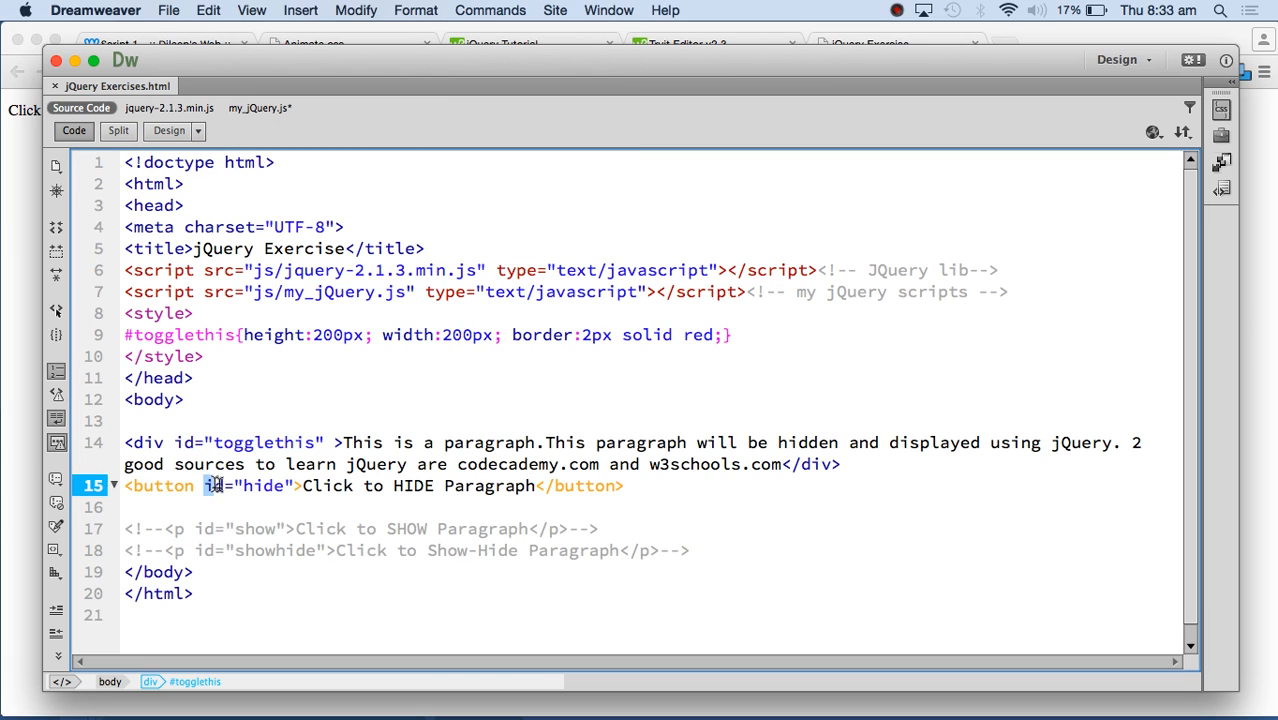
pyautogui.doubleClick(248, 486)
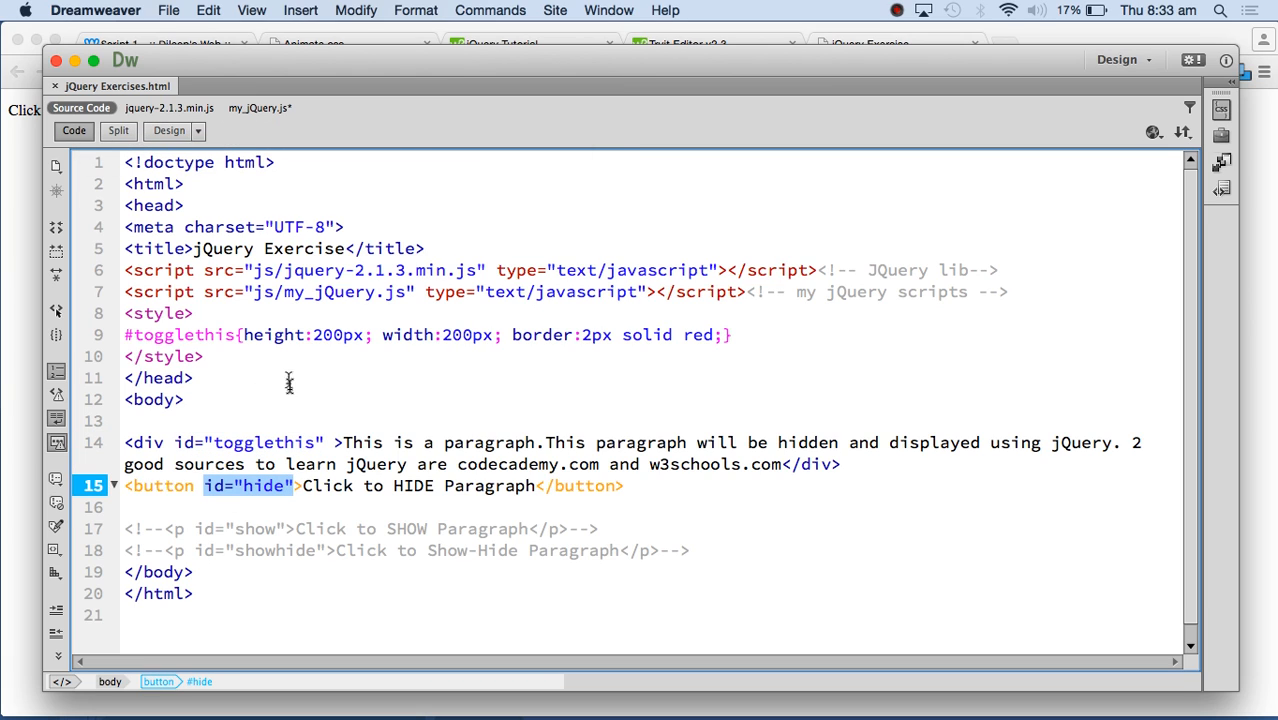
pyautogui.click(256, 108)
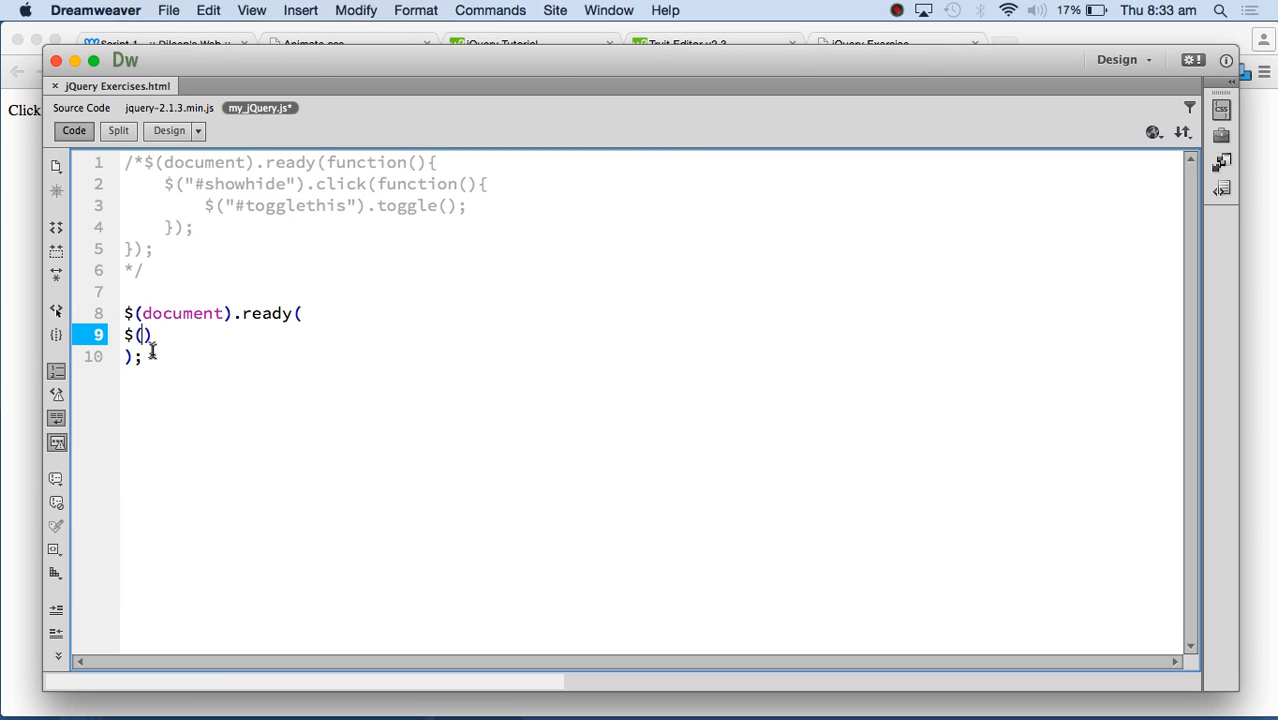
pyautogui.write('""')
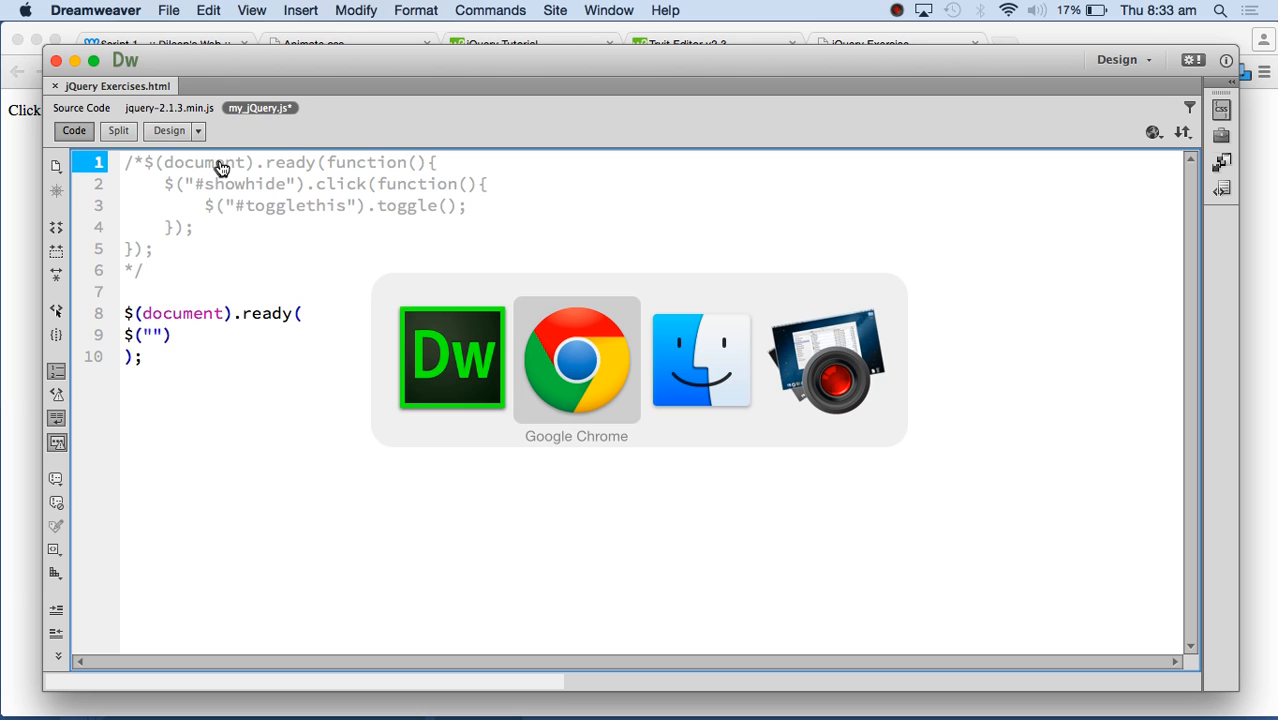
# - Switch to Chrome and bring up the Tryit Editor click-to-hide jQuery example
pyautogui.click(576, 356)
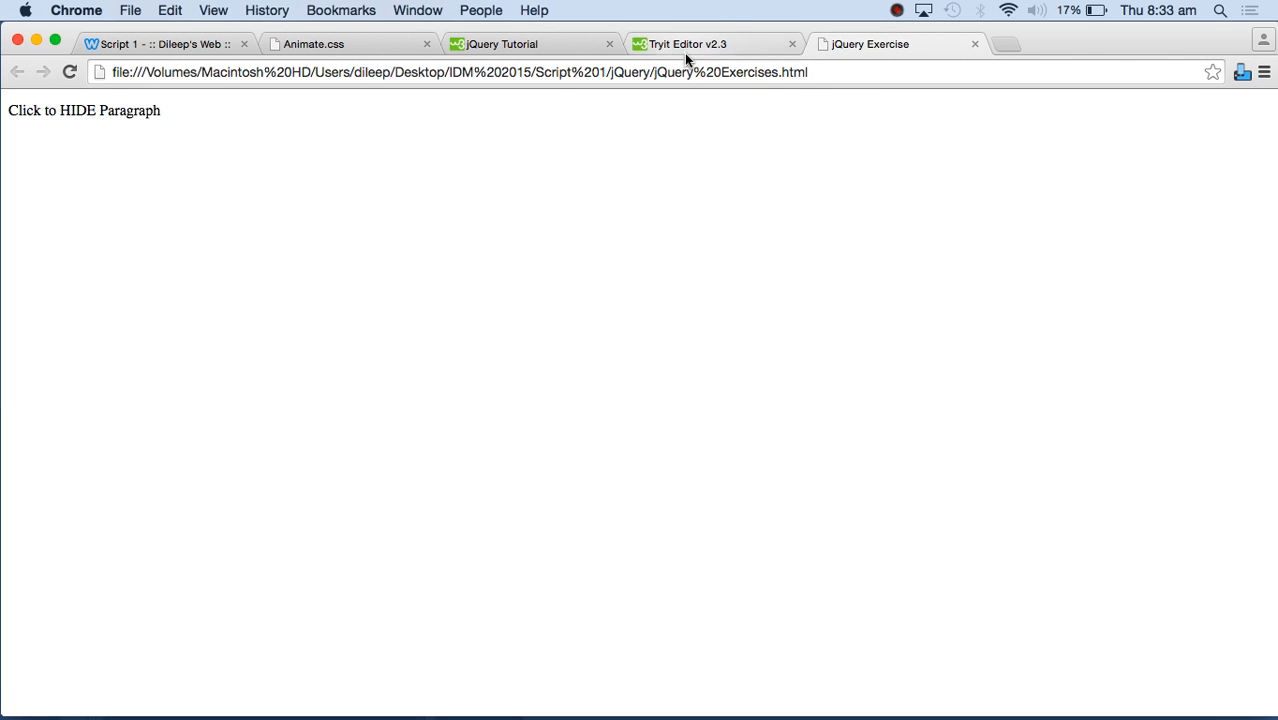
pyautogui.click(688, 44)
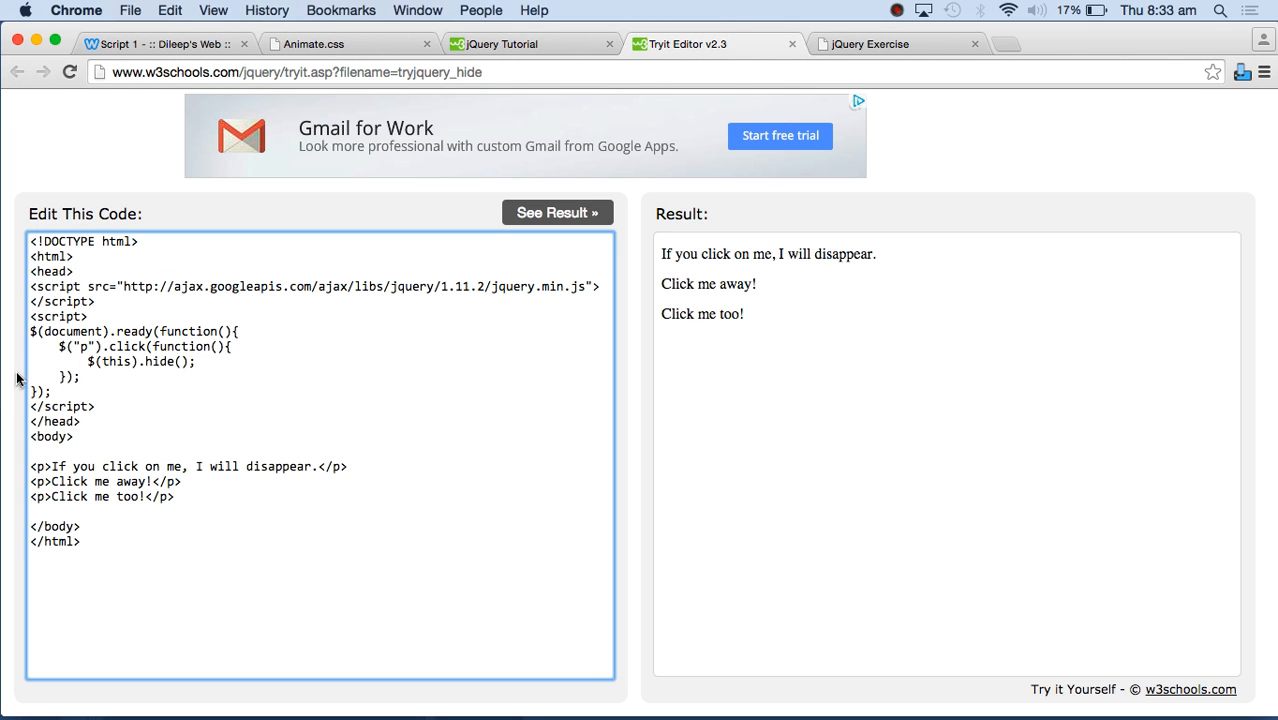
pyautogui.moveTo(140, 316)
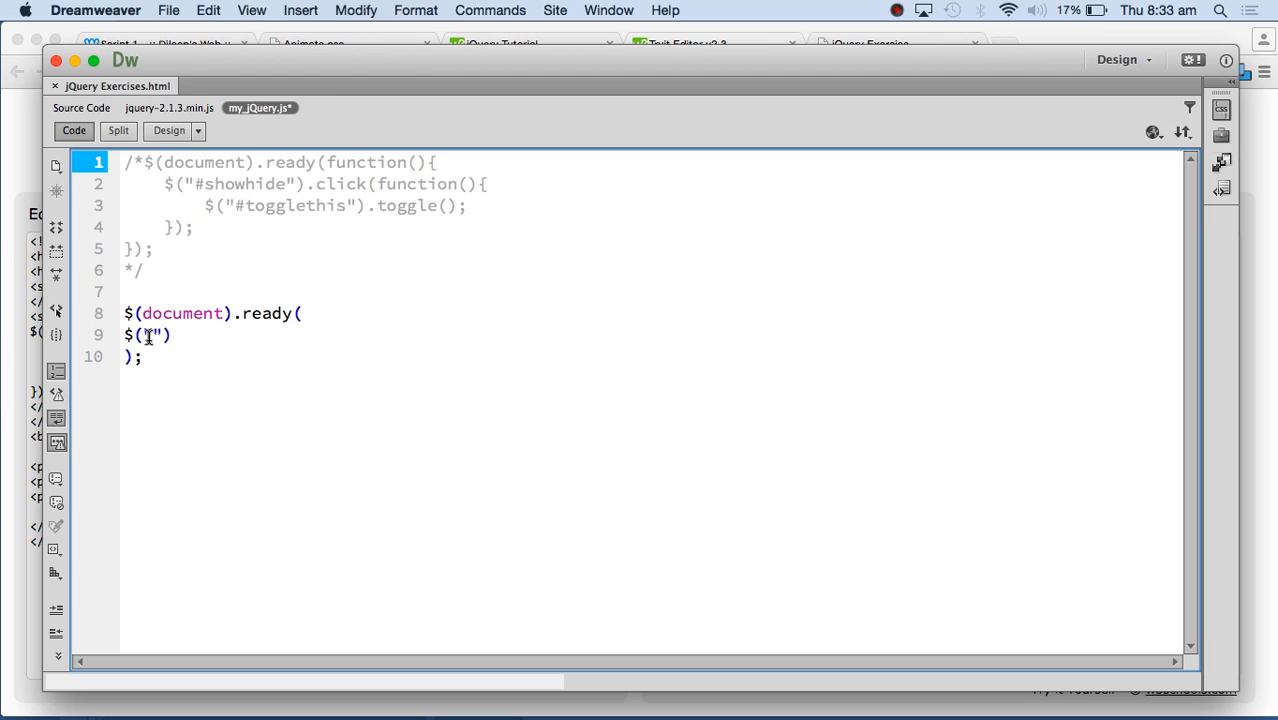
# - Recheck the button id in the source and write $("#hide").click on line 9 of my_jQuery.js
pyautogui.click(148, 336)
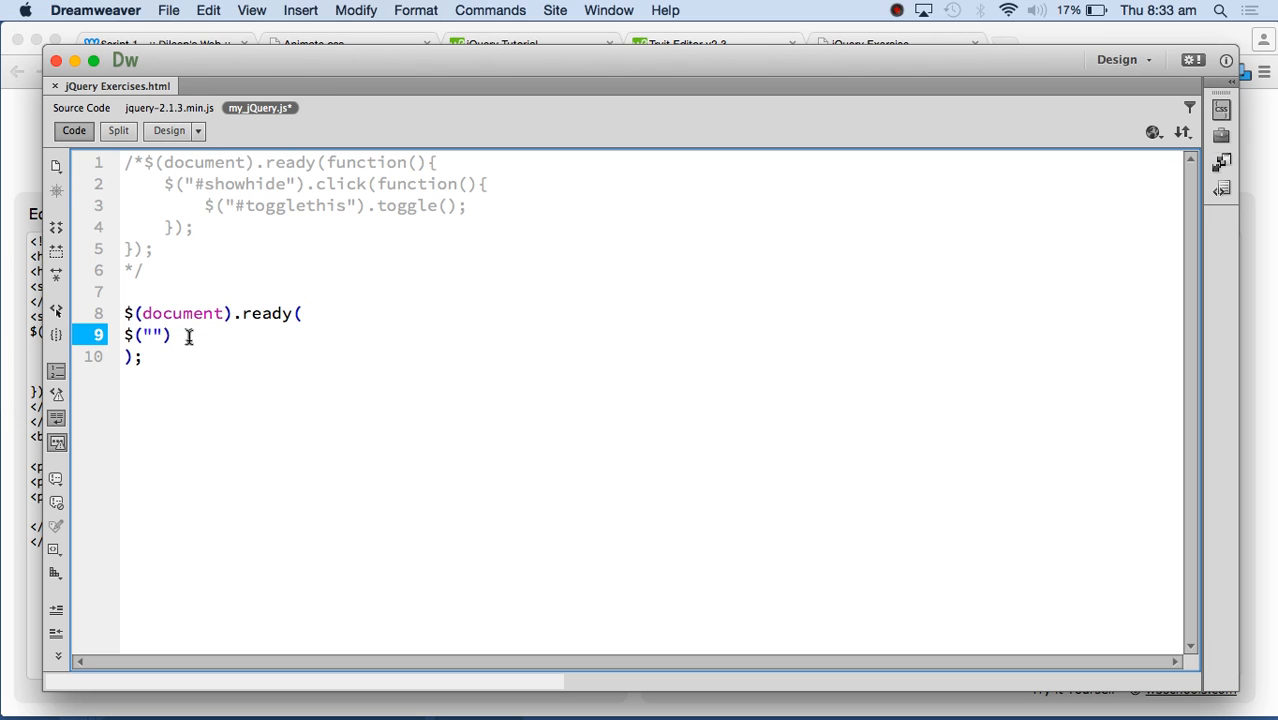
pyautogui.moveTo(82, 108)
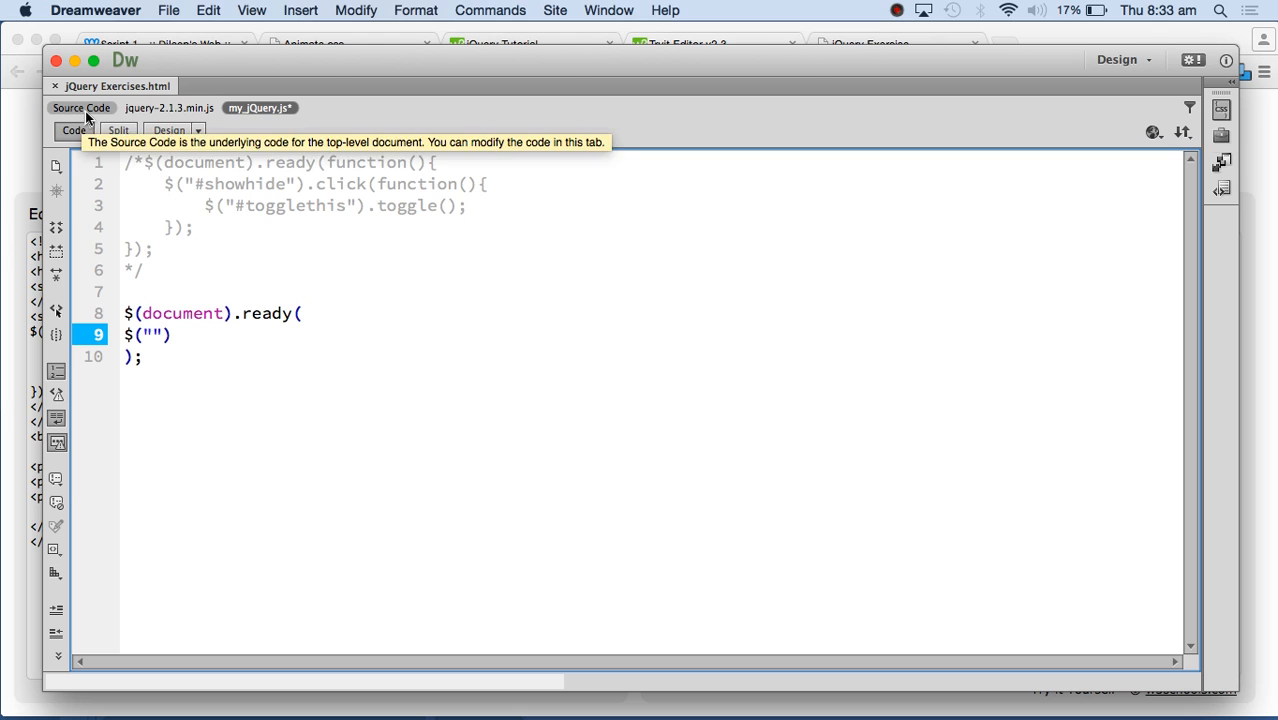
pyautogui.click(80, 108)
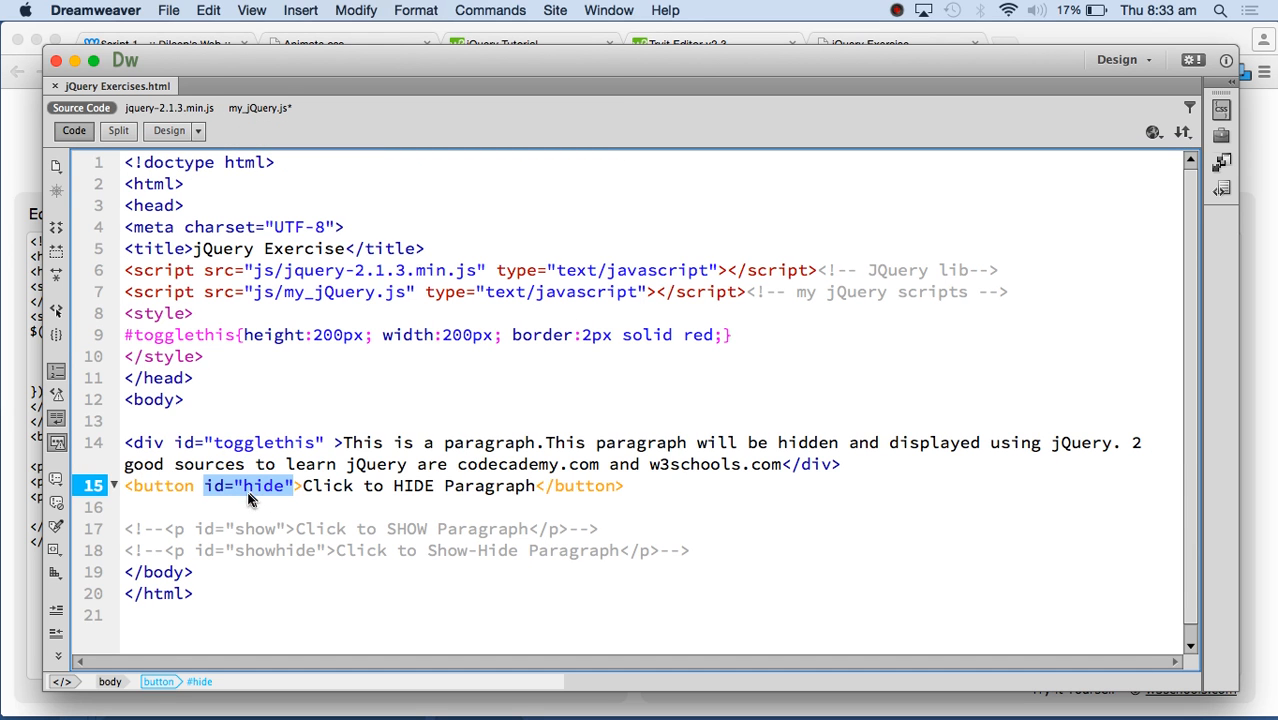
pyautogui.moveTo(248, 60)
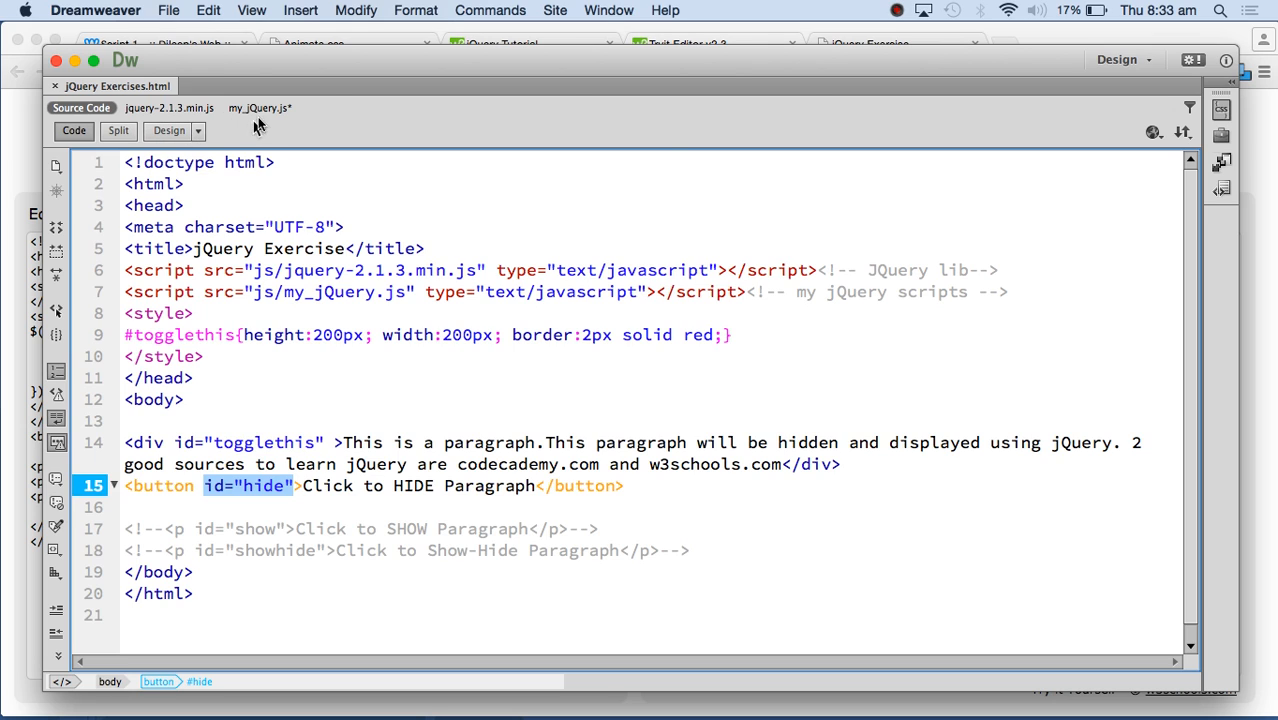
pyautogui.click(258, 108)
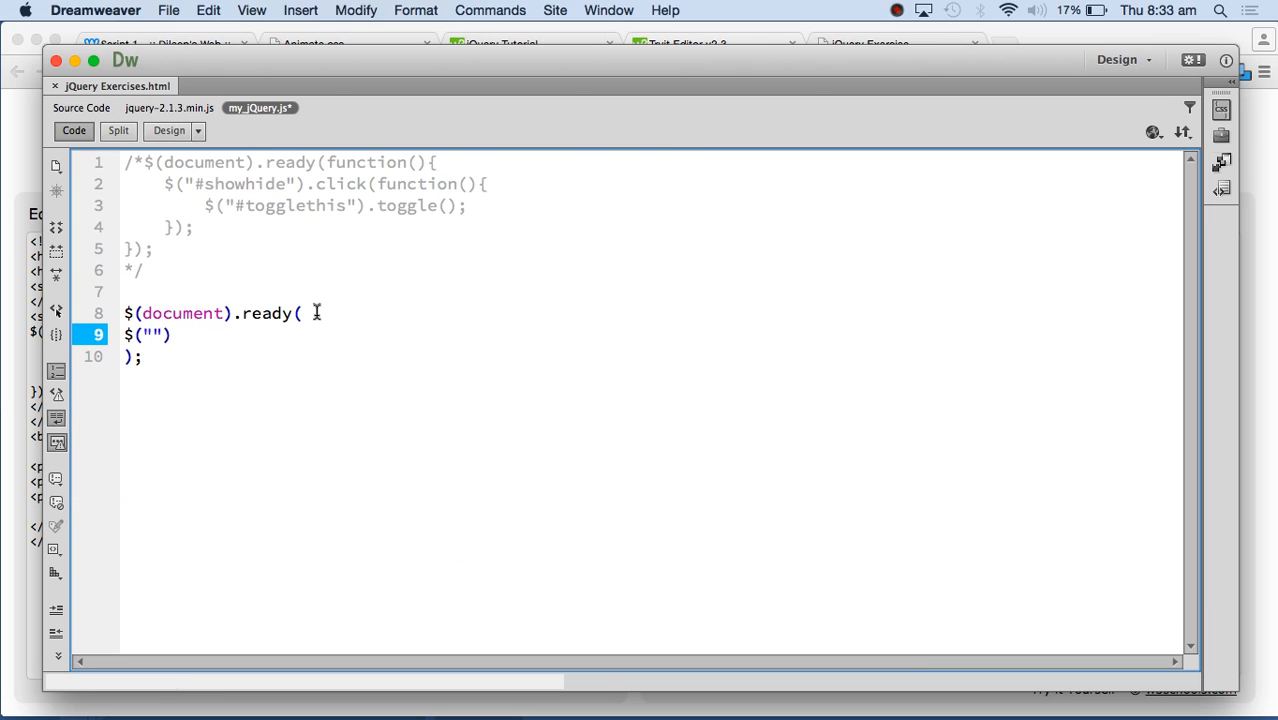
pyautogui.write('#hide')
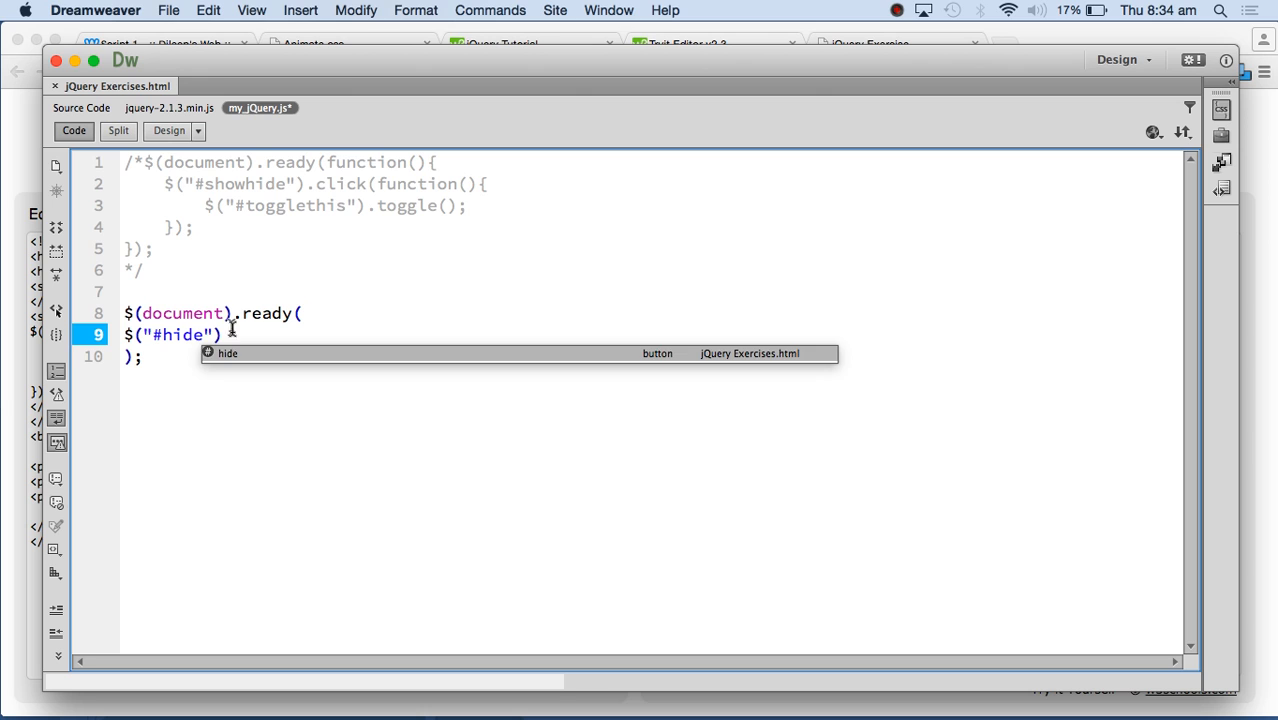
pyautogui.write('.')
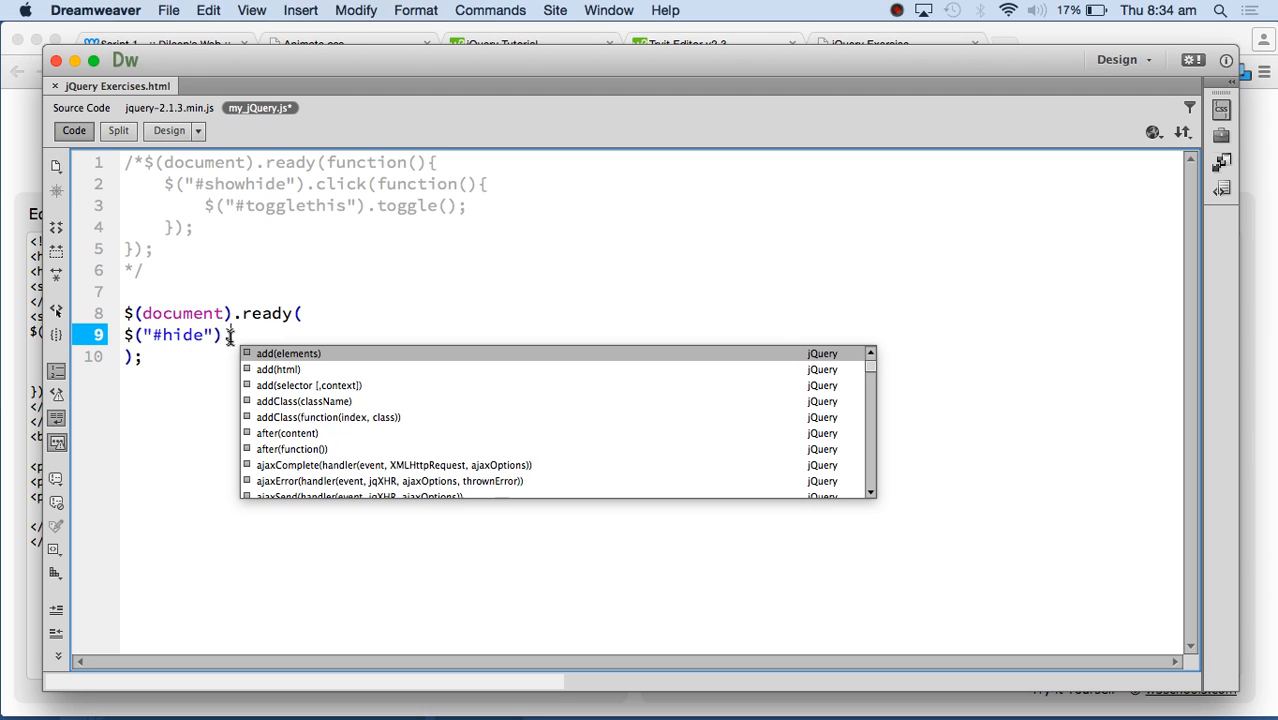
pyautogui.write('click(')
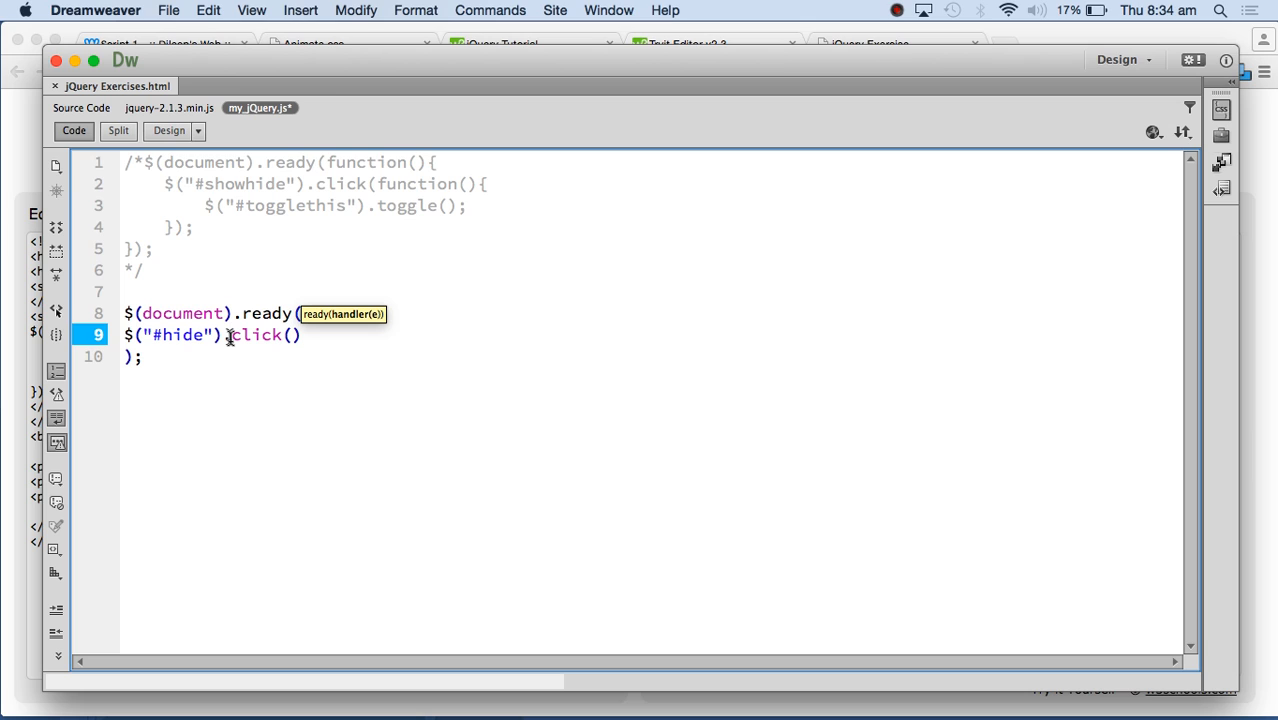
pyautogui.click(300, 334)
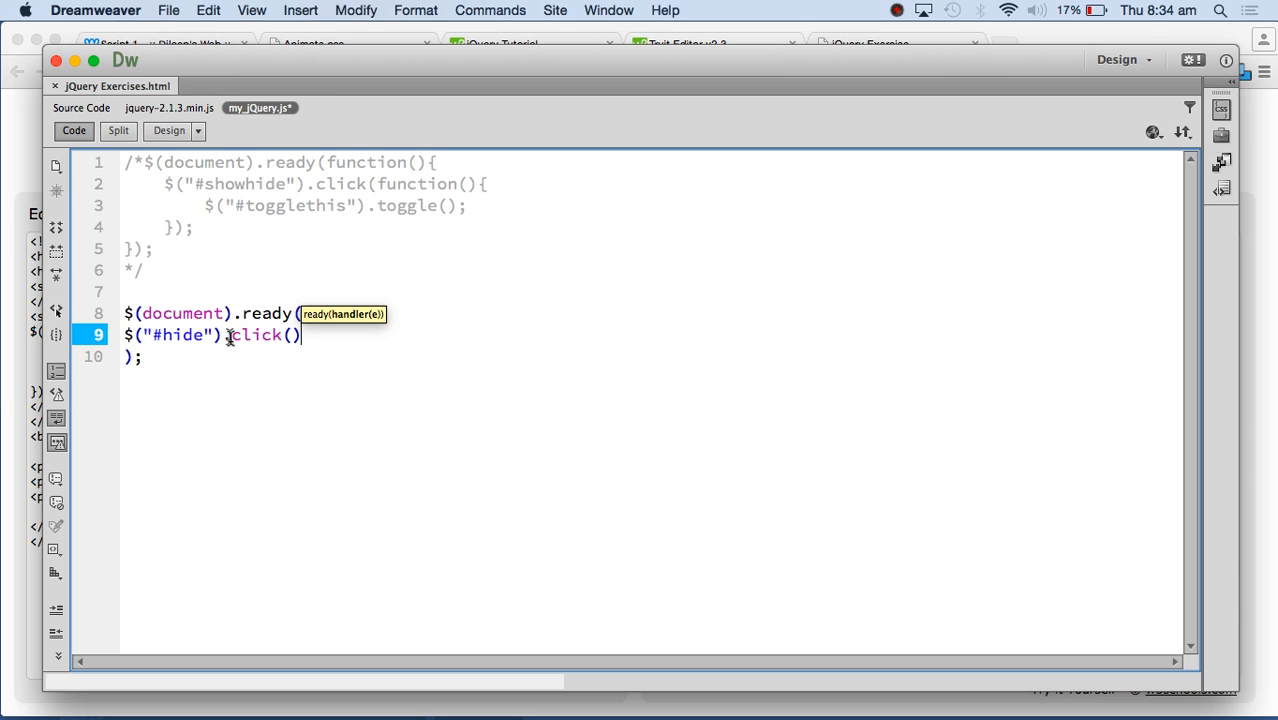
pyautogui.moveTo(300, 344)
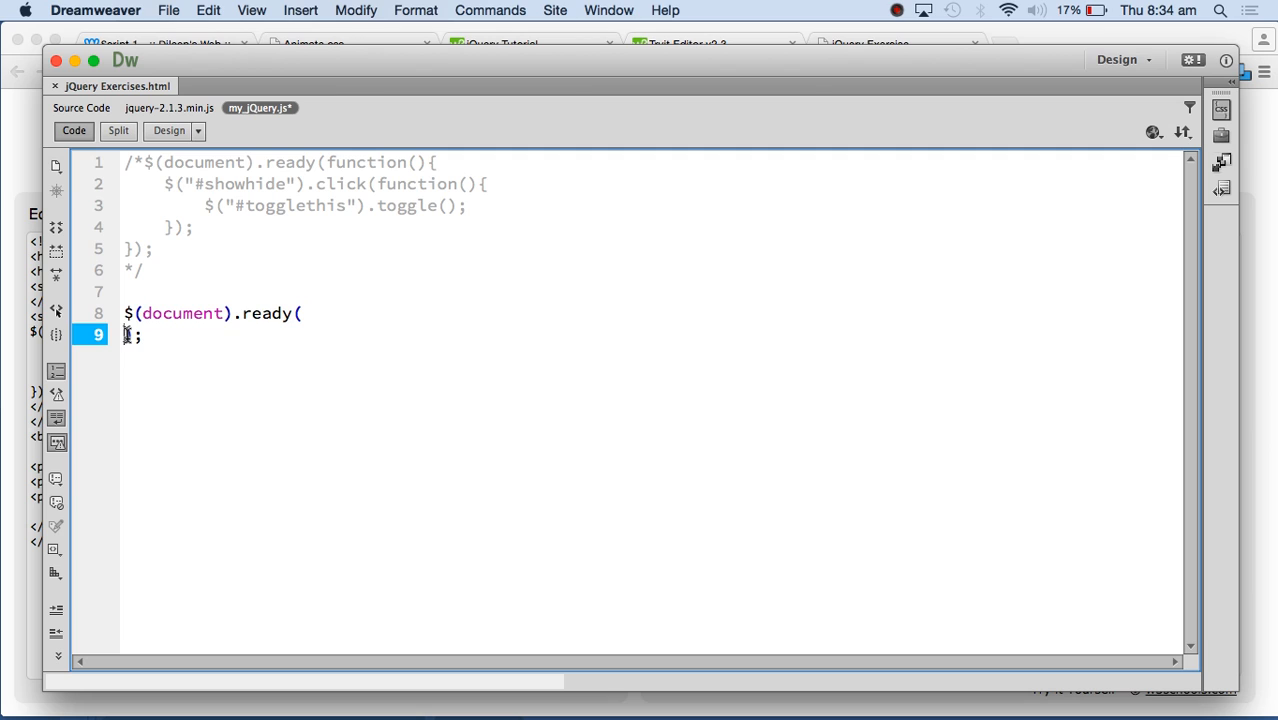
# - Write function(){} inside the ready parentheses to form $(document).ready(function(){ });
pyautogui.click(300, 312)
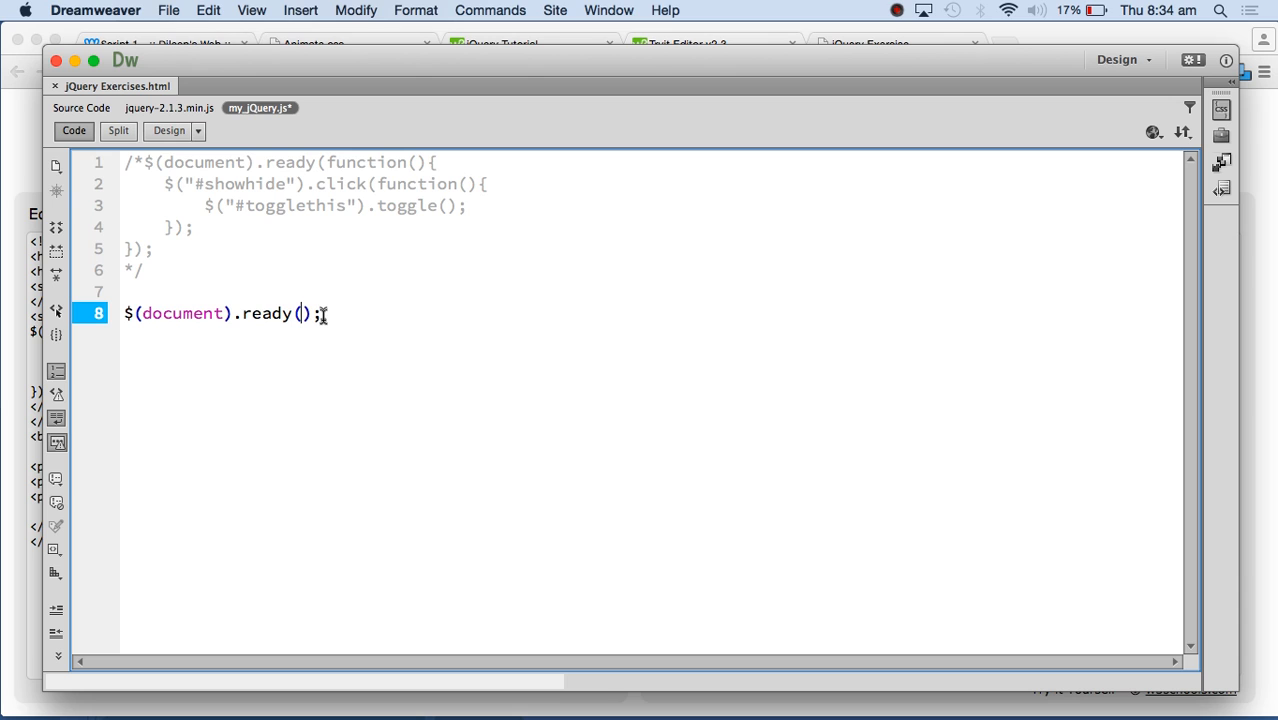
pyautogui.write('function')
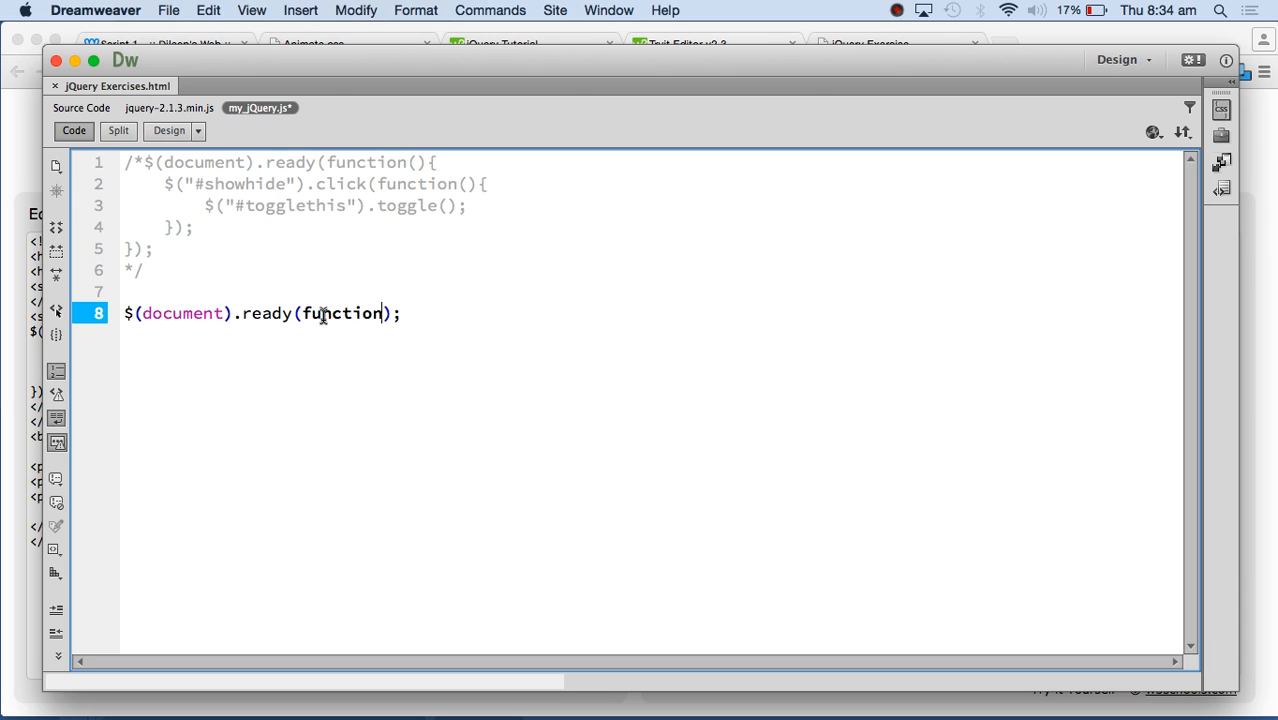
pyautogui.write('()')
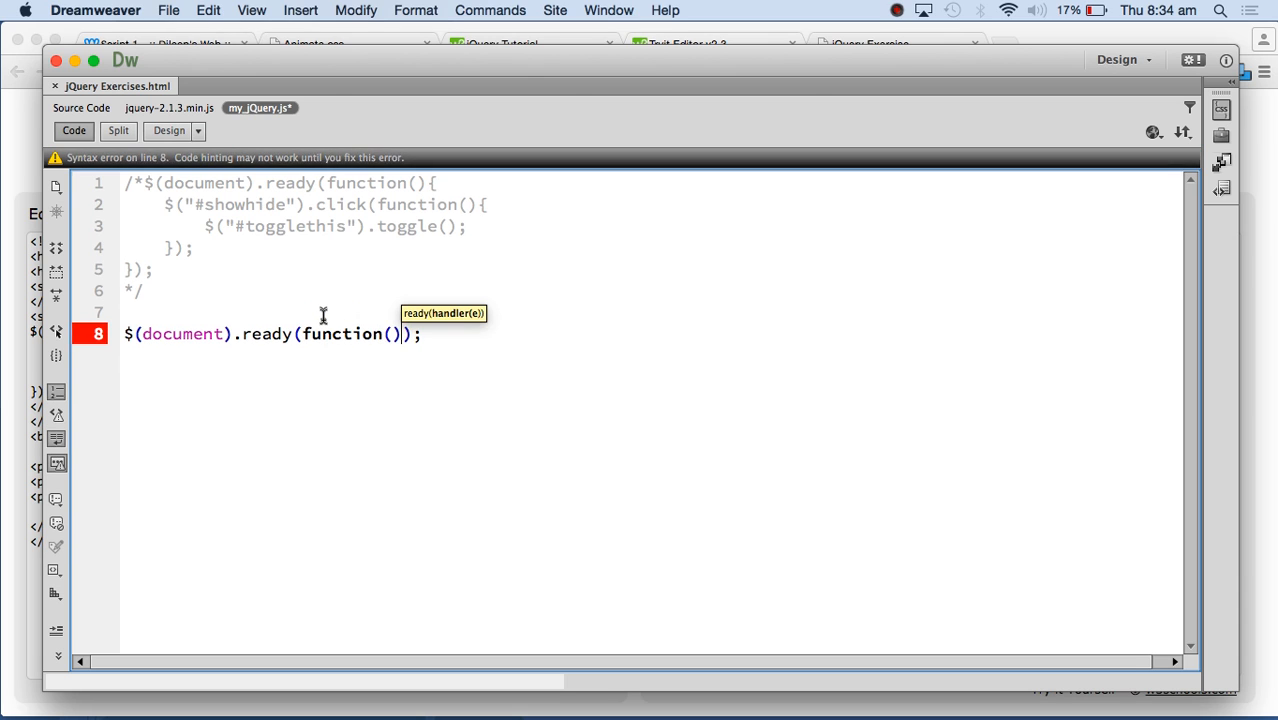
pyautogui.write('{')
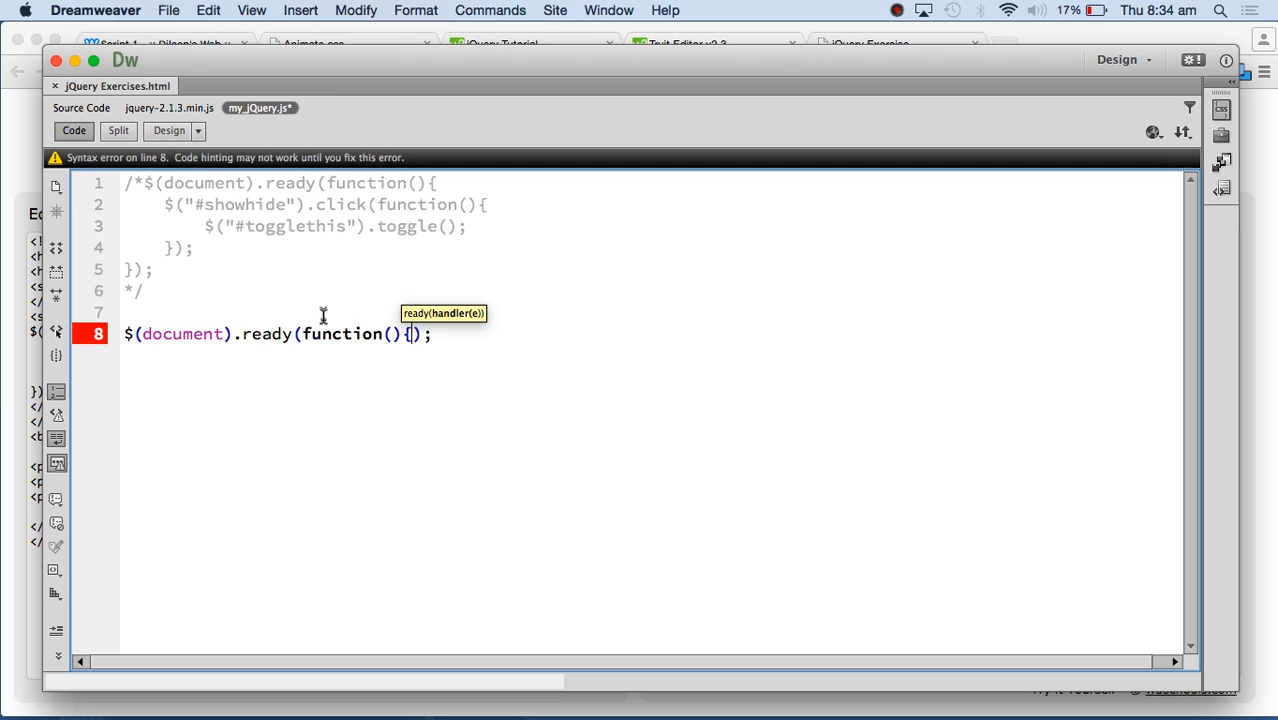
pyautogui.write('{}')
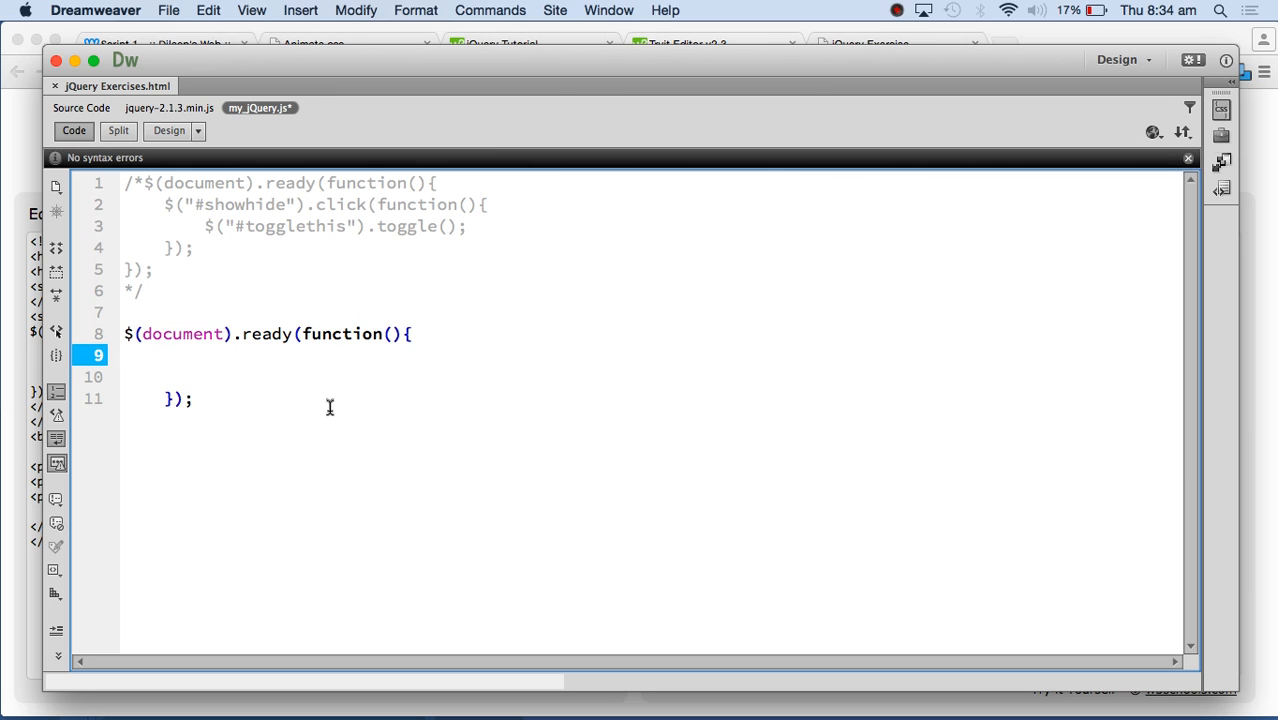
# - Add a $("#hide").click(function(){ }); handler inside the ready block
pyautogui.write('$()')
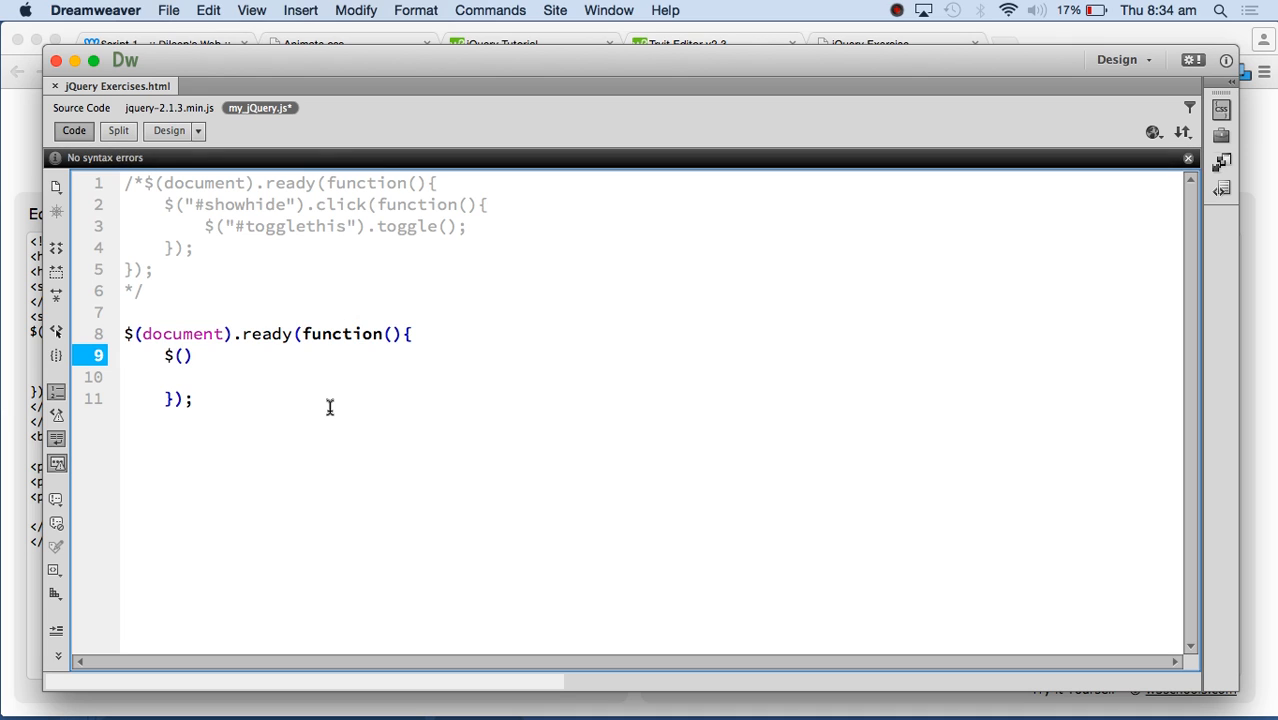
pyautogui.write('""')
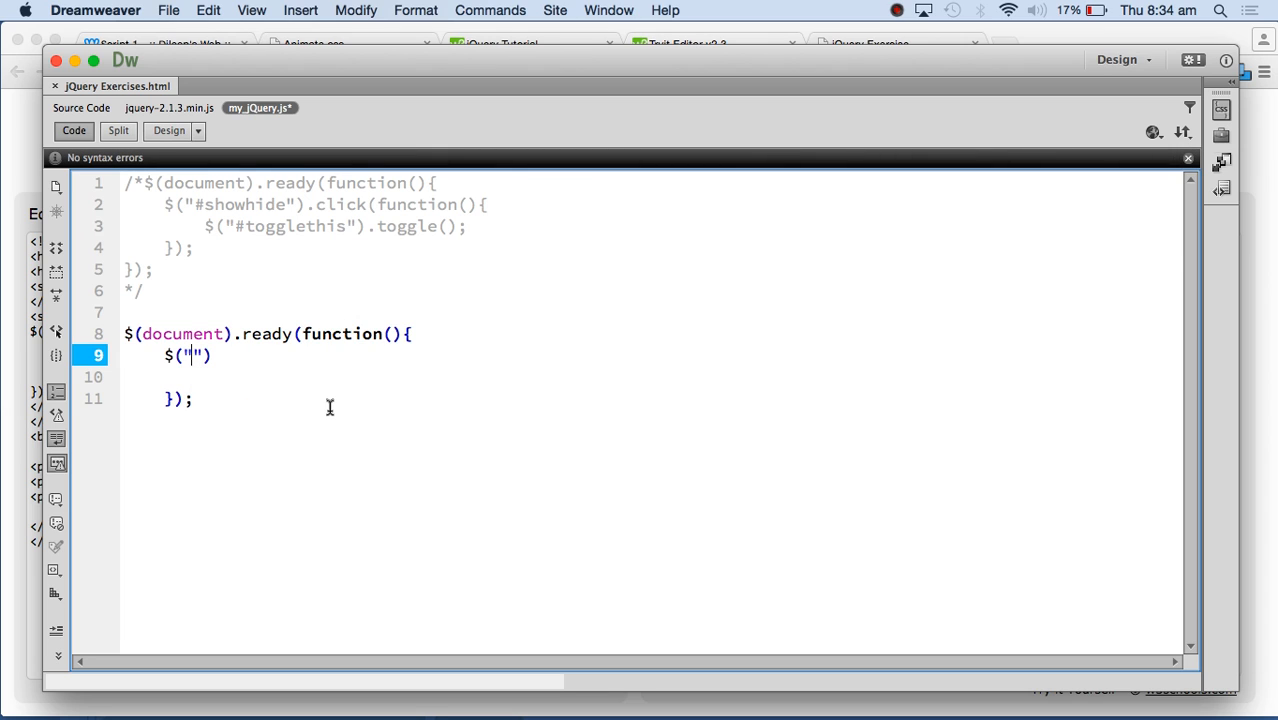
pyautogui.write('#hide')
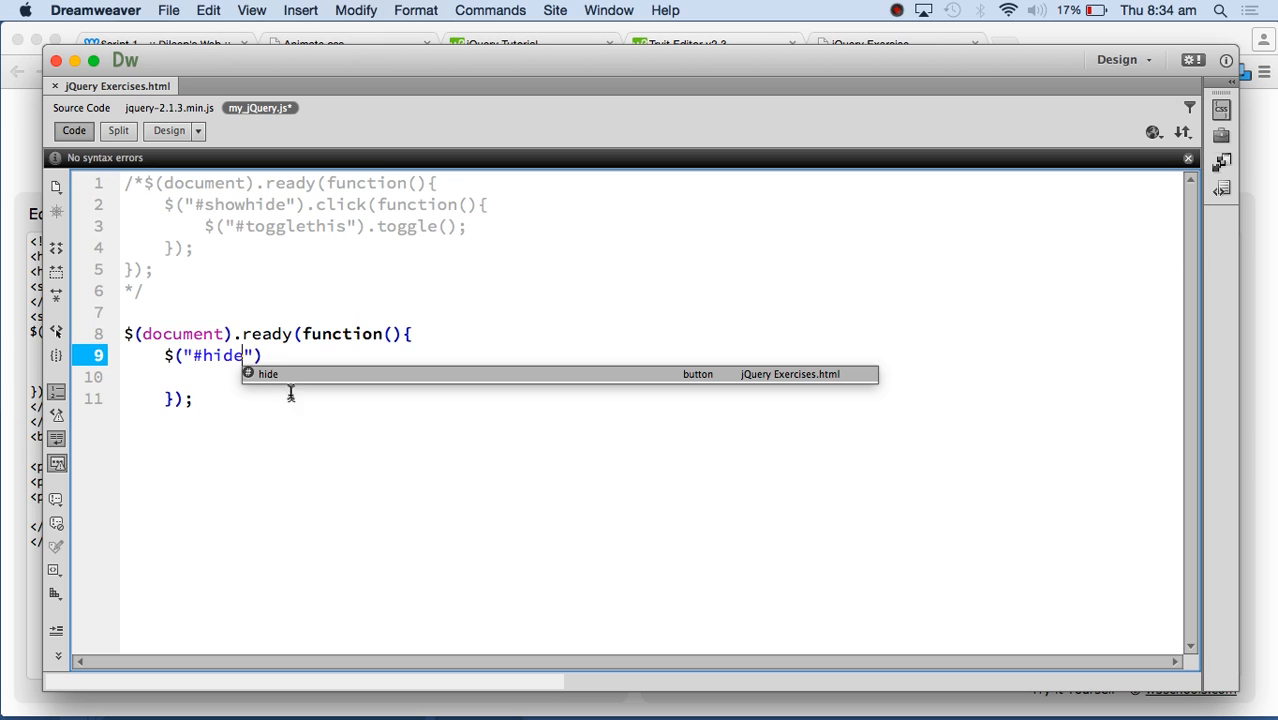
pyautogui.write('.click')
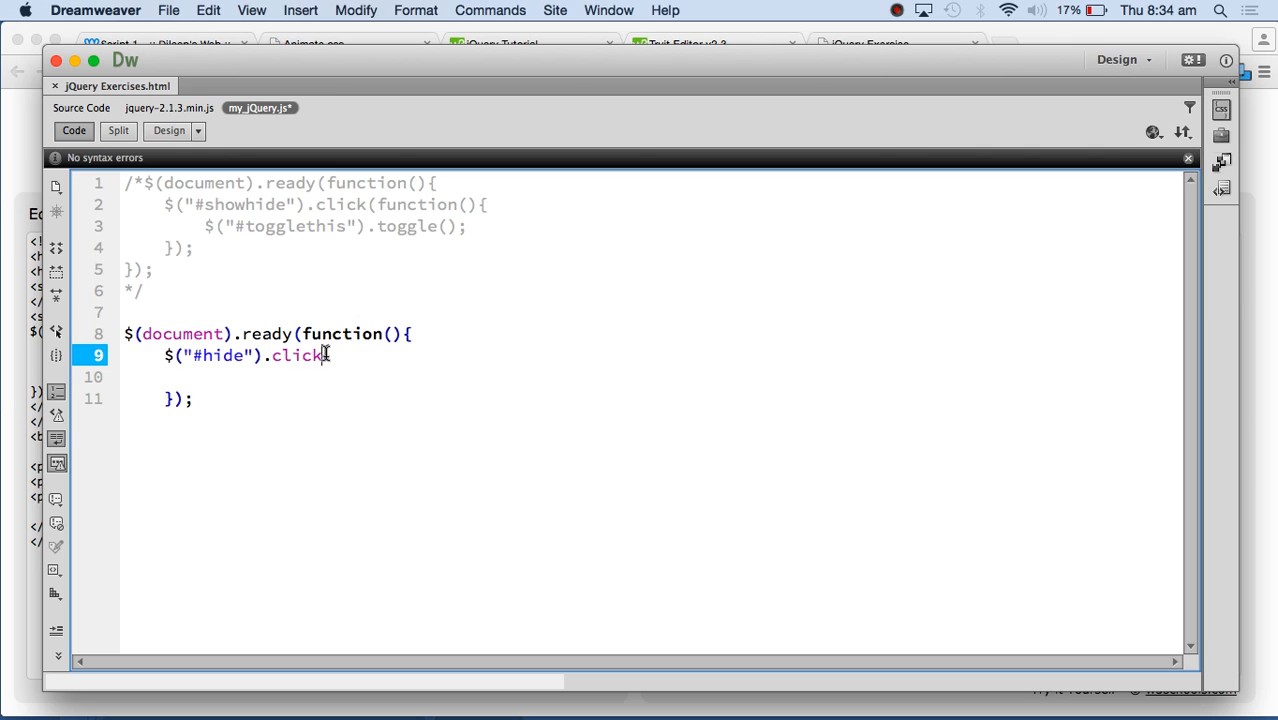
pyautogui.write('(')
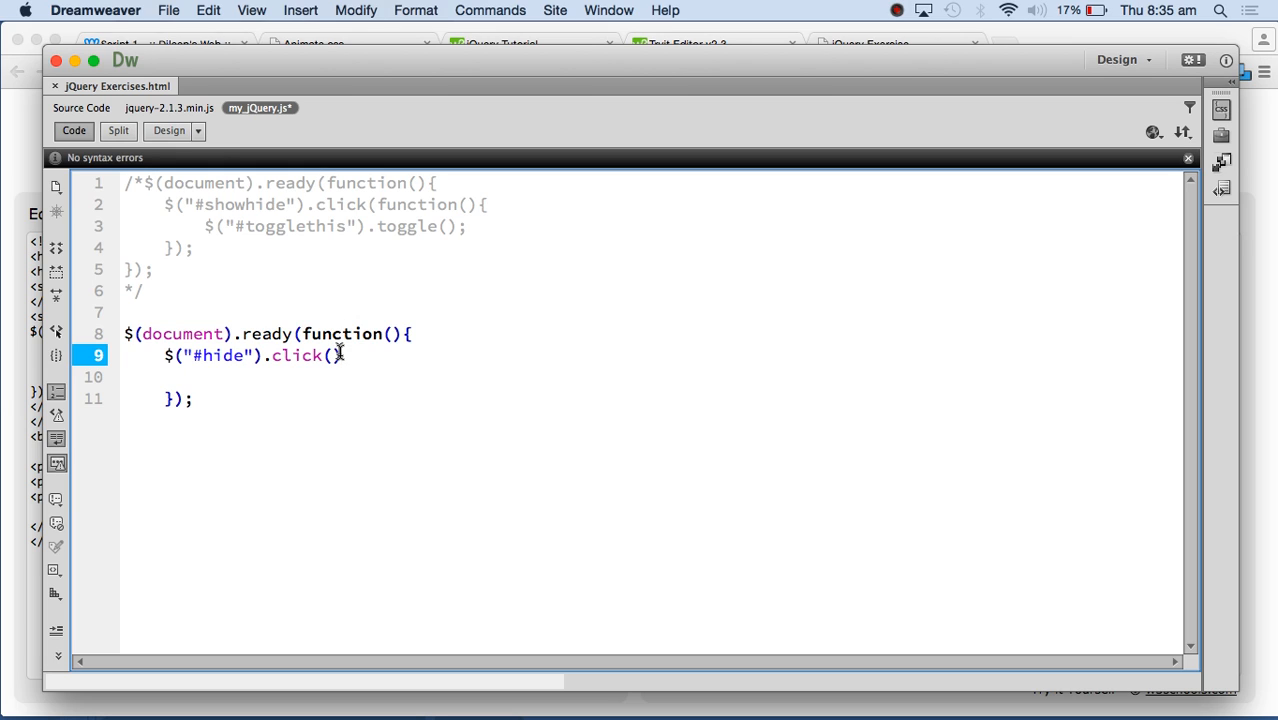
pyautogui.write(');')
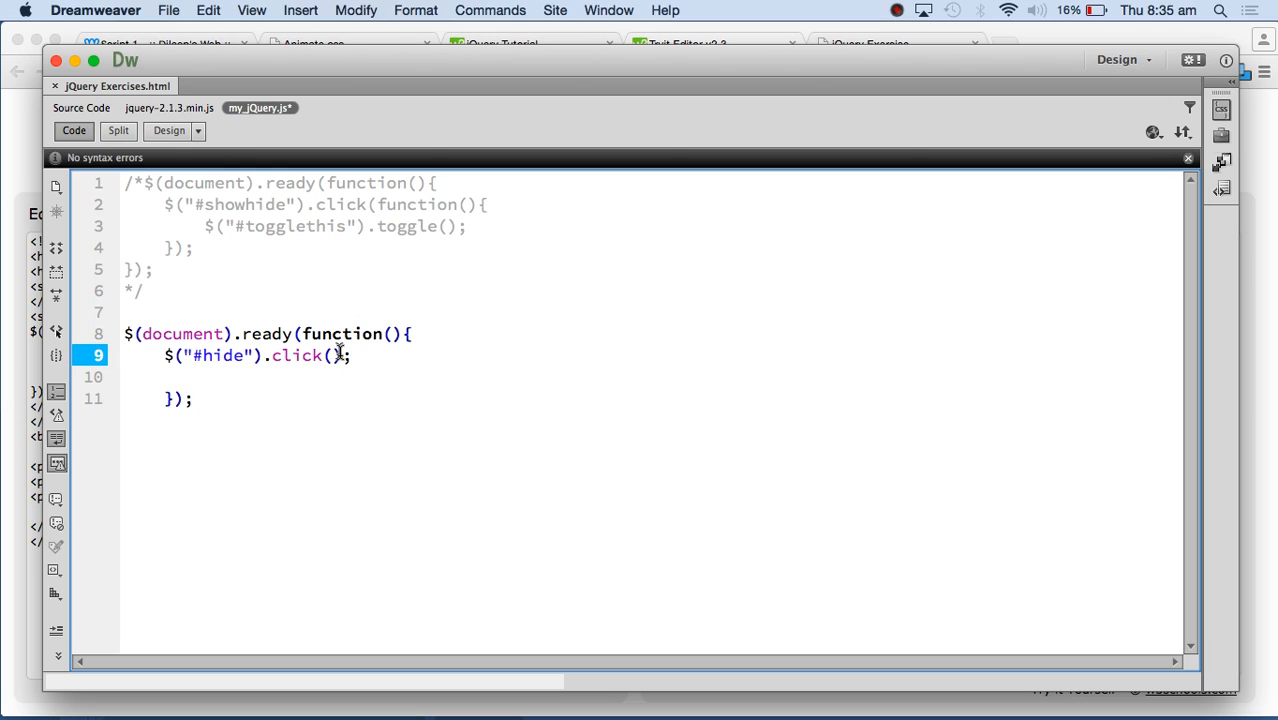
pyautogui.write('function')
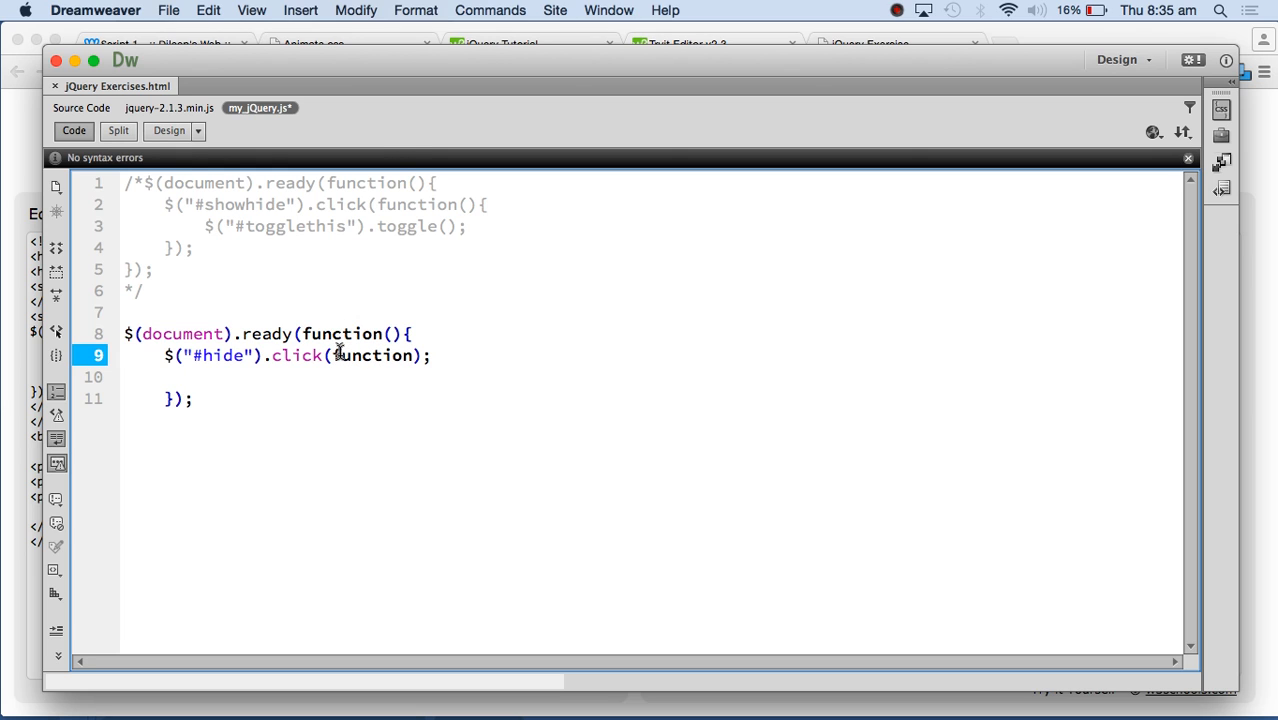
pyautogui.write('(){}')
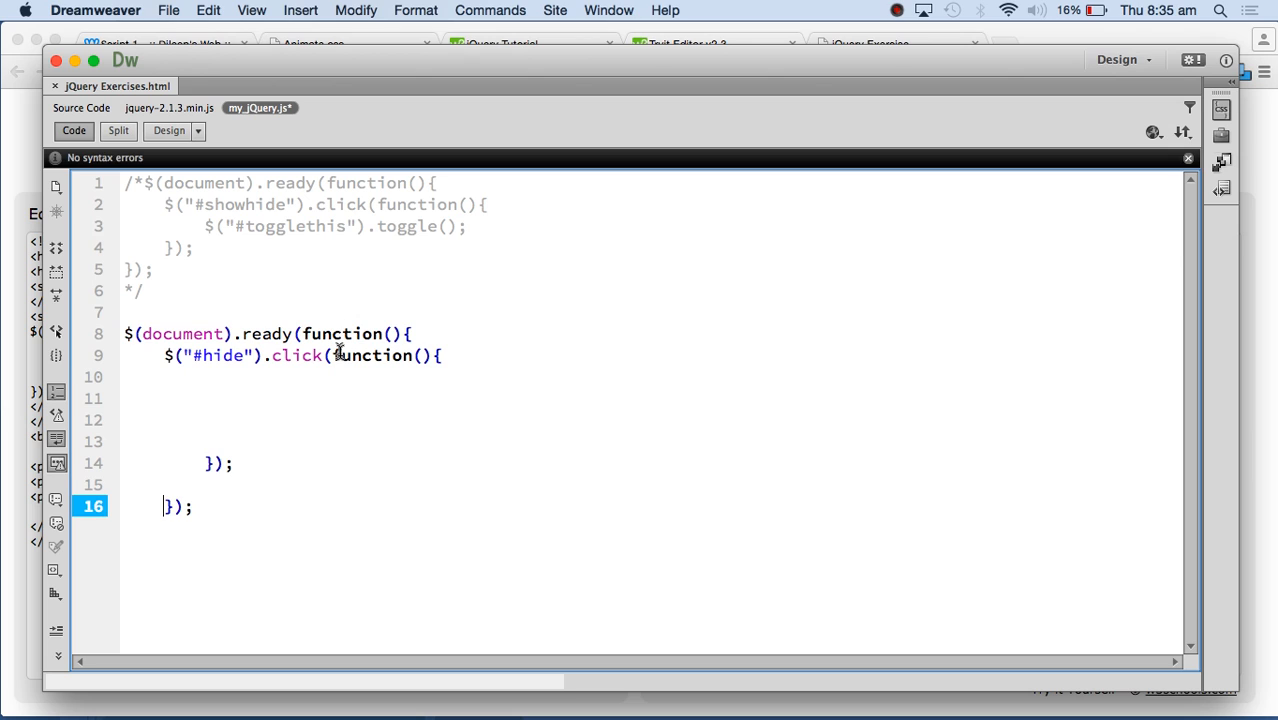
pyautogui.press('Backspace')
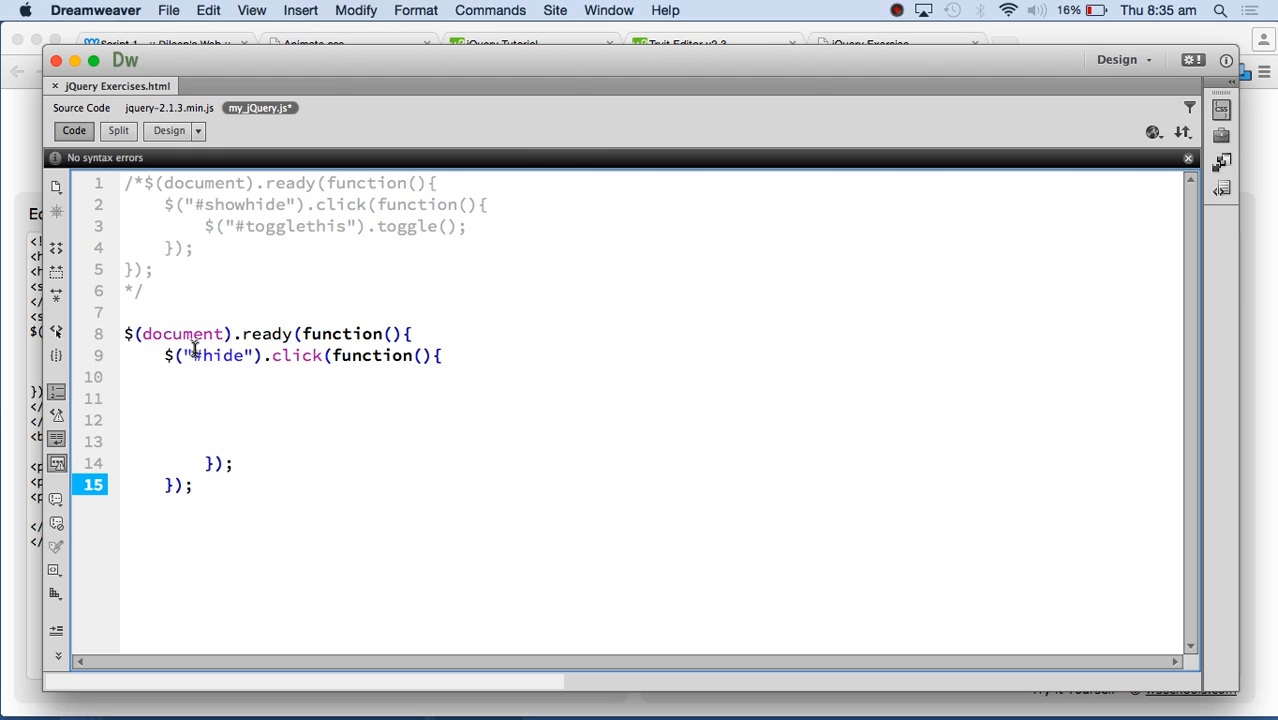
# - Inside the click handler, start $("#togglethis").hi using the togglethis id hint
pyautogui.click(244, 356)
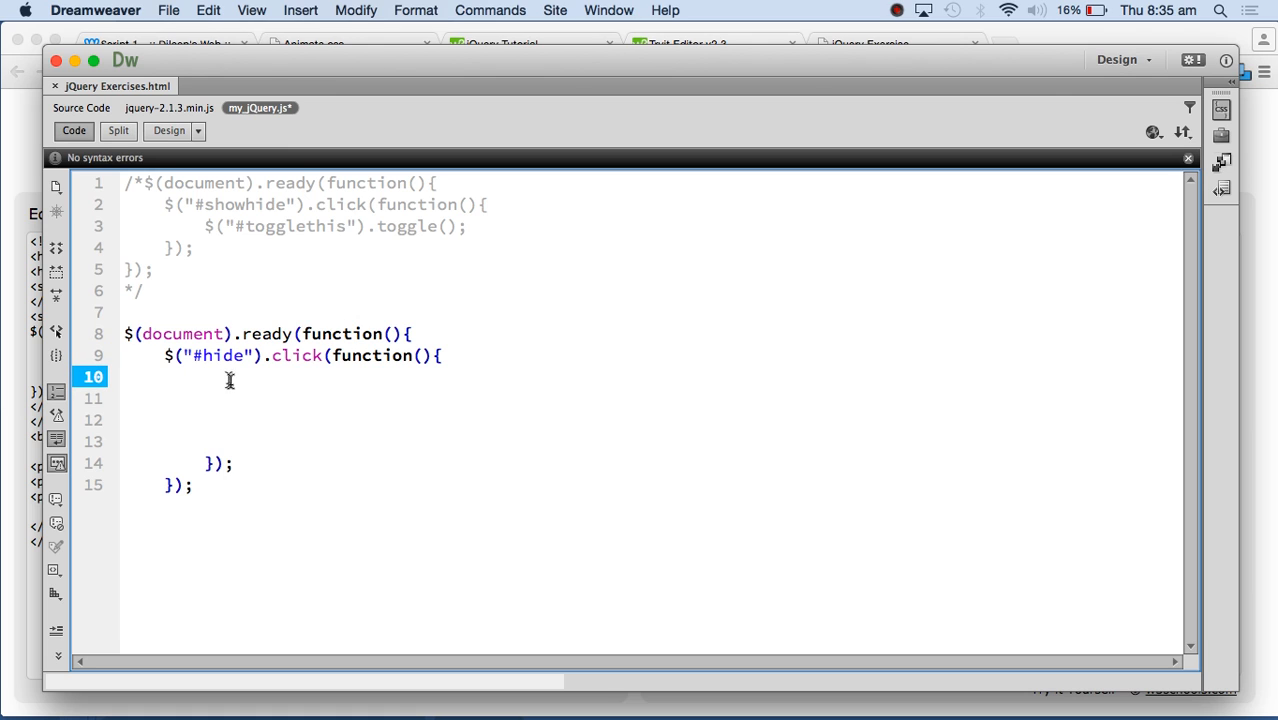
pyautogui.write('$("')
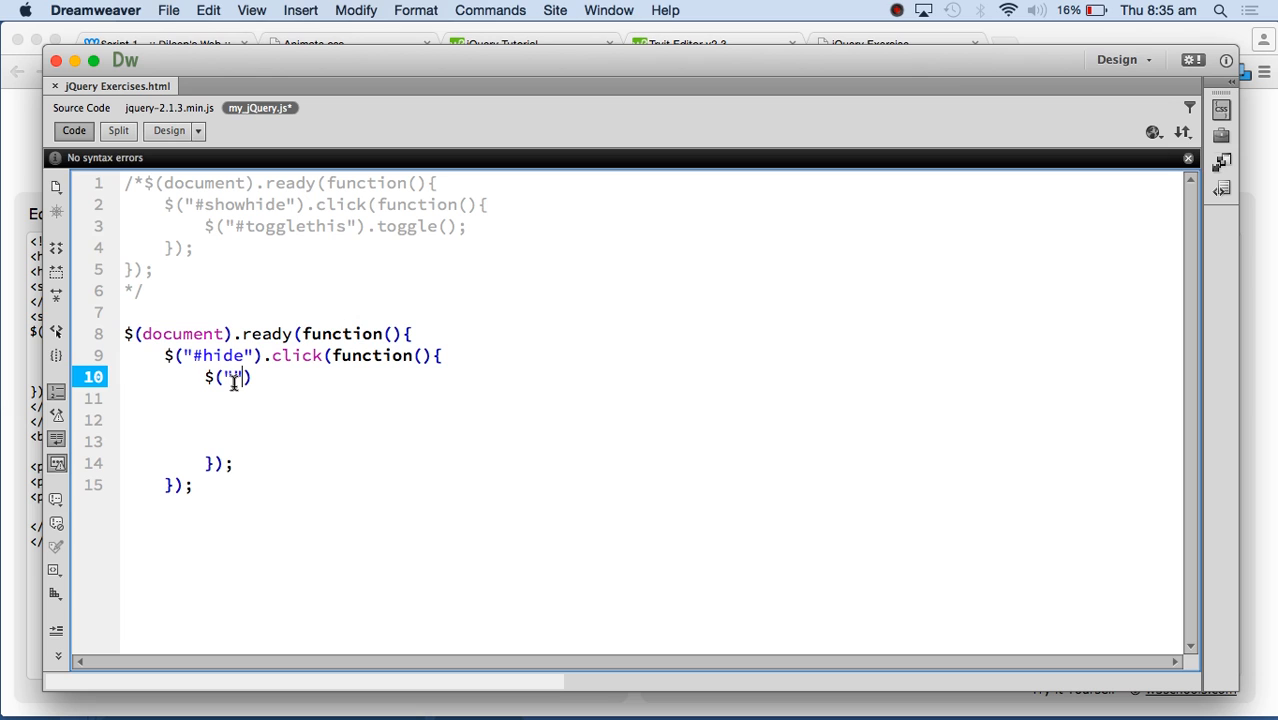
pyautogui.write('#to')
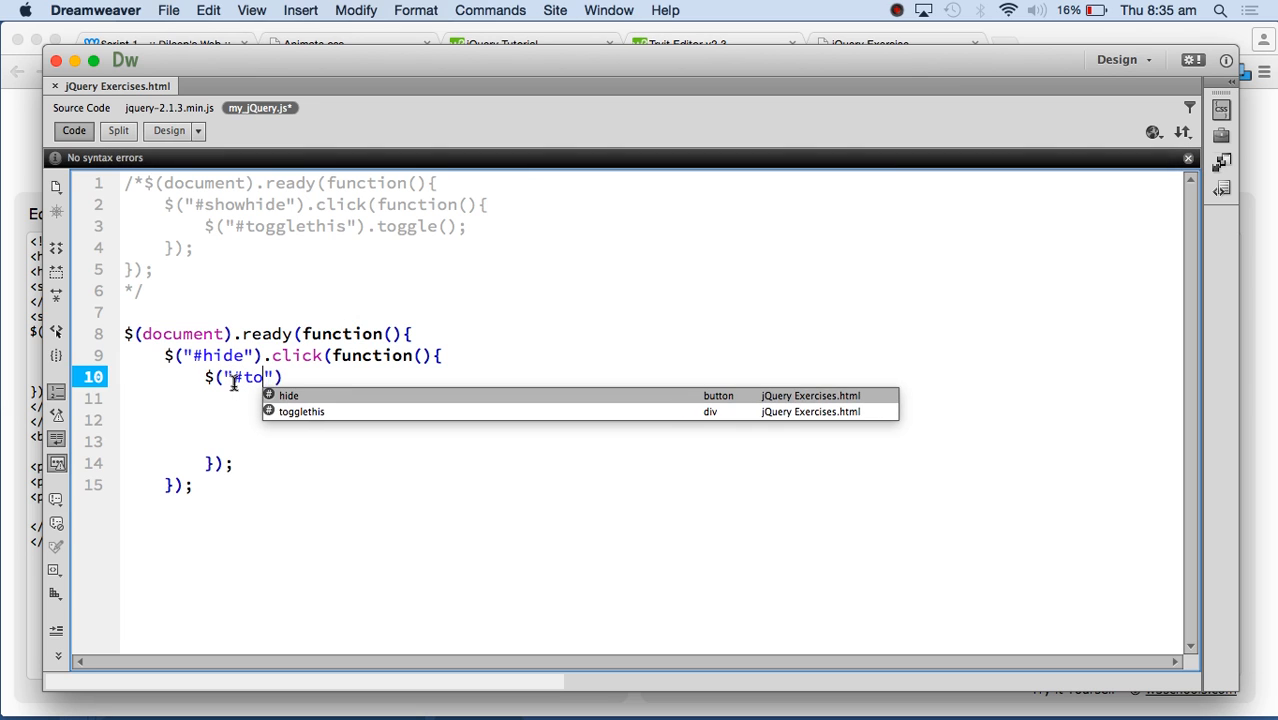
pyautogui.click(300, 412)
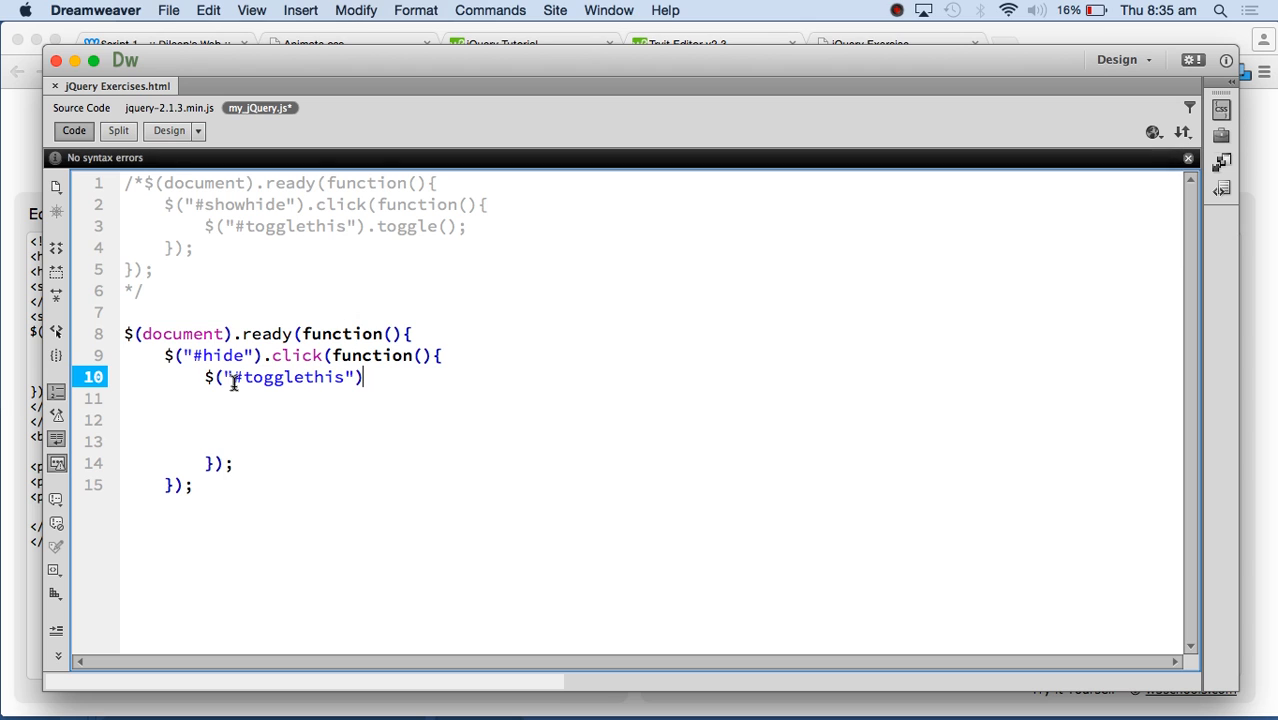
pyautogui.write('.hi')
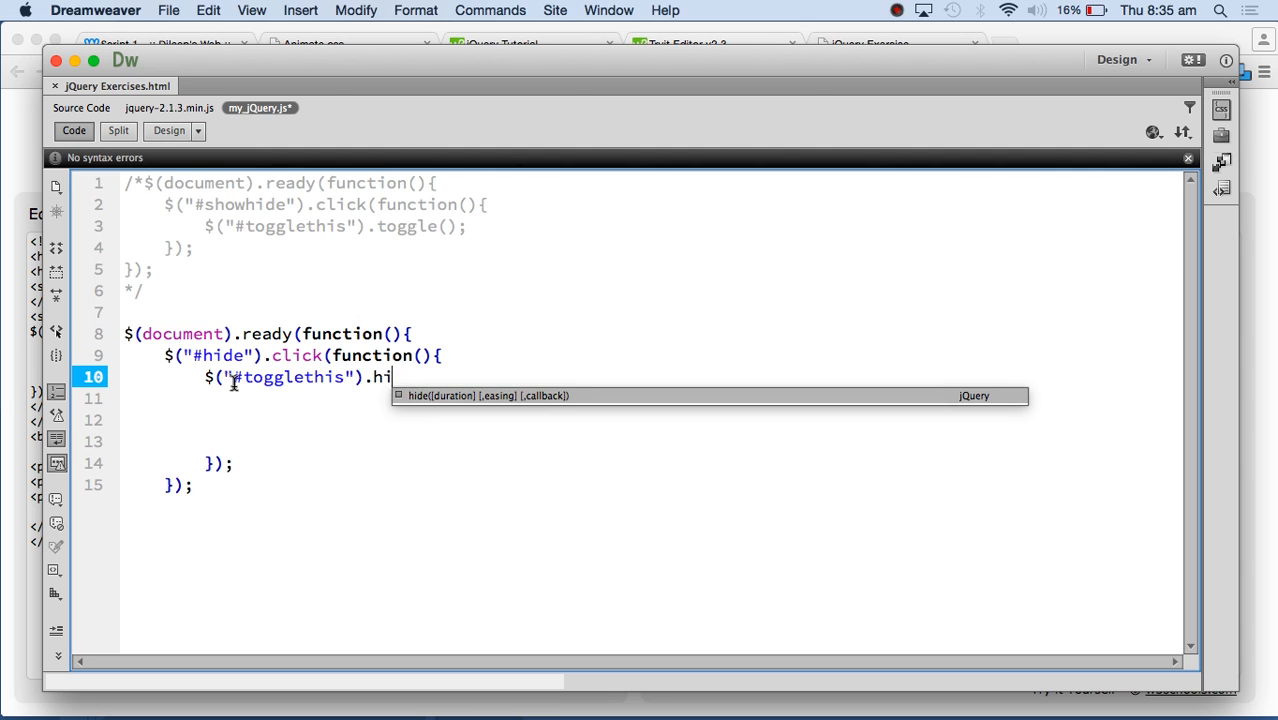
# - Pick the hide method from the code hints so the line reads $("#togglethis").hide(
pyautogui.press('backspace')
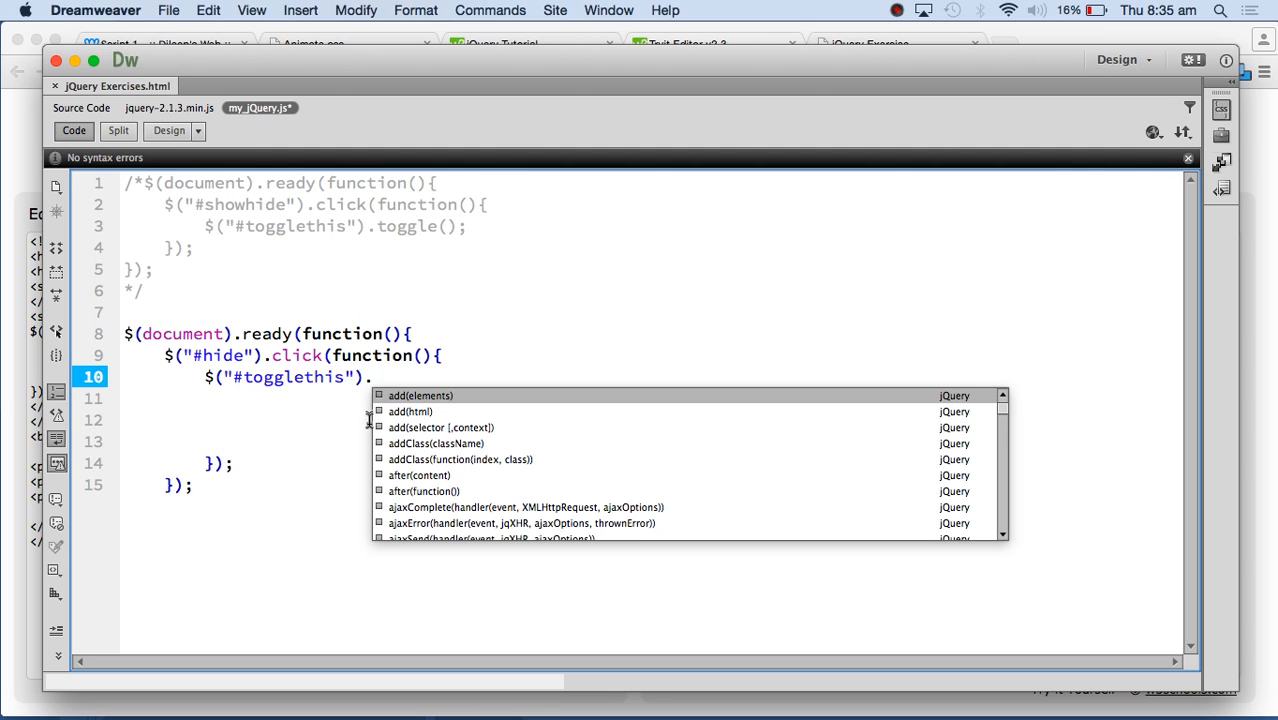
pyautogui.write('H')
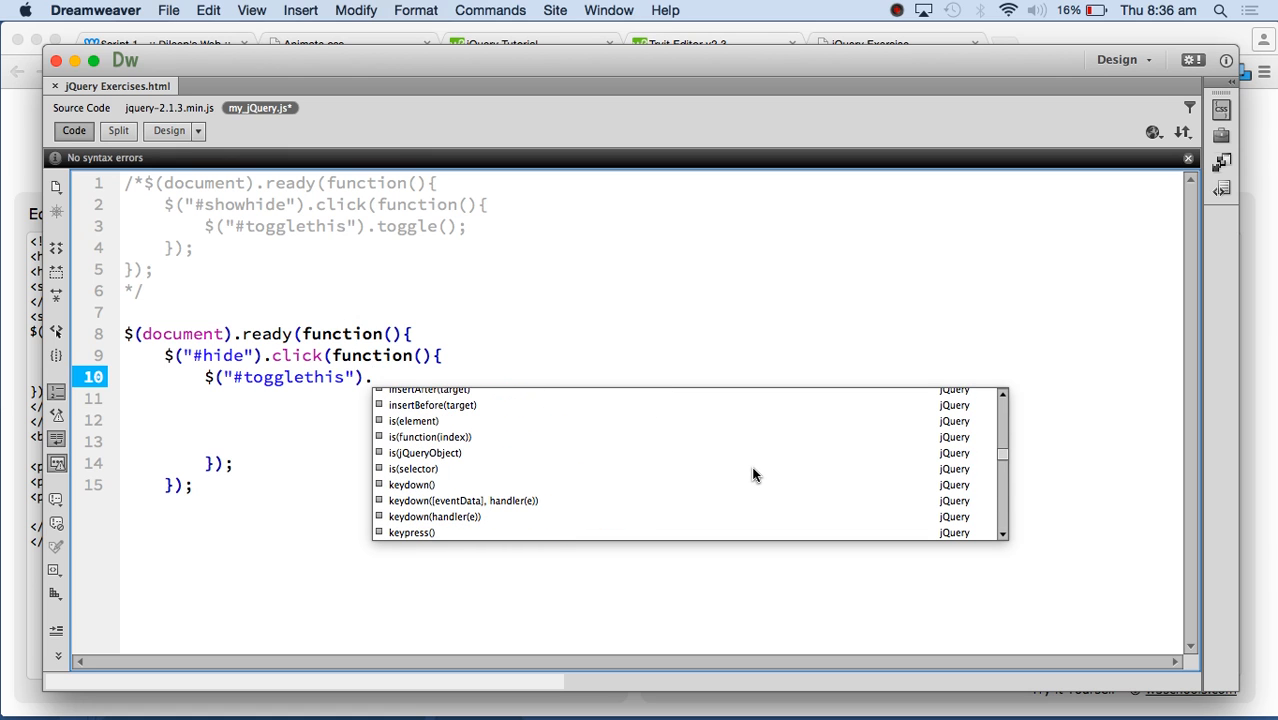
pyautogui.scroll(3)
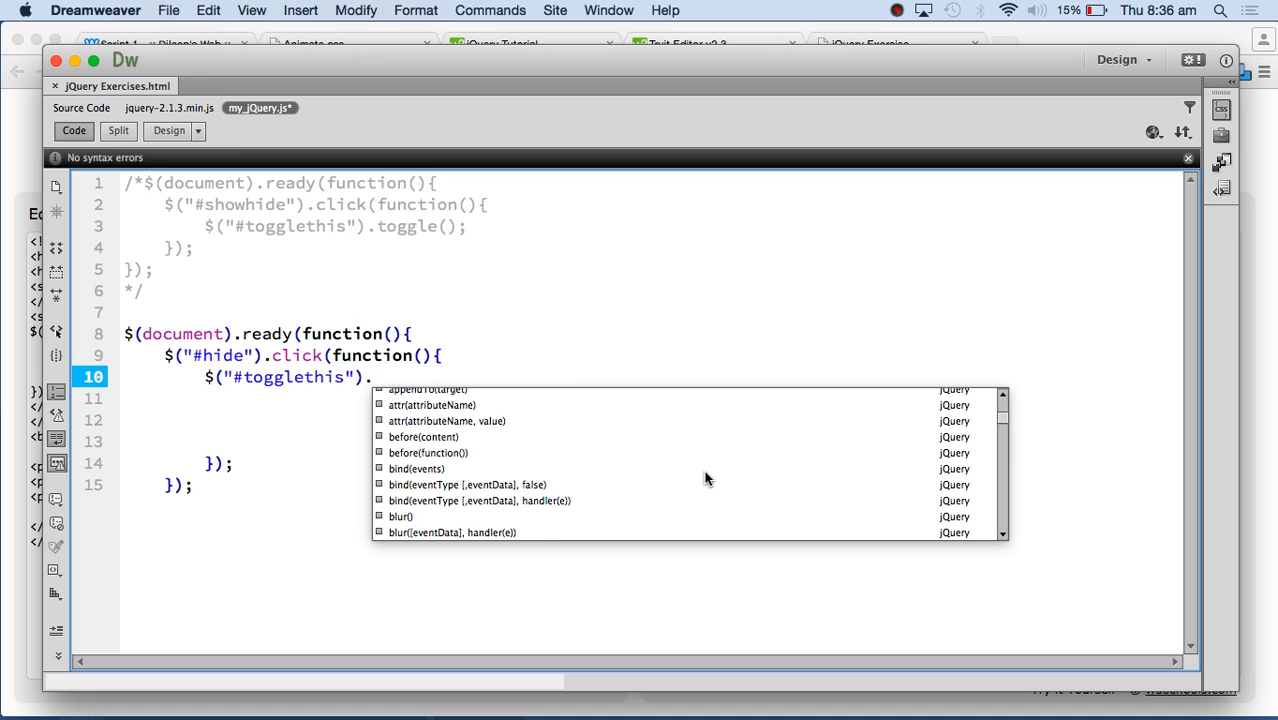
pyautogui.scroll(3)
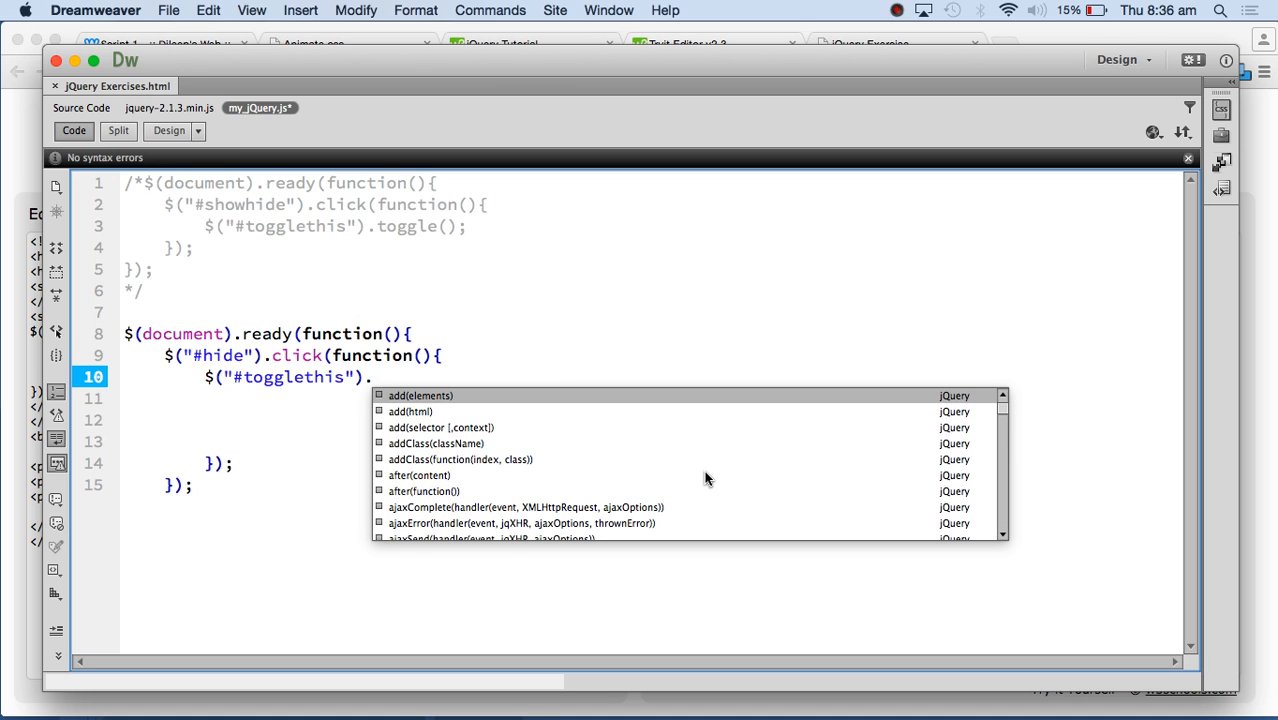
pyautogui.write('hi')
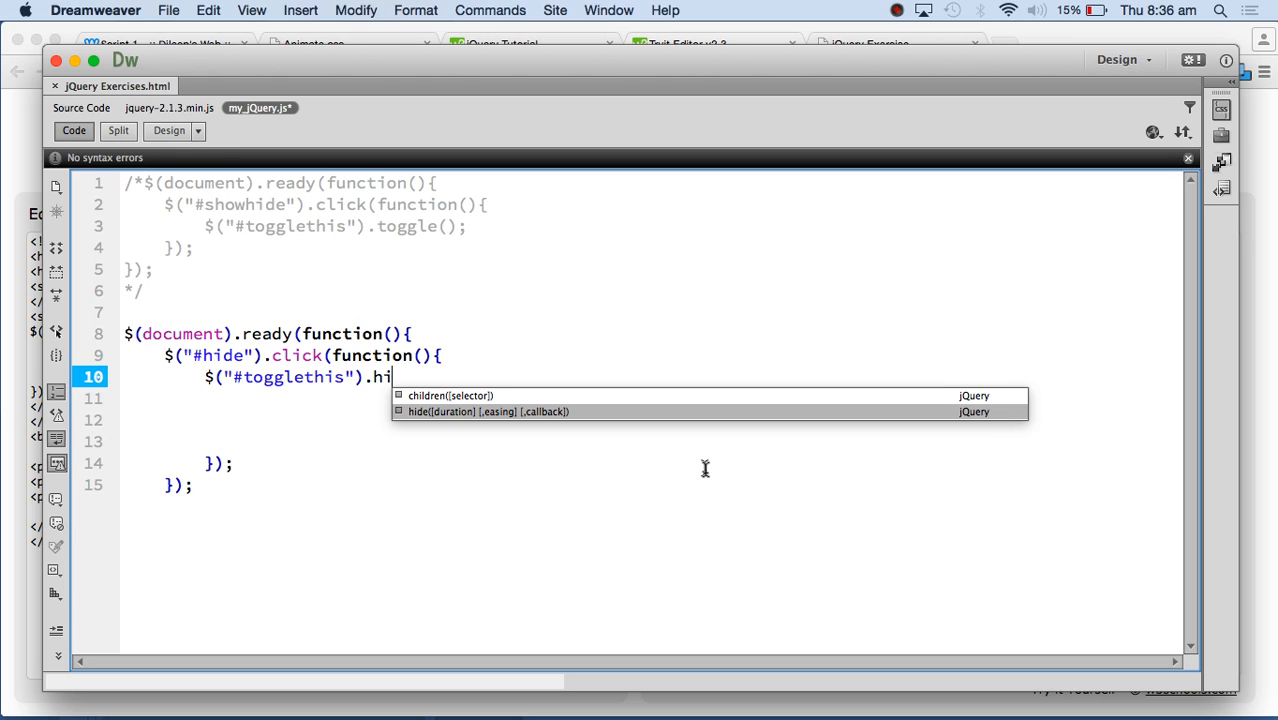
pyautogui.write('de(')
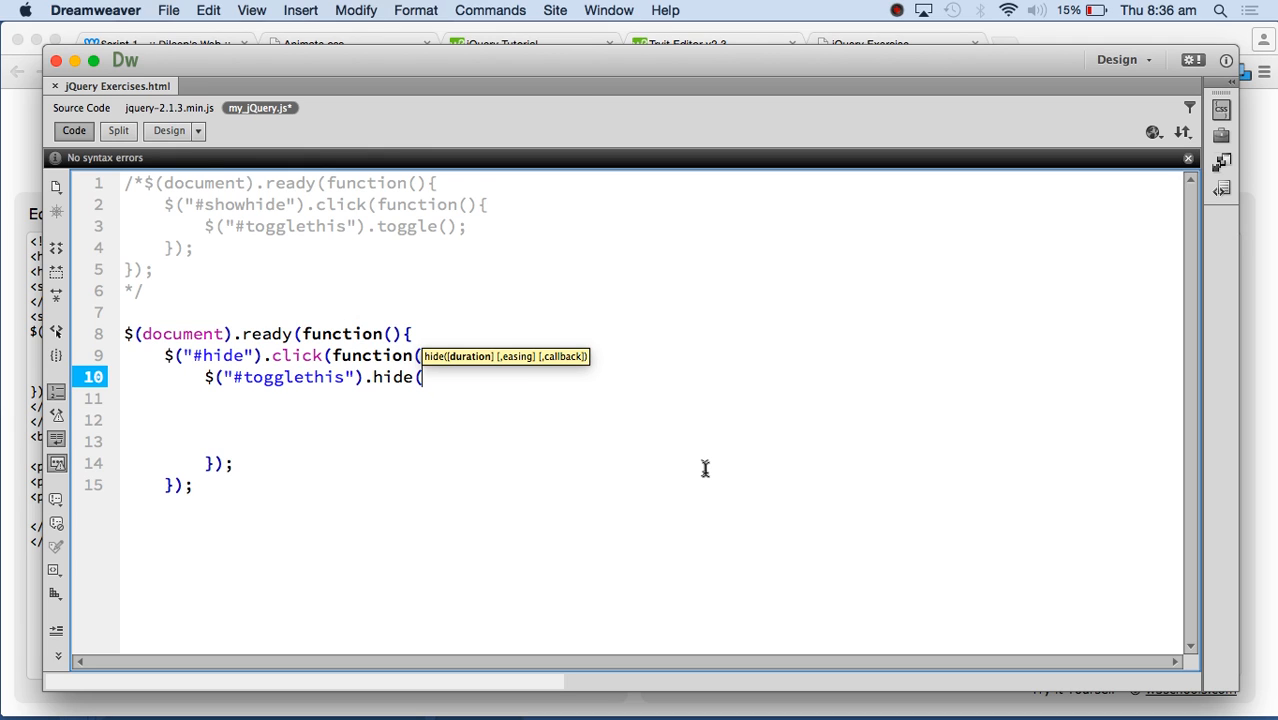
# - Try hide(2s,easeIn), then strip the invalid arguments leaving $("#togglethis").hide(); in the handler
pyautogui.write('2')
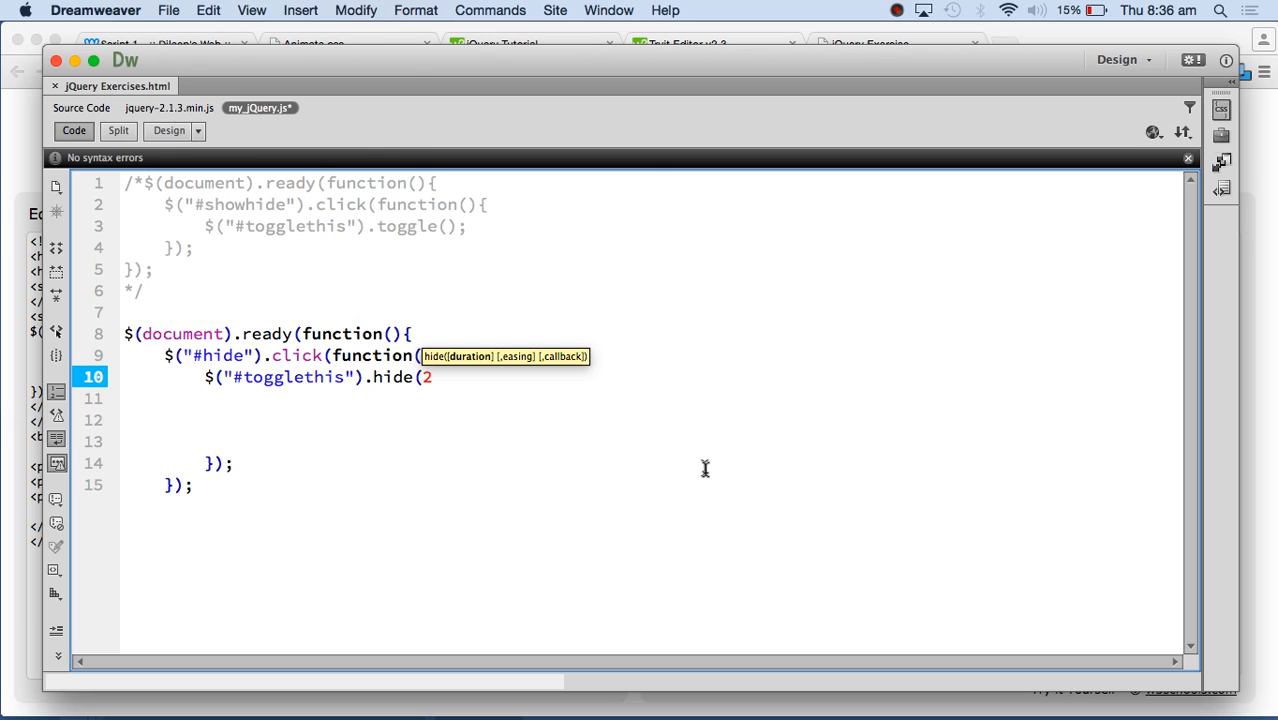
pyautogui.write('s')
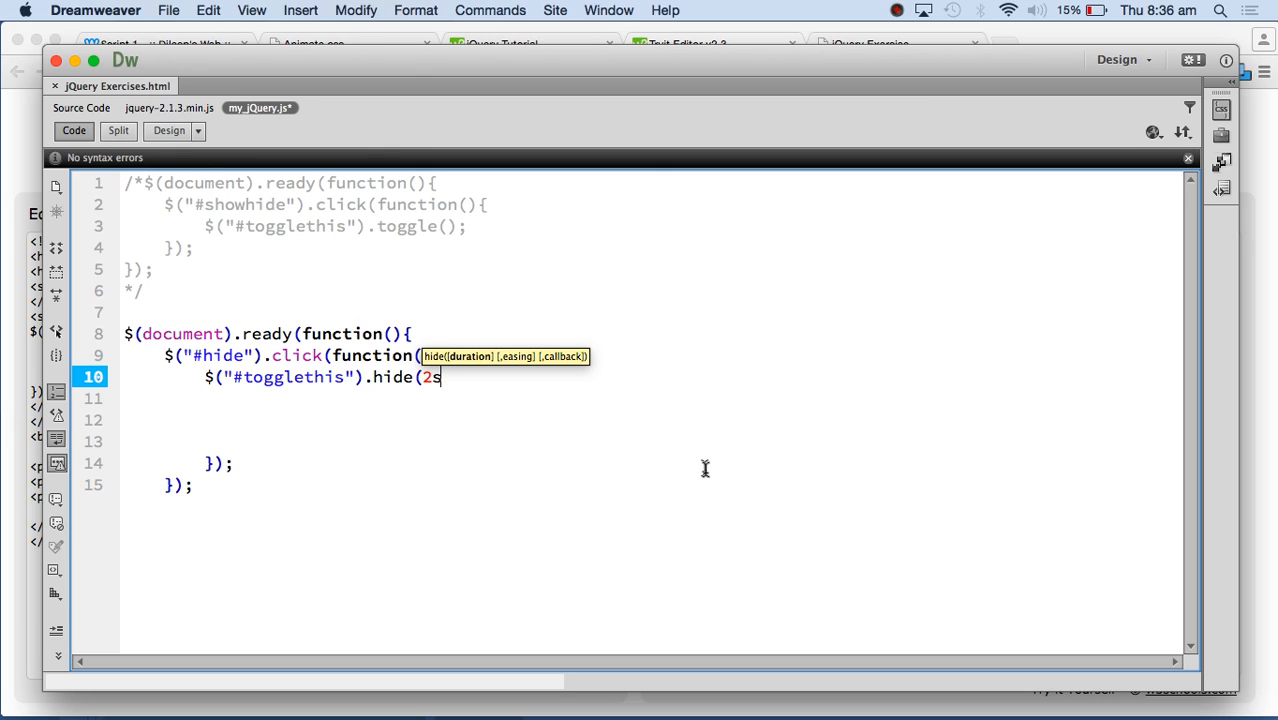
pyautogui.write(',')
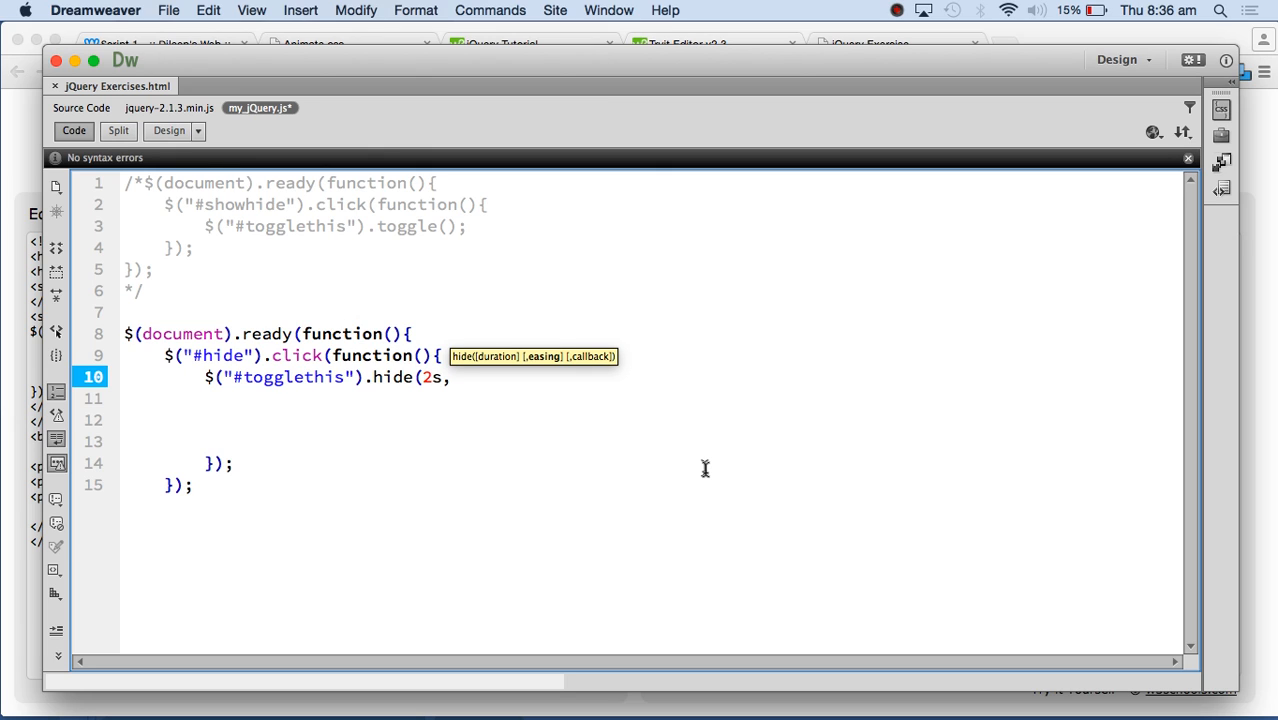
pyautogui.write('ea')
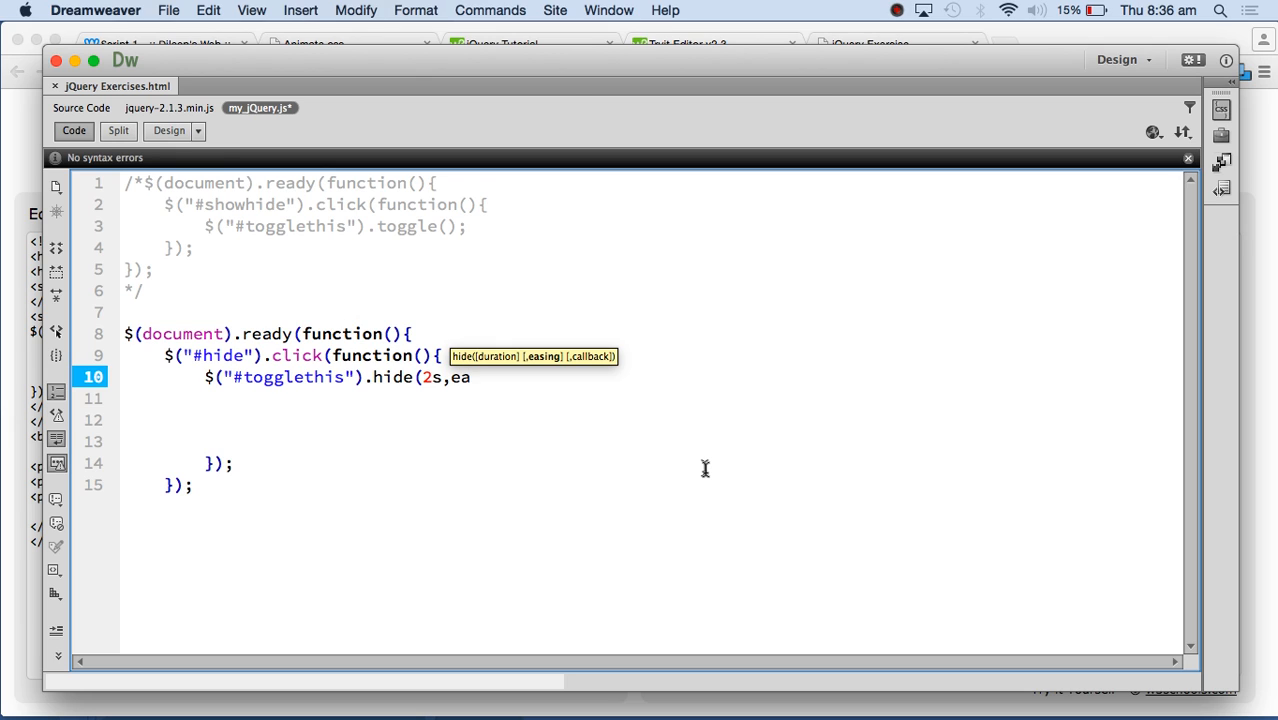
pyautogui.write('se')
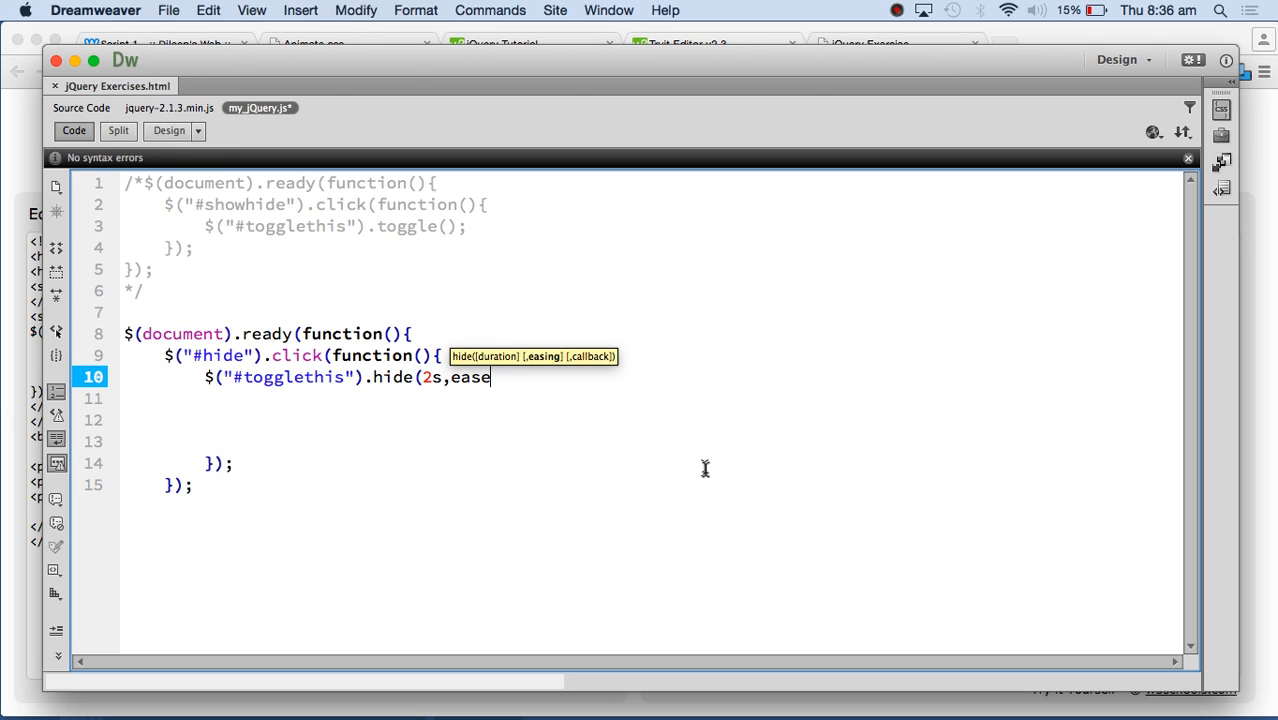
pyautogui.write('In')
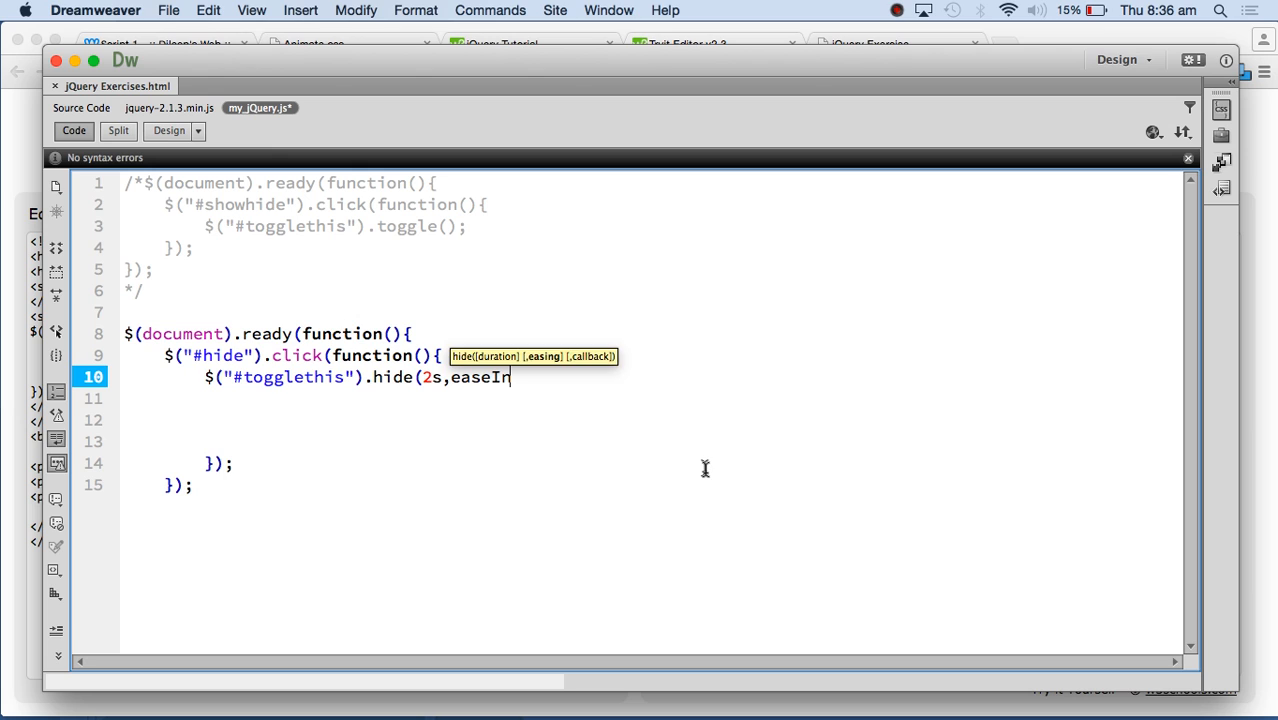
pyautogui.write(')')
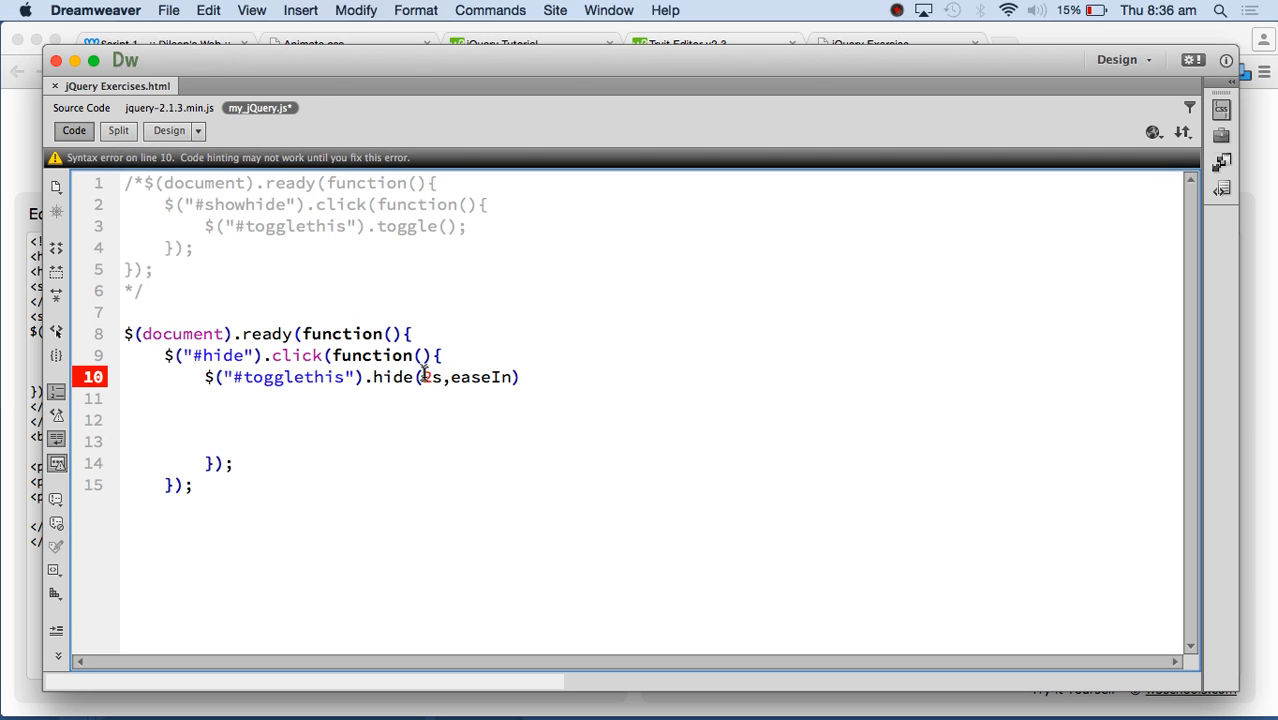
pyautogui.press('Backspace')
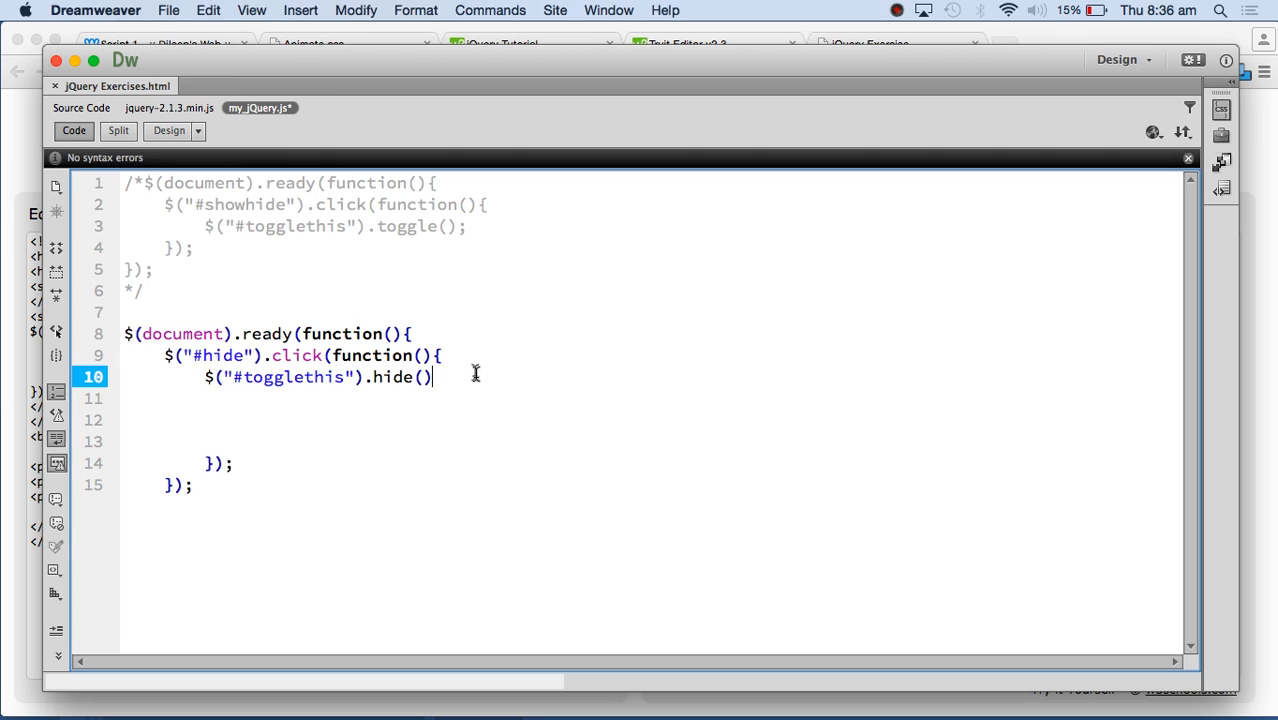
pyautogui.write(';')
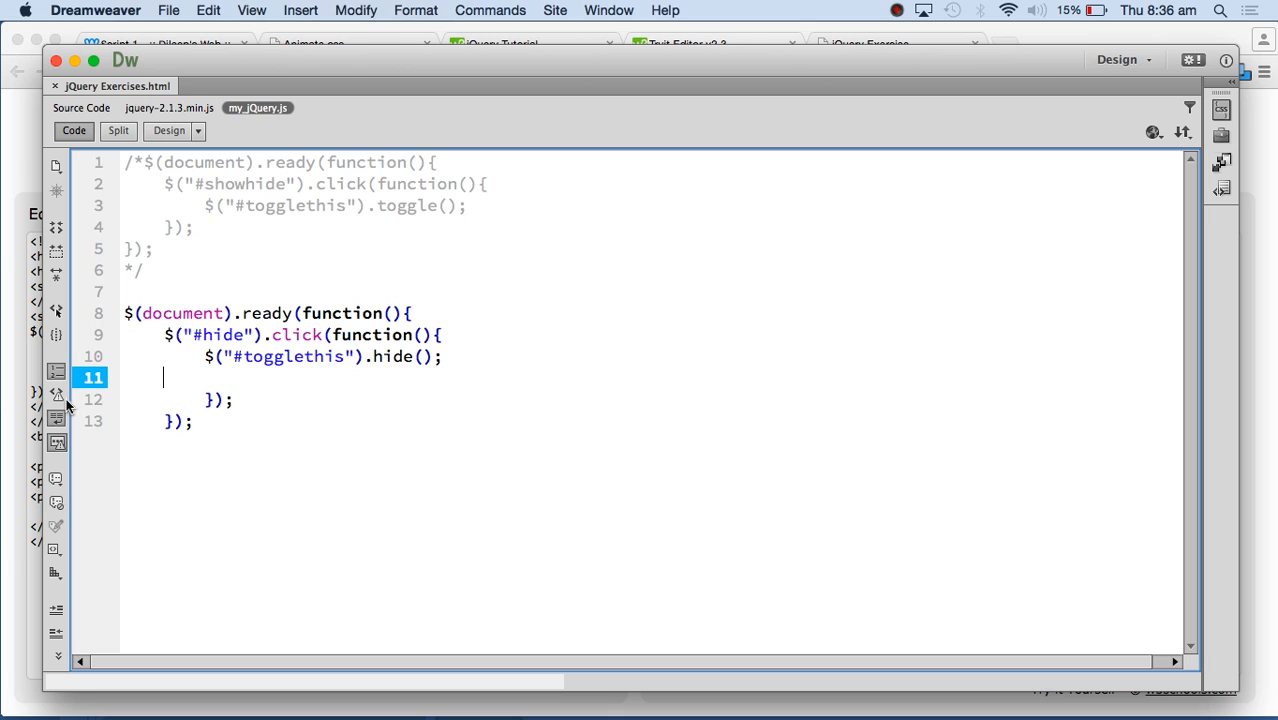
# - Preview the page in Google Chrome and try the Click to HIDE Paragraph button
pyautogui.click(80, 108)
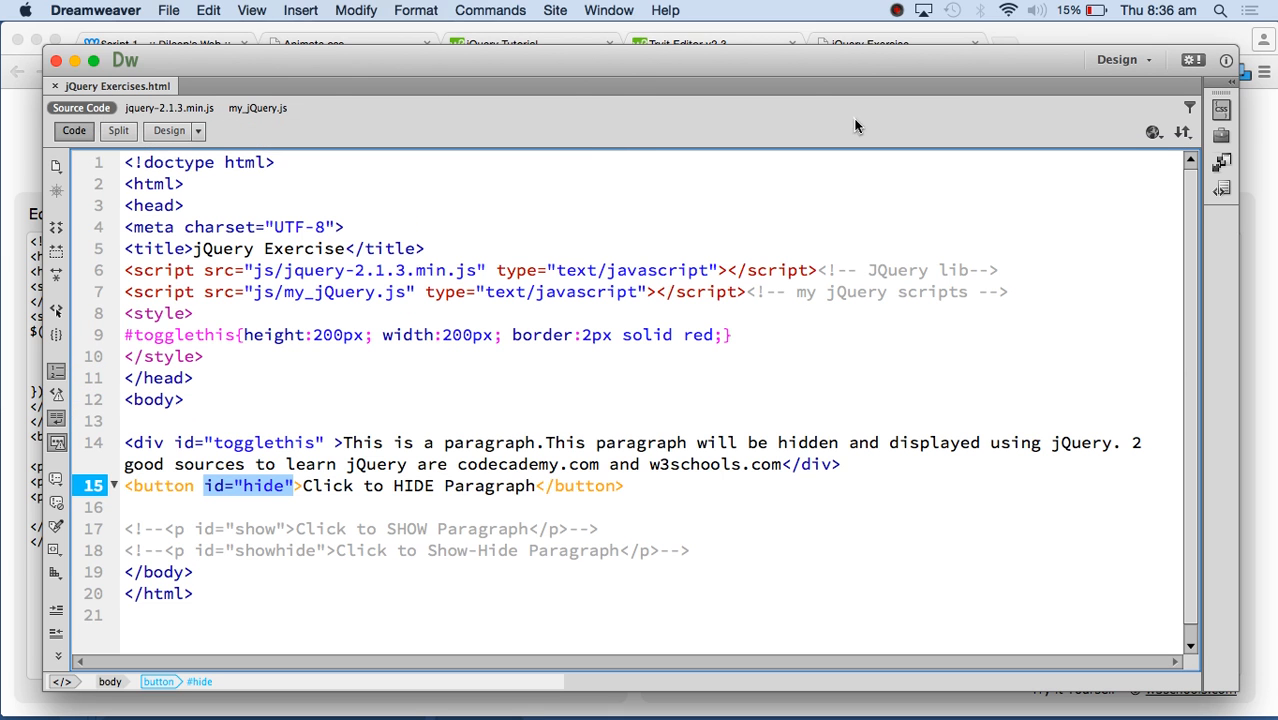
pyautogui.click(1152, 132)
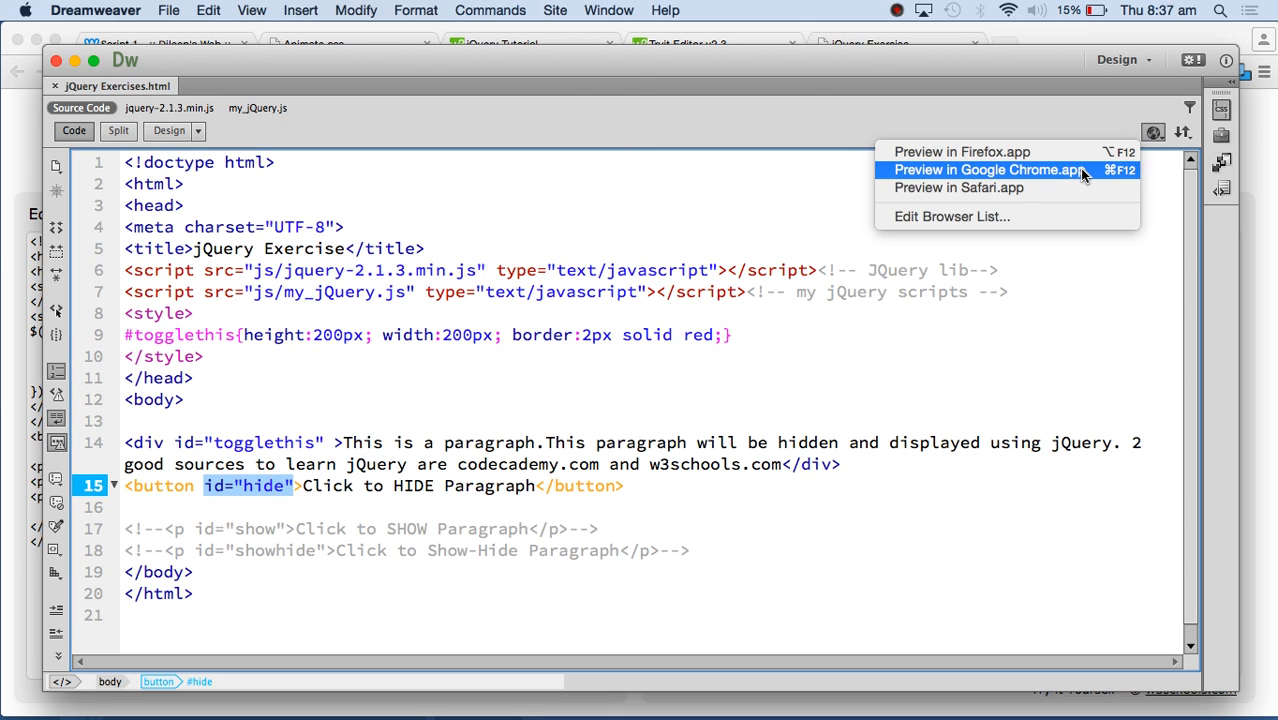
pyautogui.click(988, 168)
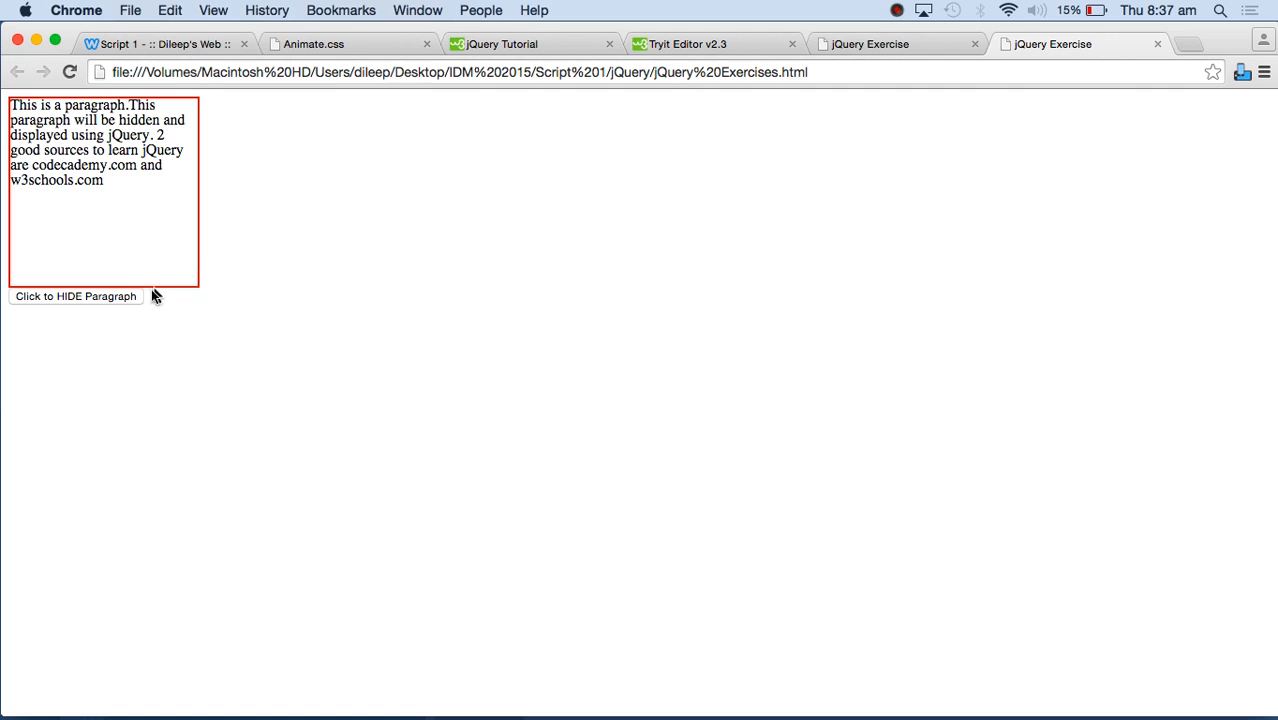
pyautogui.click(76, 296)
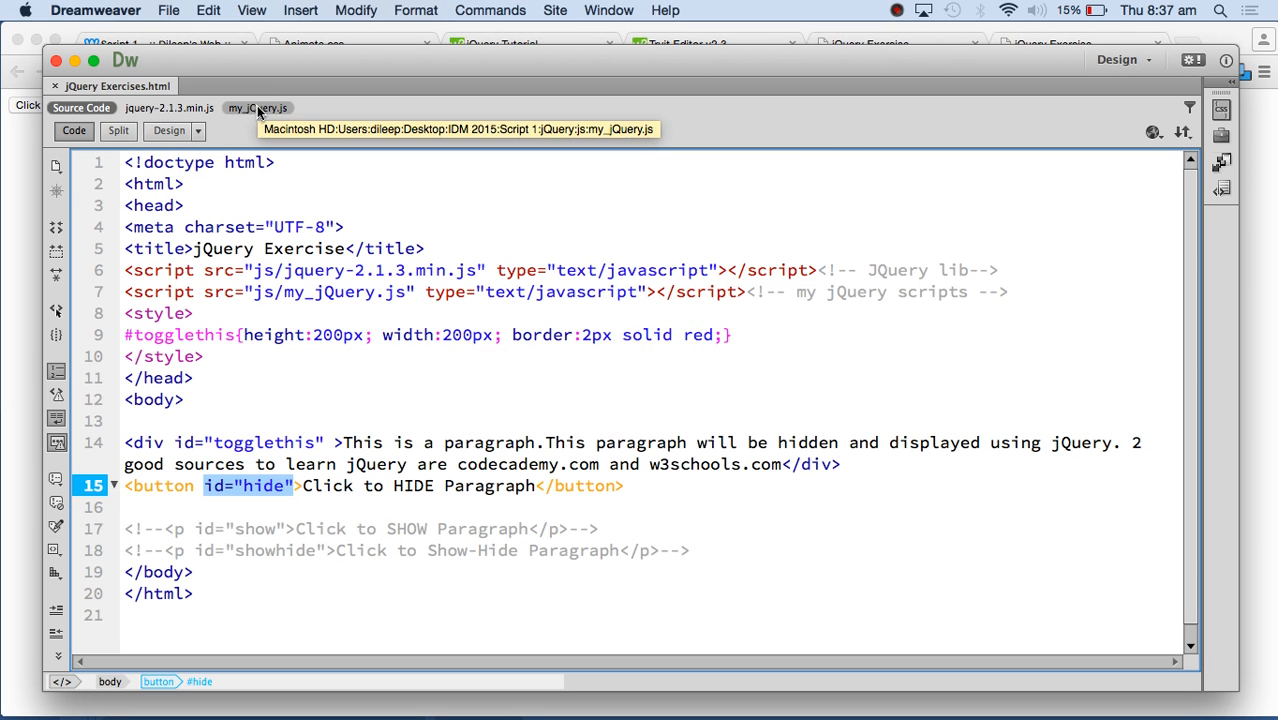
# - Insert blank lines after the #hide click handler in my_jQuery.js and select empty lines 13–15
pyautogui.click(256, 108)
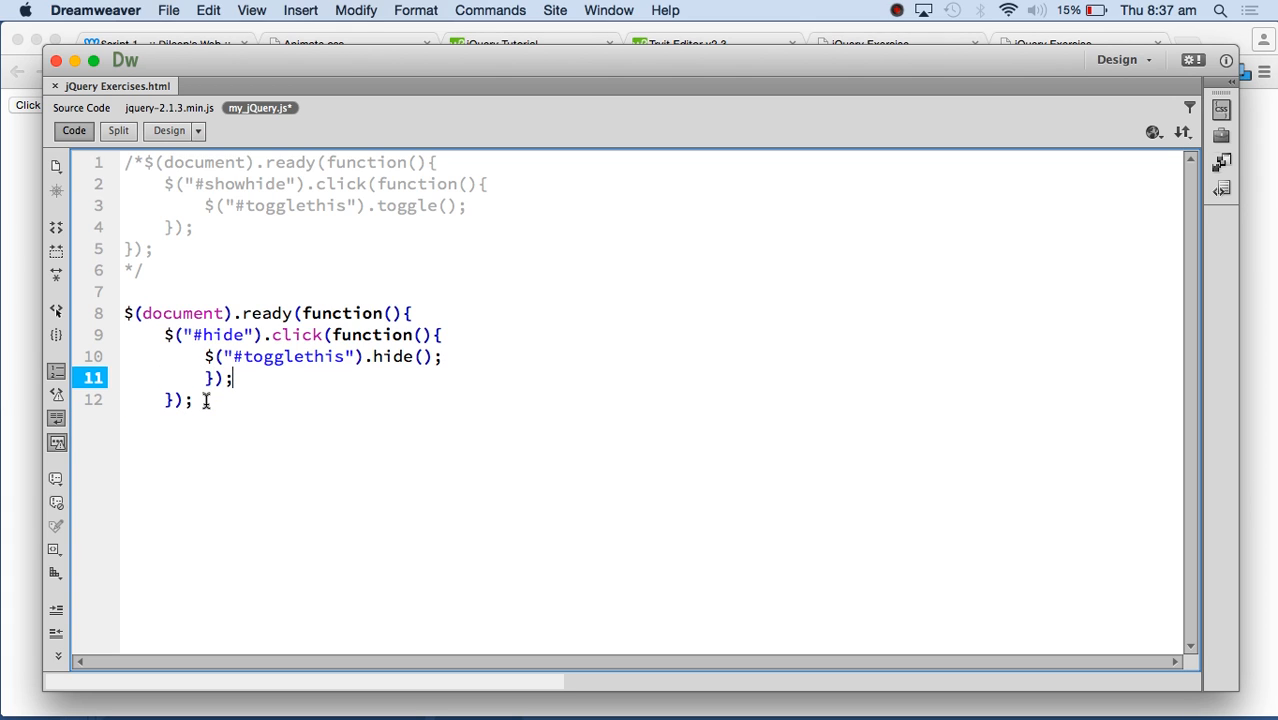
pyautogui.press('enter')
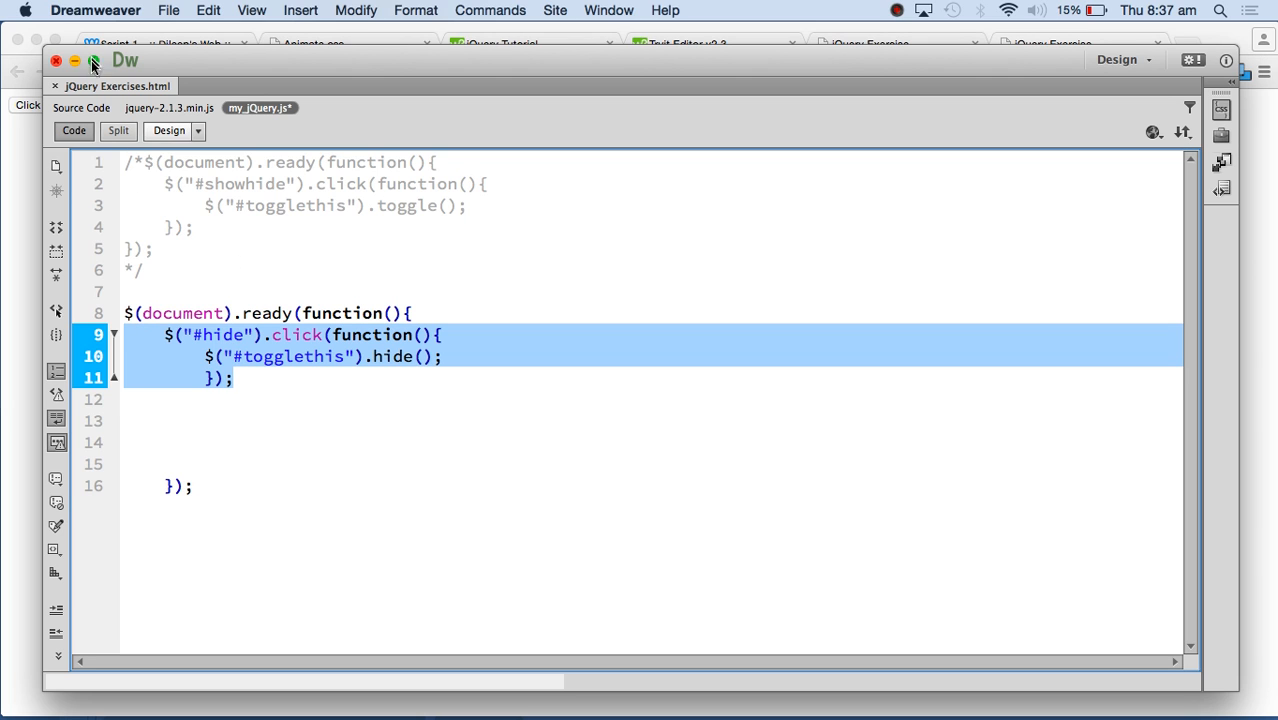
pyautogui.click(82, 108)
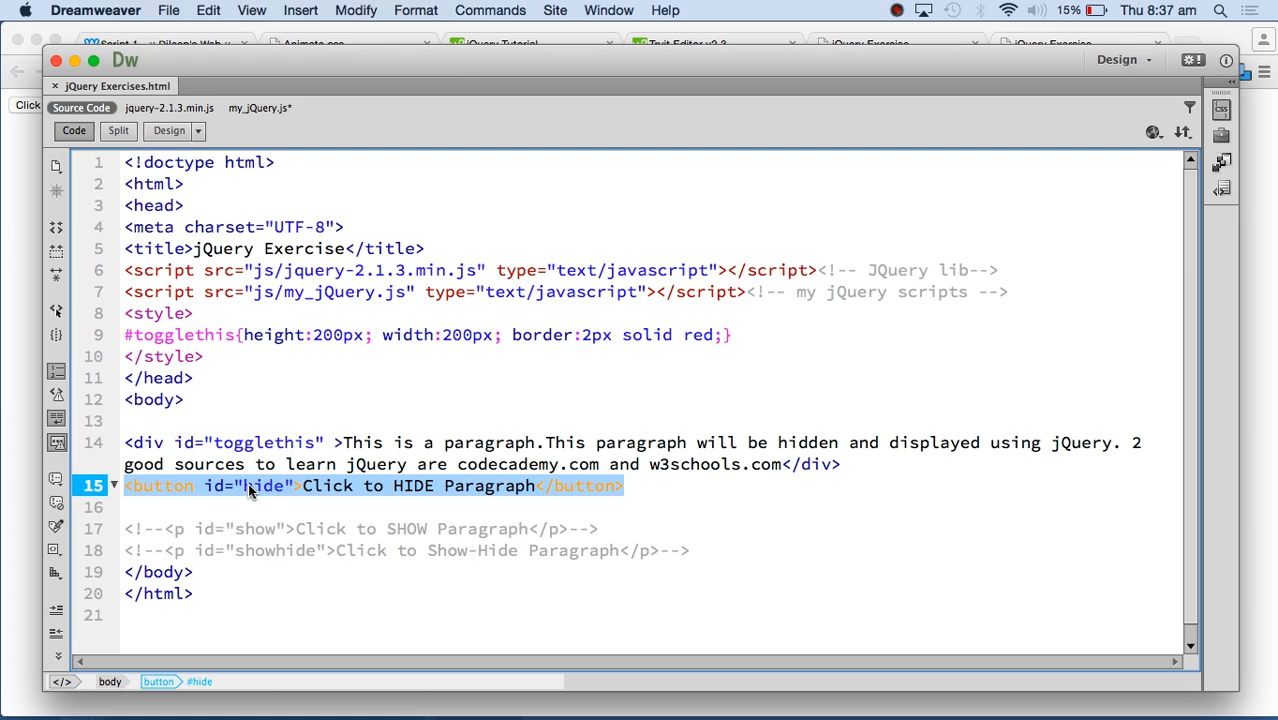
pyautogui.moveTo(260, 108)
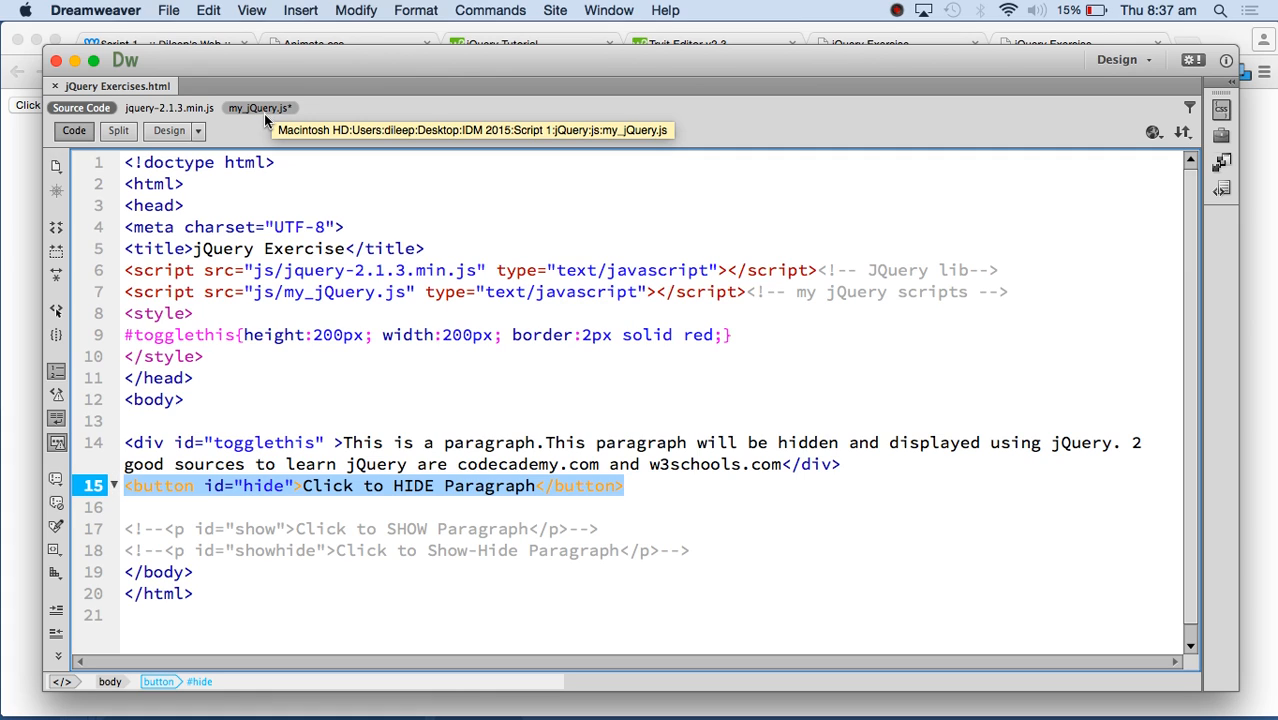
pyautogui.moveTo(272, 96)
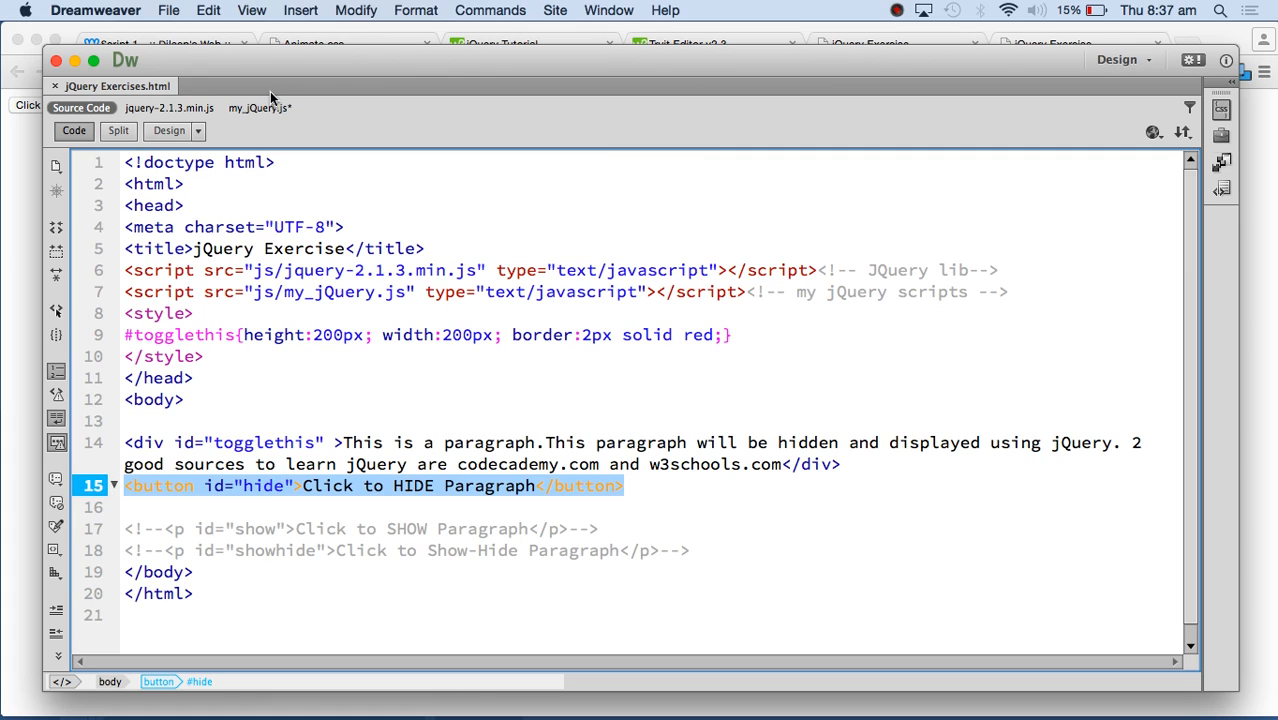
pyautogui.click(260, 108)
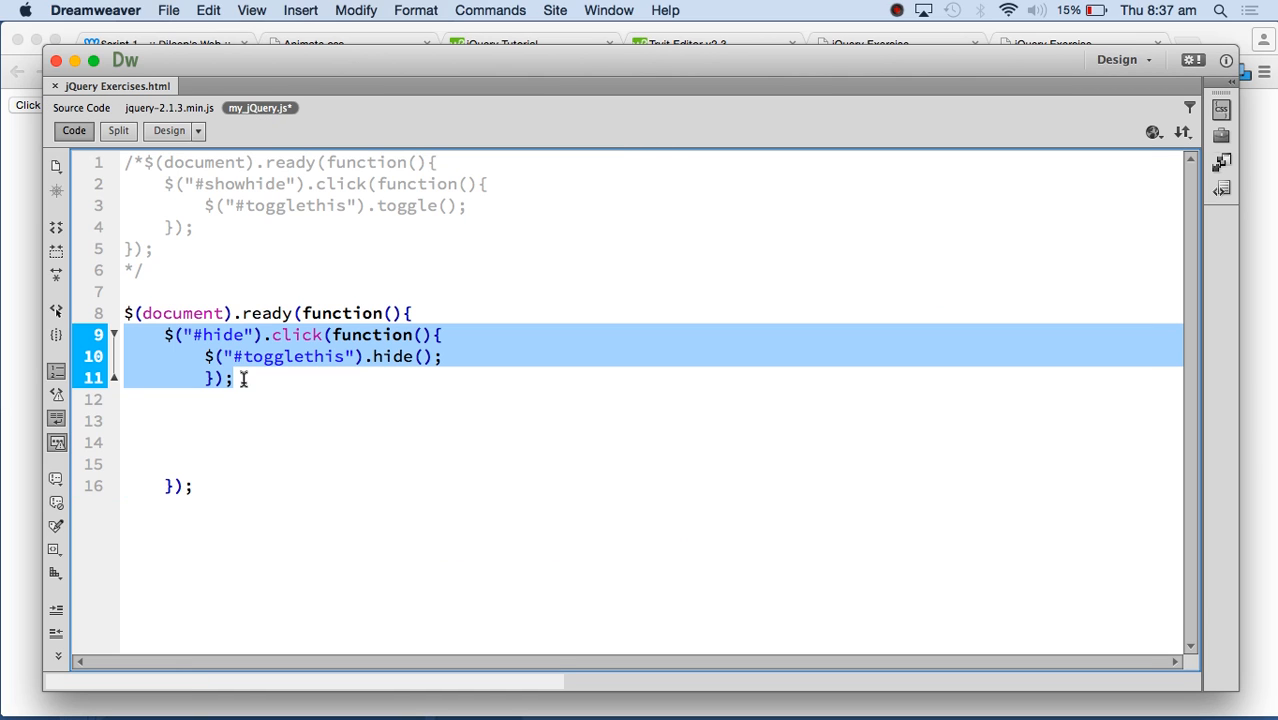
pyautogui.click(178, 420)
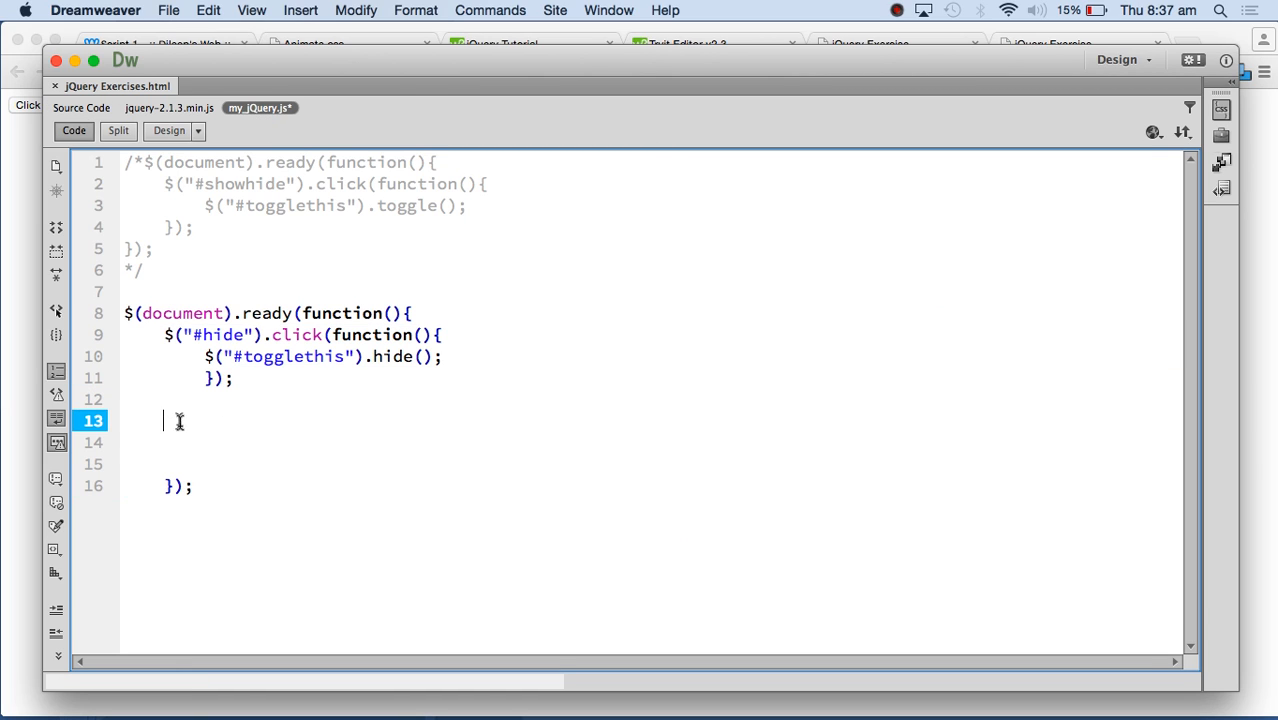
pyautogui.moveTo(178, 420); pyautogui.dragTo(178, 464)
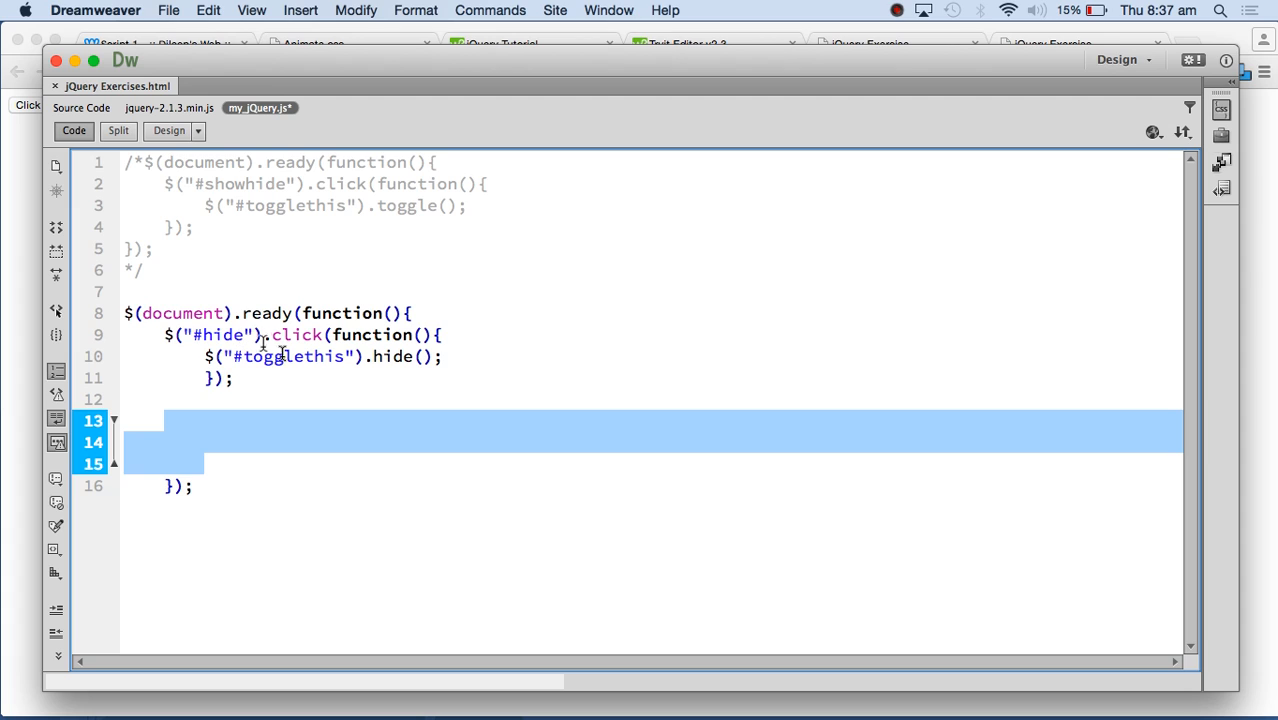
pyautogui.moveTo(392, 336)
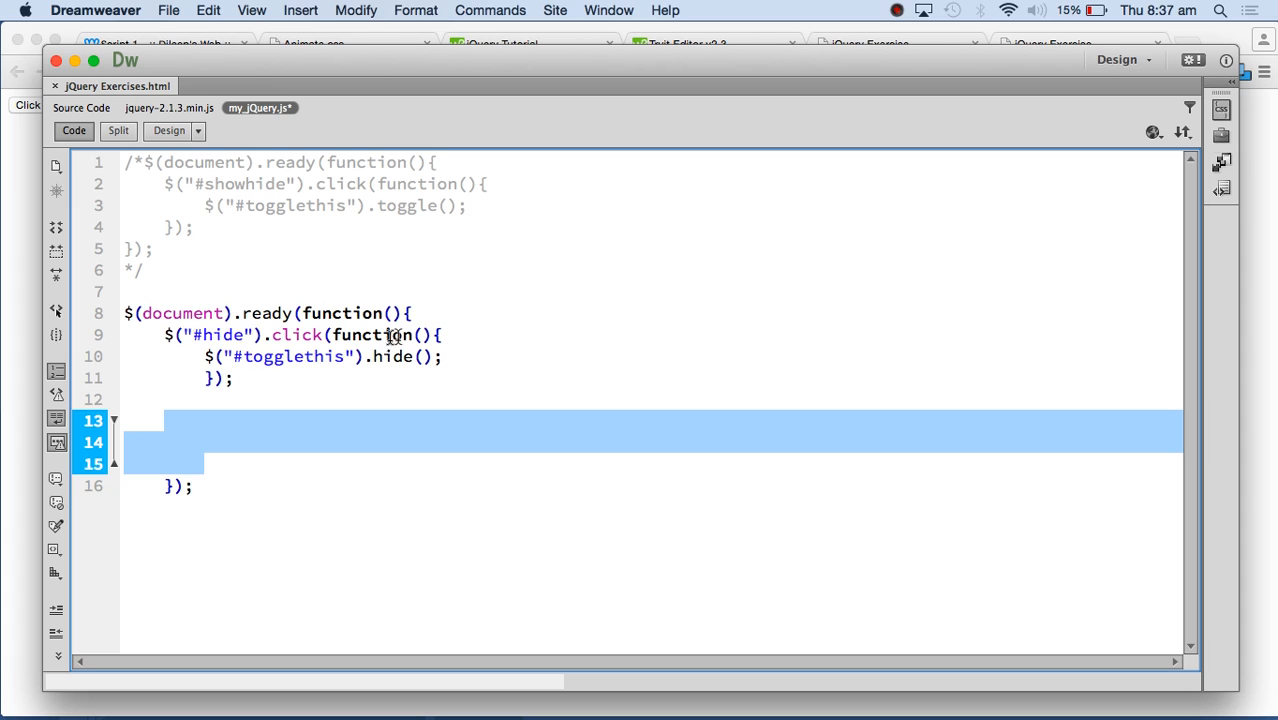
pyautogui.moveTo(314, 368)
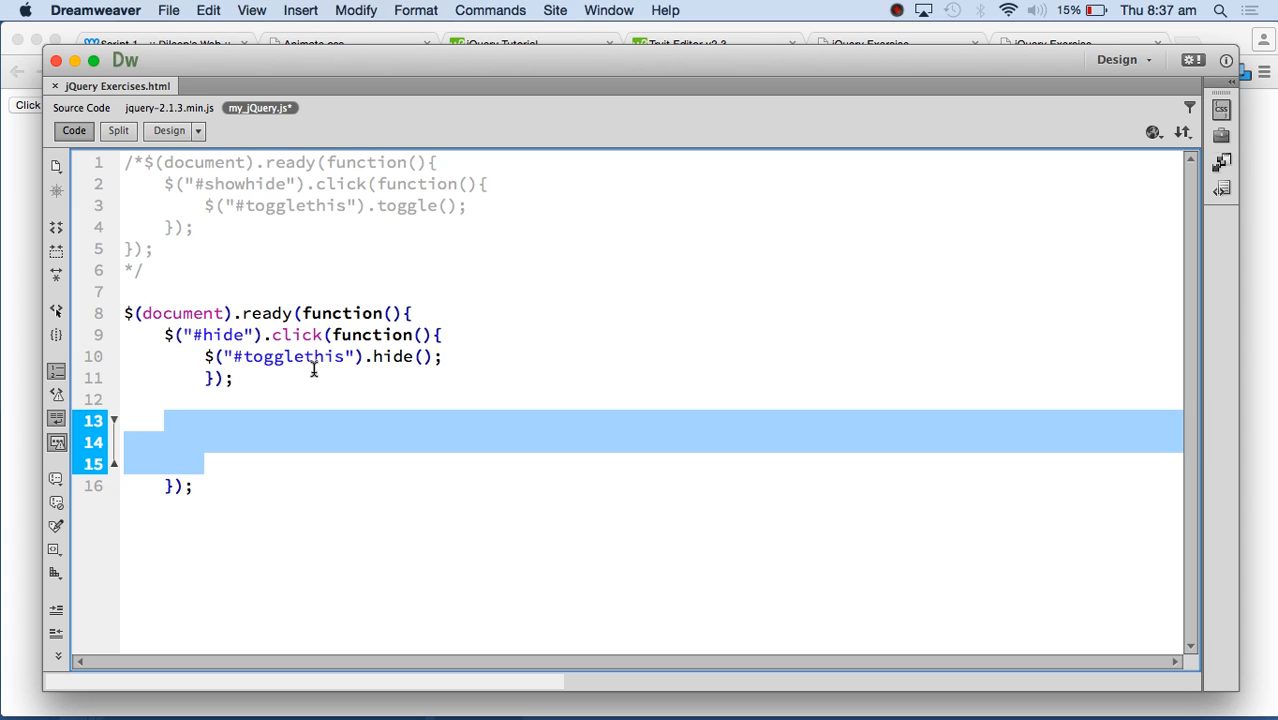